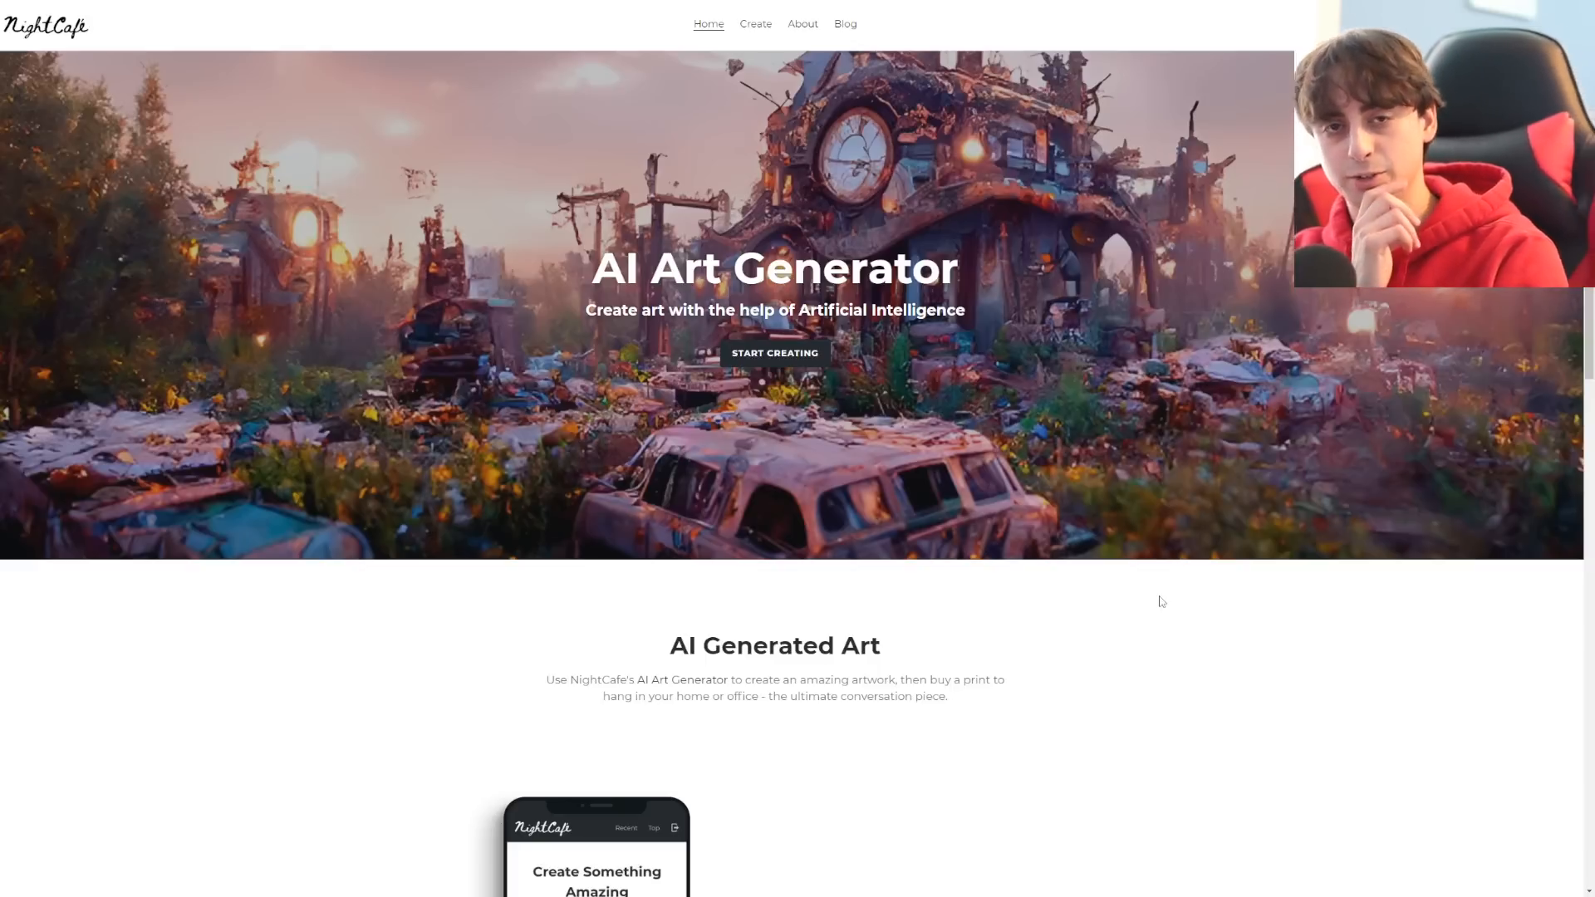
Start a new creation from the top navigation to reach the creation method cards
{"action": "scroll", "scroll_direction": "down", "scroll_amount": 3}
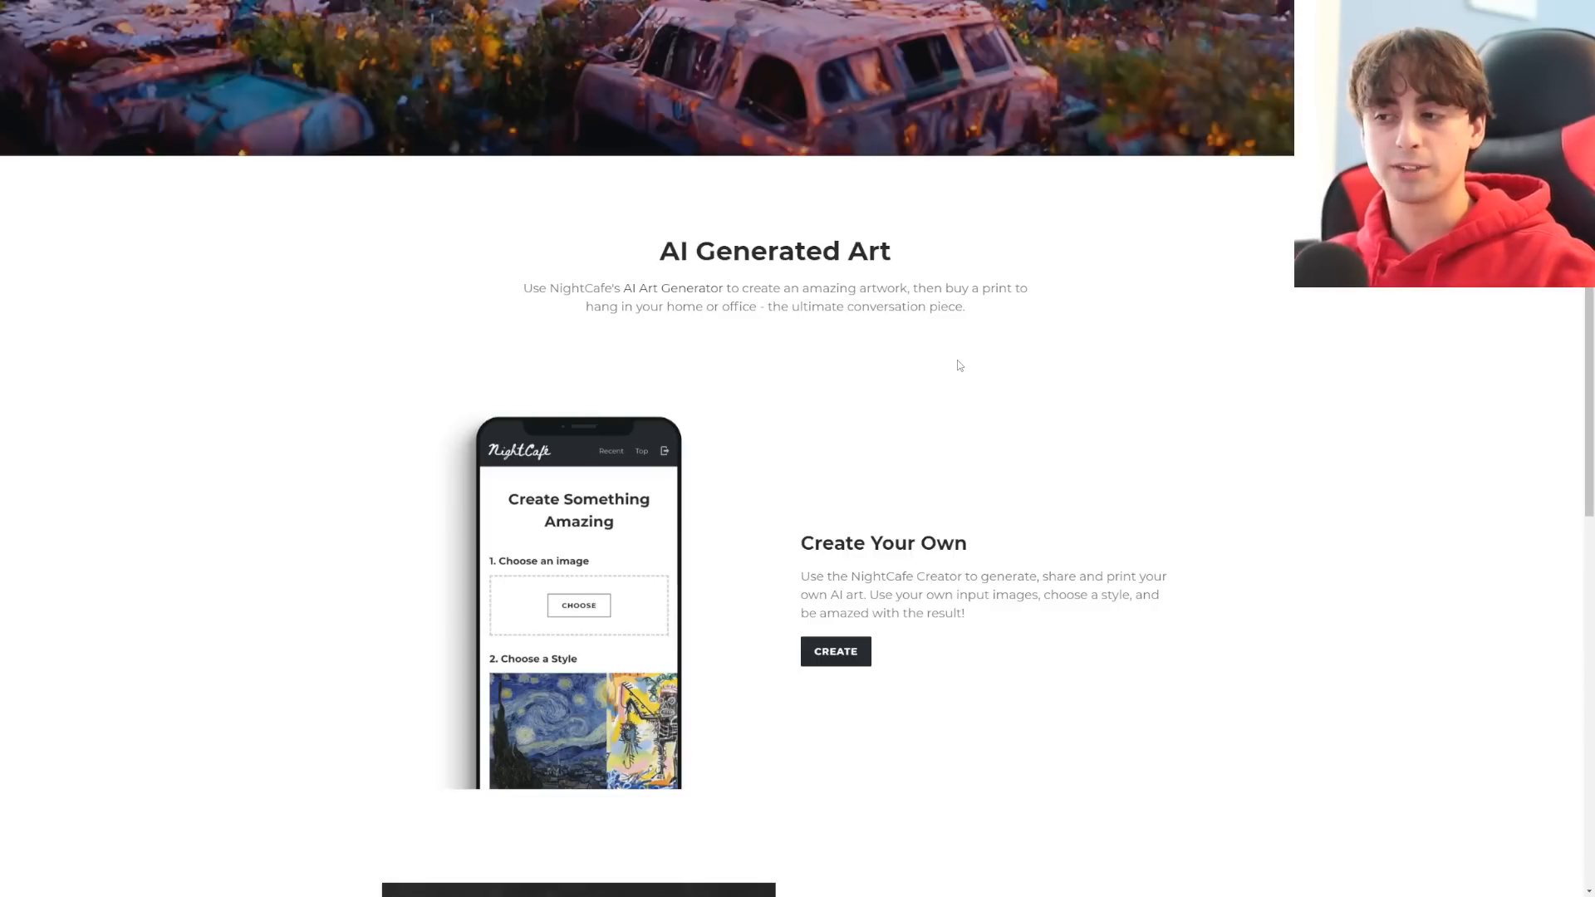
{"action": "scroll", "scroll_direction": "down", "scroll_amount": 3}
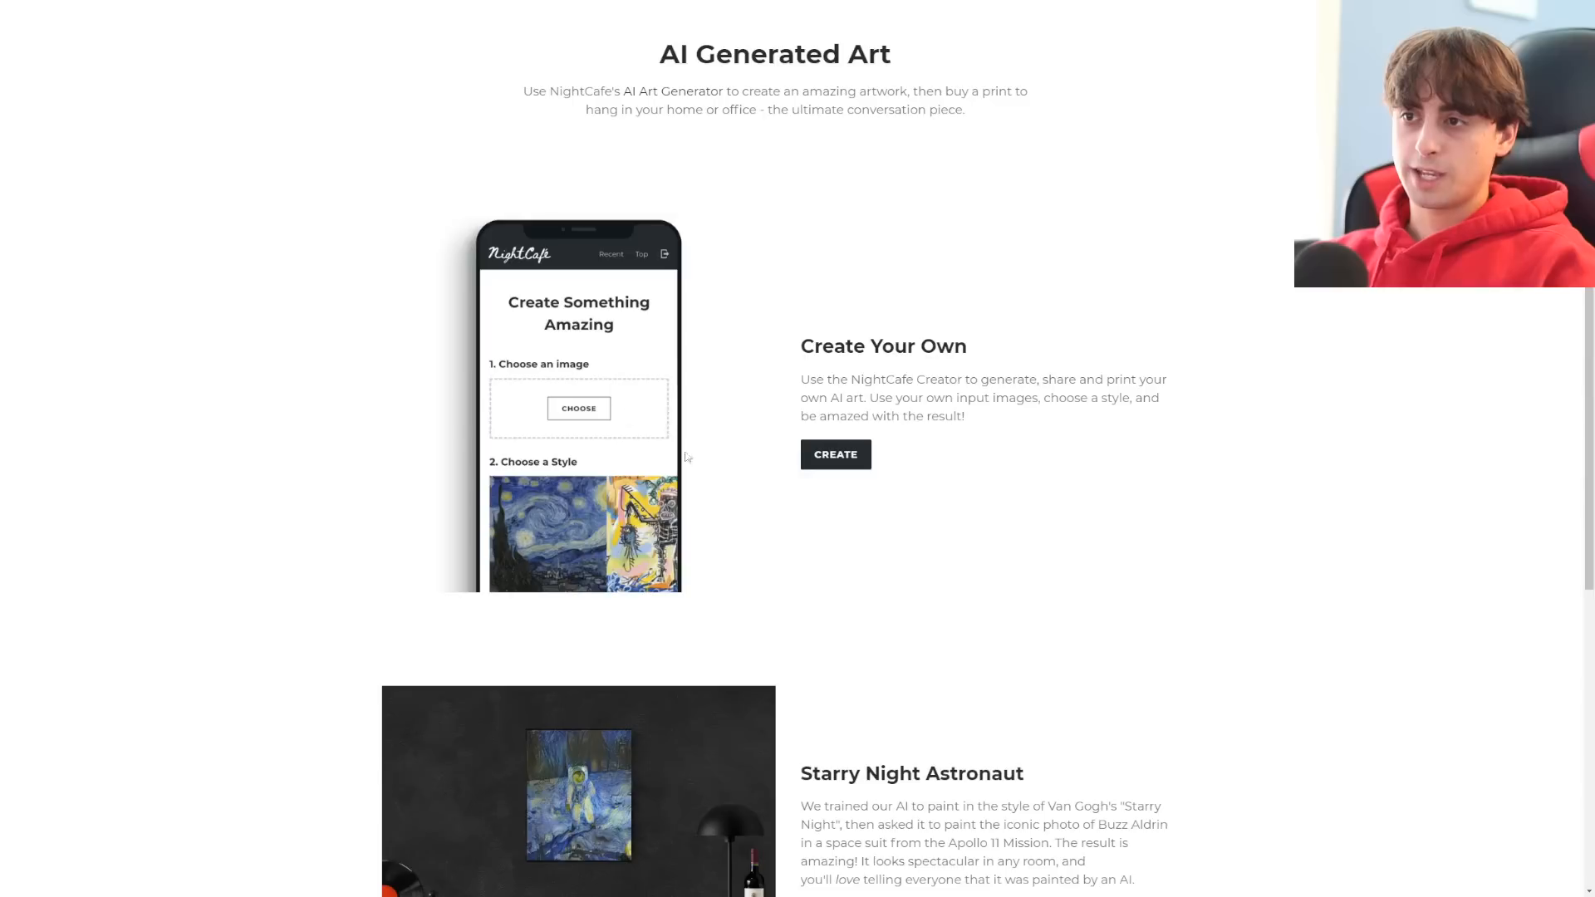
{"action": "mouse_move", "coordinate": [615, 422]}
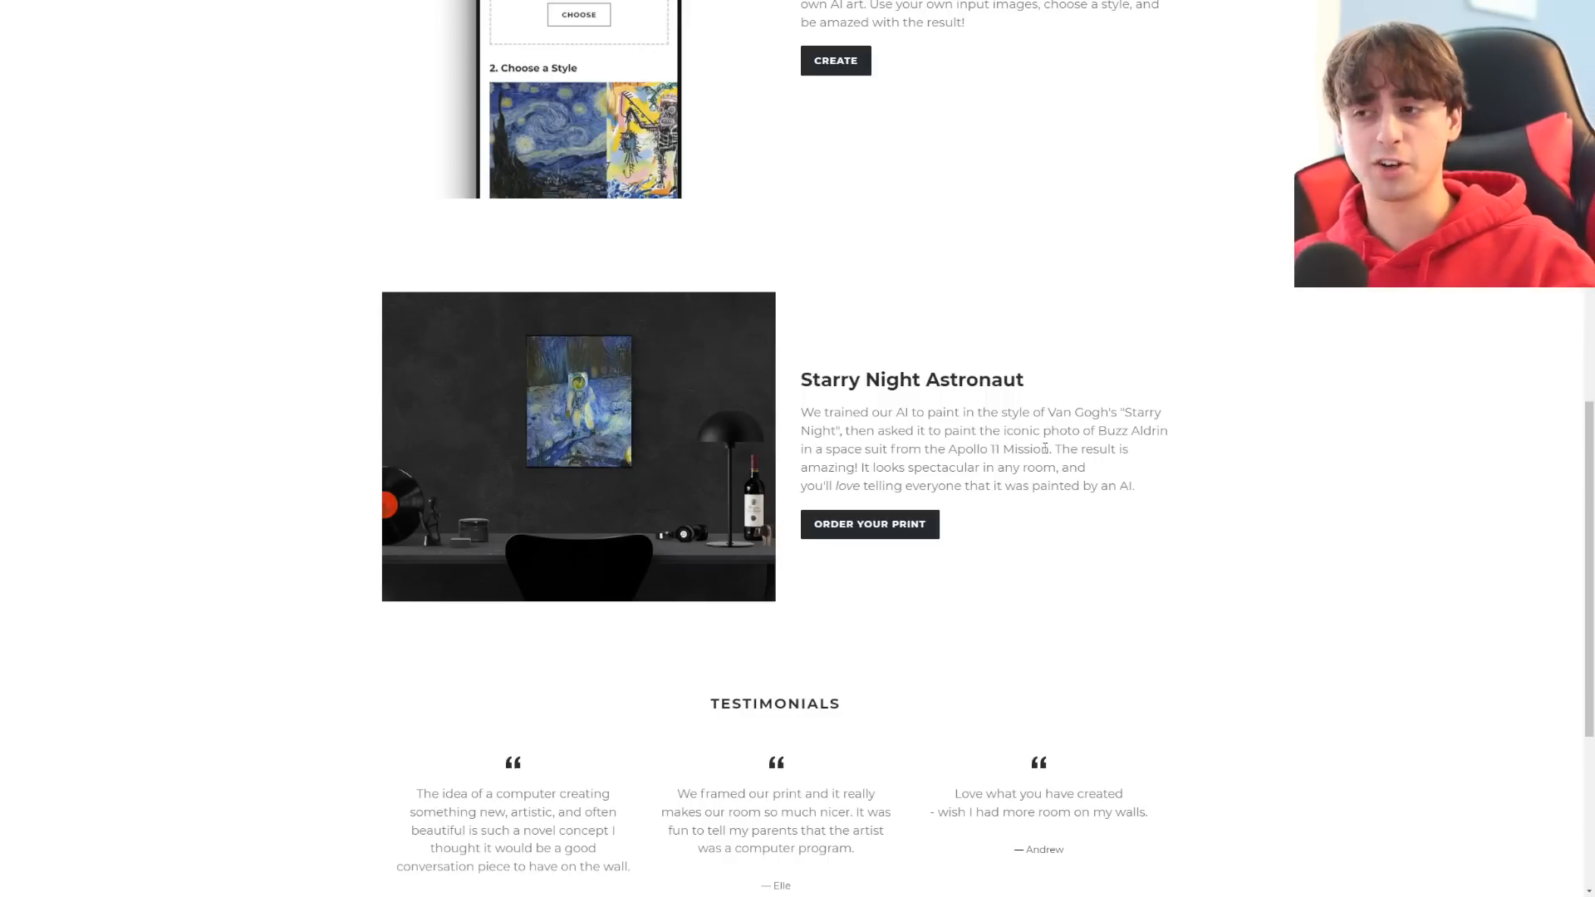
{"action": "left_click", "coordinate": [835, 60]}
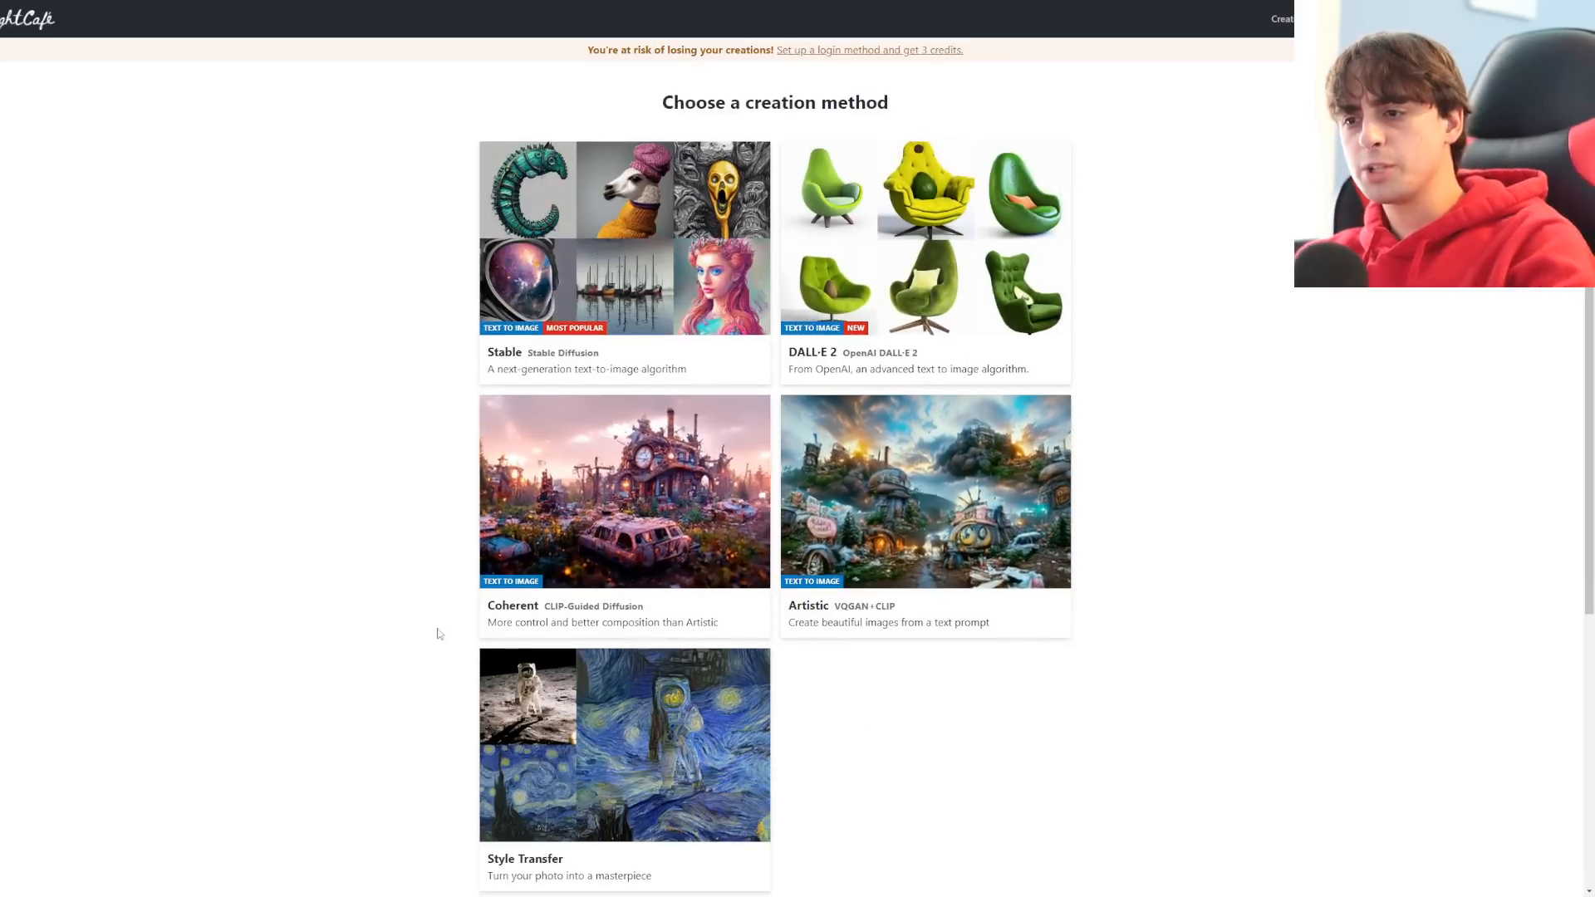
{"action": "mouse_move", "coordinate": [1417, 420]}
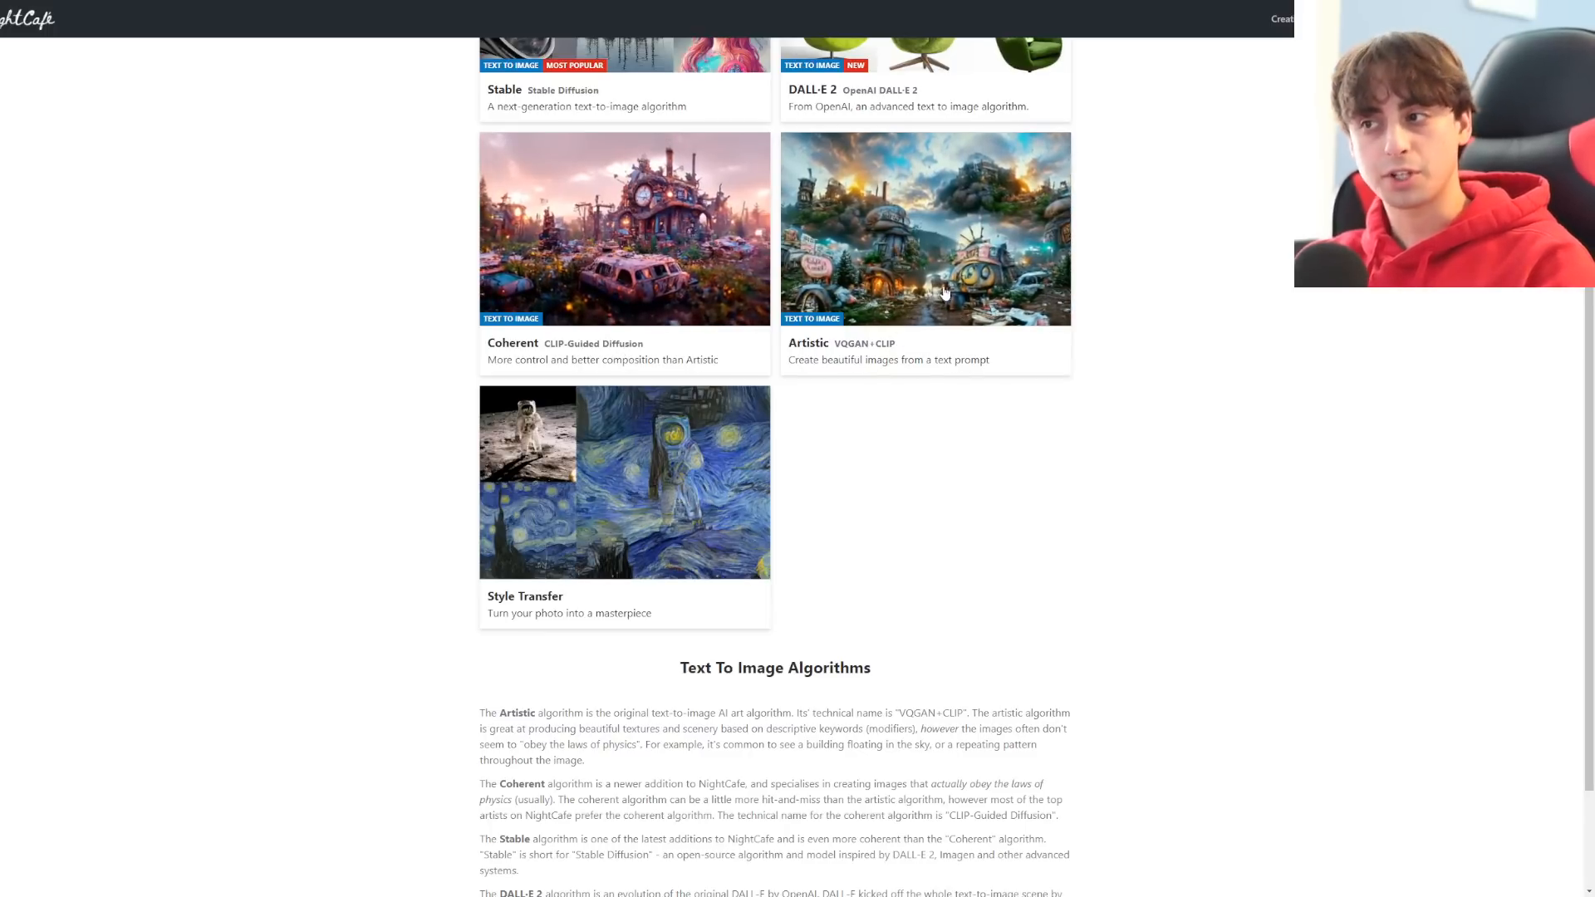
Read the Text To Image Algorithms descriptions and return to the Stable, DALL-E 2, Coherent, Artistic and Style Transfer cards
{"action": "scroll", "scroll_direction": "down", "scroll_amount": 3}
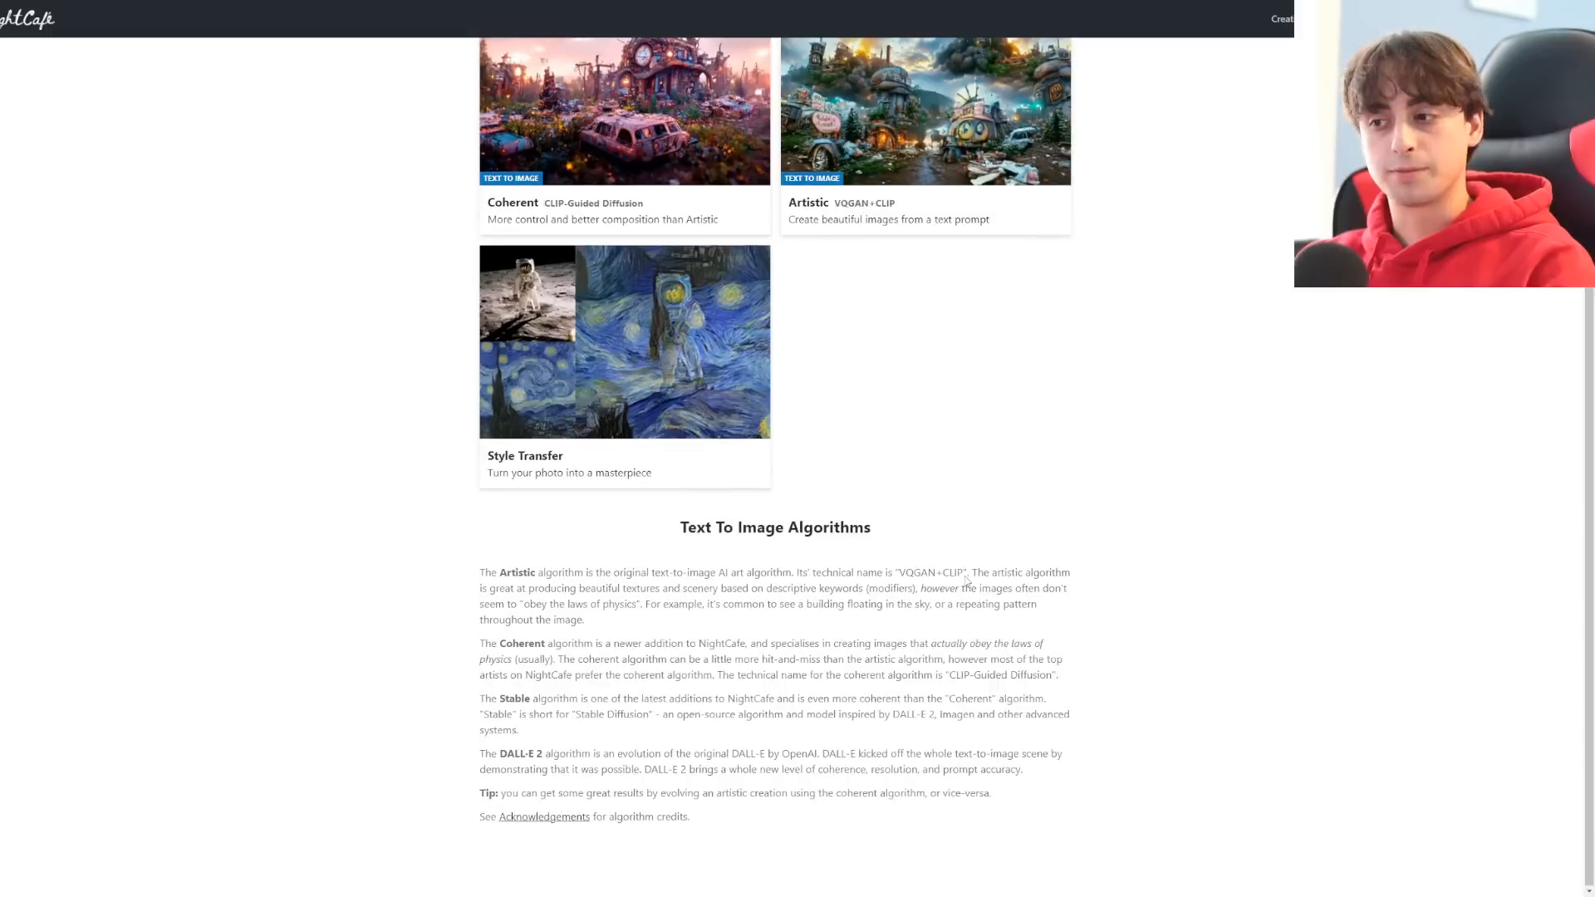
{"action": "left_click_drag", "start_coordinate": [479, 572], "coordinate": [714, 792]}
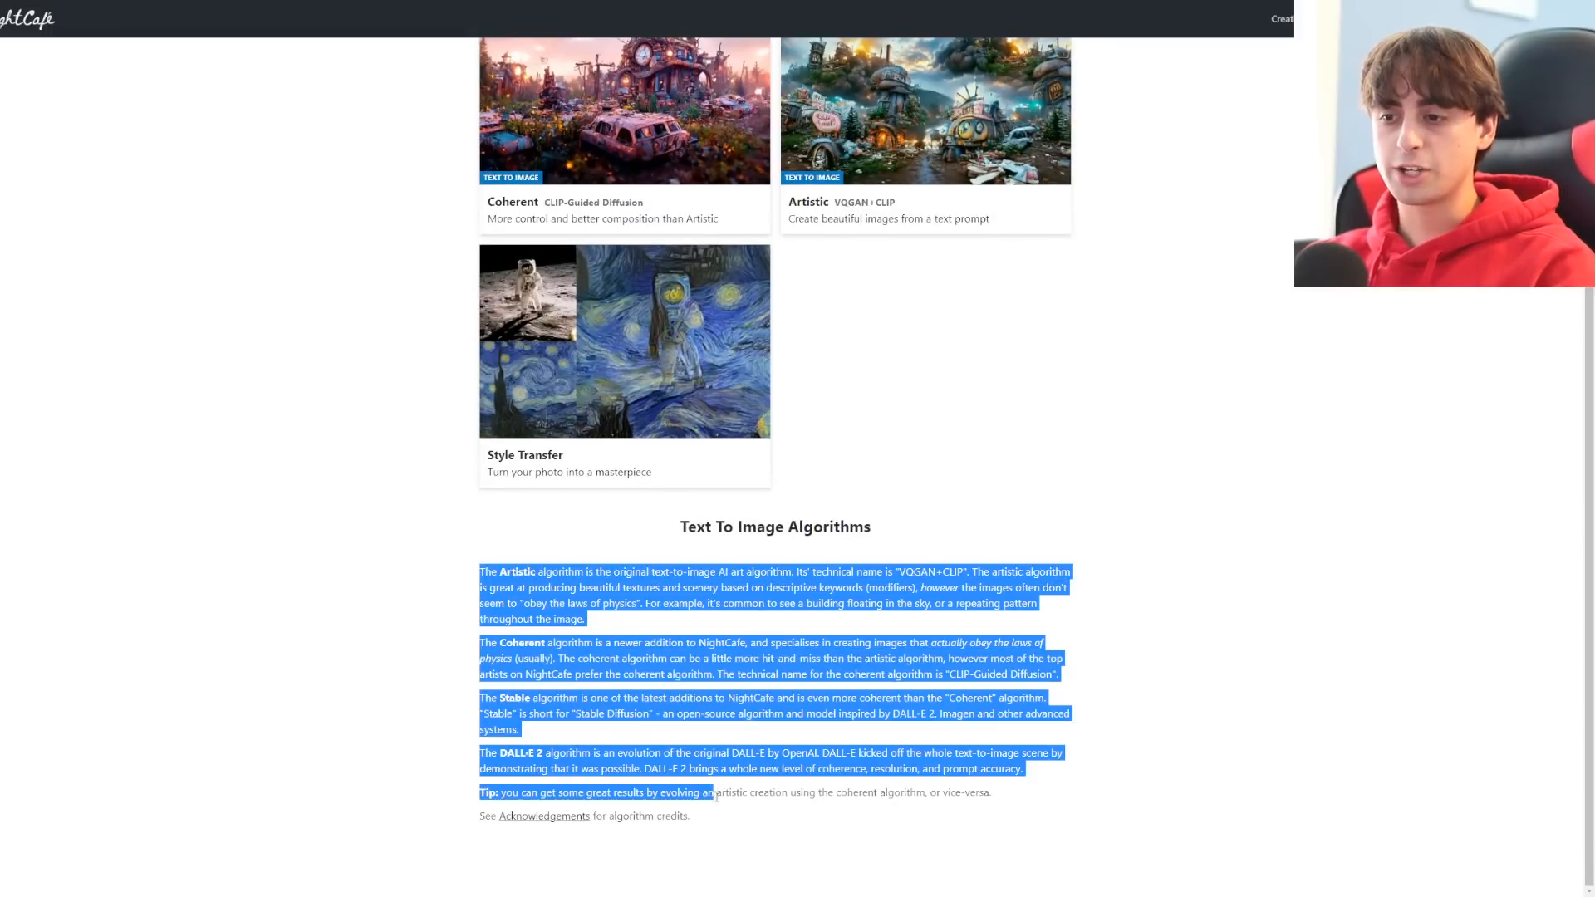
{"action": "scroll", "scroll_direction": "up", "scroll_amount": 3}
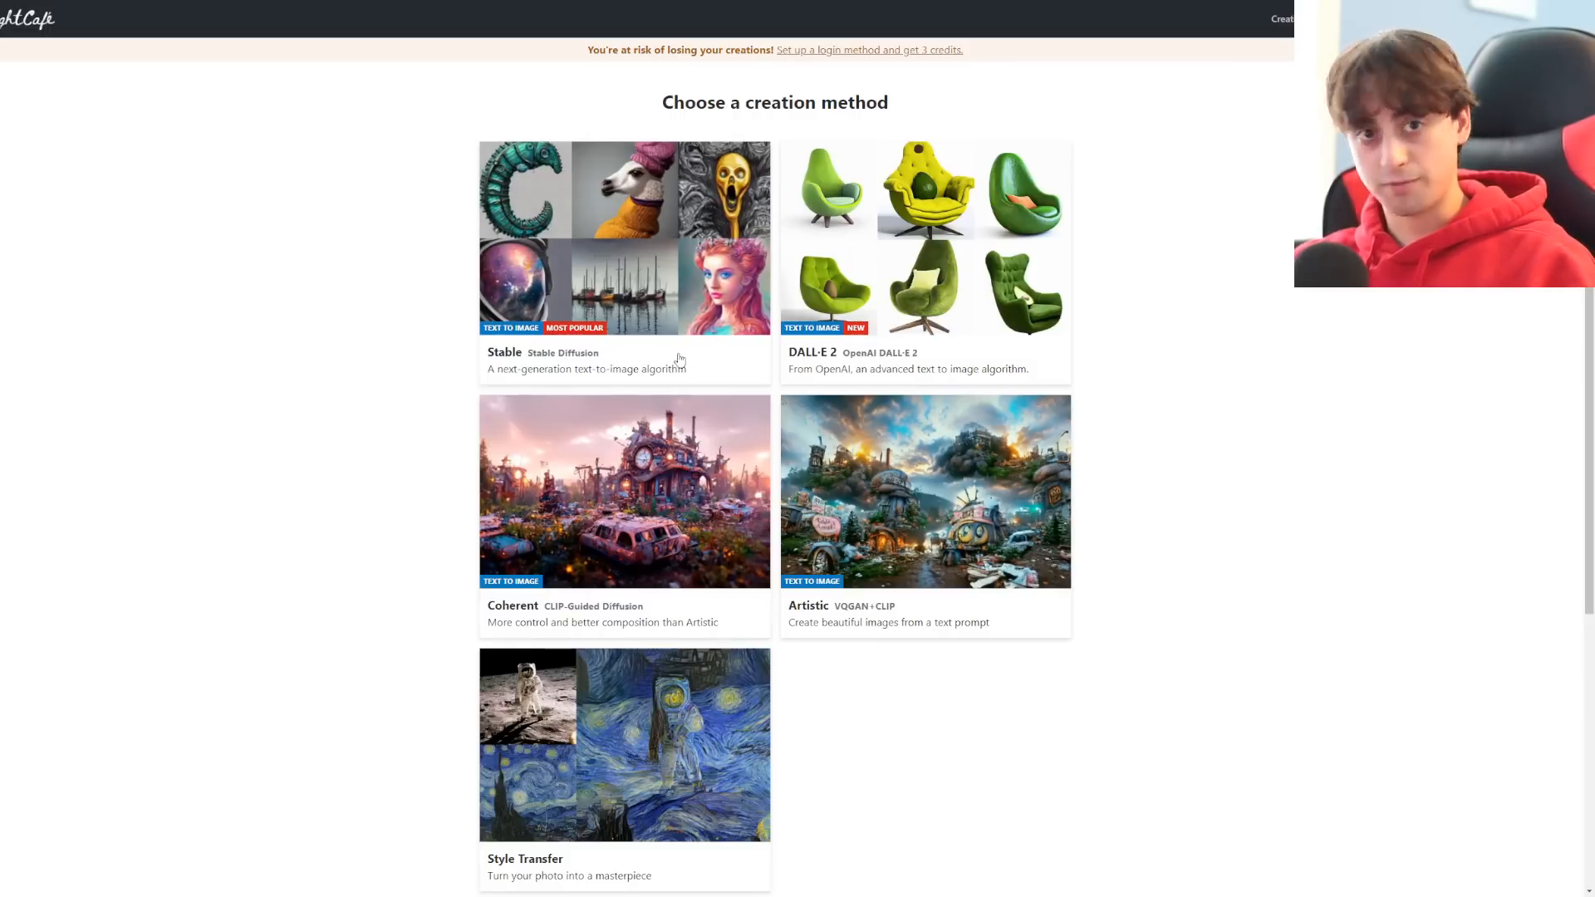
{"action": "mouse_move", "coordinate": [532, 278]}
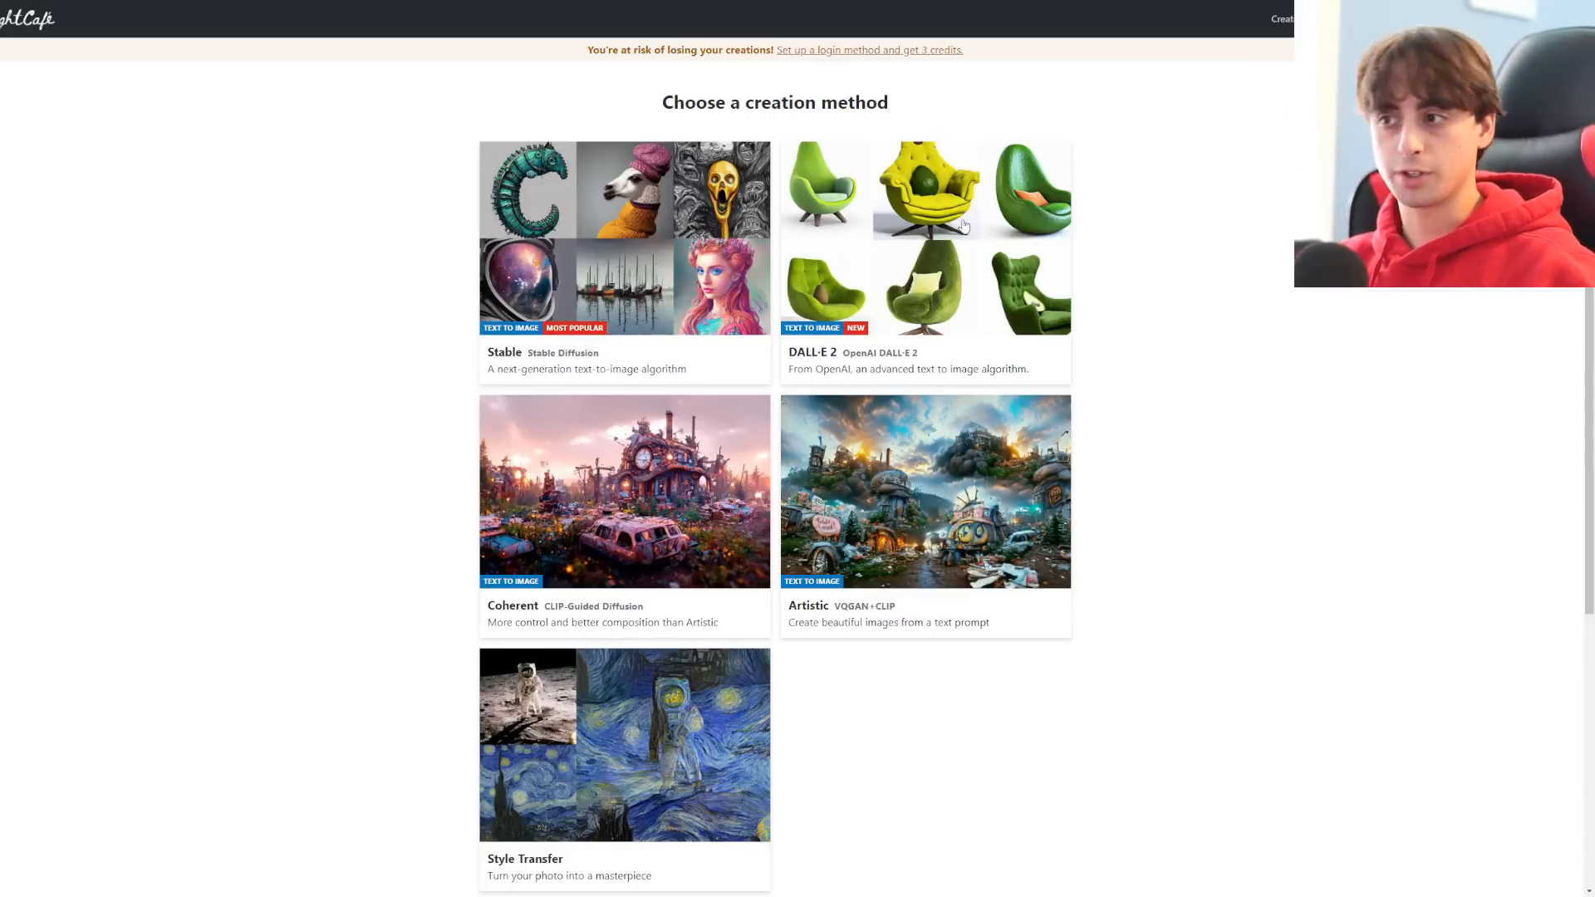
{"action": "scroll", "scroll_direction": "down", "scroll_amount": 3}
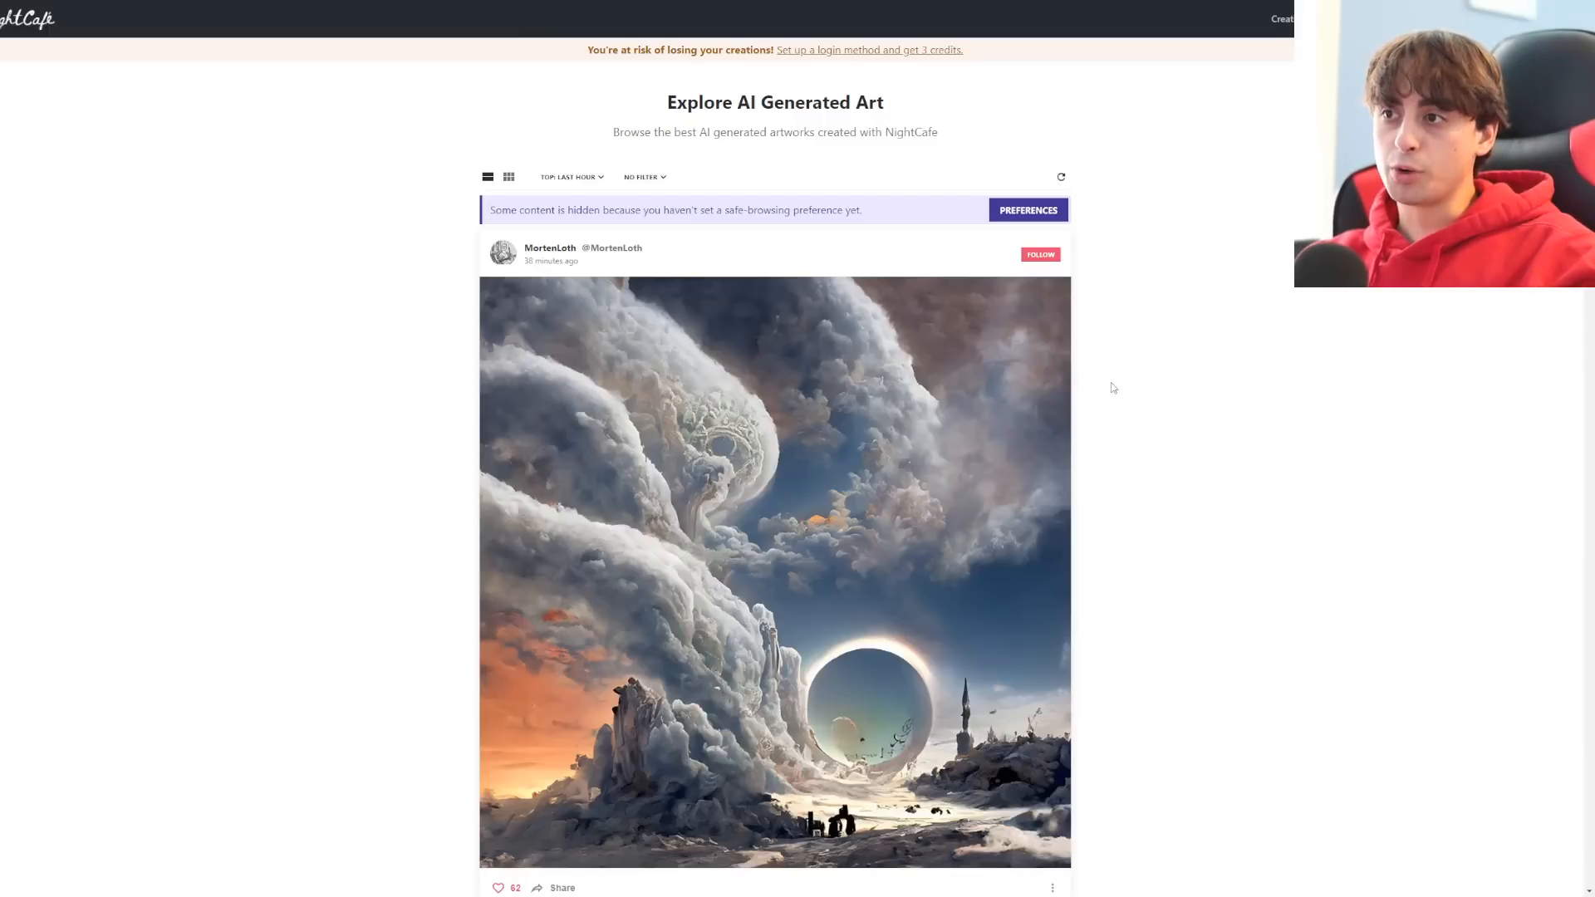
{"action": "mouse_move", "coordinate": [776, 169]}
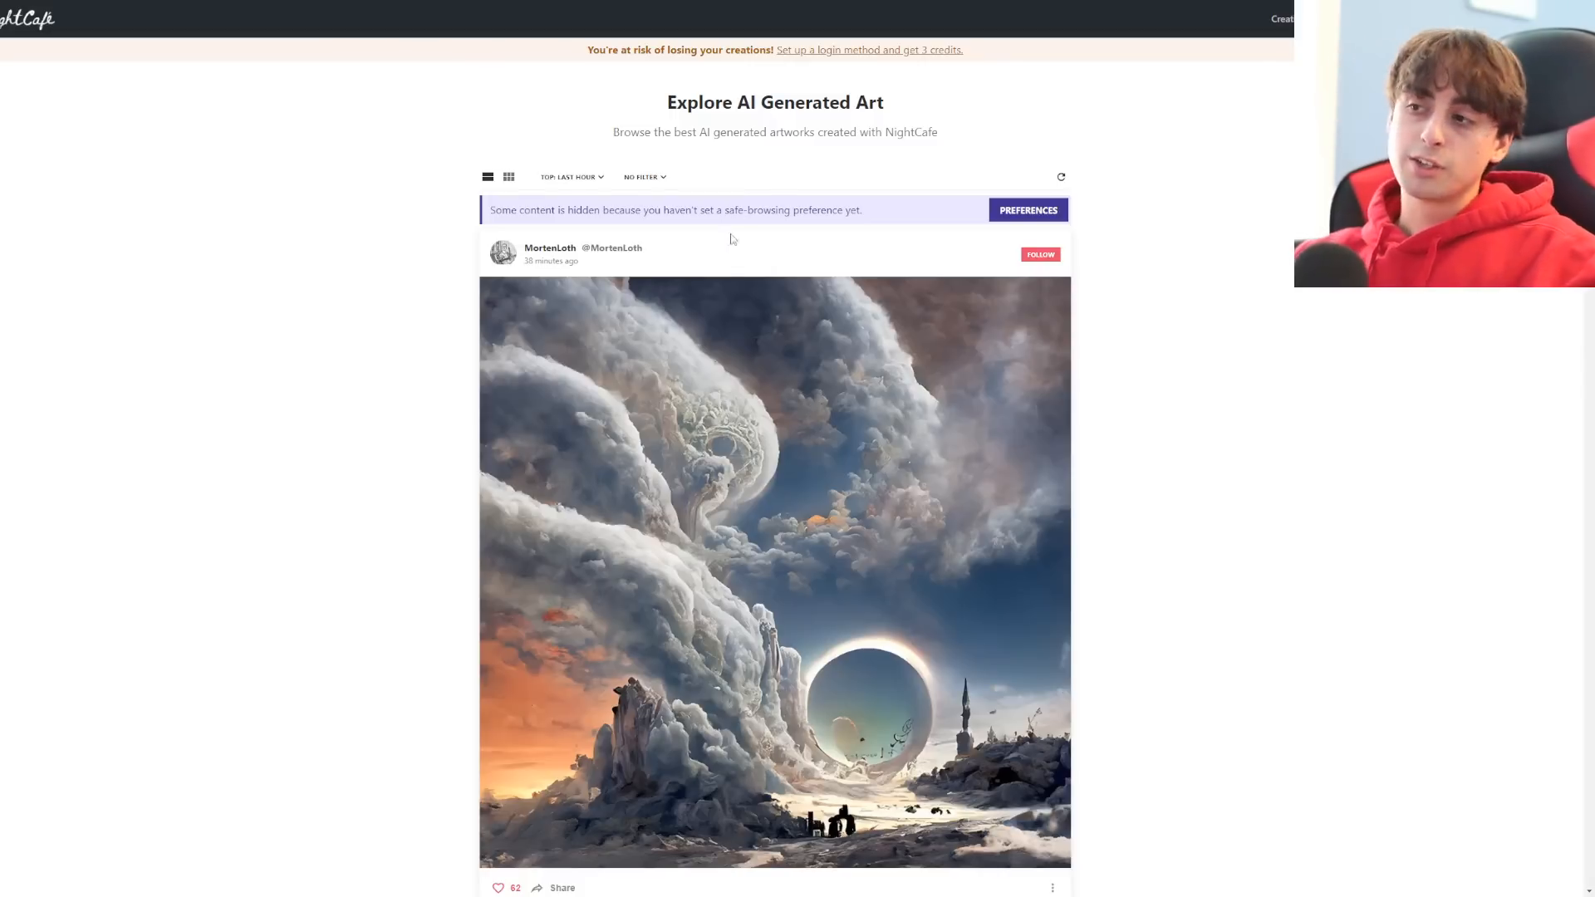
Scroll through the Cloud Portal post in the last-hour top creations feed
{"action": "scroll", "scroll_direction": "down", "scroll_amount": 3}
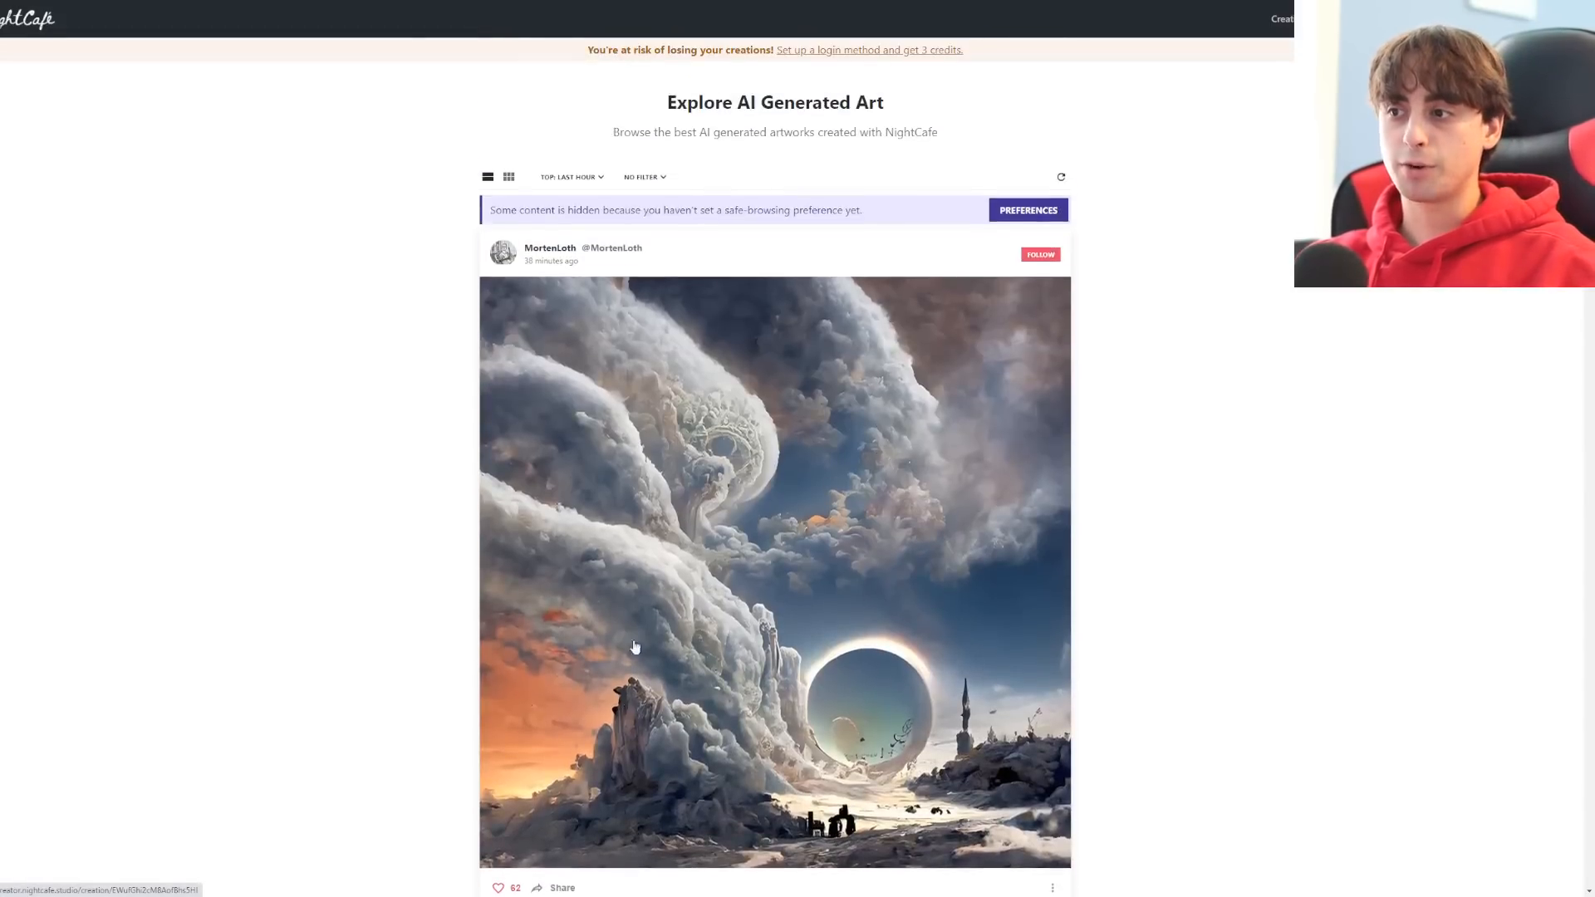
{"action": "scroll", "scroll_direction": "down", "scroll_amount": 3}
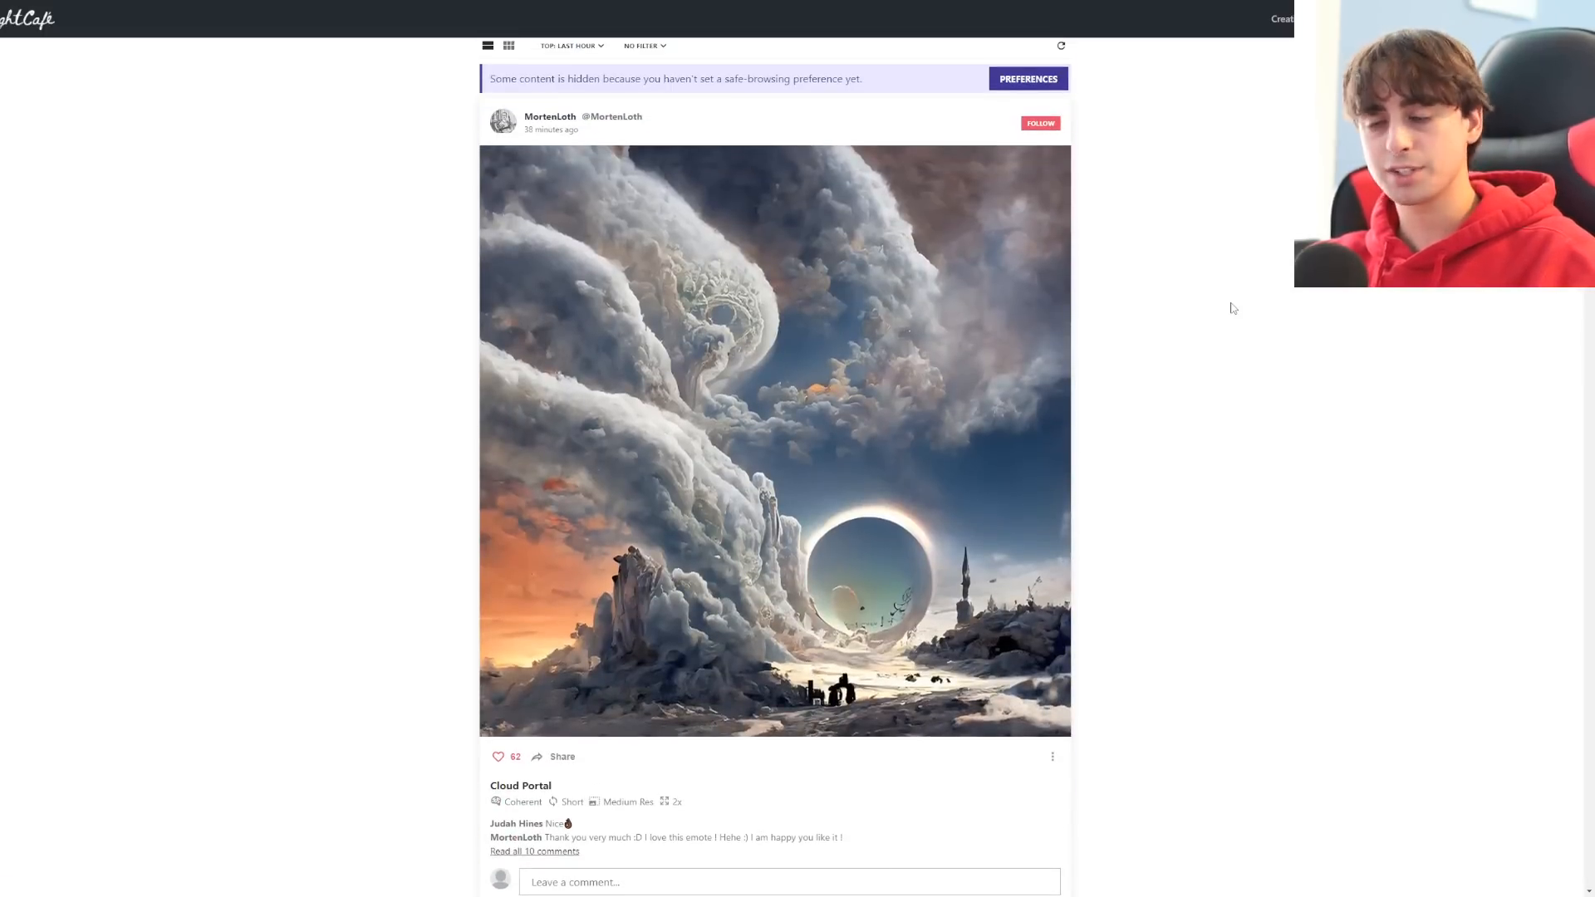
{"action": "mouse_move", "coordinate": [985, 447]}
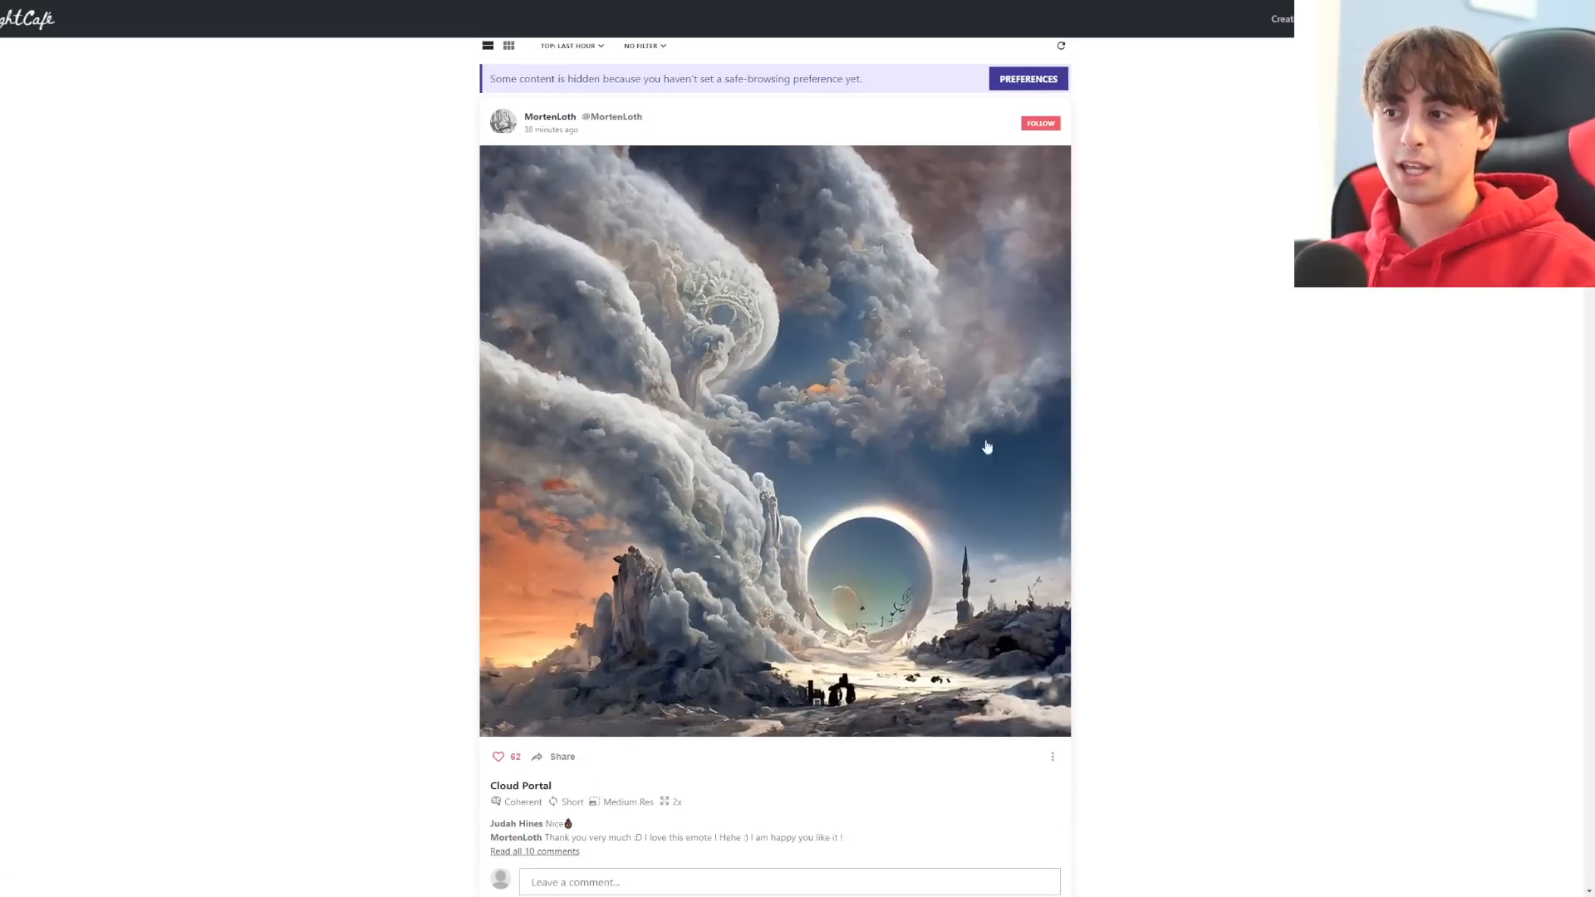
{"action": "scroll", "scroll_direction": "down", "scroll_amount": 3}
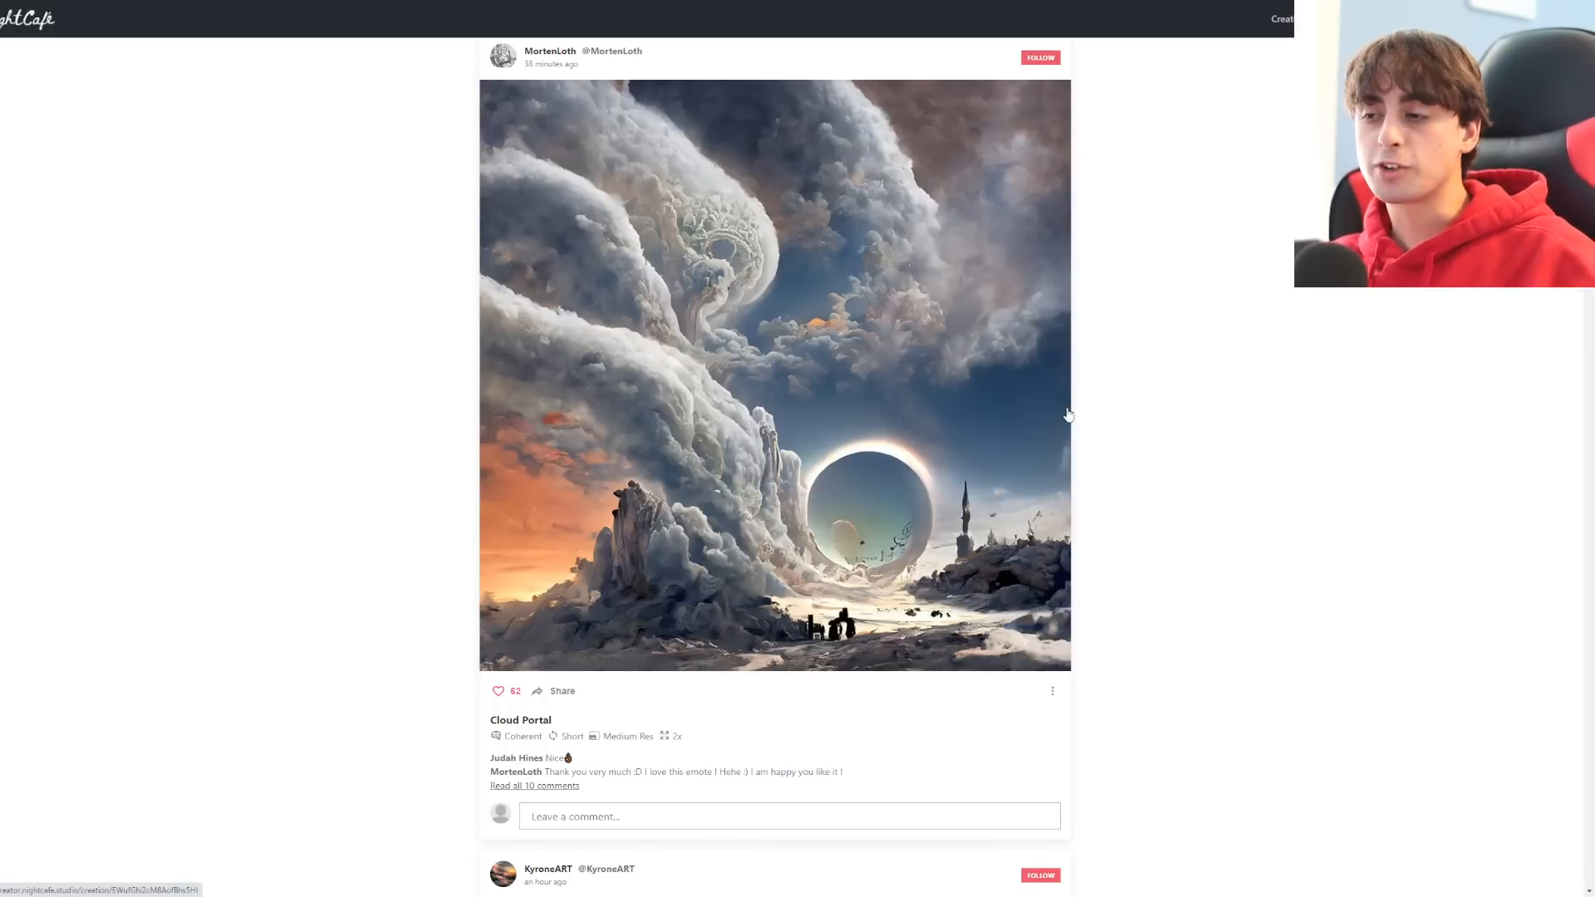
{"action": "mouse_move", "coordinate": [729, 536]}
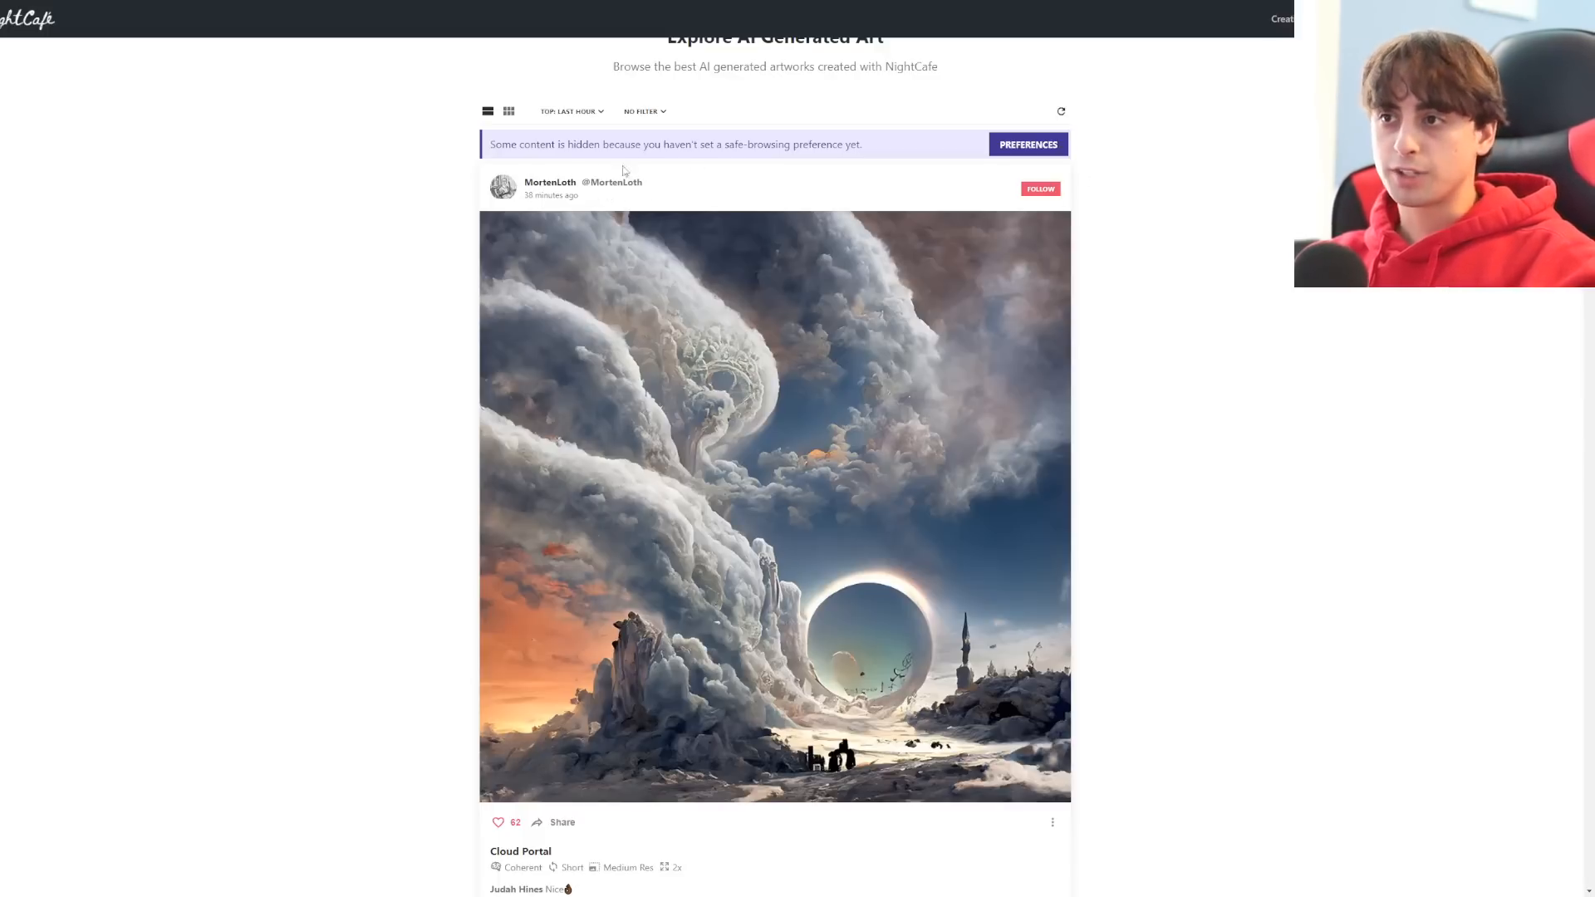
Sort the Explore feed by Top: All Time and filter it to Video creations only
{"action": "left_click", "coordinate": [571, 111]}
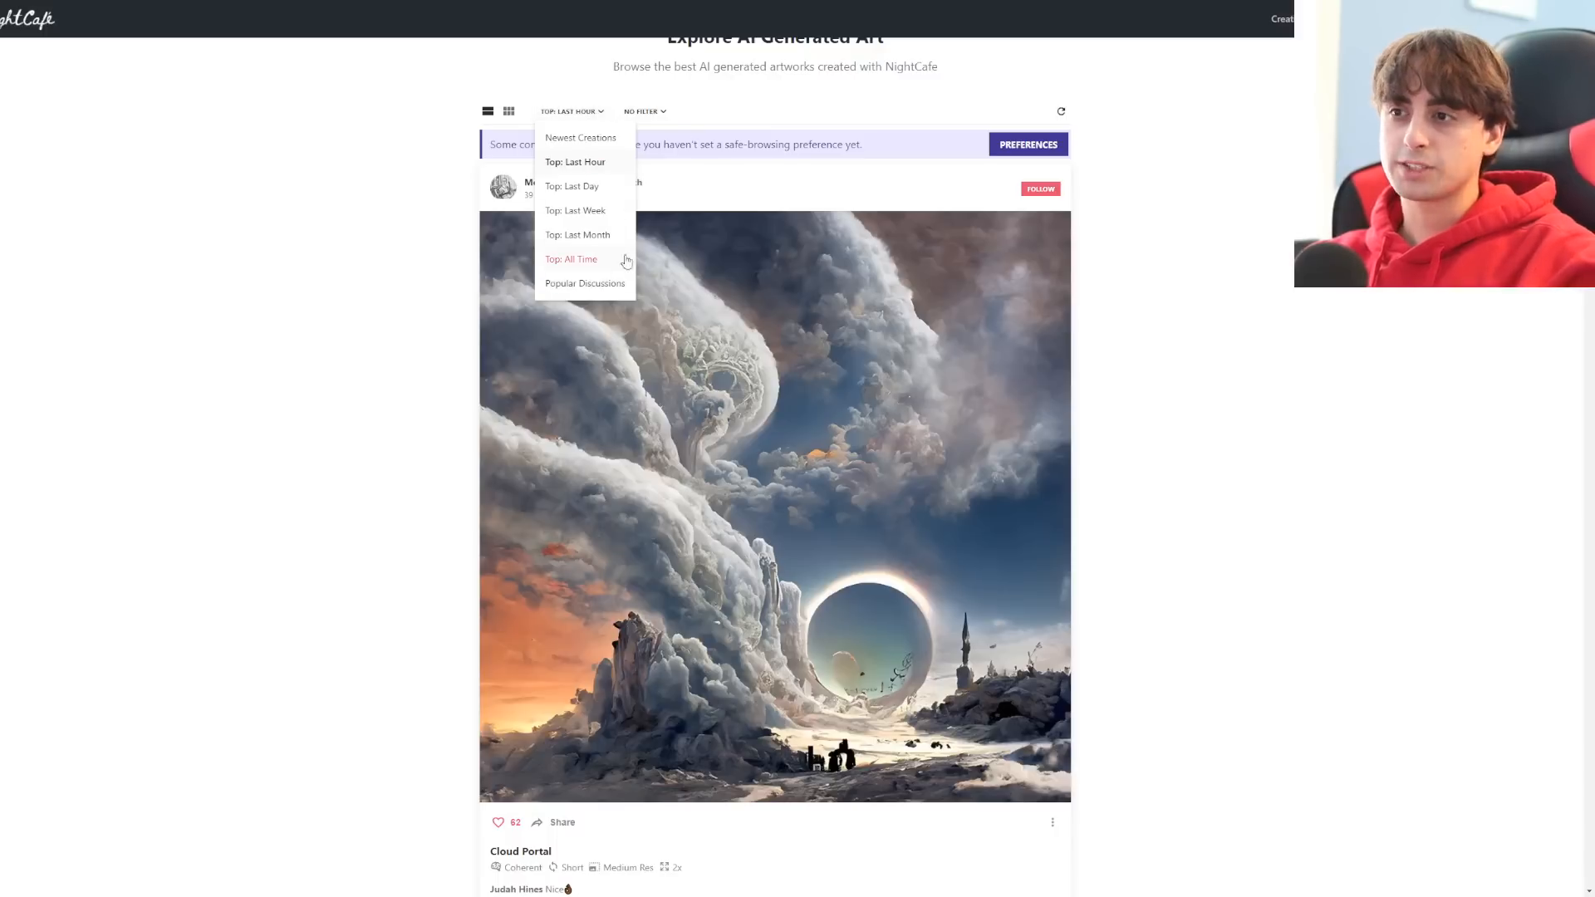
{"action": "left_click", "coordinate": [570, 259]}
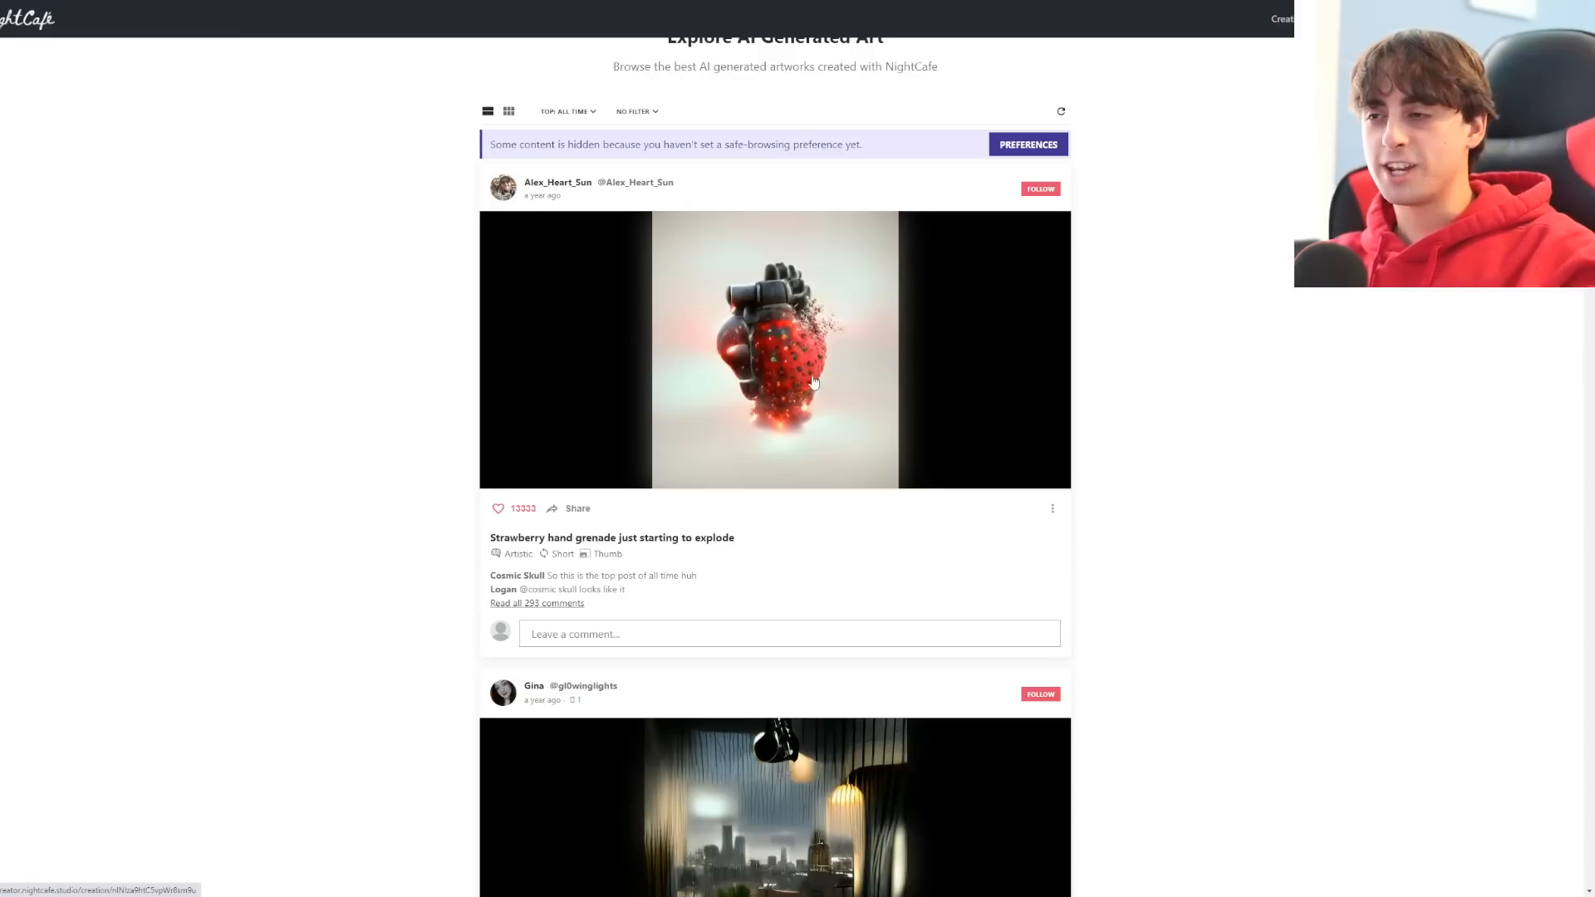
{"action": "left_click", "coordinate": [636, 111]}
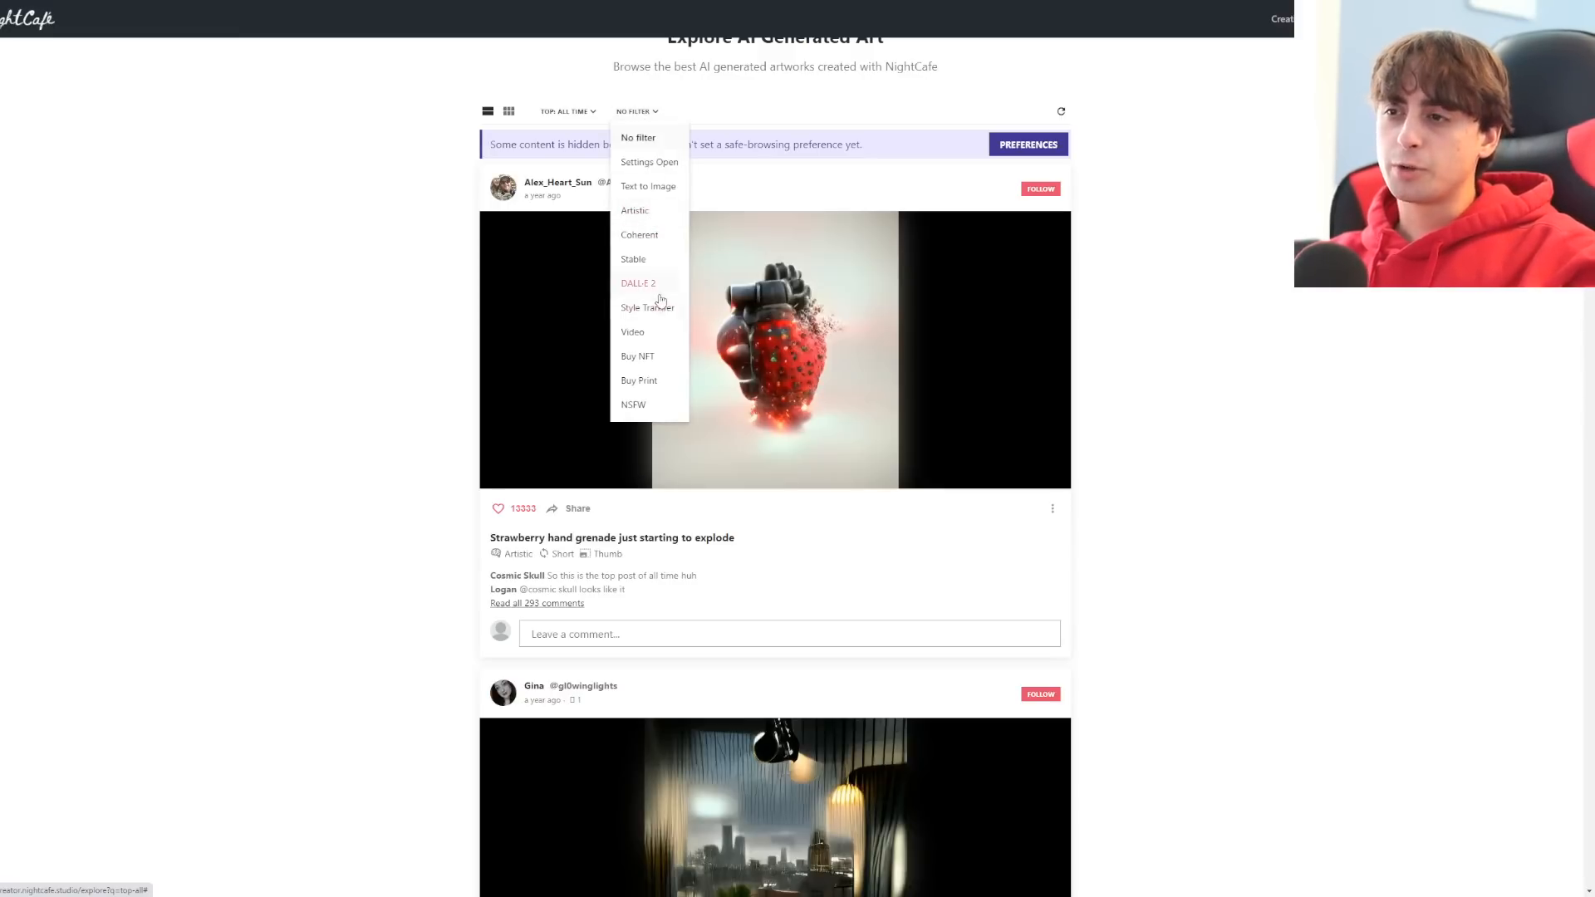
{"action": "left_click", "coordinate": [631, 332]}
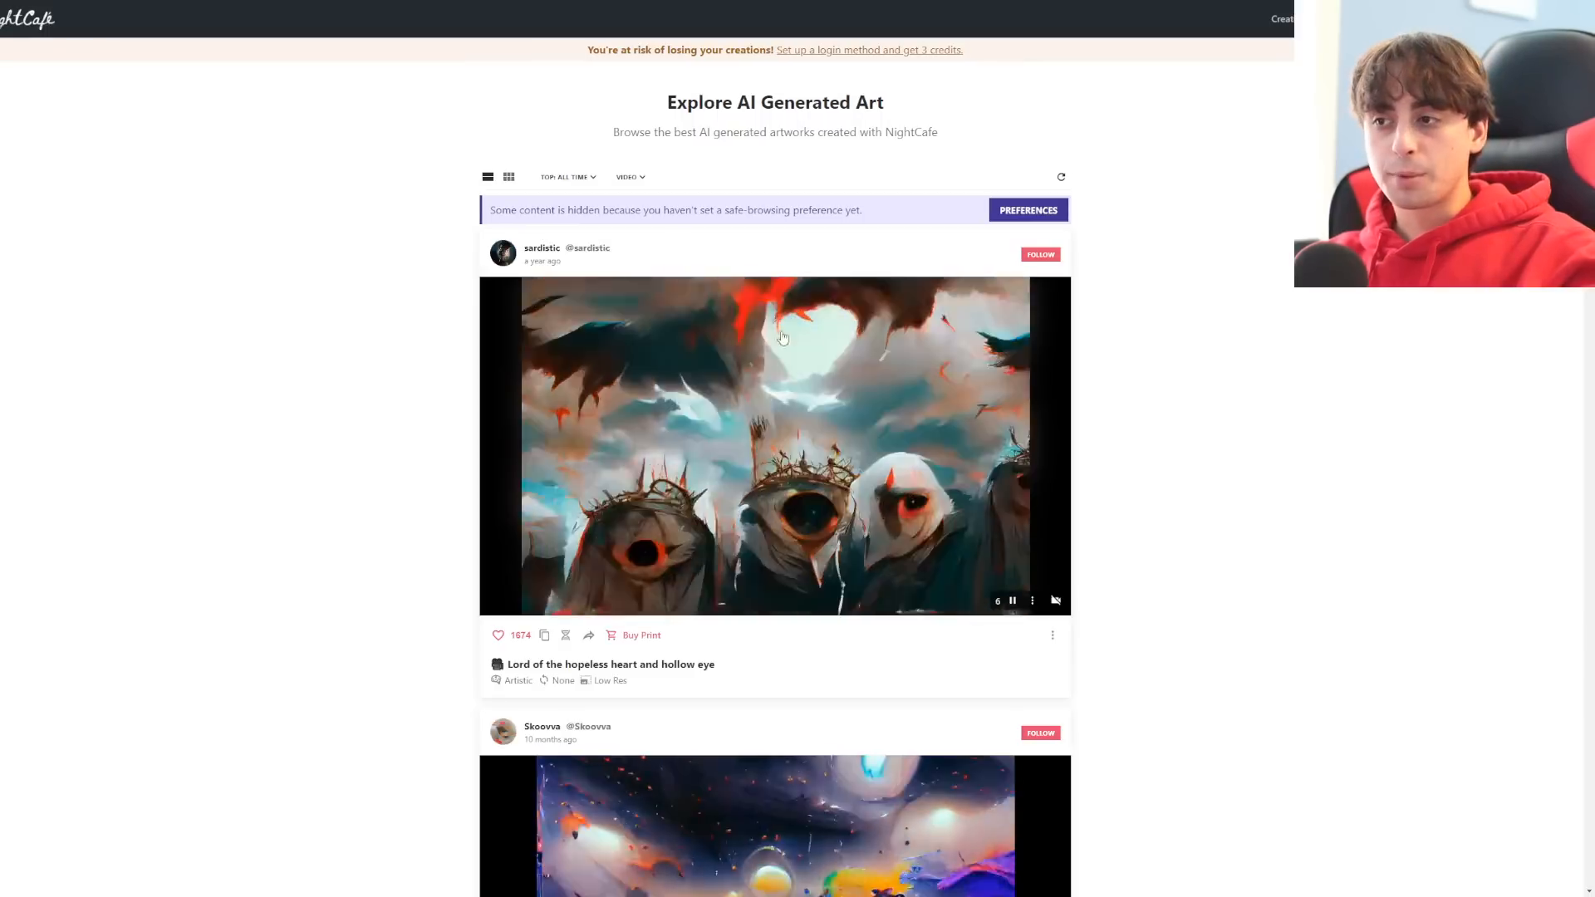
Browse down the top all-time video creations shown as a thumbnail grid
{"action": "scroll", "scroll_direction": "down", "scroll_amount": 3}
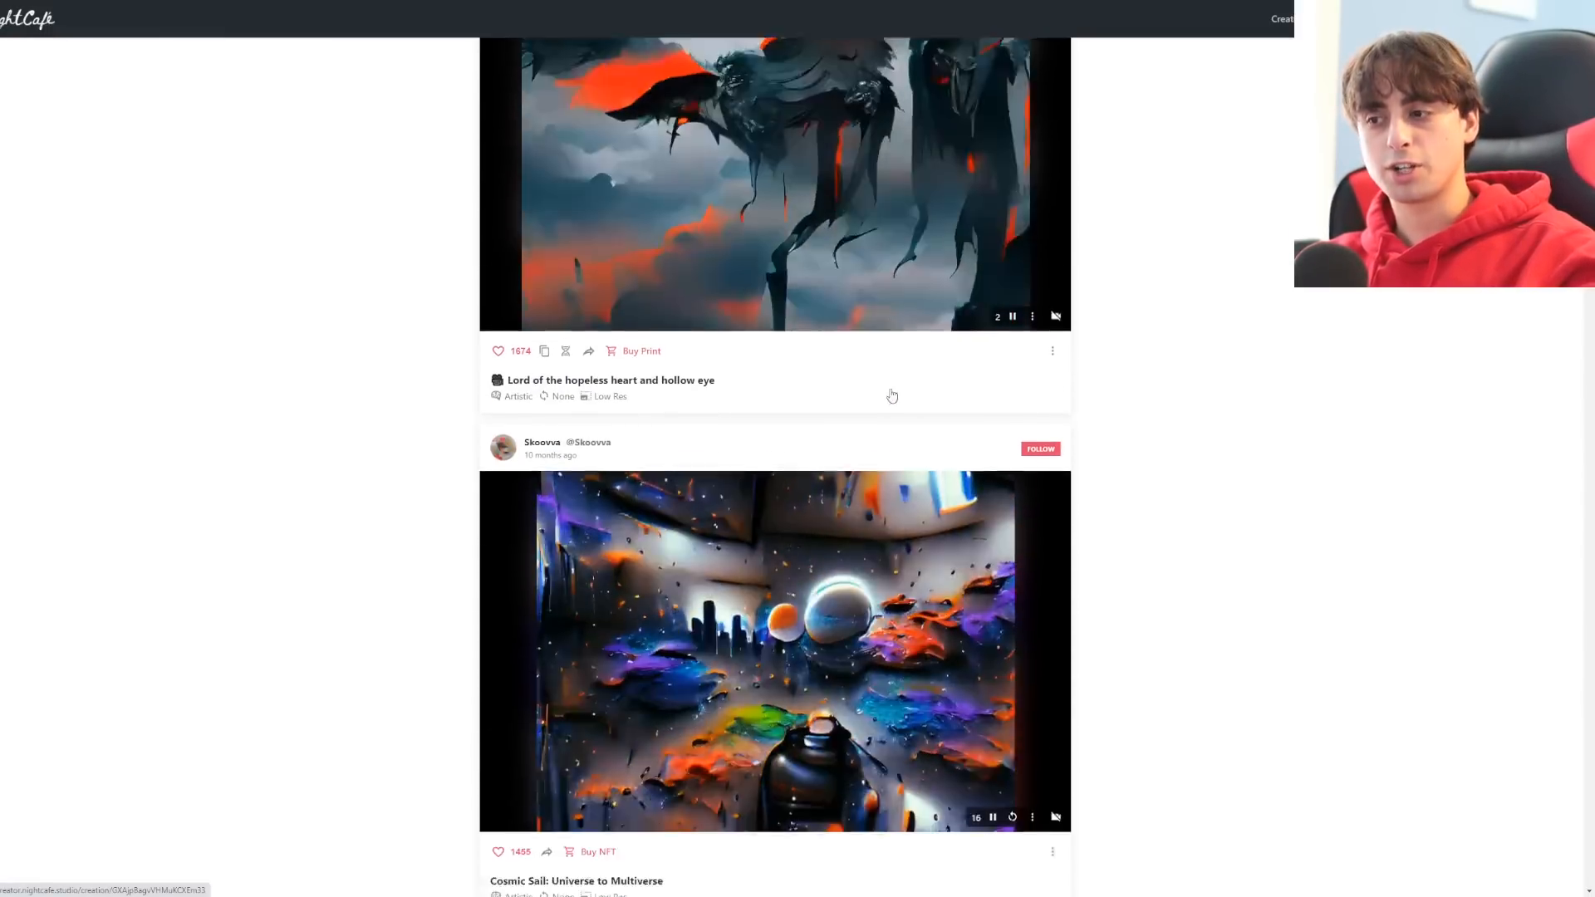
{"action": "scroll", "scroll_direction": "down", "scroll_amount": 3}
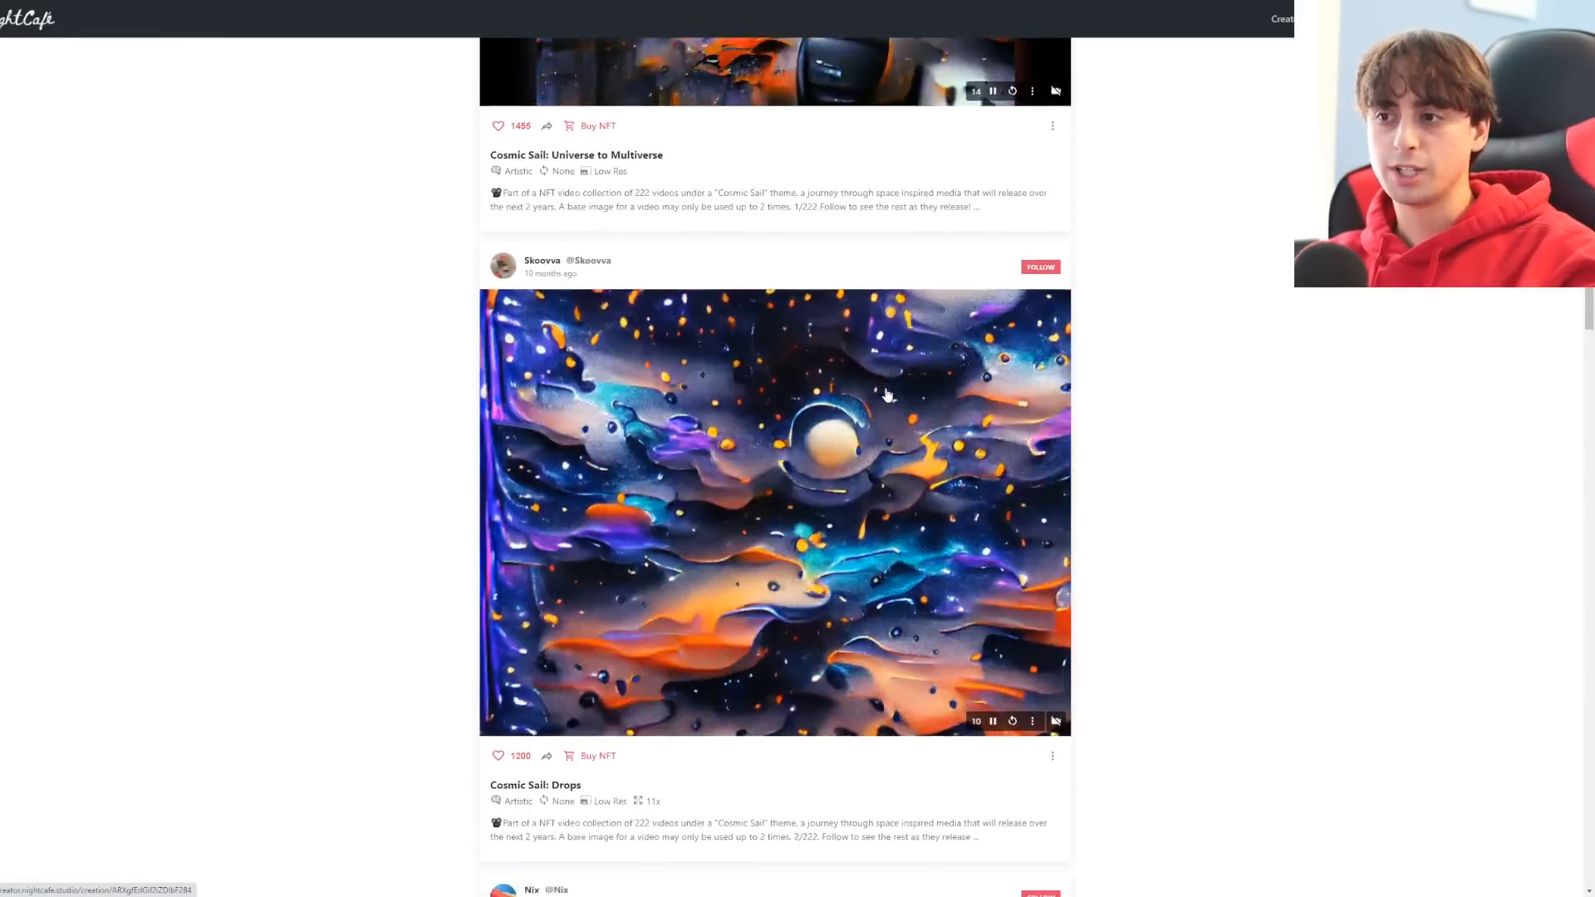
{"action": "scroll", "scroll_direction": "down", "scroll_amount": 3}
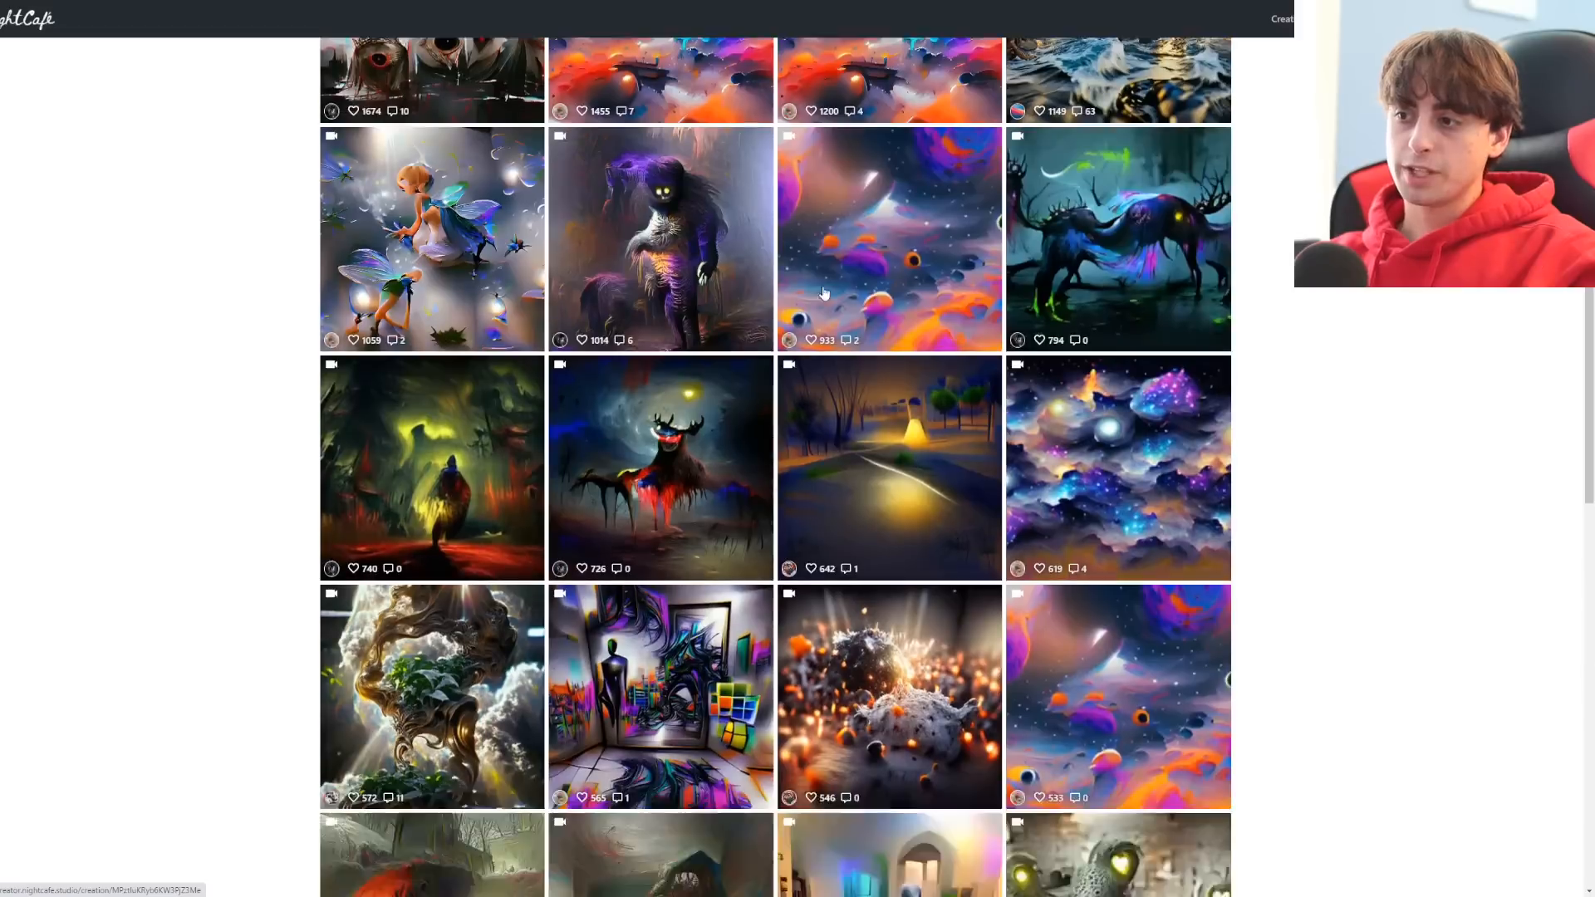
{"action": "scroll", "scroll_direction": "down", "scroll_amount": 3}
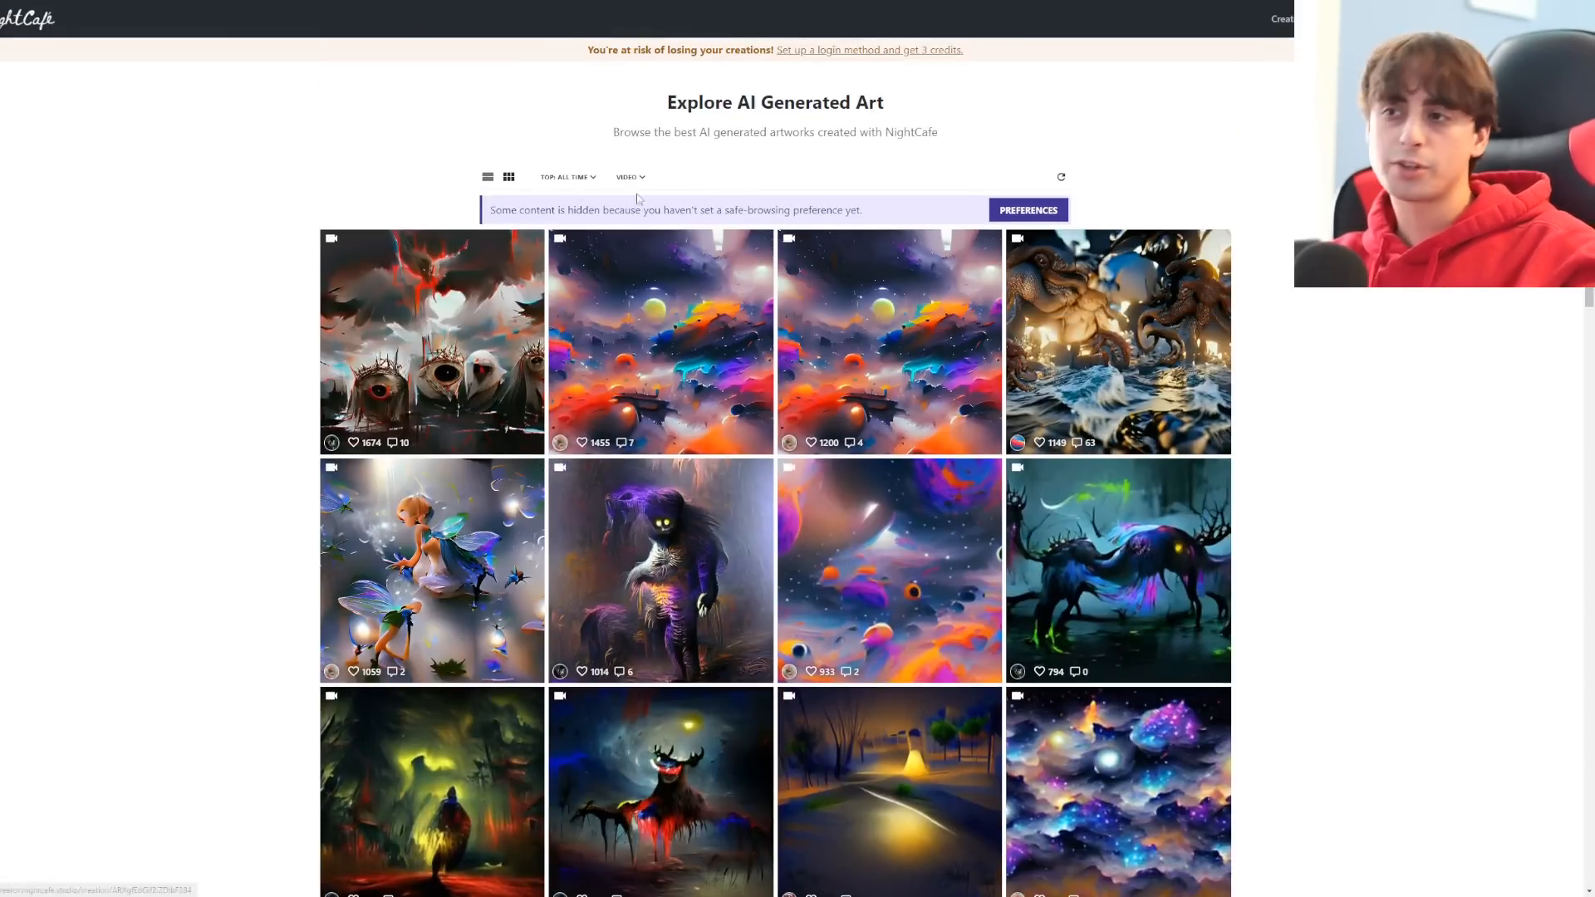
{"action": "mouse_move", "coordinate": [704, 201]}
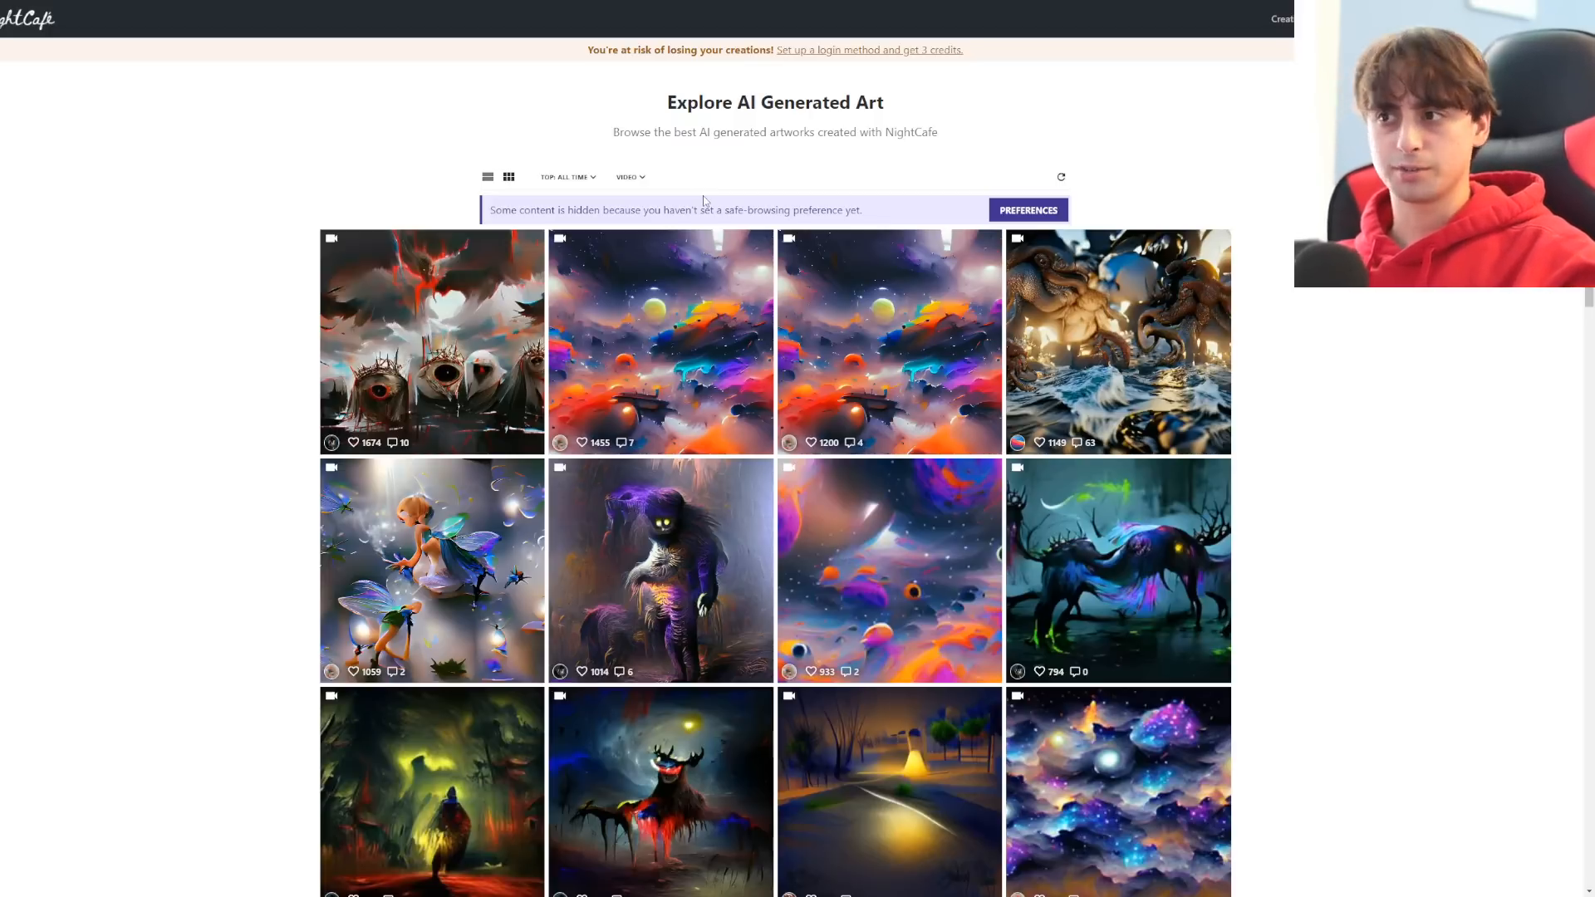
Set the safe browsing preference to Show NSFW content and save it
{"action": "left_click", "coordinate": [1027, 210]}
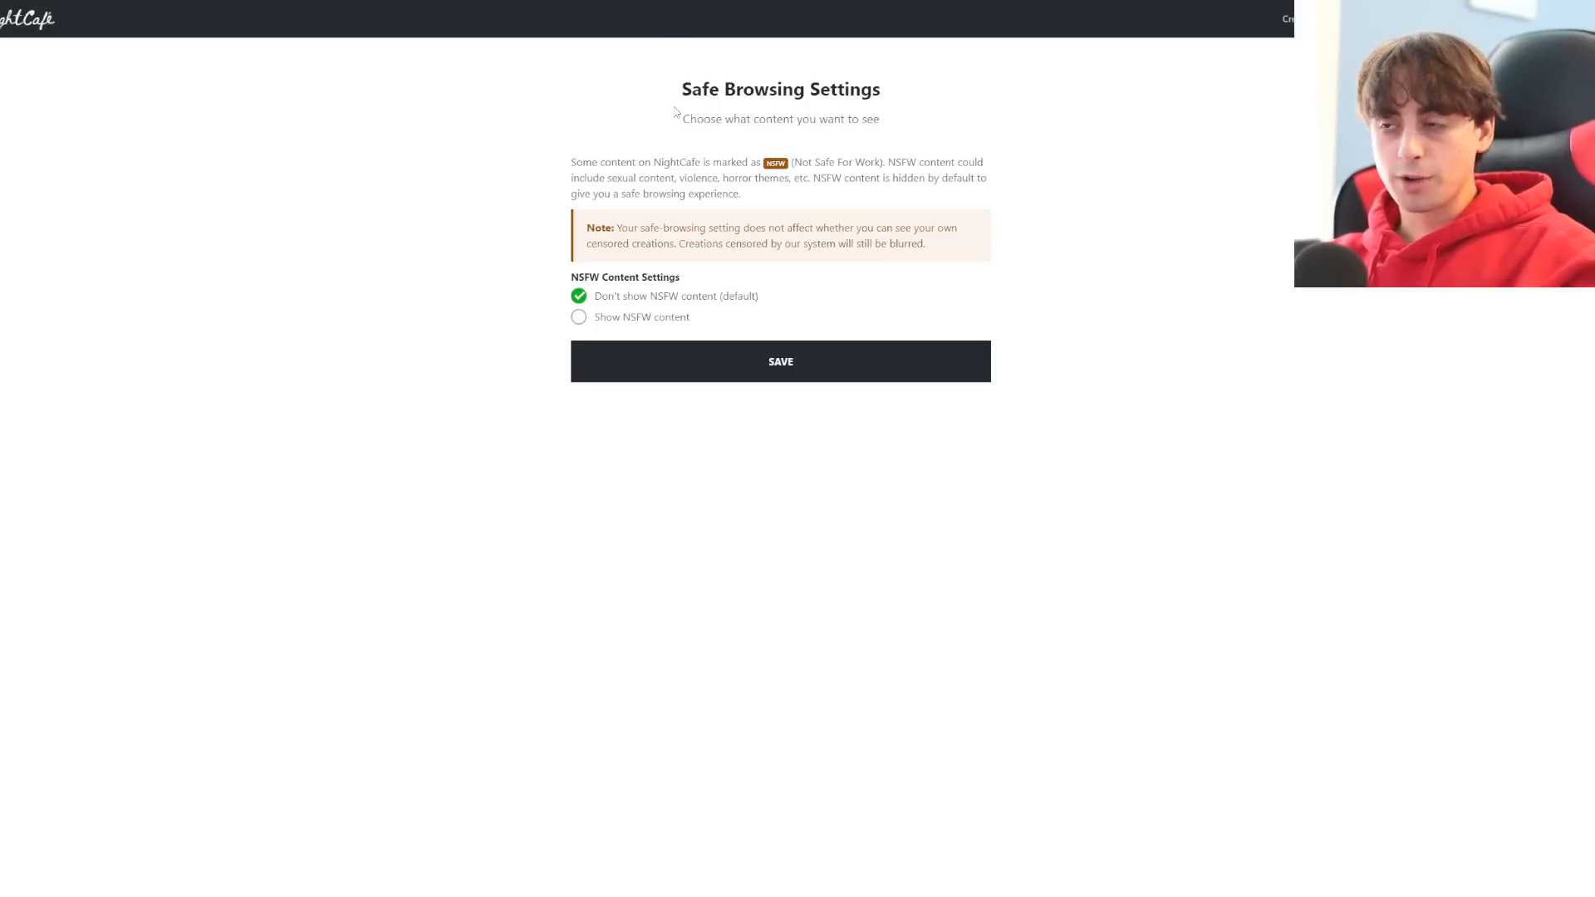
{"action": "mouse_move", "coordinate": [678, 184]}
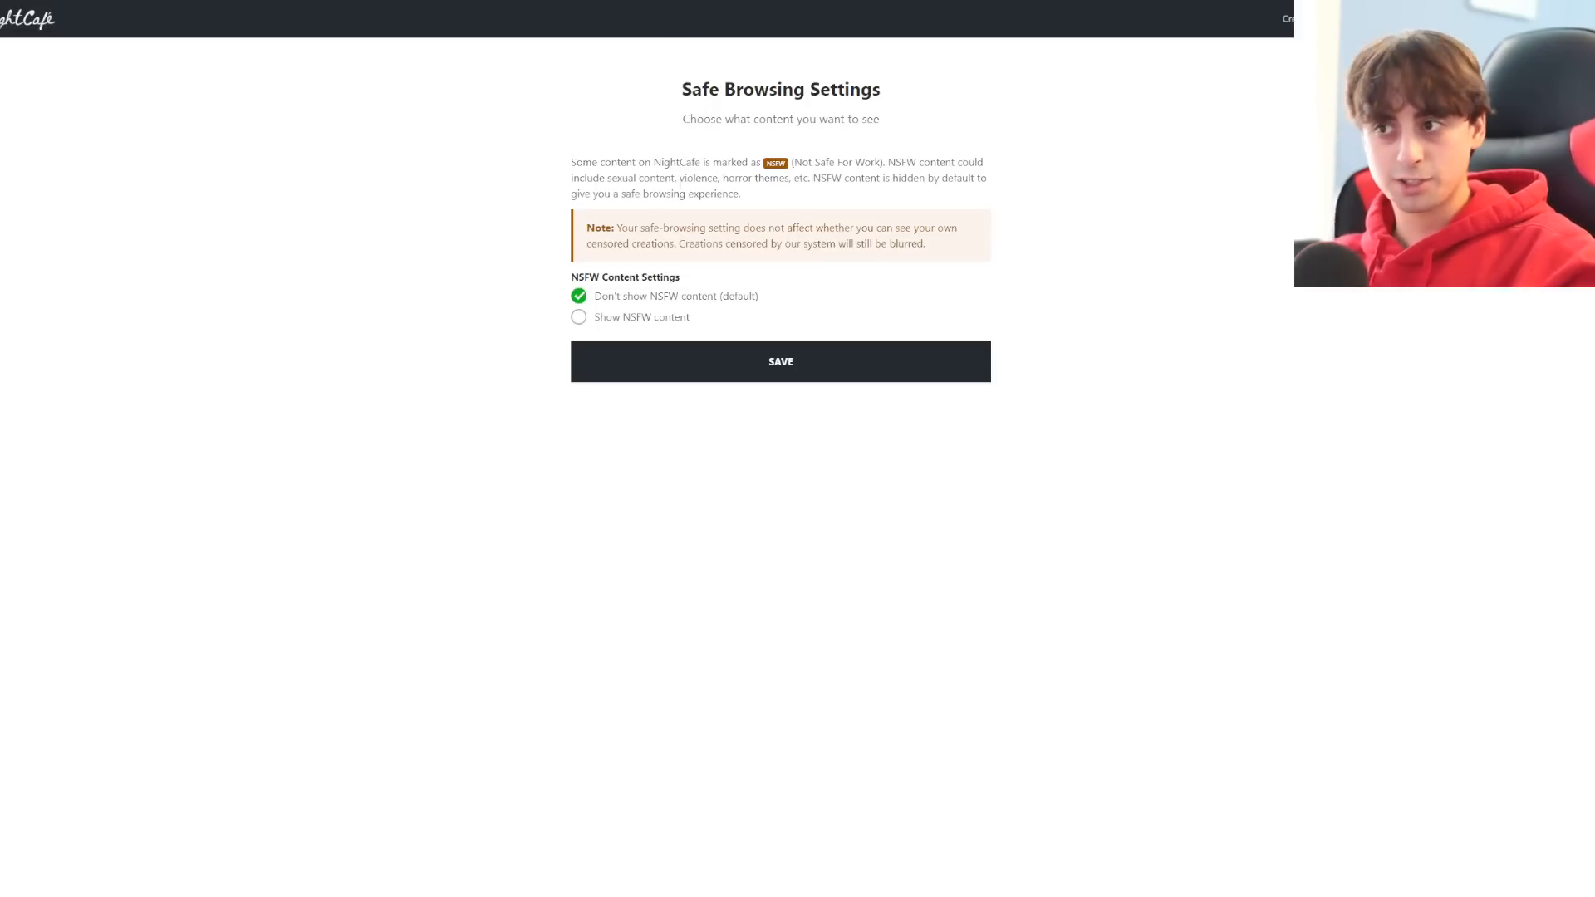
{"action": "left_click", "coordinate": [578, 316]}
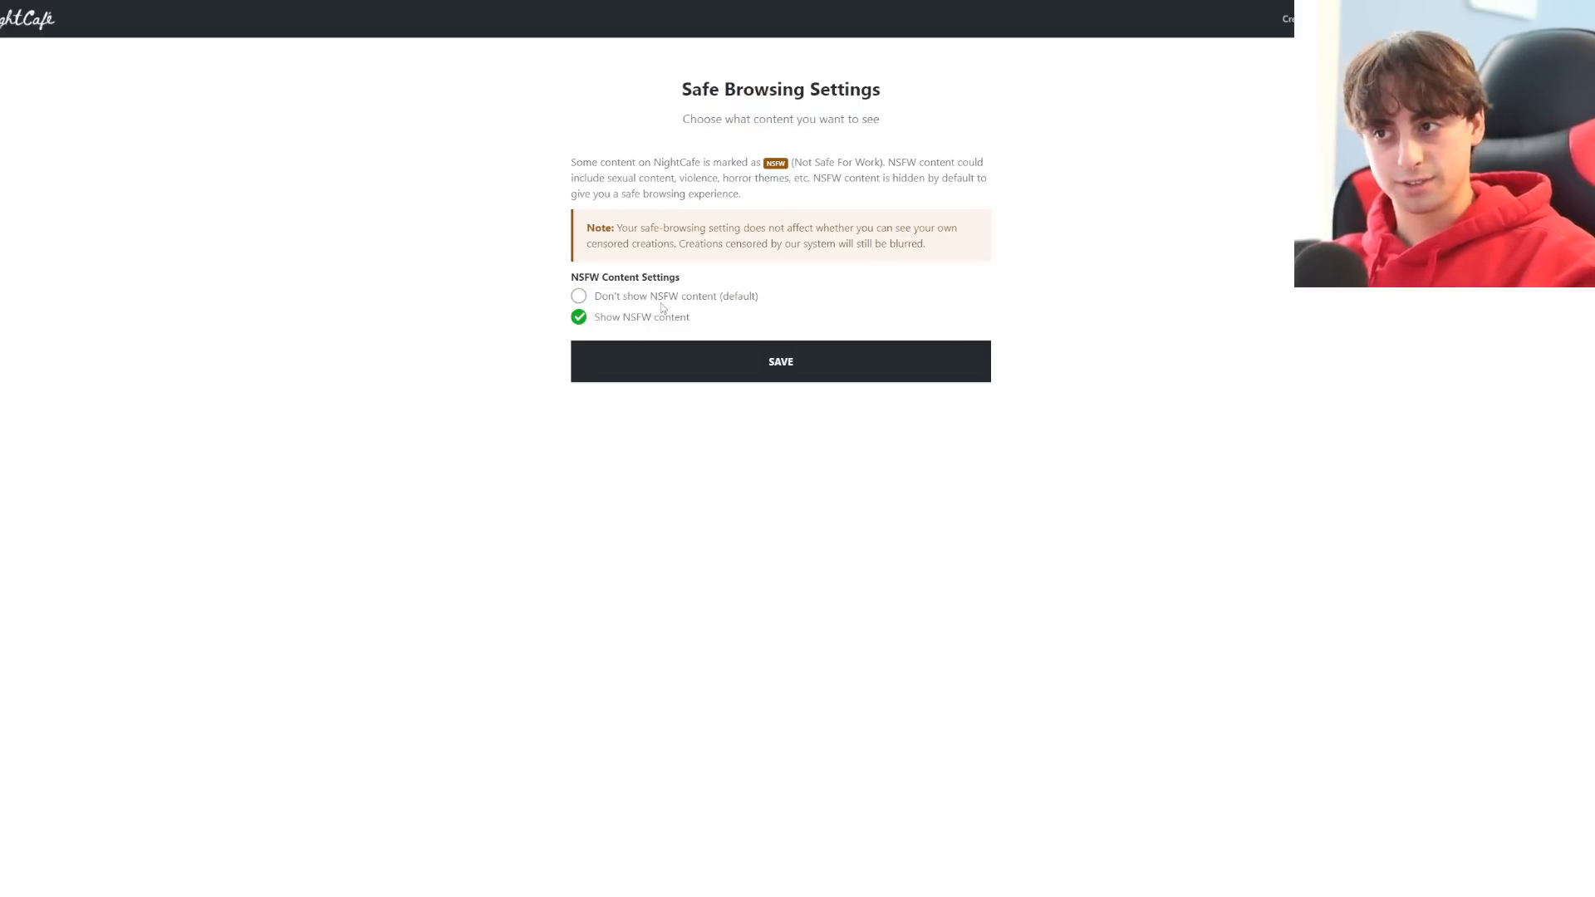
{"action": "left_click_drag", "start_coordinate": [790, 161], "coordinate": [611, 177]}
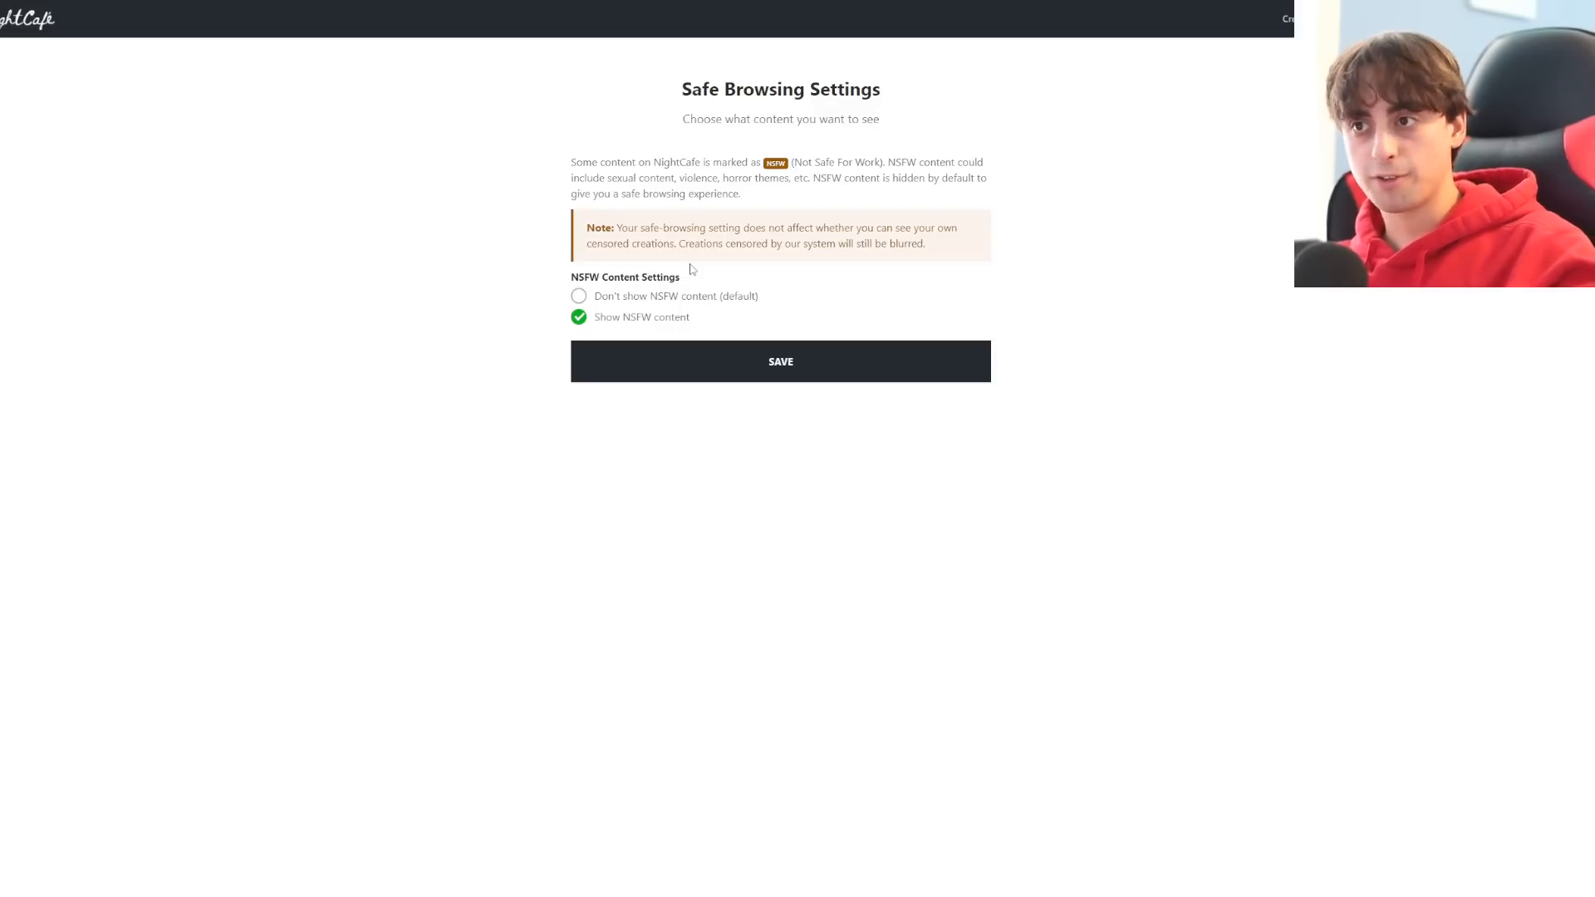
{"action": "left_click", "coordinate": [578, 295]}
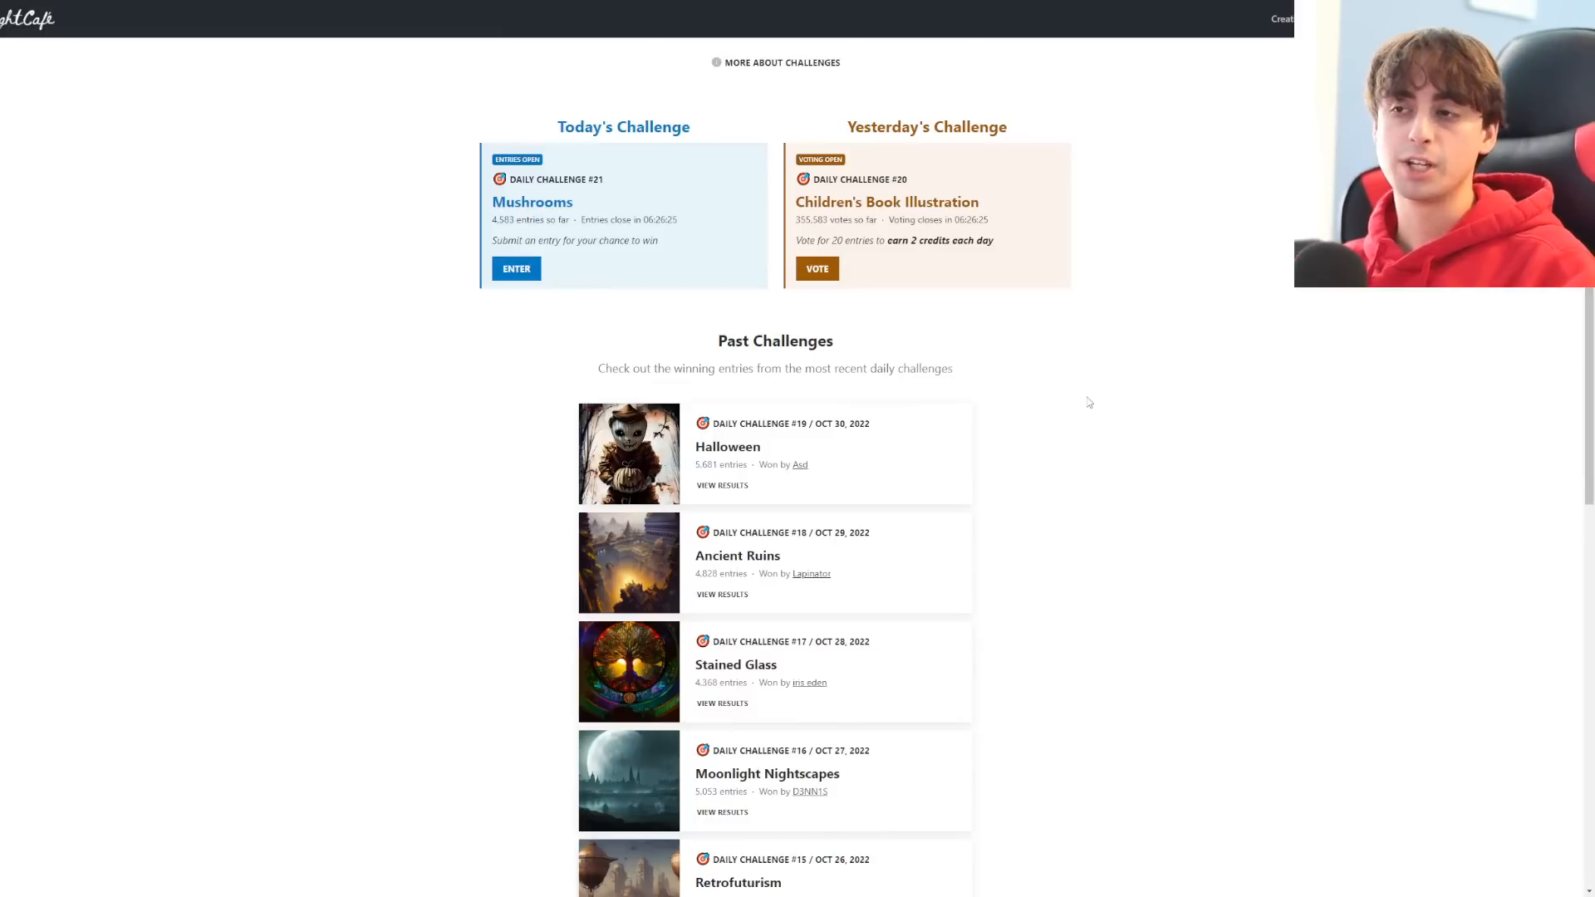
View Children's Book Illustration challenge entries in the voting viewer, then return to the challenge overview
{"action": "scroll", "scroll_direction": "up", "scroll_amount": 3}
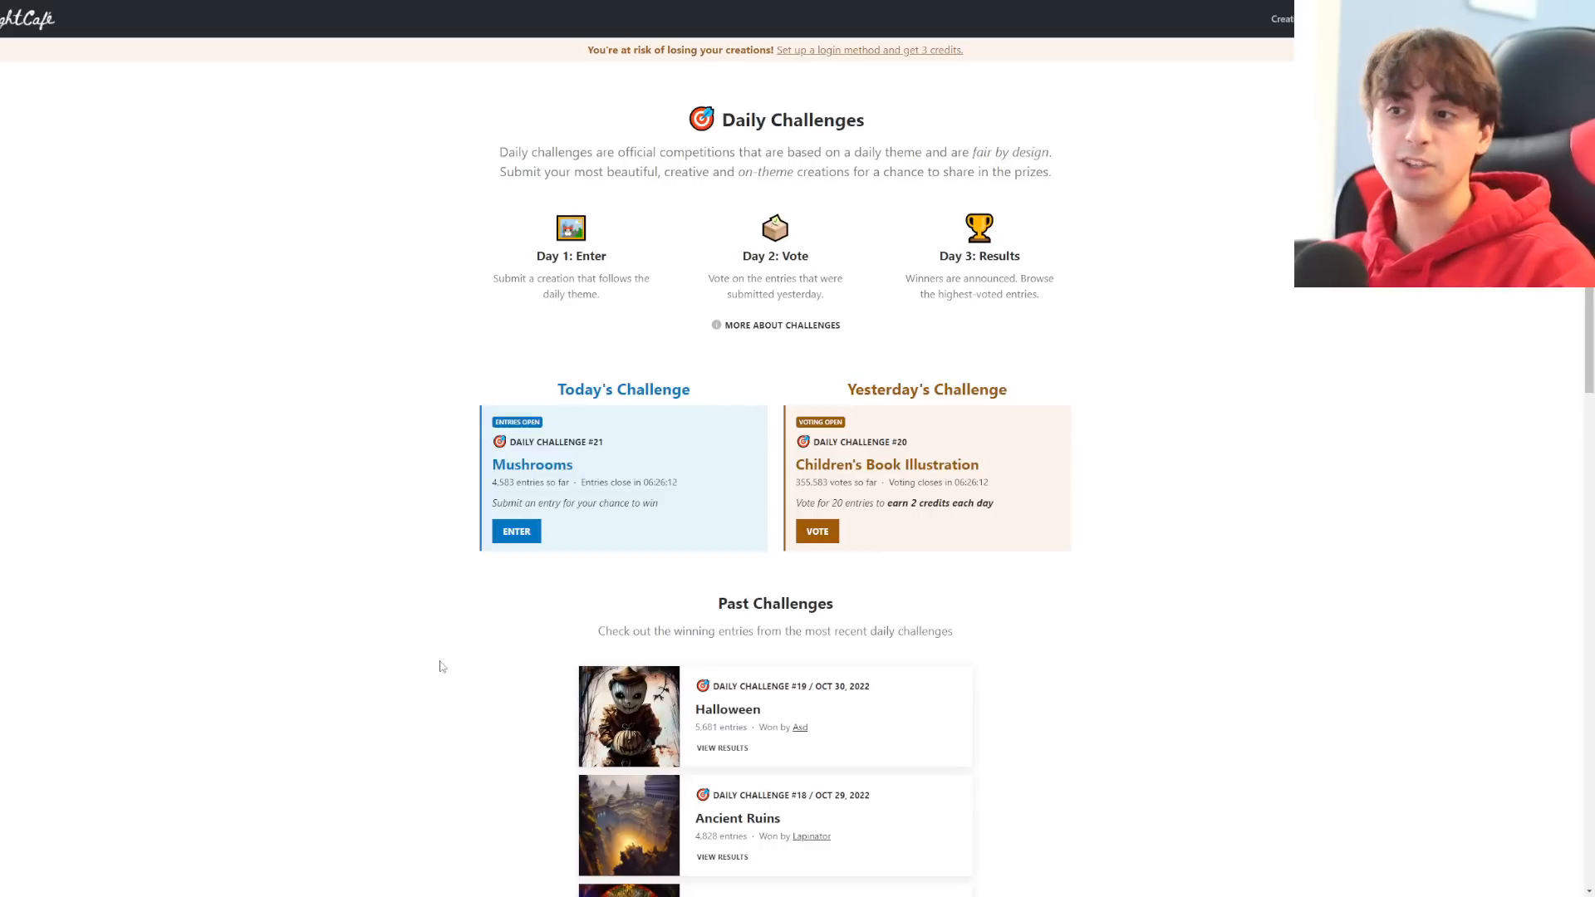
{"action": "double_click", "coordinate": [532, 463]}
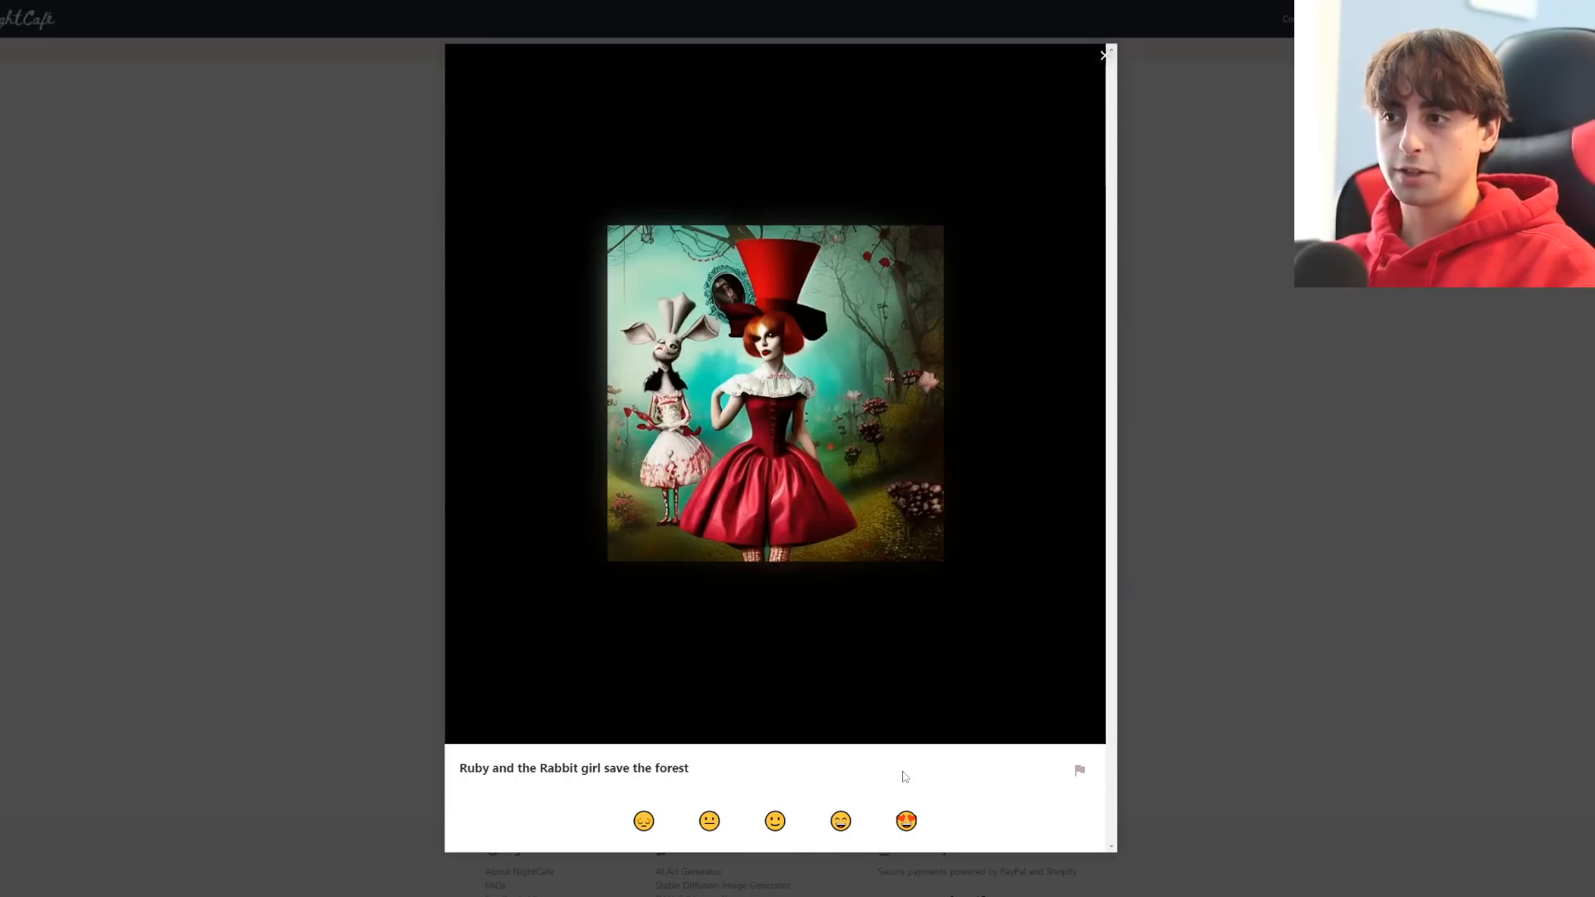
{"action": "left_click", "coordinate": [774, 821]}
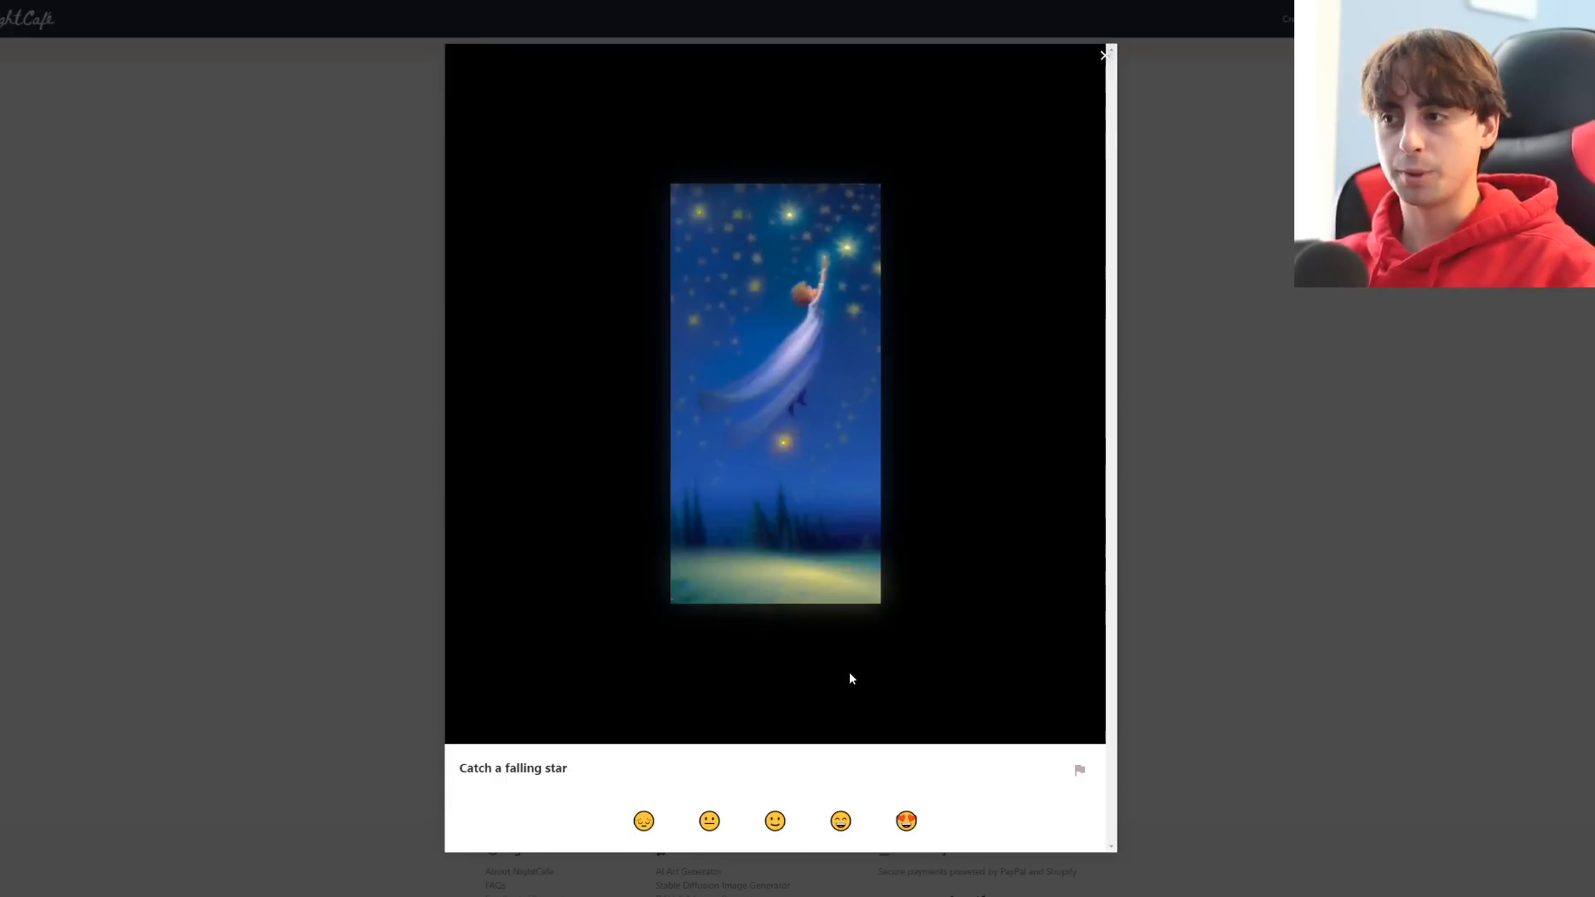
{"action": "left_click", "coordinate": [1103, 55]}
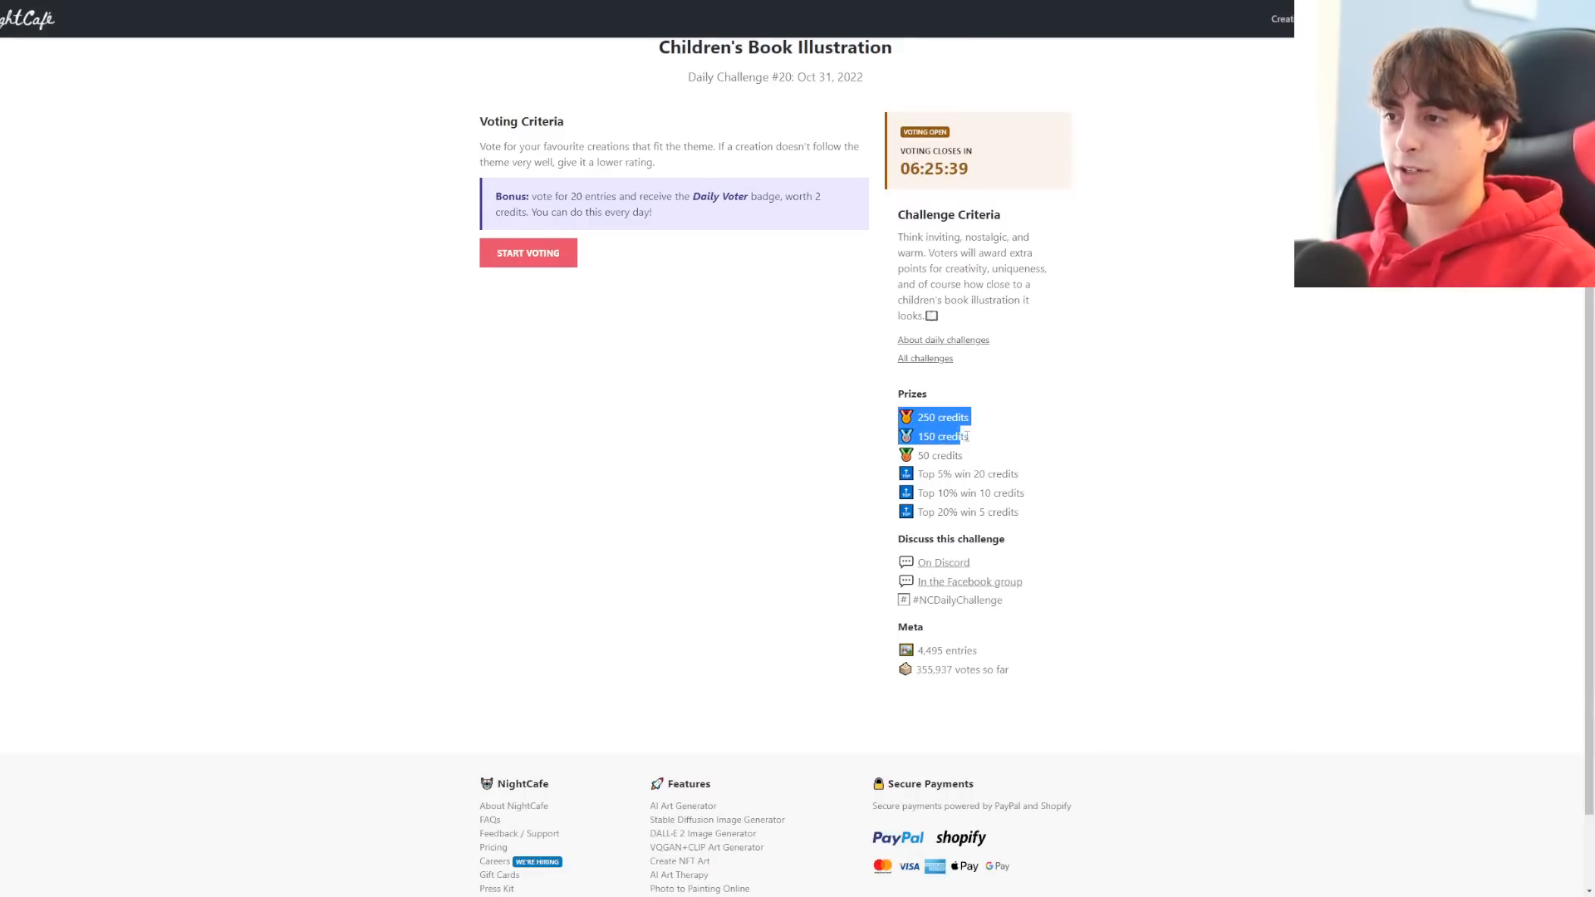
{"action": "scroll", "scroll_direction": "down", "scroll_amount": 3}
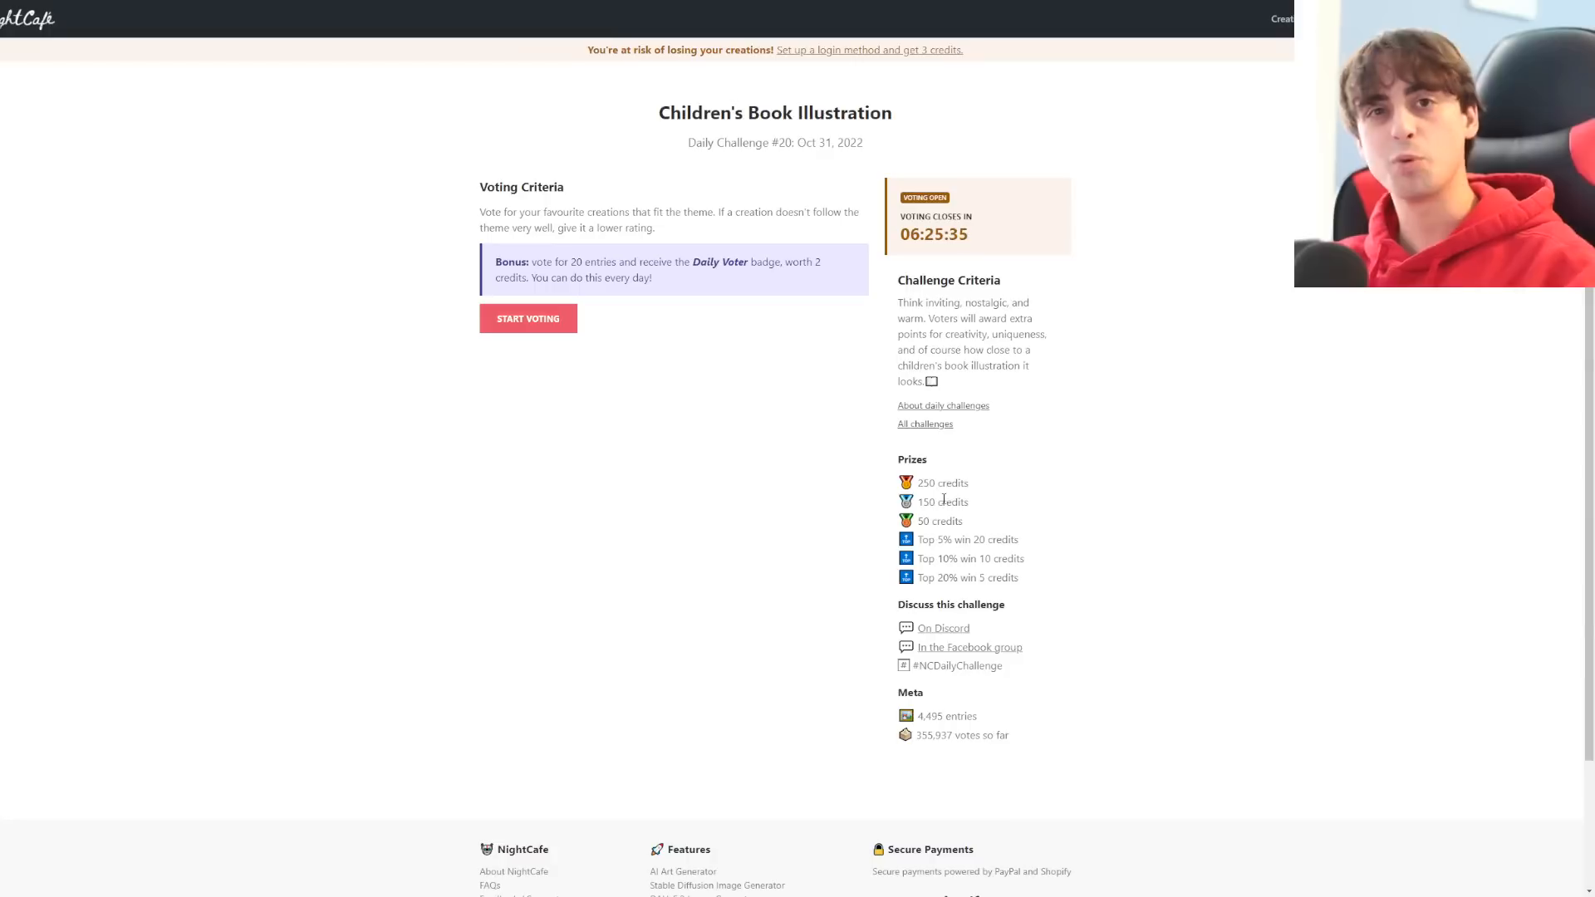
{"action": "mouse_move", "coordinate": [845, 465]}
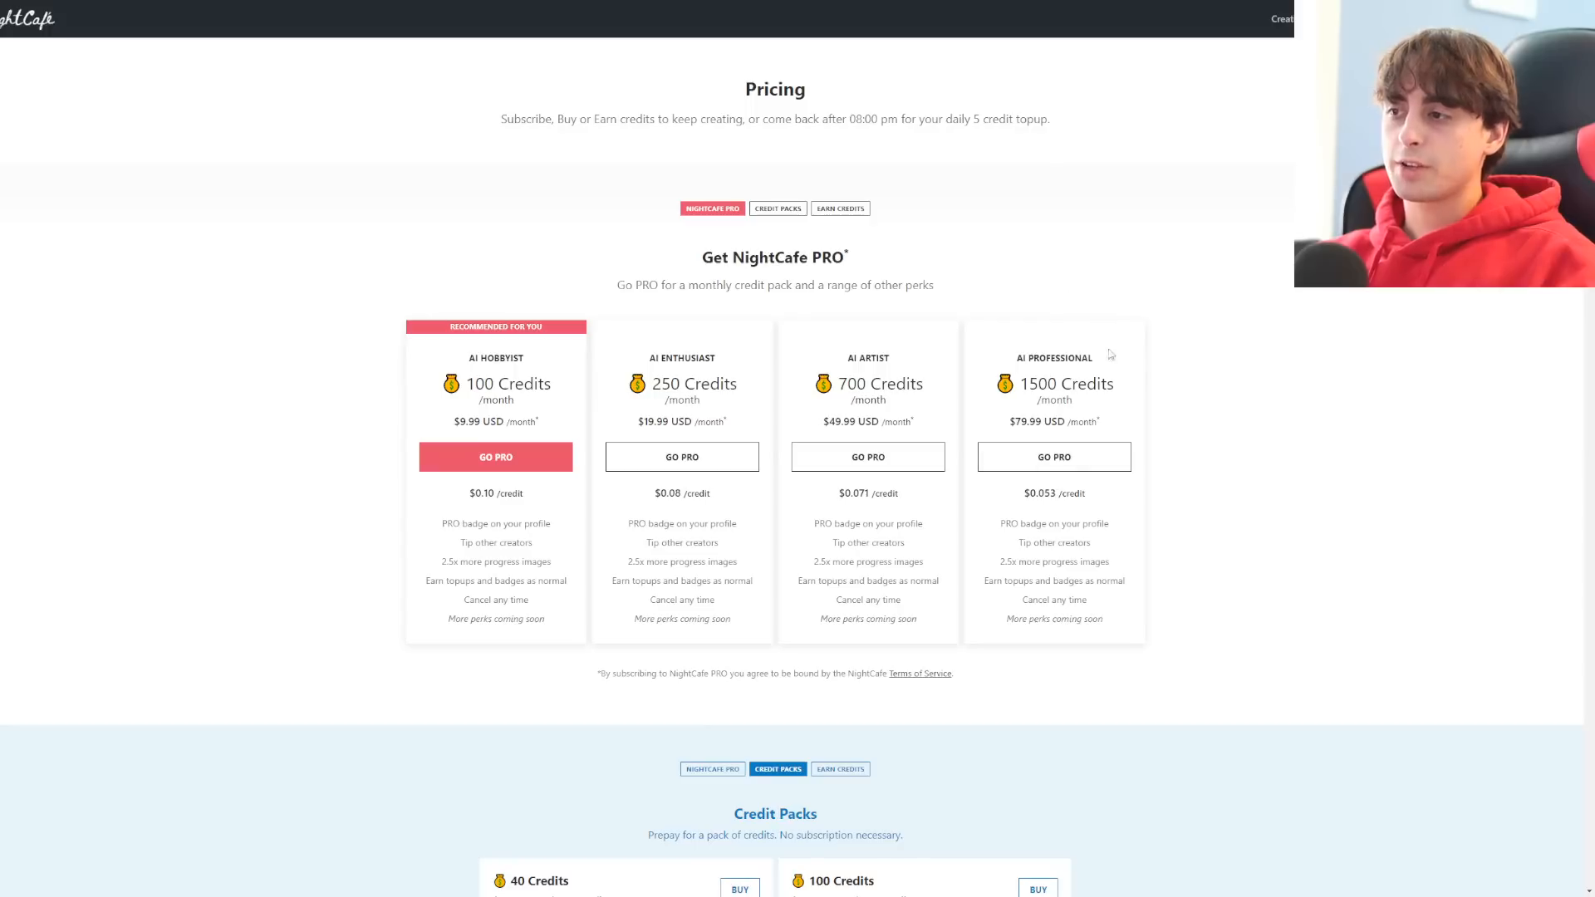
{"action": "mouse_move", "coordinate": [488, 513]}
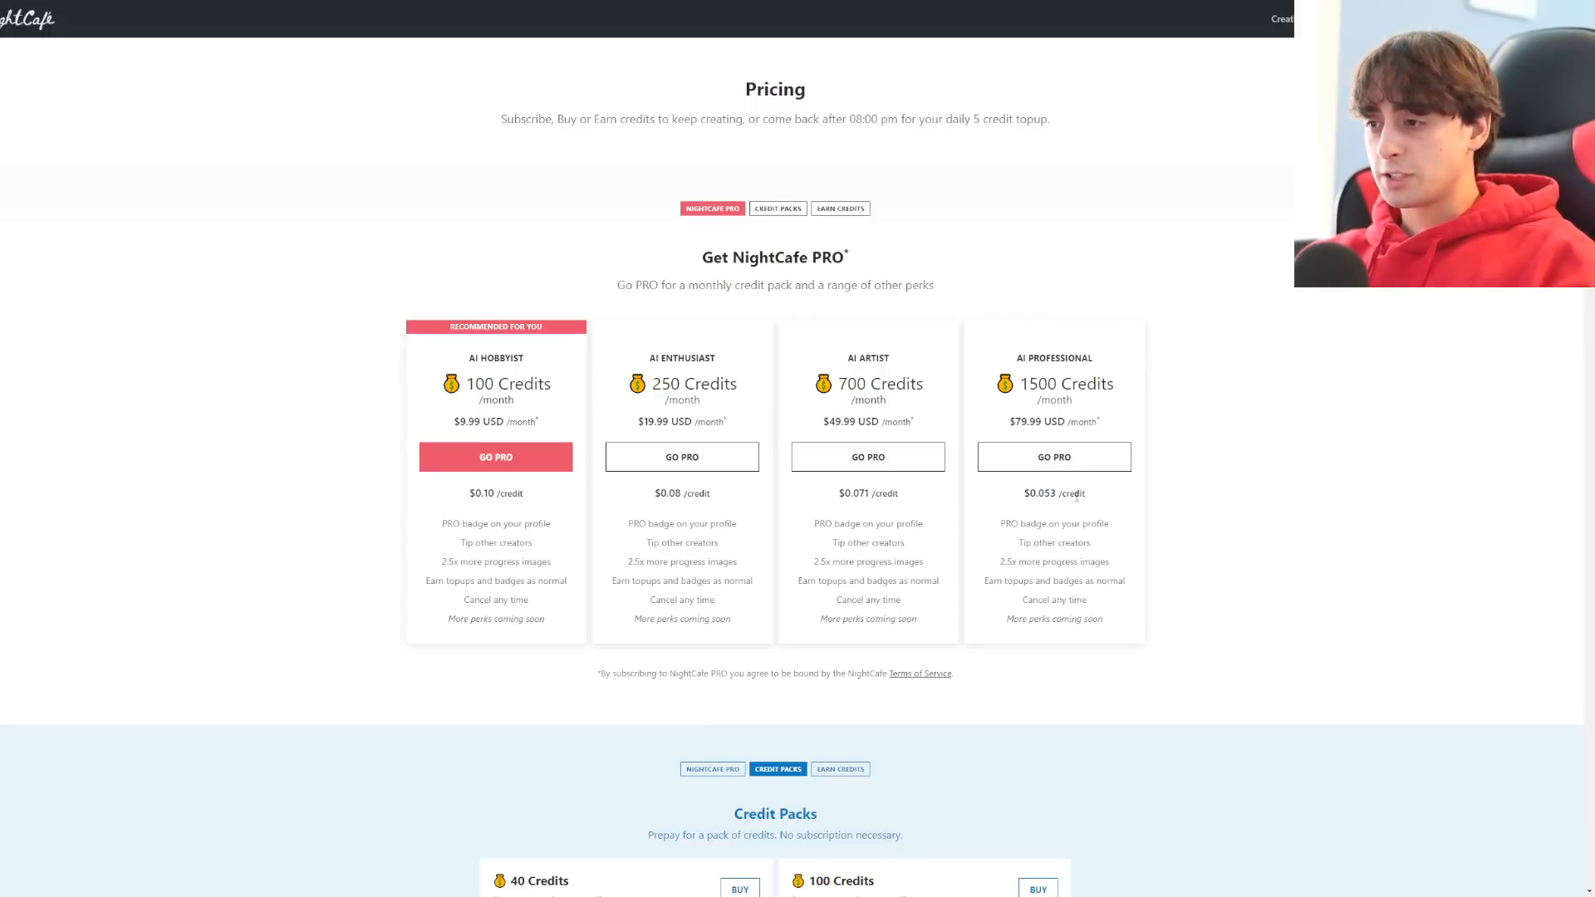
Review the NightCafe PRO subscription tiers and credit packs on the Pricing page
{"action": "scroll", "scroll_direction": "down", "scroll_amount": 3}
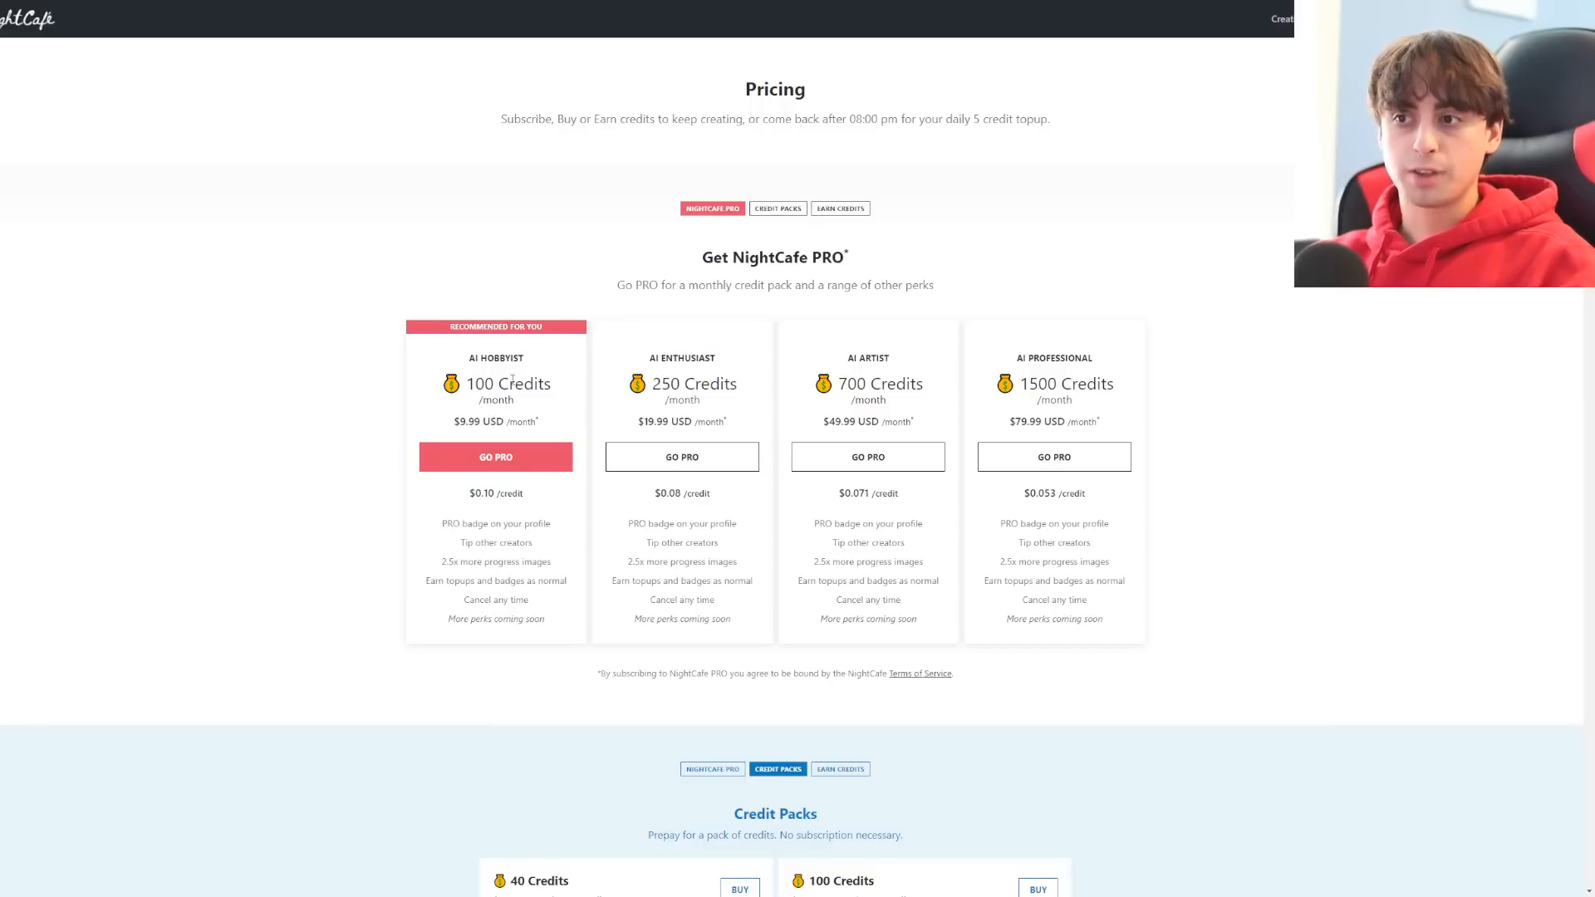
{"action": "double_click", "coordinate": [495, 542]}
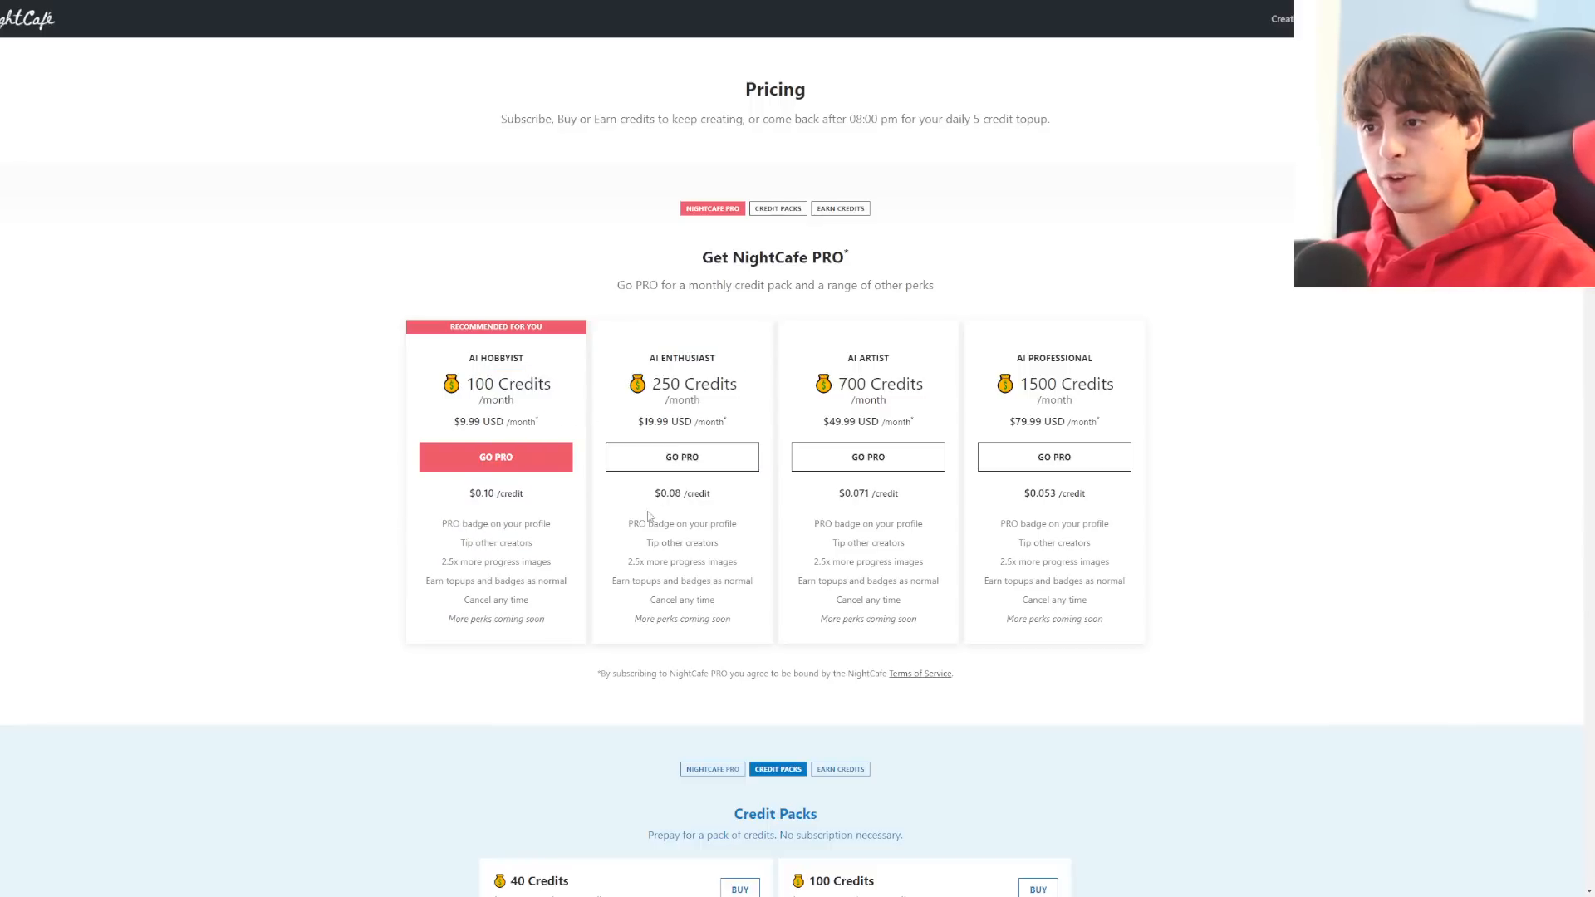
{"action": "mouse_move", "coordinate": [1112, 414]}
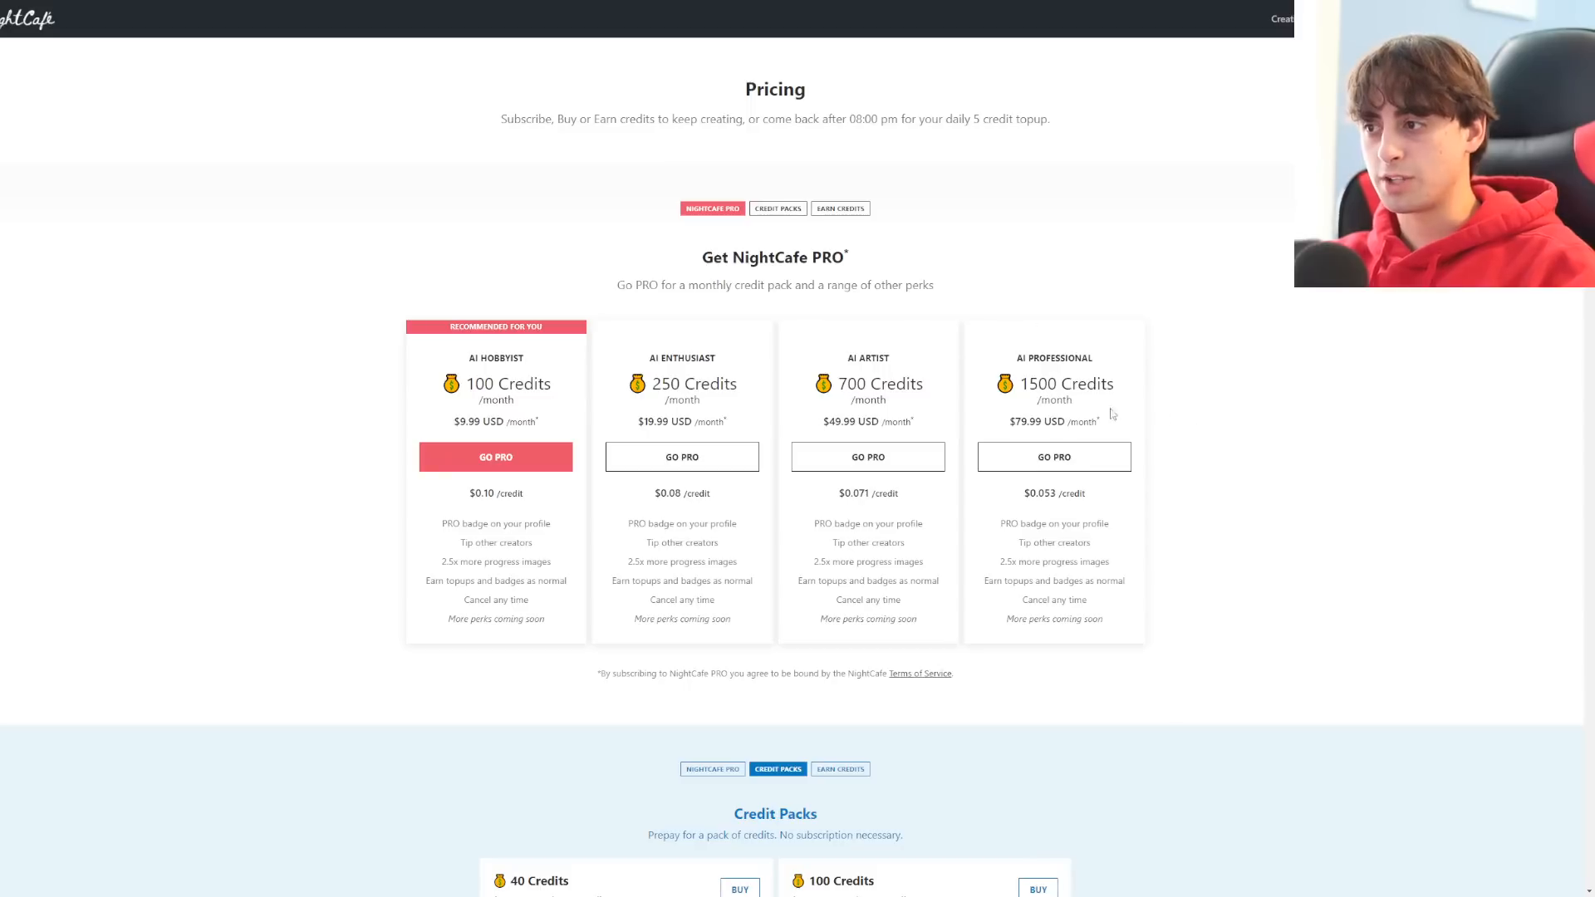
{"action": "scroll", "scroll_direction": "down", "scroll_amount": 3}
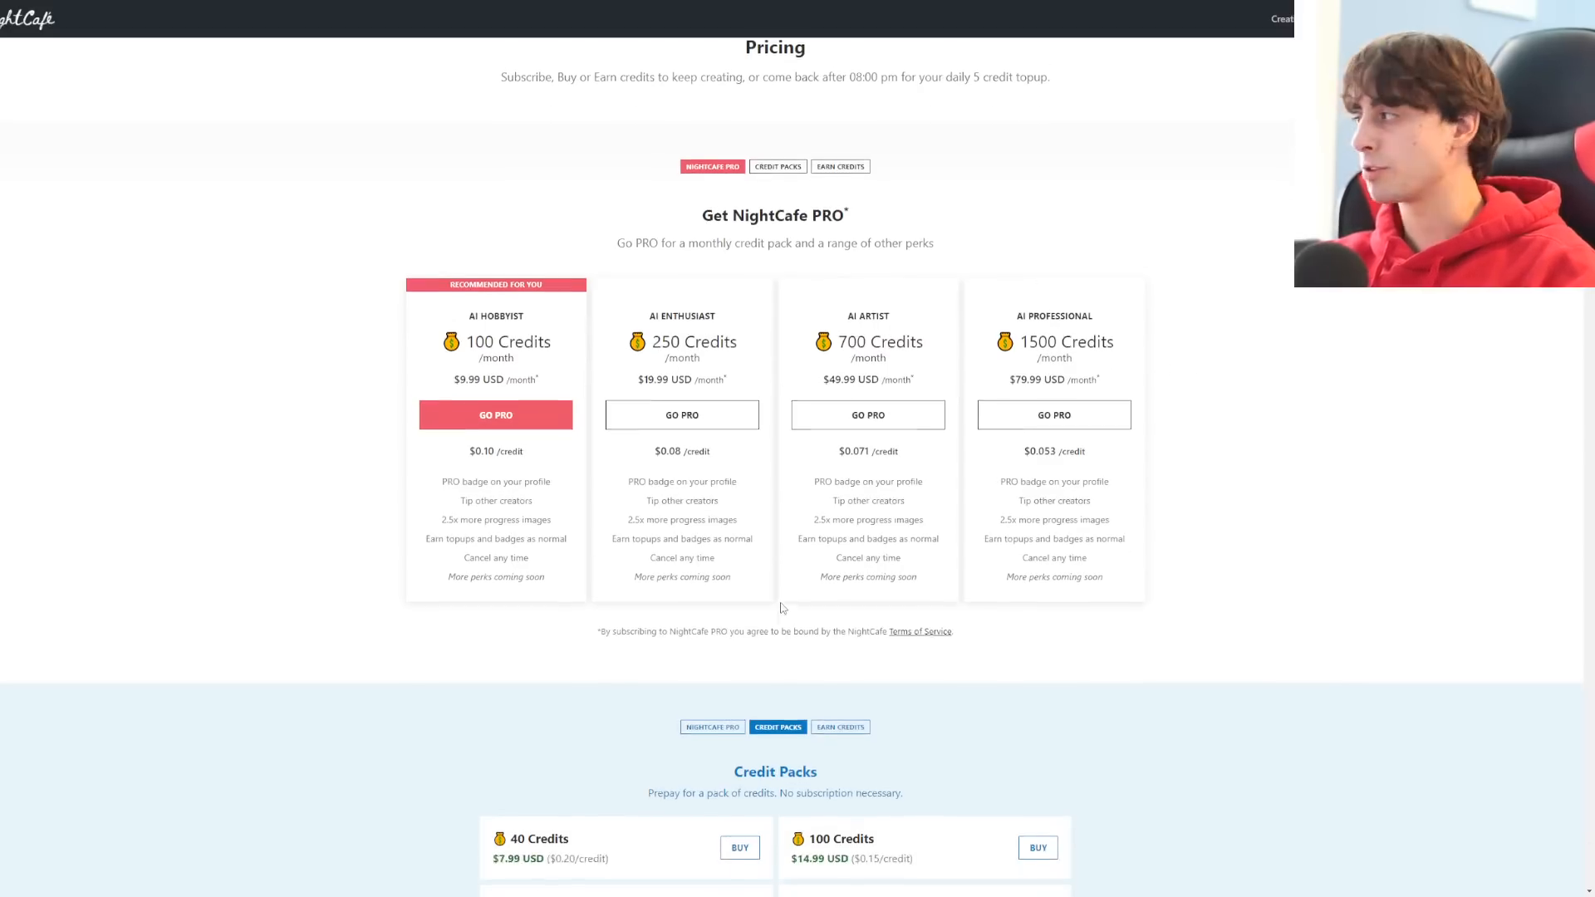
{"action": "scroll", "scroll_direction": "down", "scroll_amount": 3}
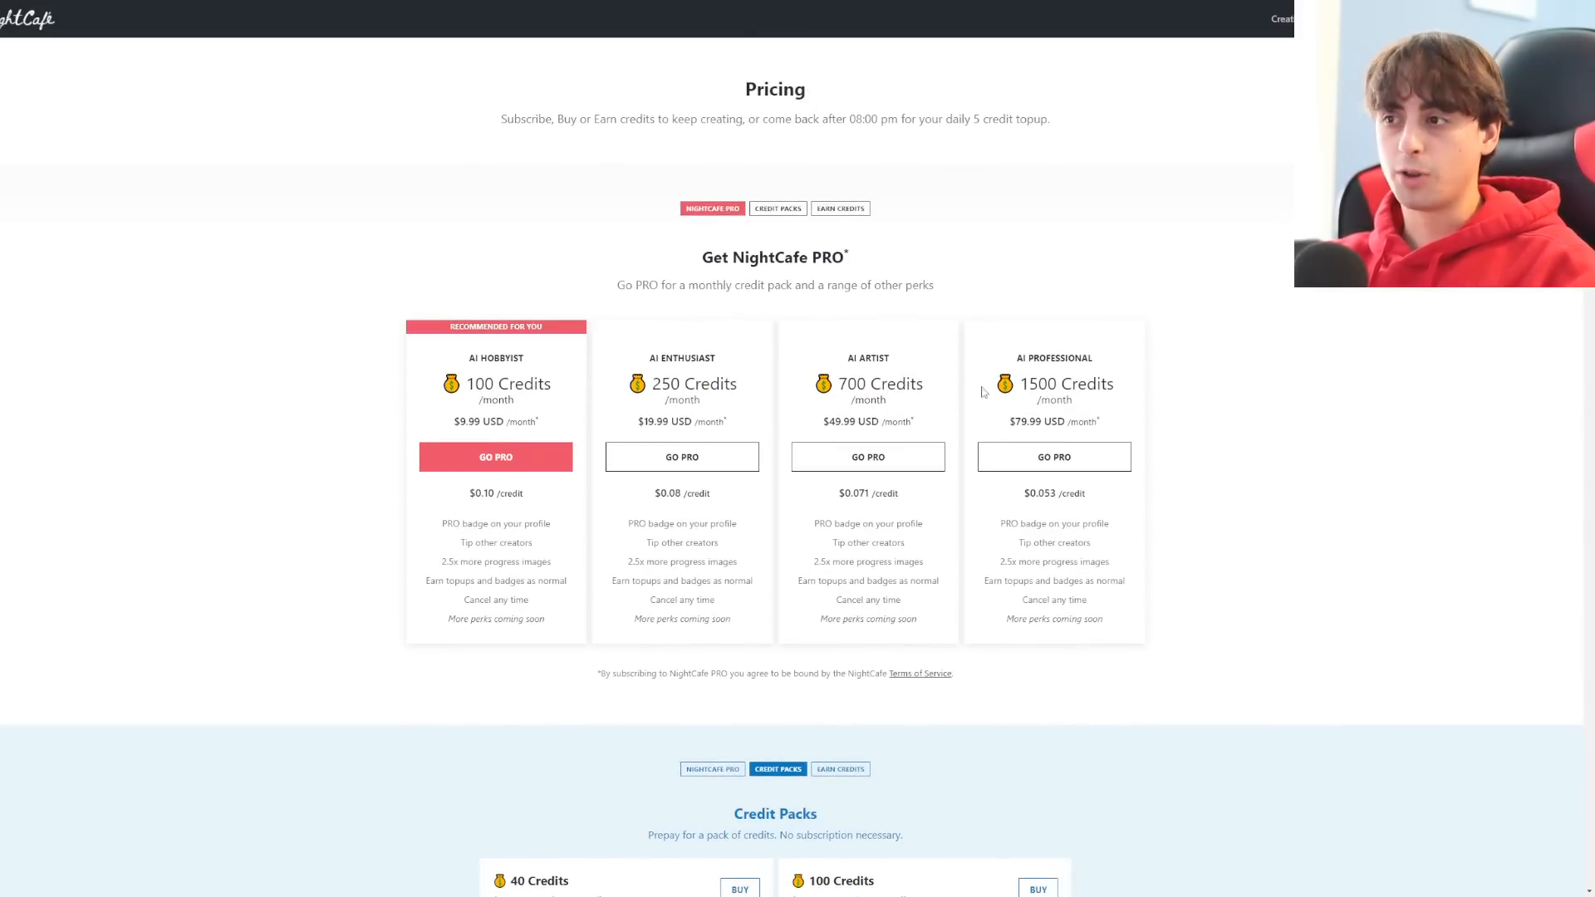
{"action": "scroll", "scroll_direction": "down", "scroll_amount": 3}
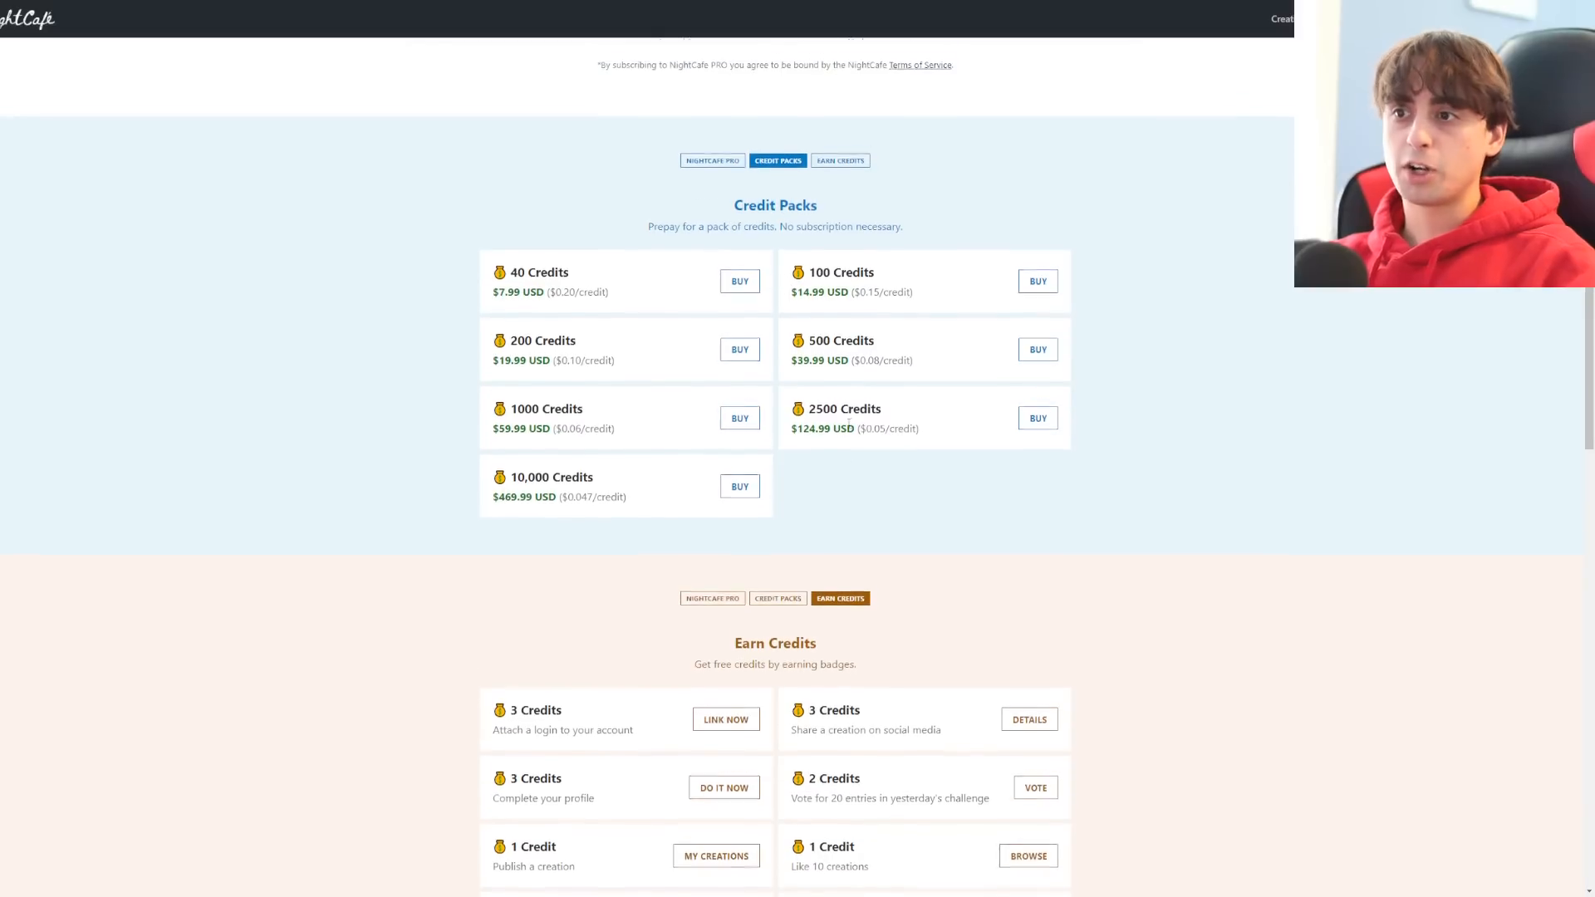
Look over the Earn Credits badges further down the Pricing page
{"action": "scroll", "scroll_direction": "down", "scroll_amount": 3}
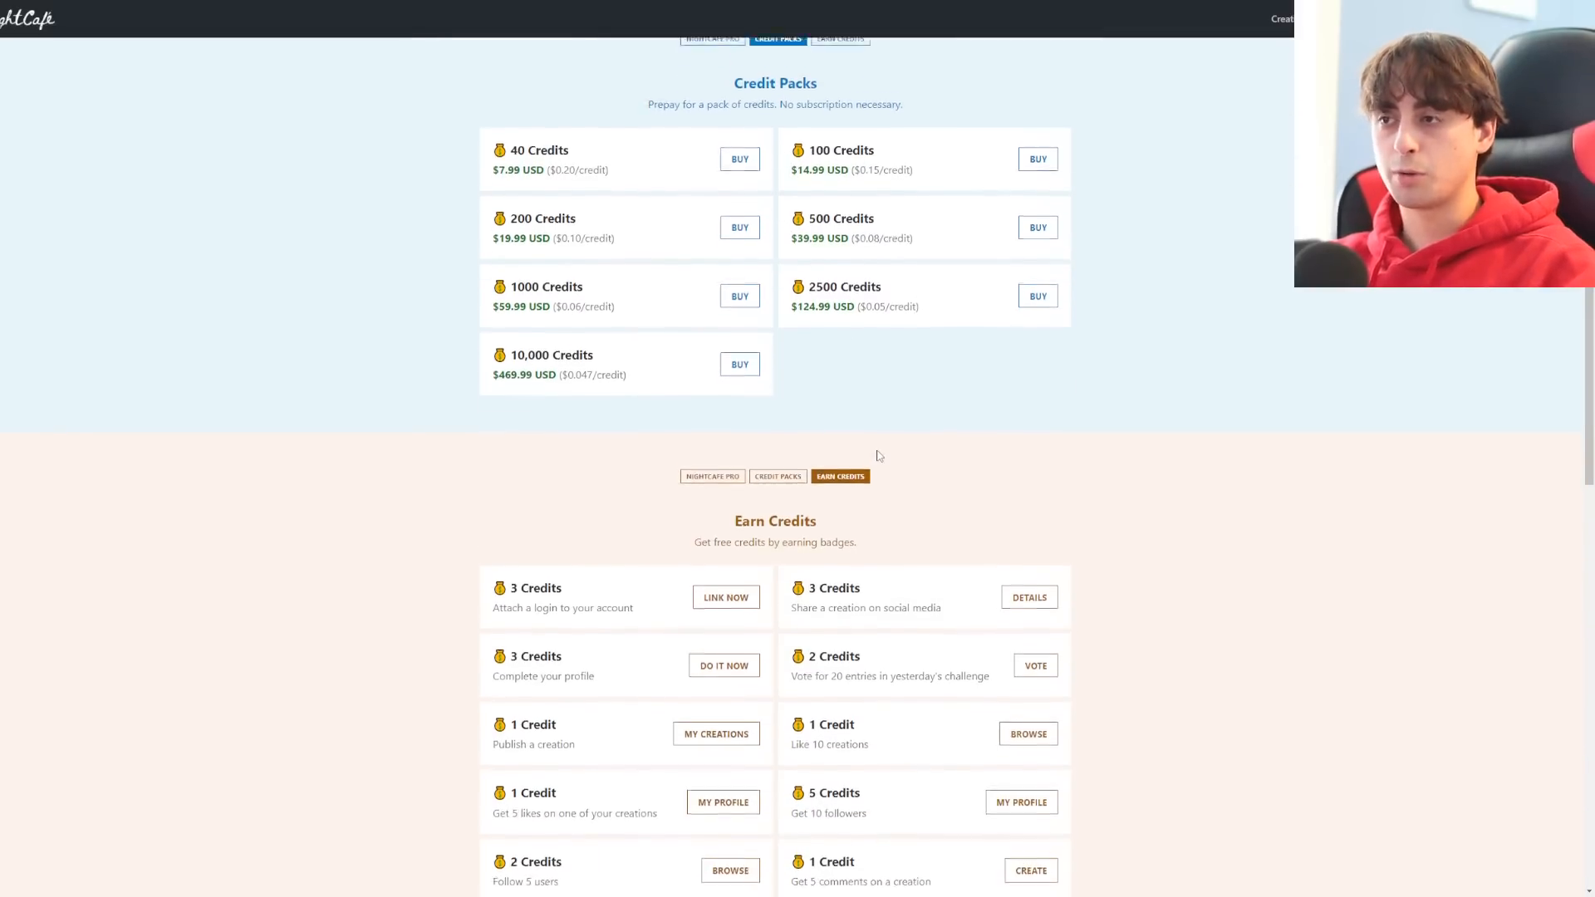
{"action": "scroll", "scroll_direction": "up", "scroll_amount": 3}
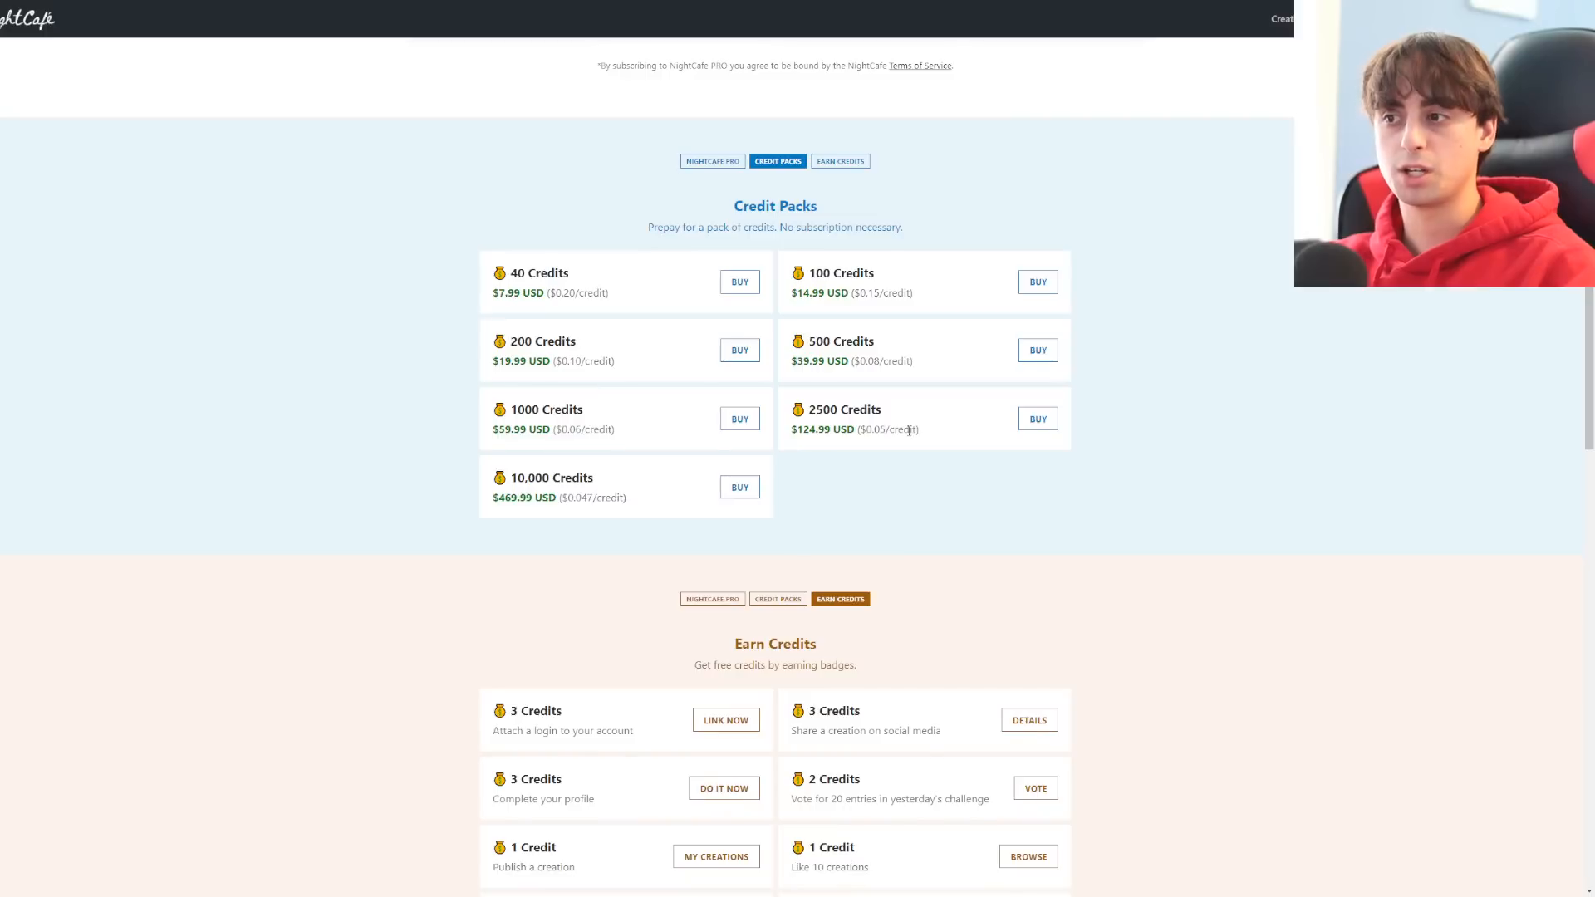
{"action": "scroll", "scroll_direction": "down", "scroll_amount": 3}
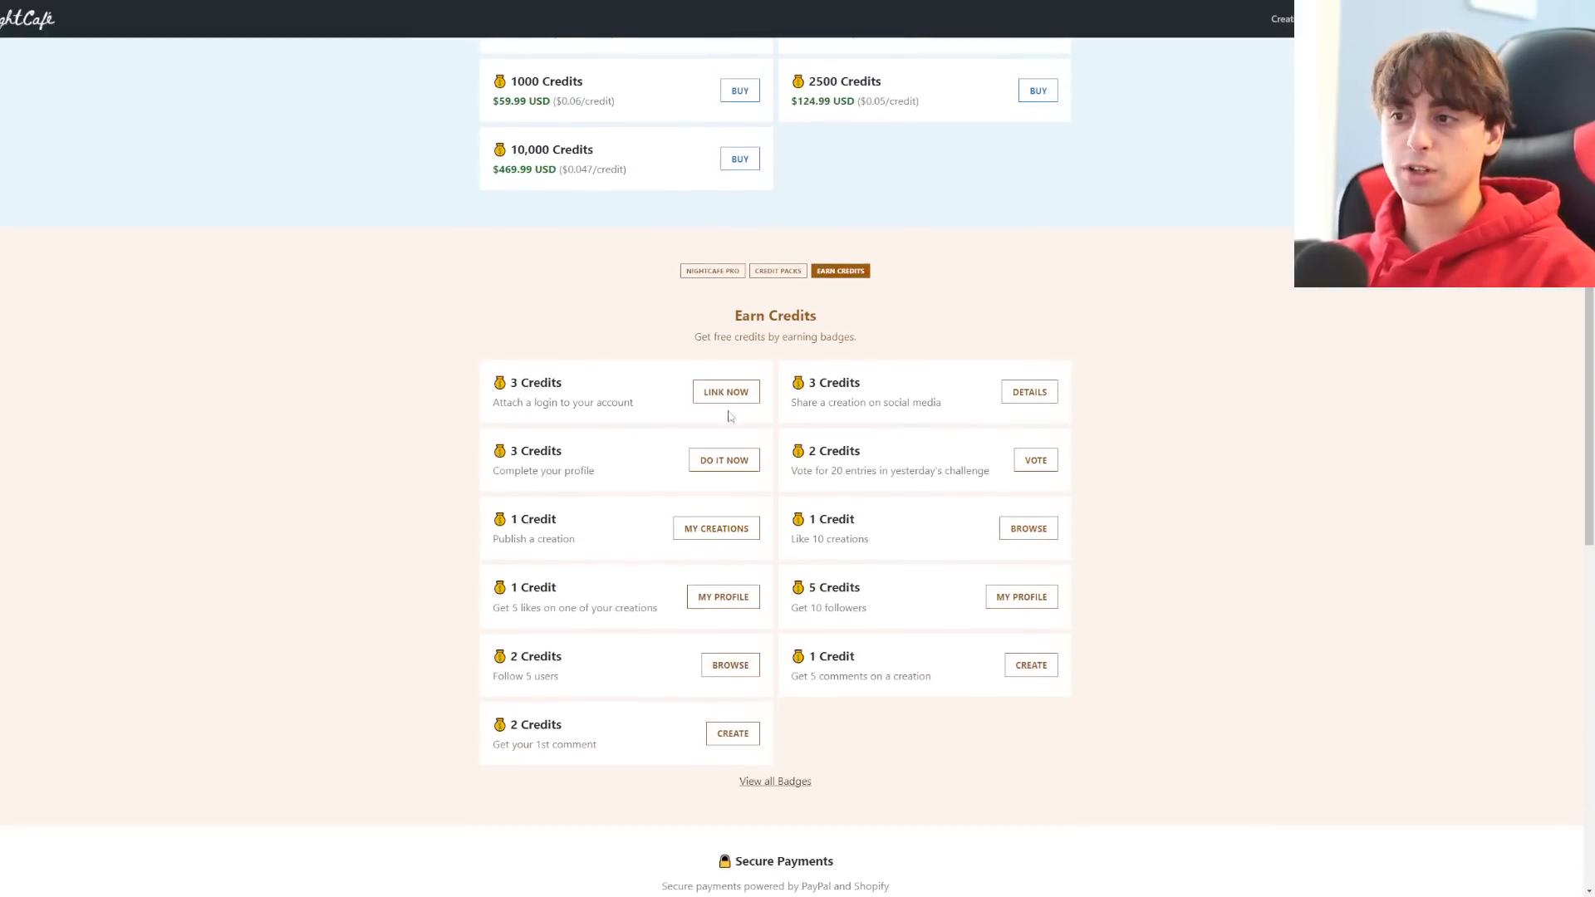
{"action": "scroll", "scroll_direction": "down", "scroll_amount": 3}
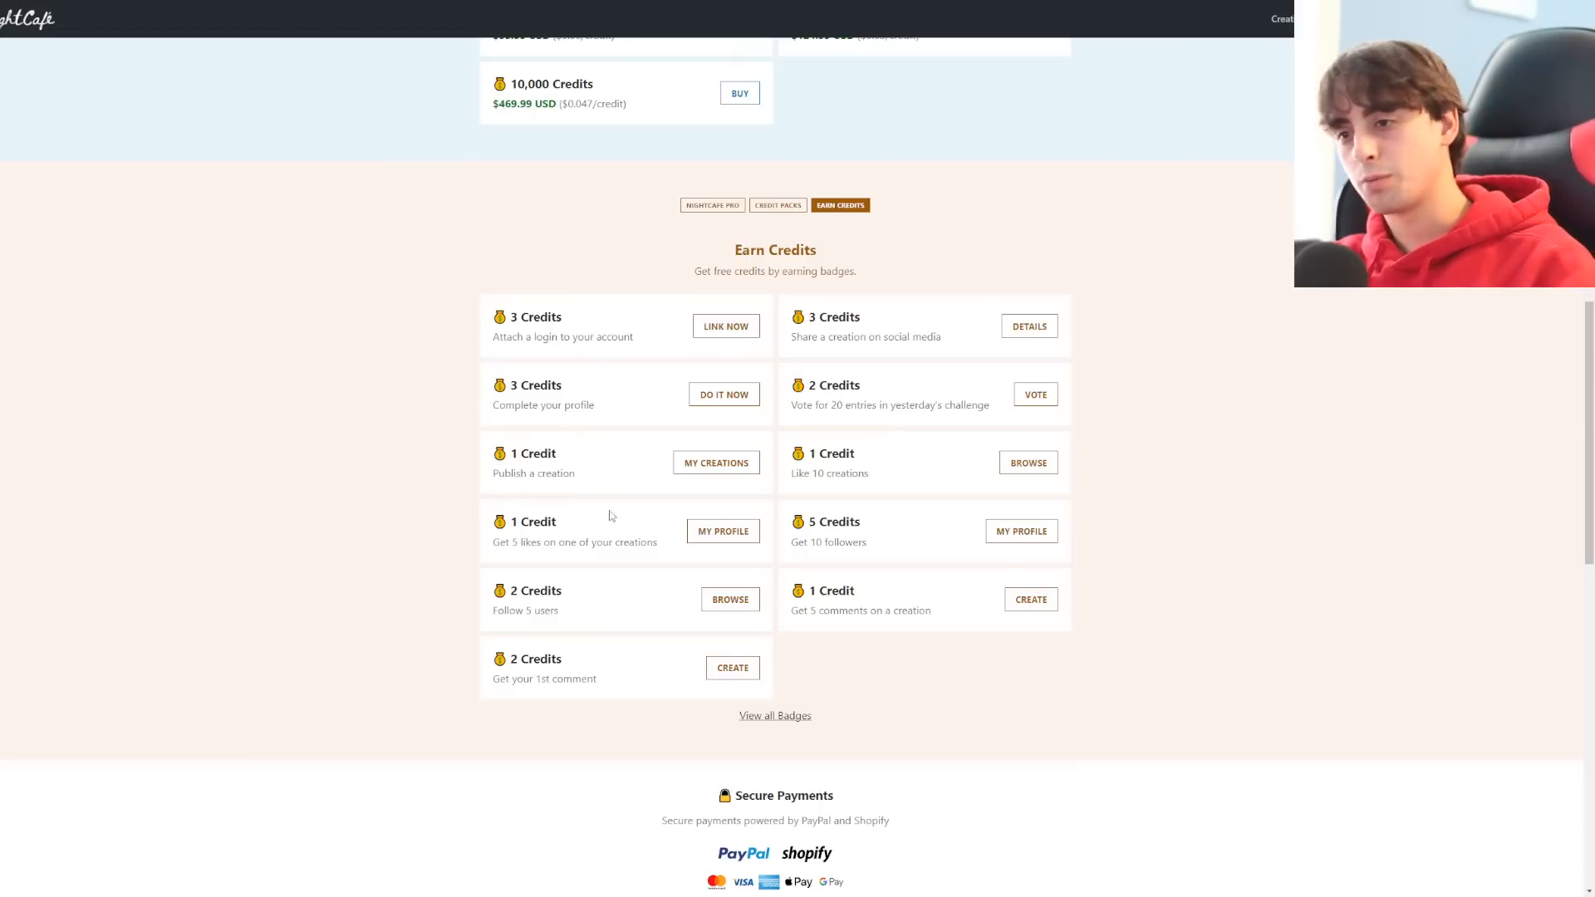
{"action": "mouse_move", "coordinate": [962, 600]}
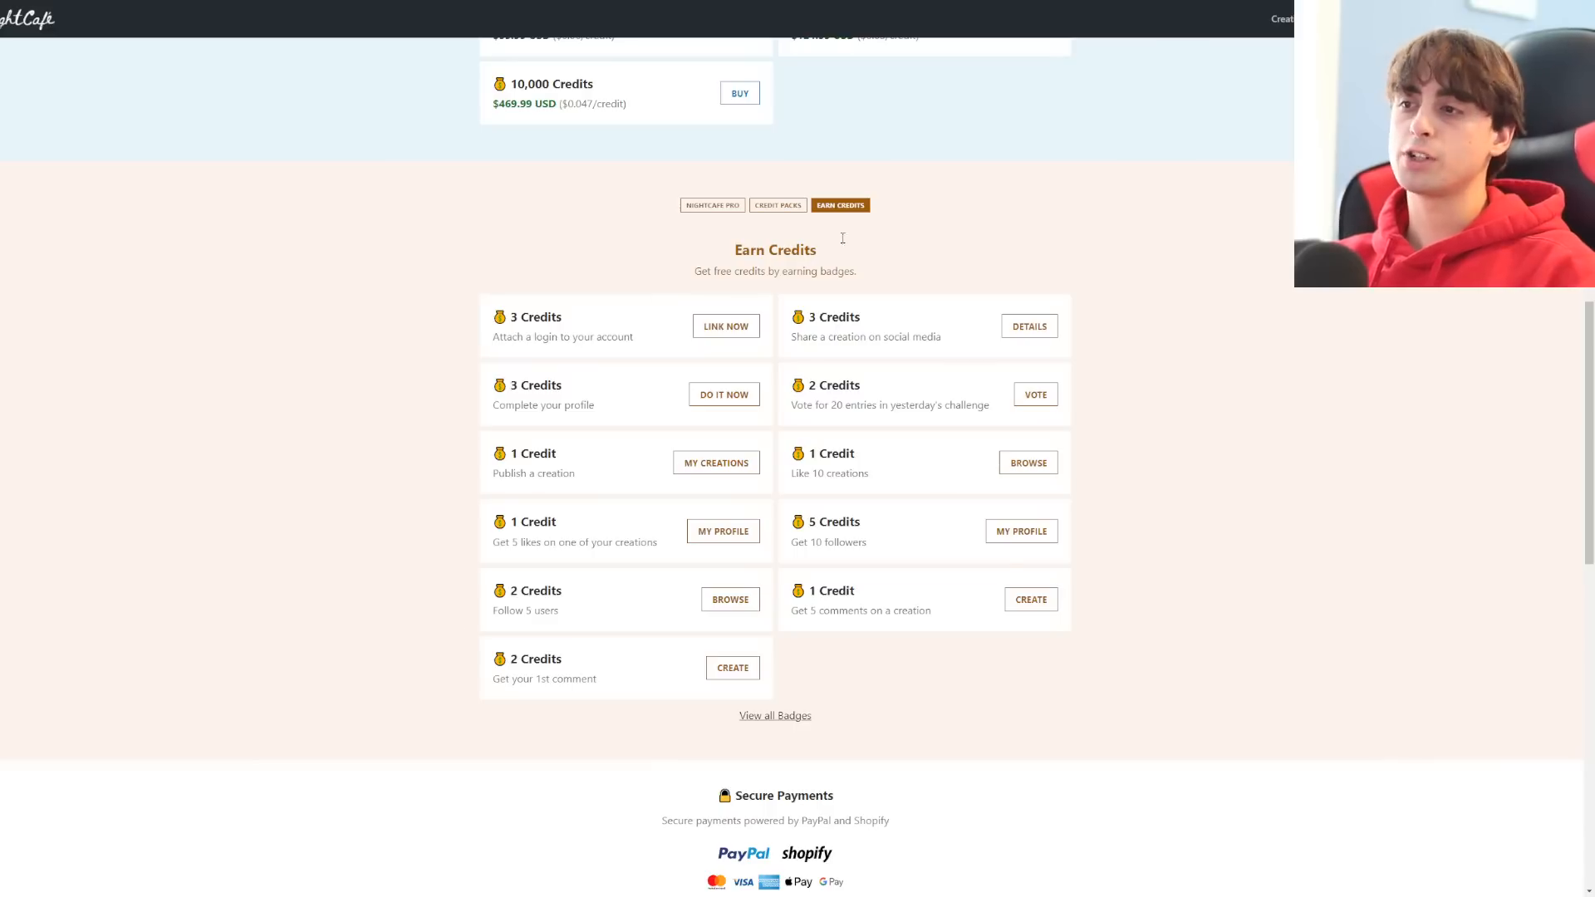
{"action": "mouse_move", "coordinate": [819, 371]}
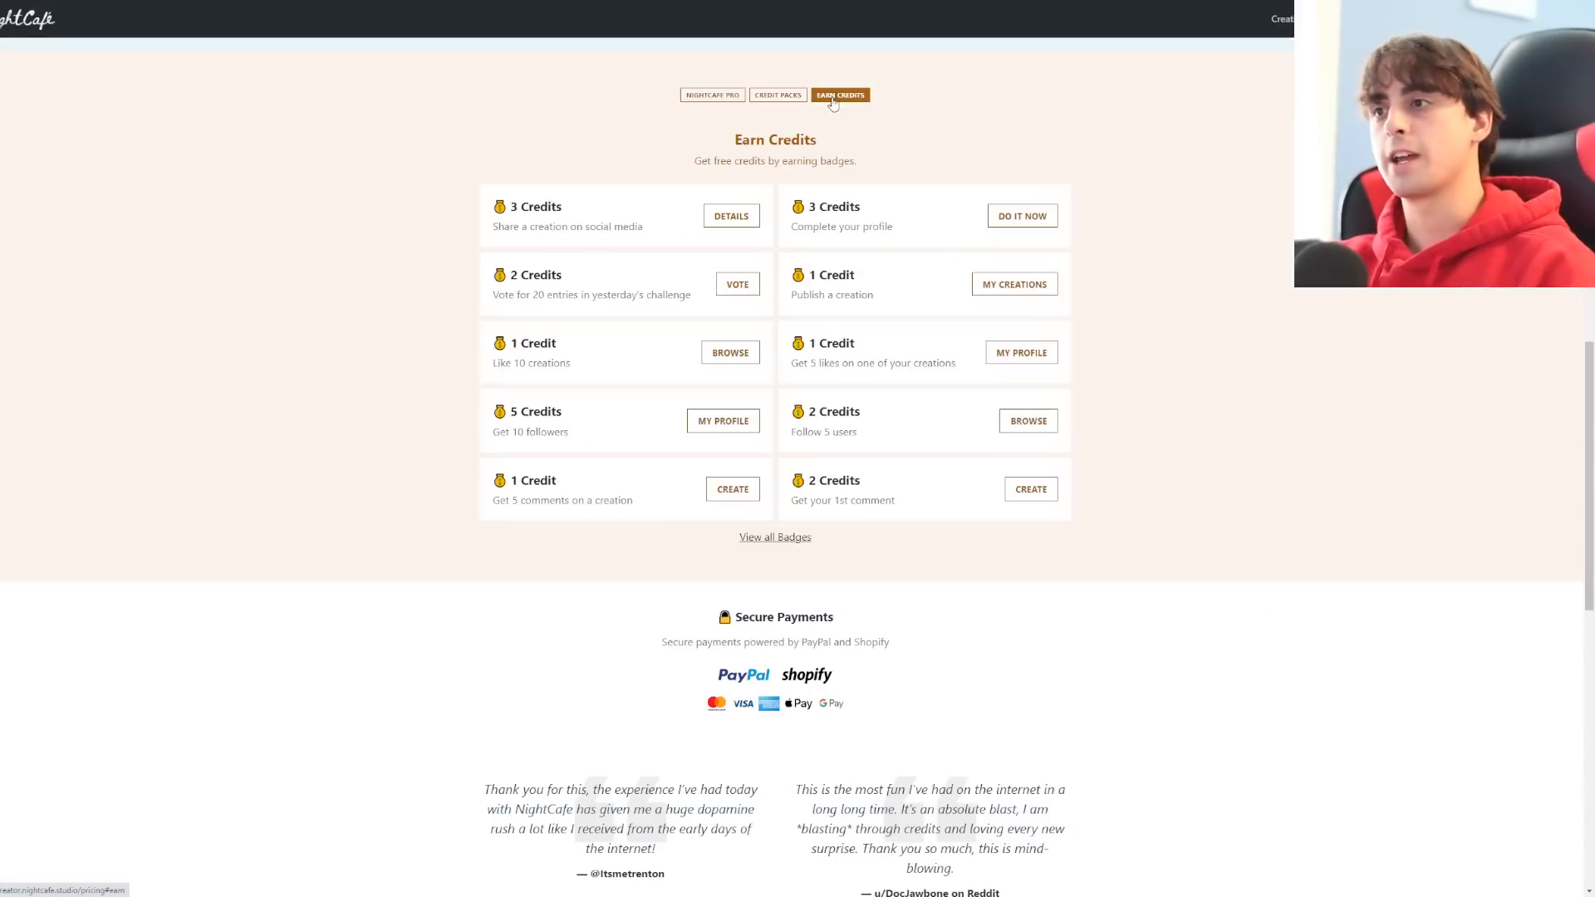
{"action": "mouse_move", "coordinate": [1008, 191]}
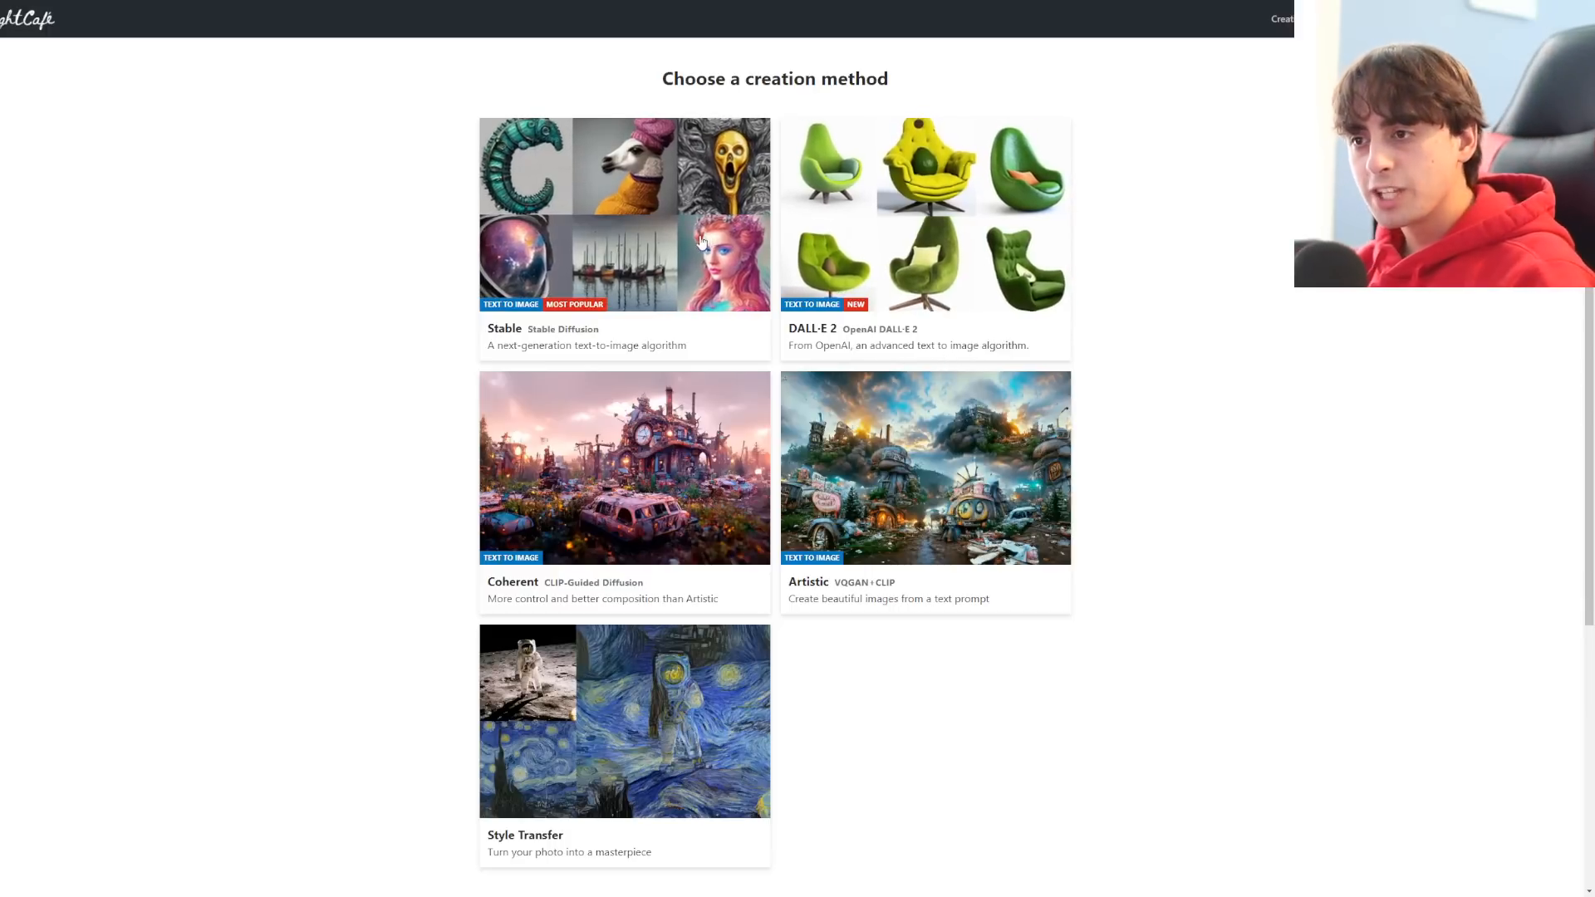
Start a Style Transfer creation and toggle its advanced options on and back off
{"action": "left_click", "coordinate": [625, 721]}
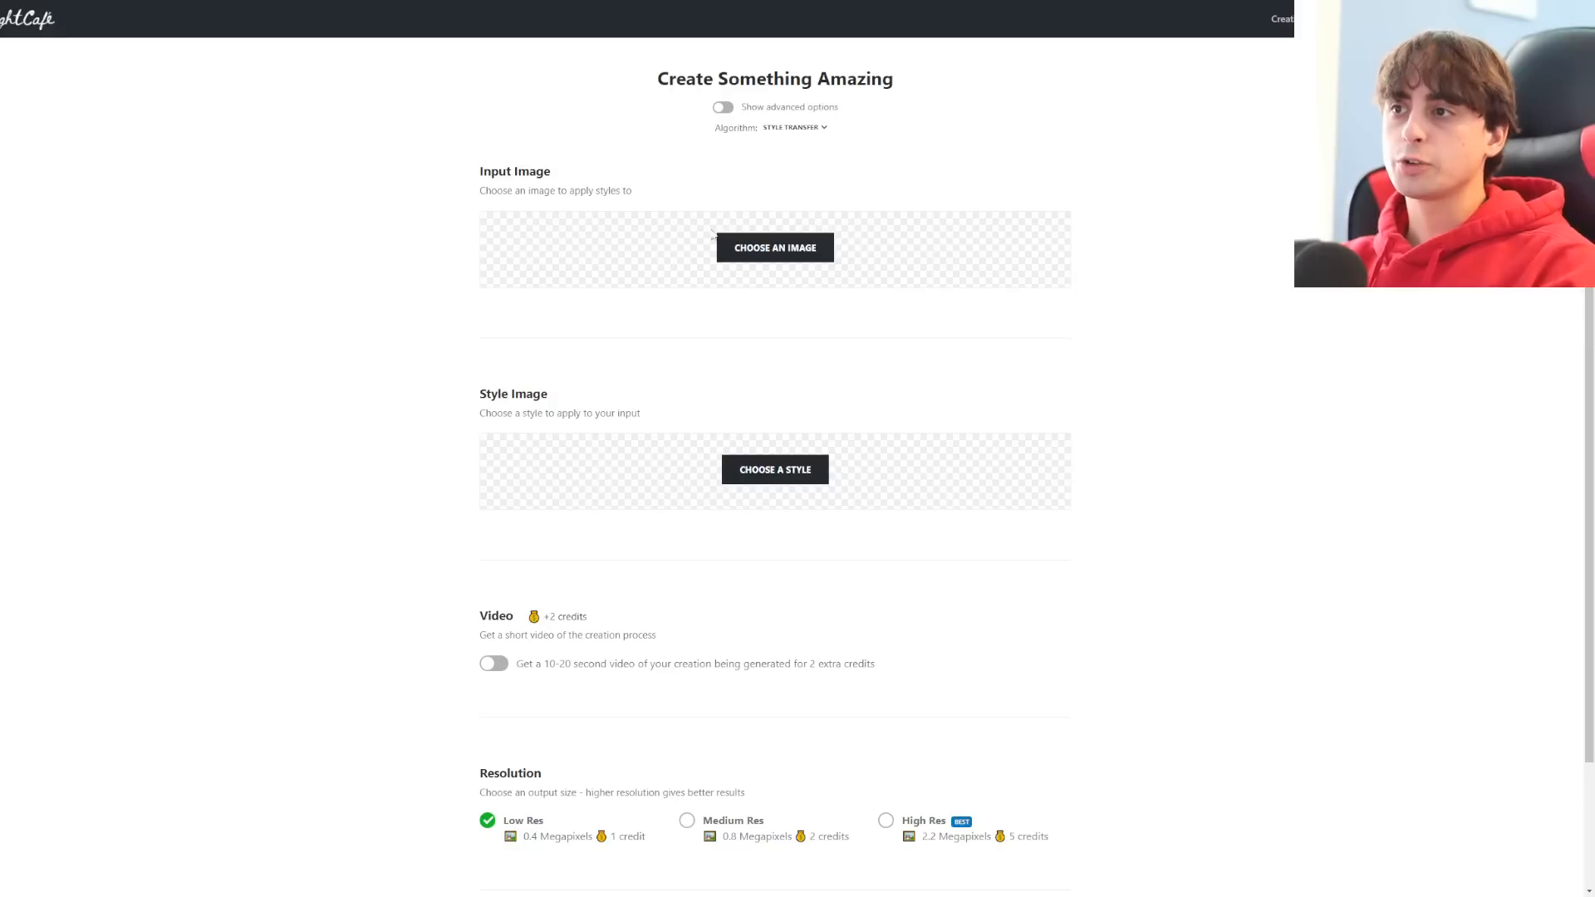
{"action": "left_click", "coordinate": [723, 107]}
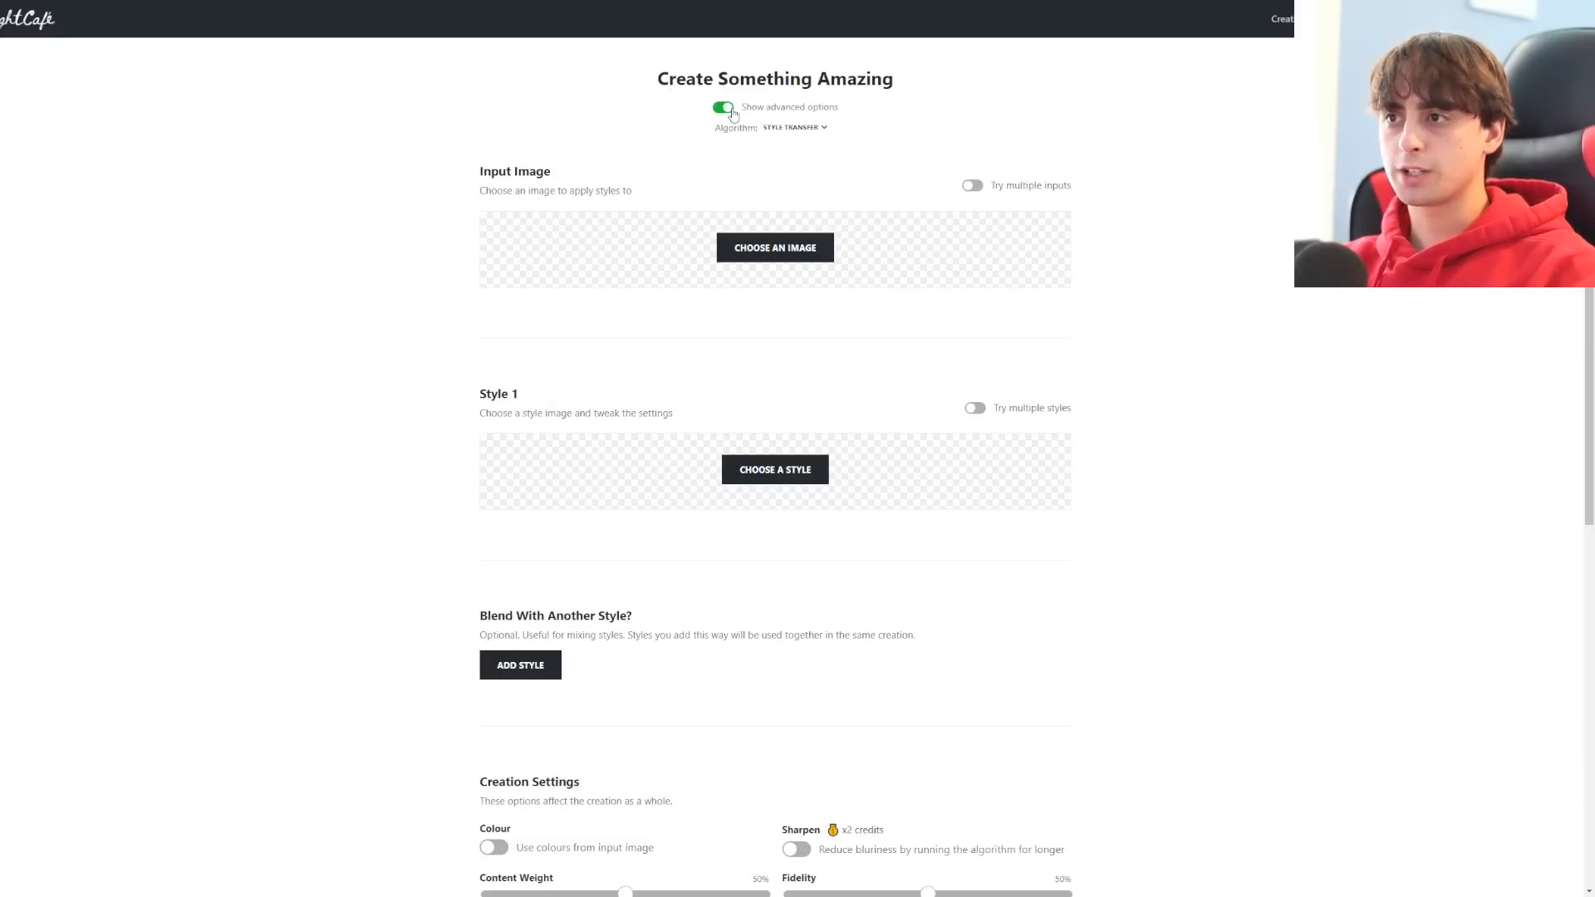
{"action": "left_click", "coordinate": [723, 107]}
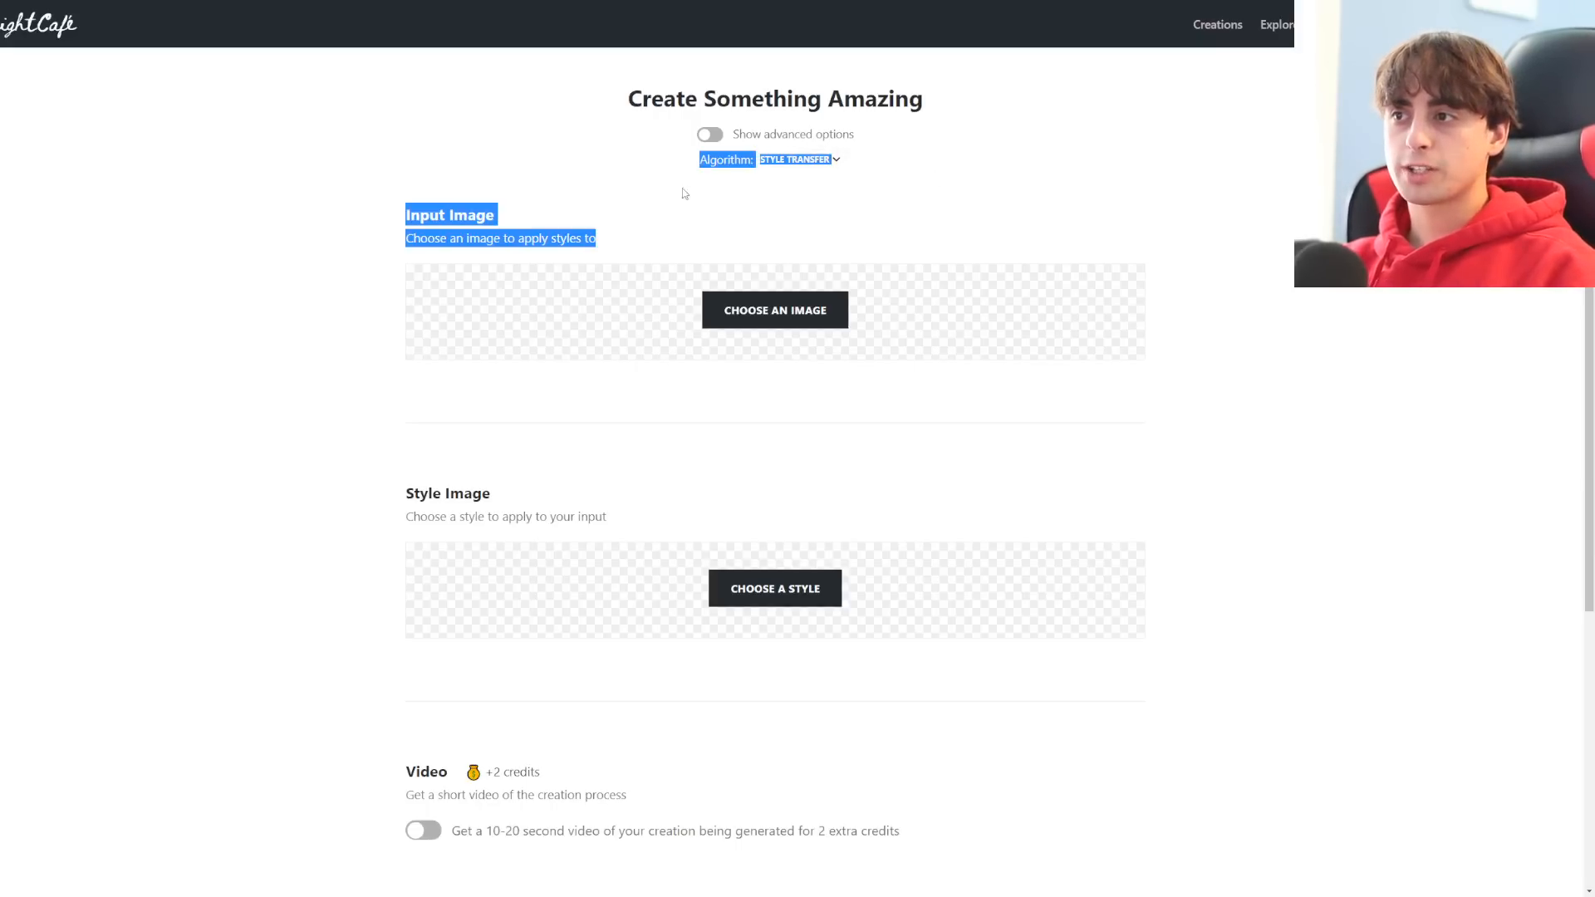
Bring up the Choose a Style gallery of style images for the creation
{"action": "left_click", "coordinate": [797, 159]}
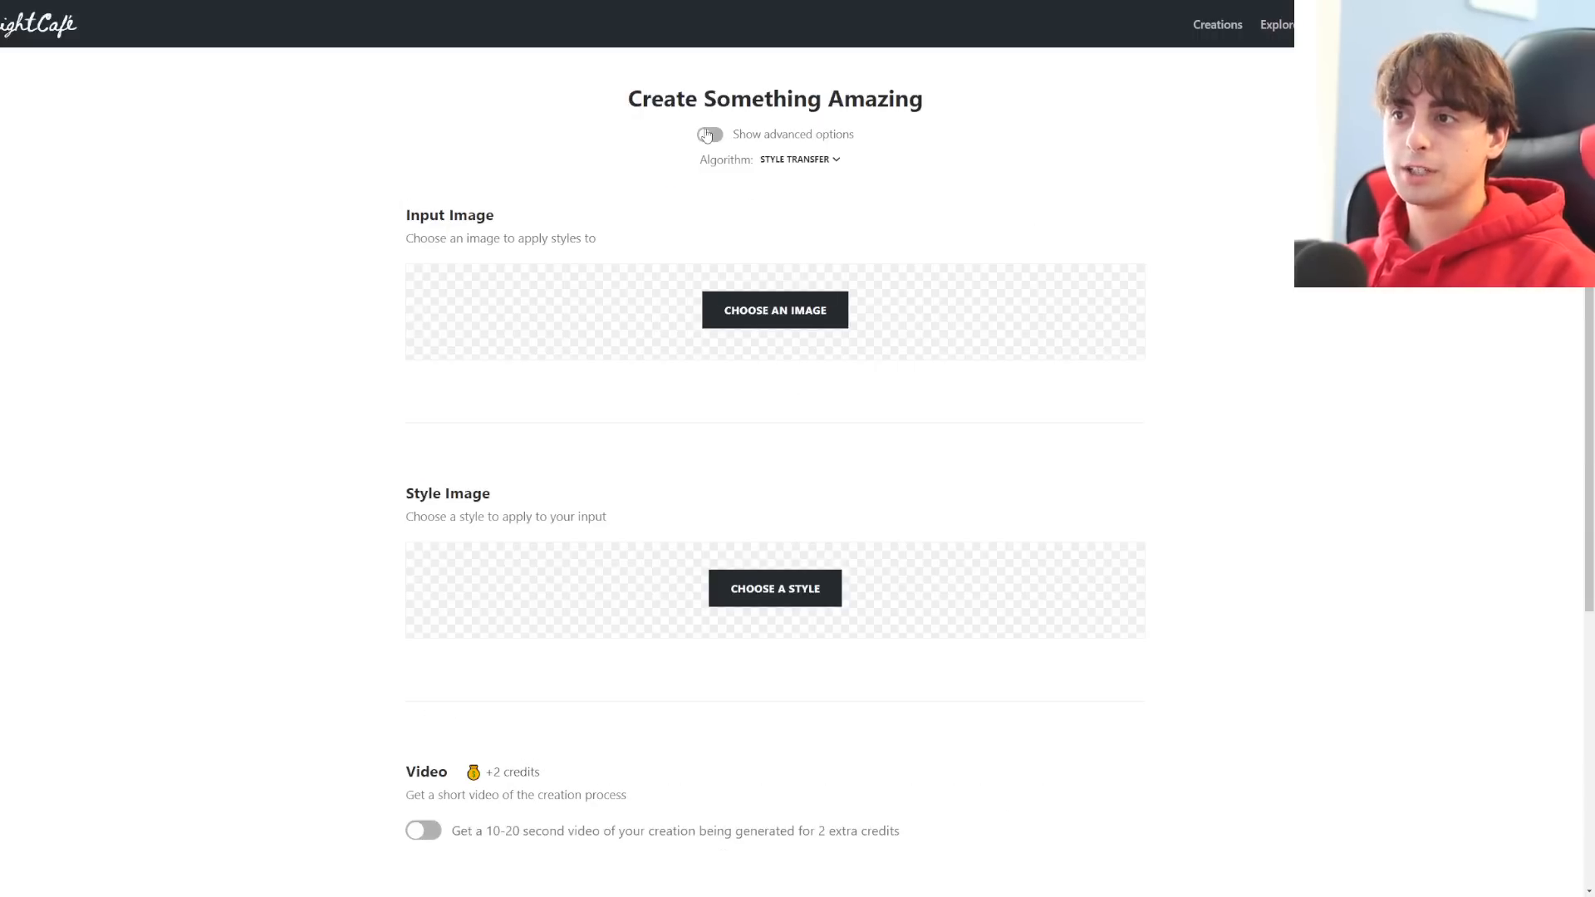
{"action": "mouse_move", "coordinate": [774, 309]}
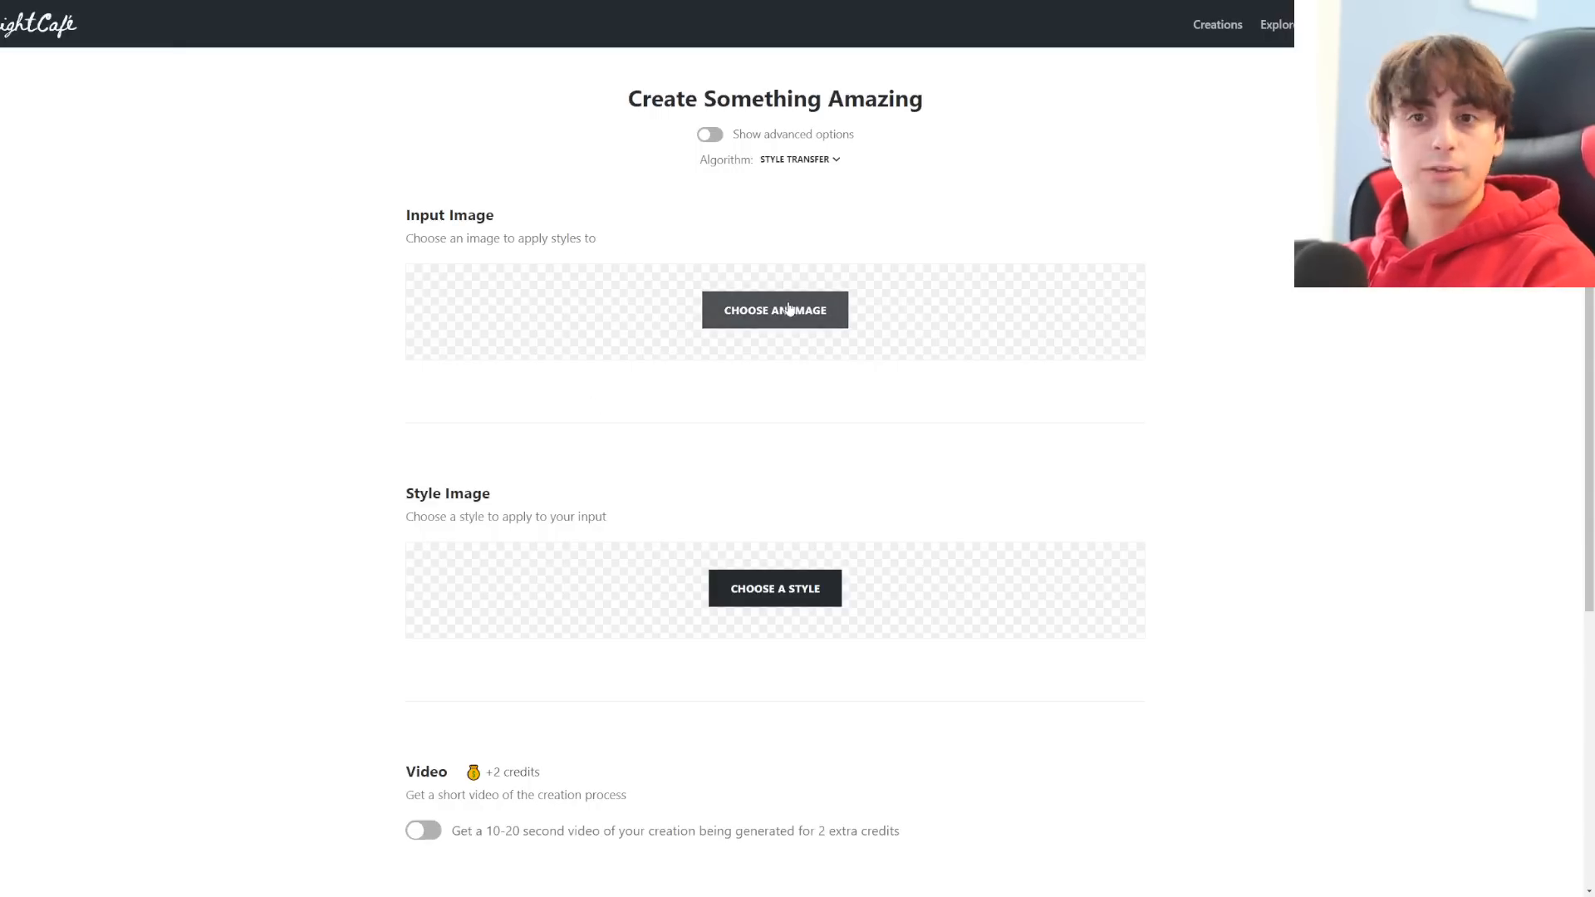
{"action": "scroll", "scroll_direction": "down", "scroll_amount": 3}
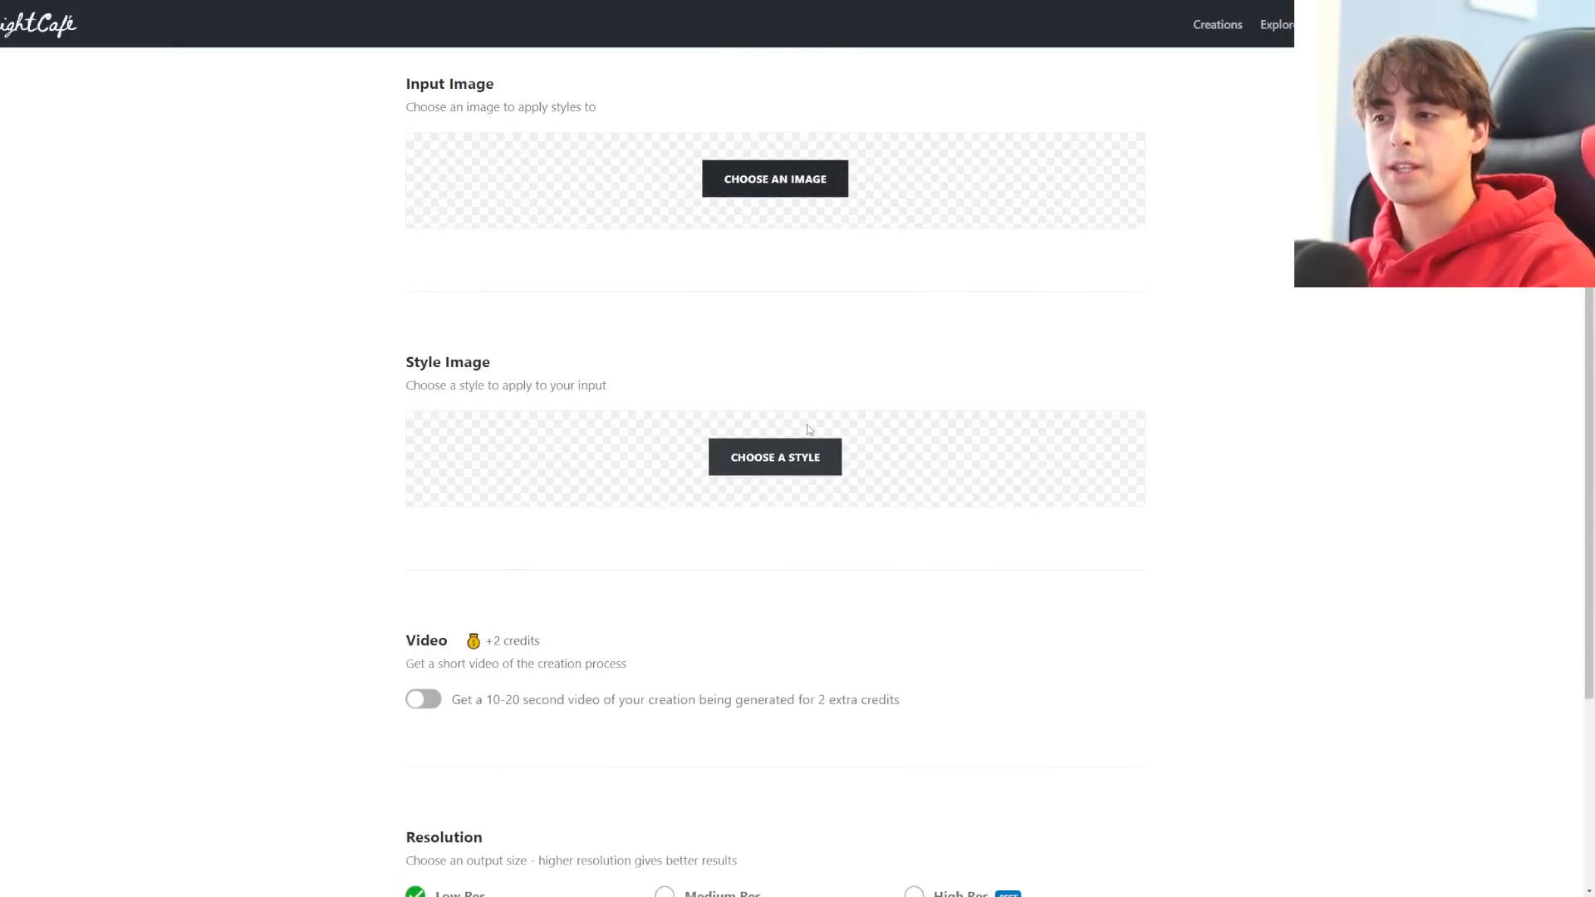
{"action": "left_click", "coordinate": [774, 457]}
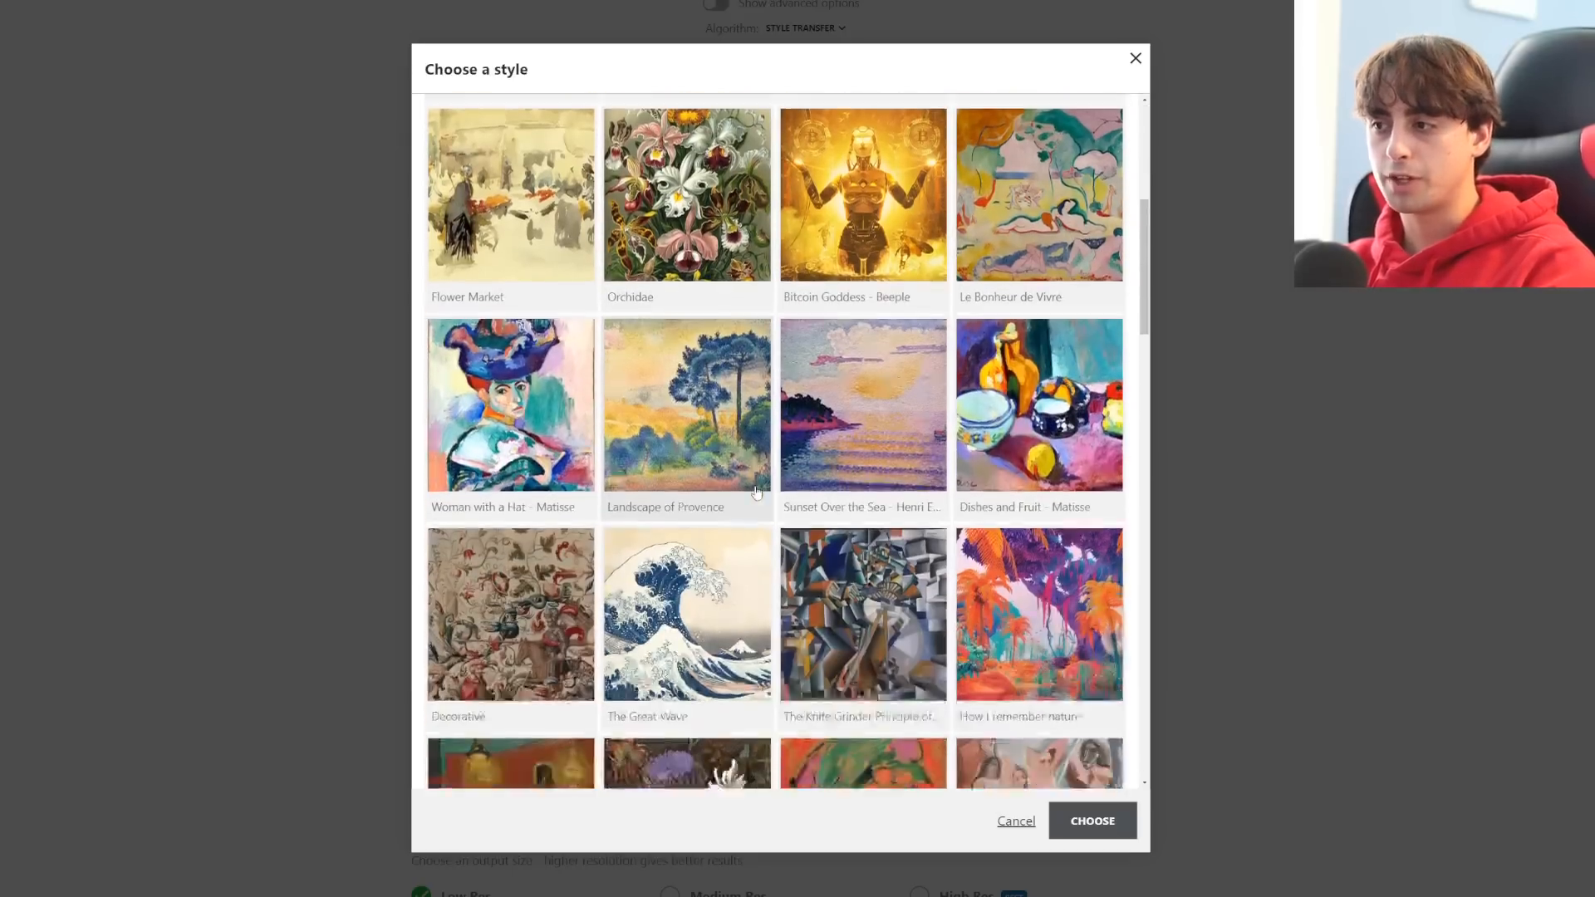
Scroll the style gallery down to Starry Night and close it without choosing a style
{"action": "scroll", "scroll_direction": "down", "scroll_amount": 3}
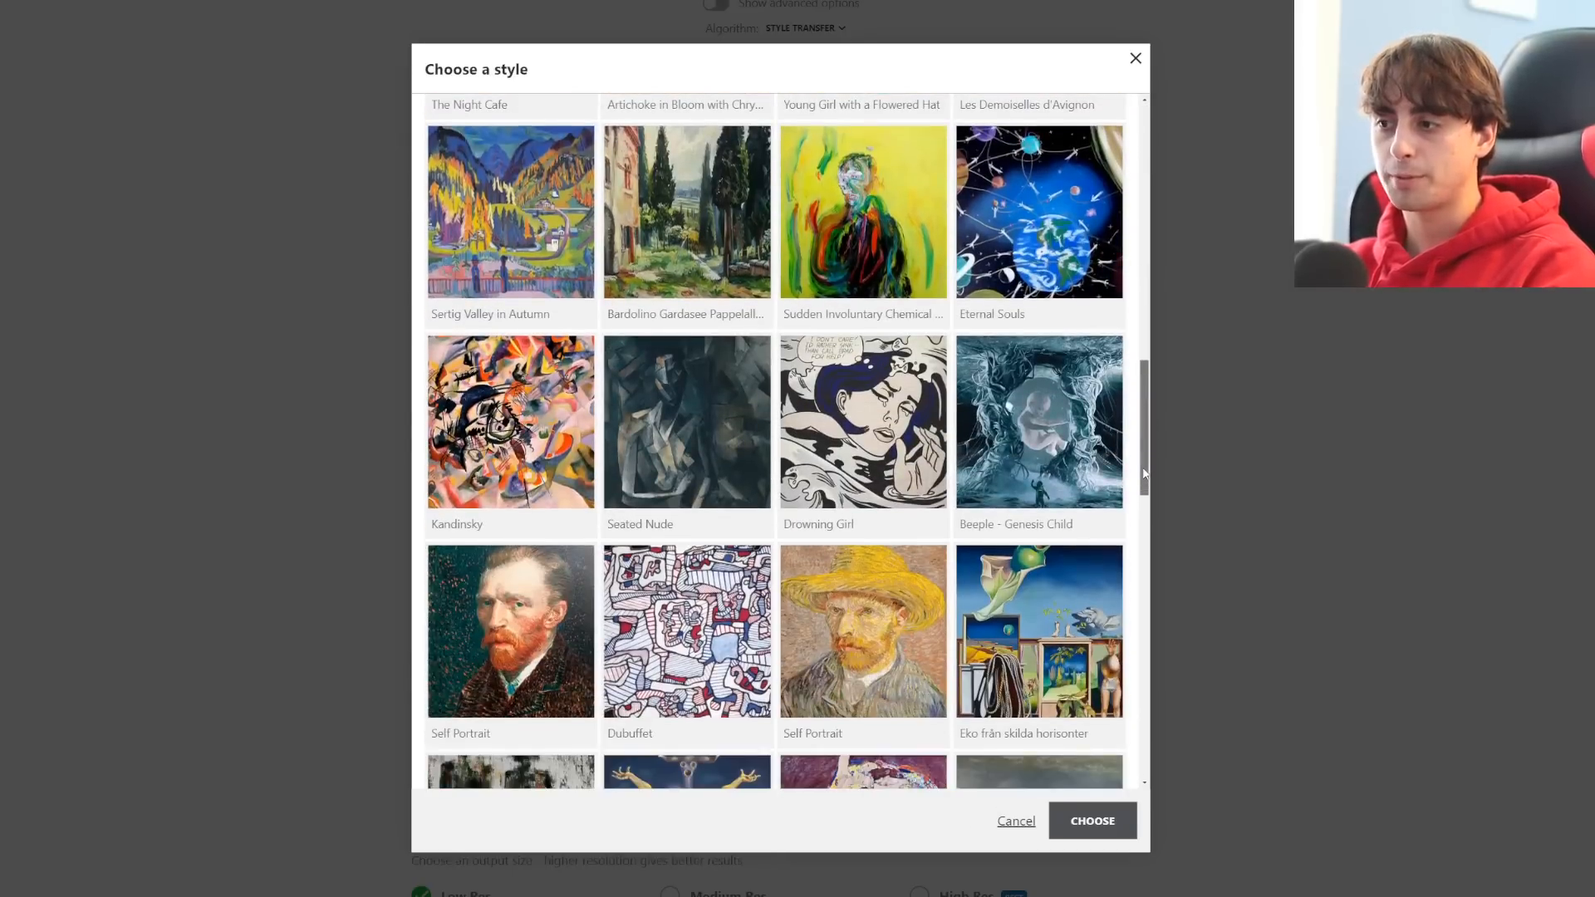
{"action": "scroll", "scroll_direction": "down", "scroll_amount": 3}
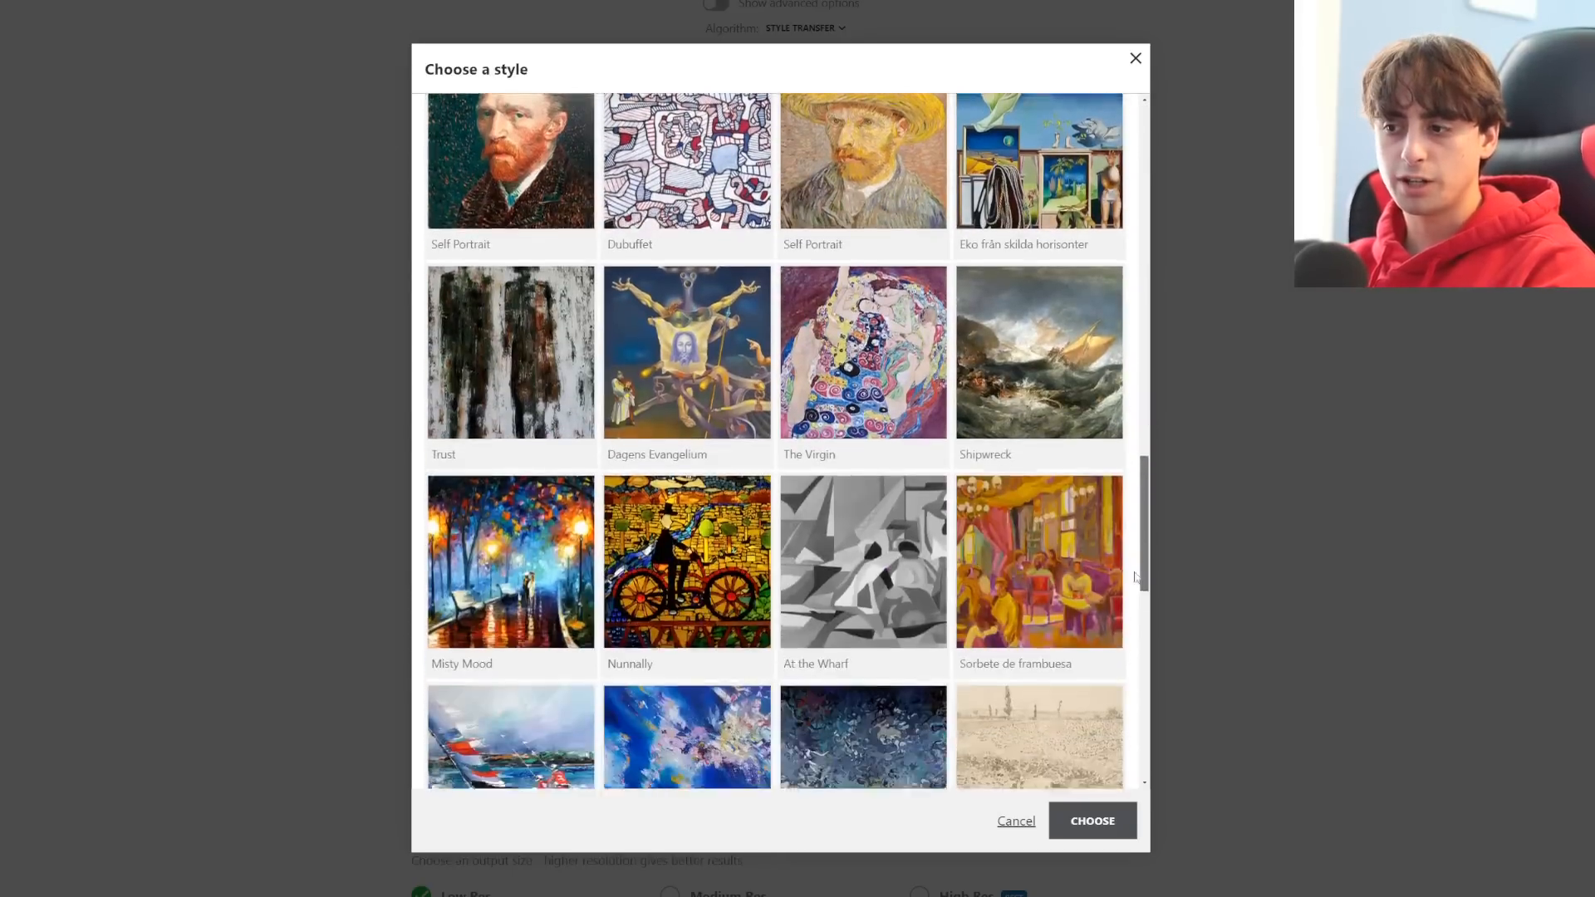
{"action": "scroll", "scroll_direction": "down", "scroll_amount": 3}
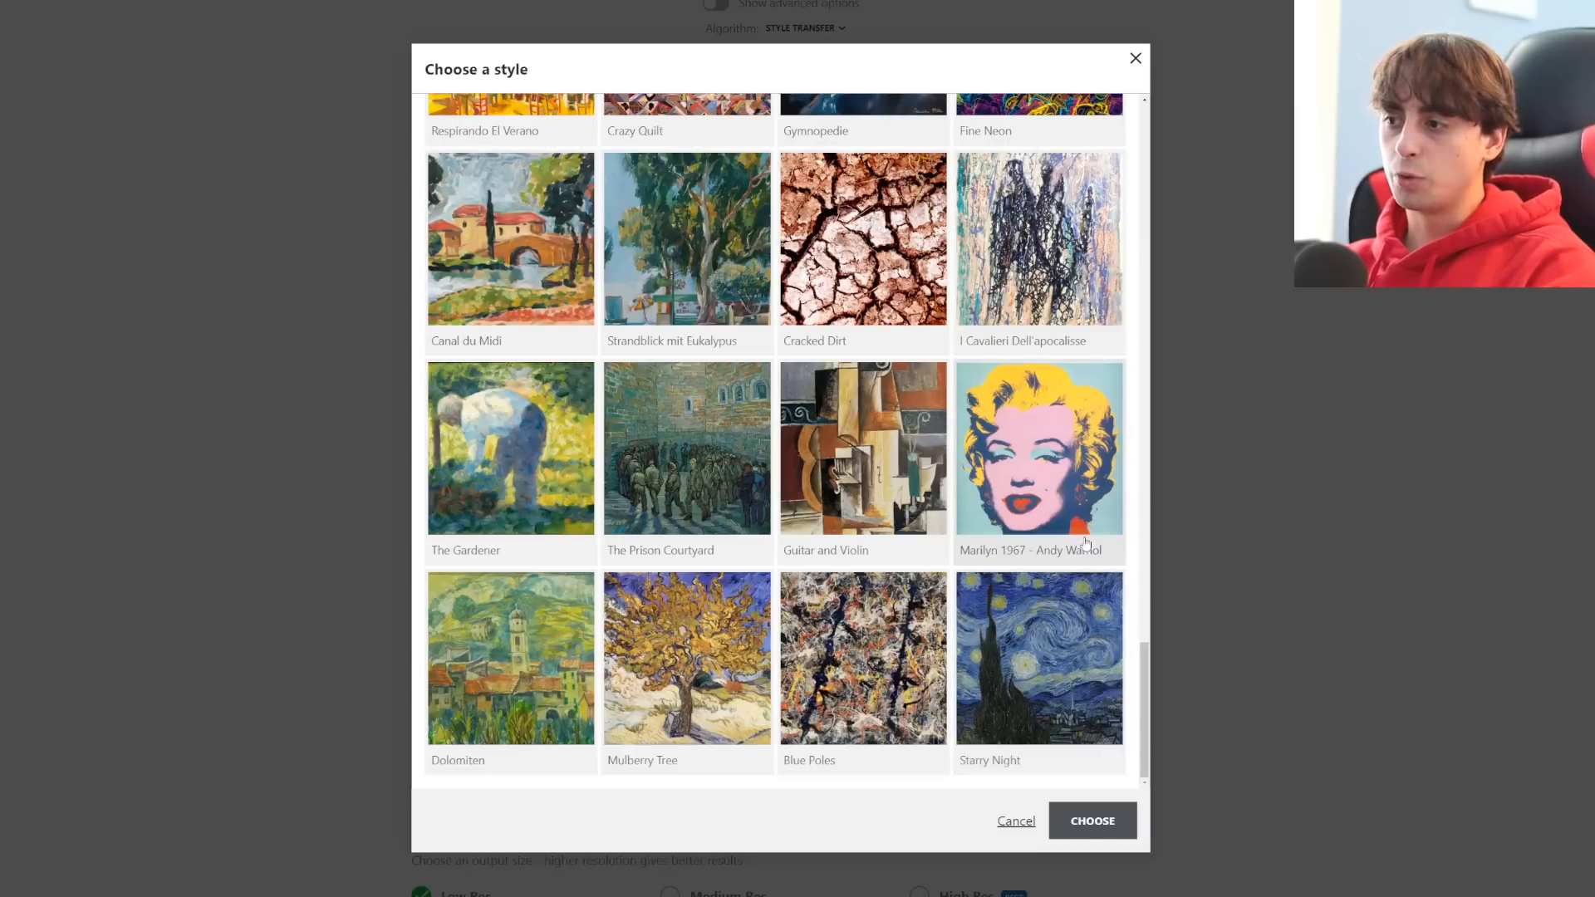
{"action": "mouse_move", "coordinate": [1097, 709]}
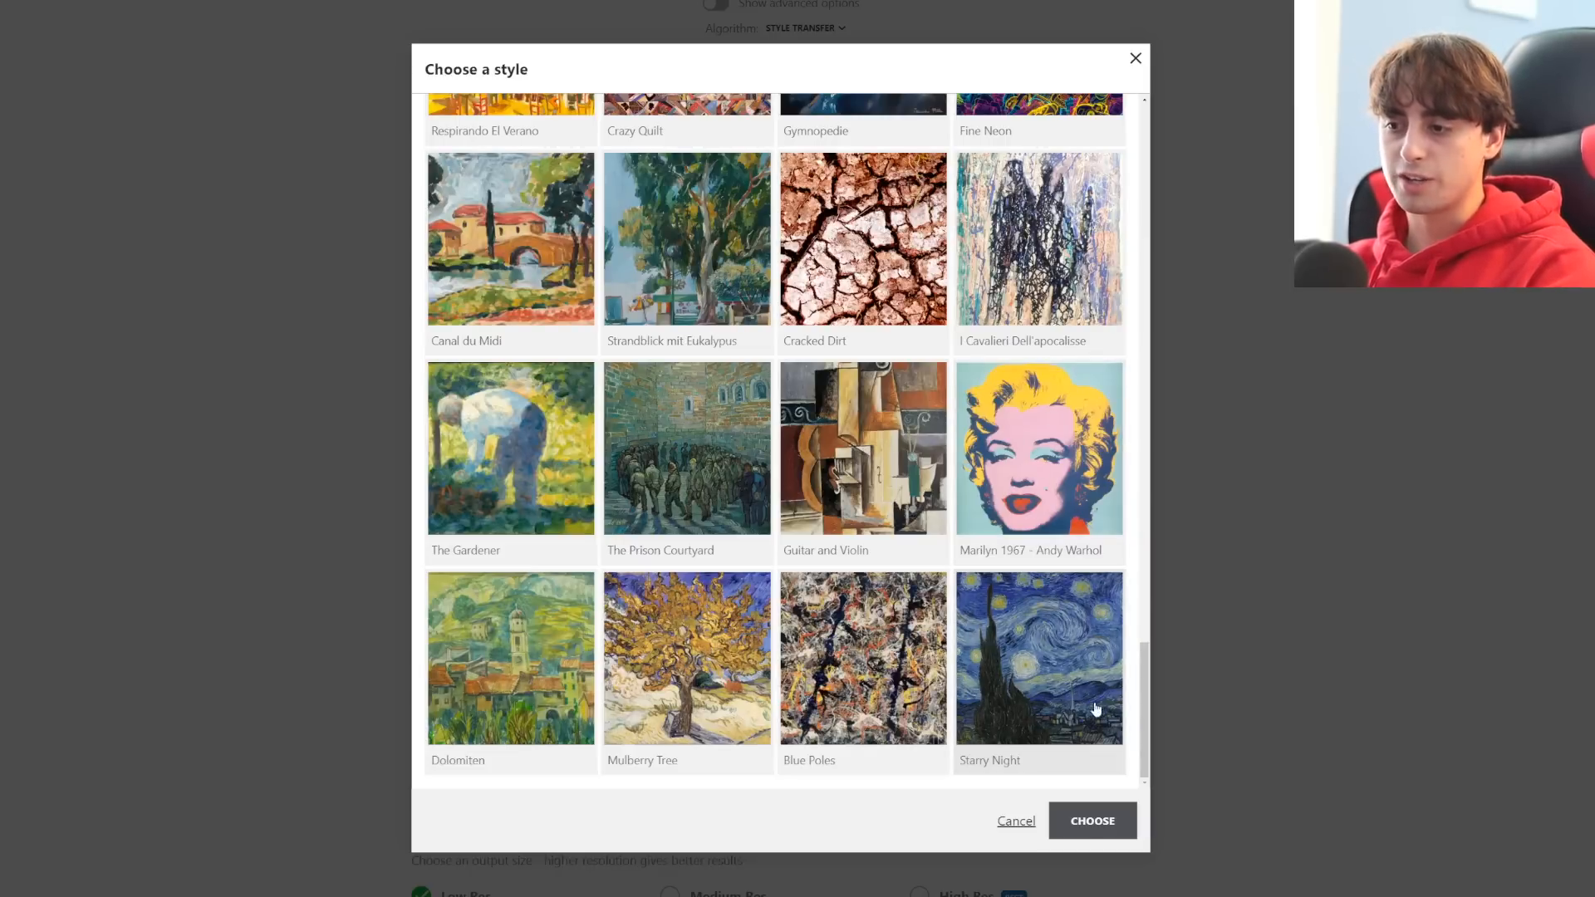
{"action": "left_click", "coordinate": [1135, 58]}
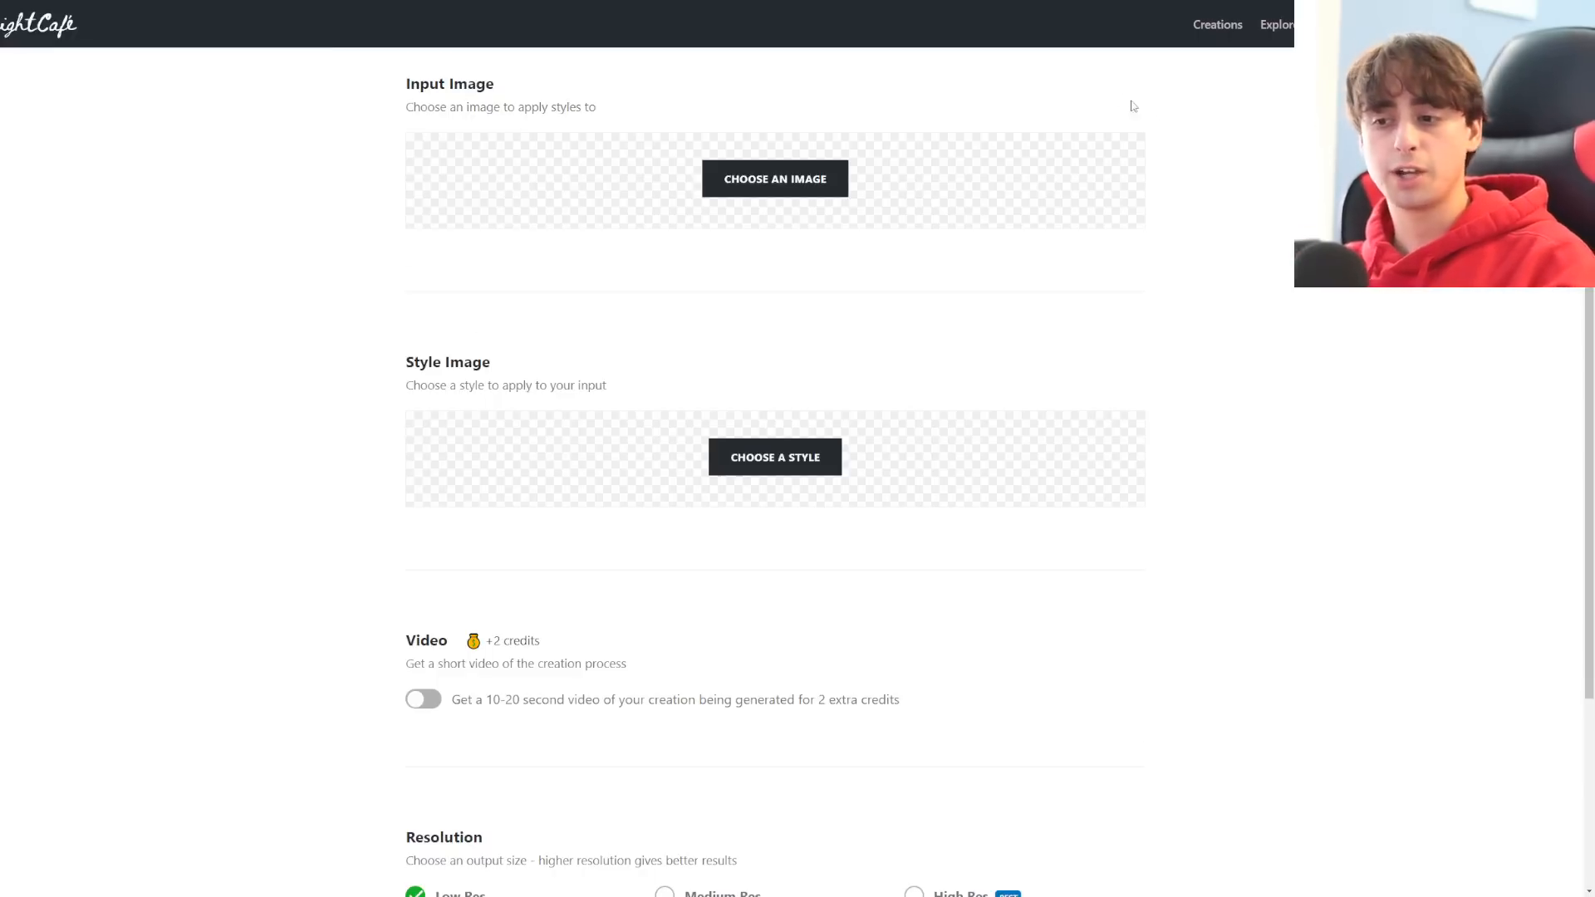
Switch on Show advanced options in the Style Transfer form
{"action": "scroll", "scroll_direction": "down", "scroll_amount": 3}
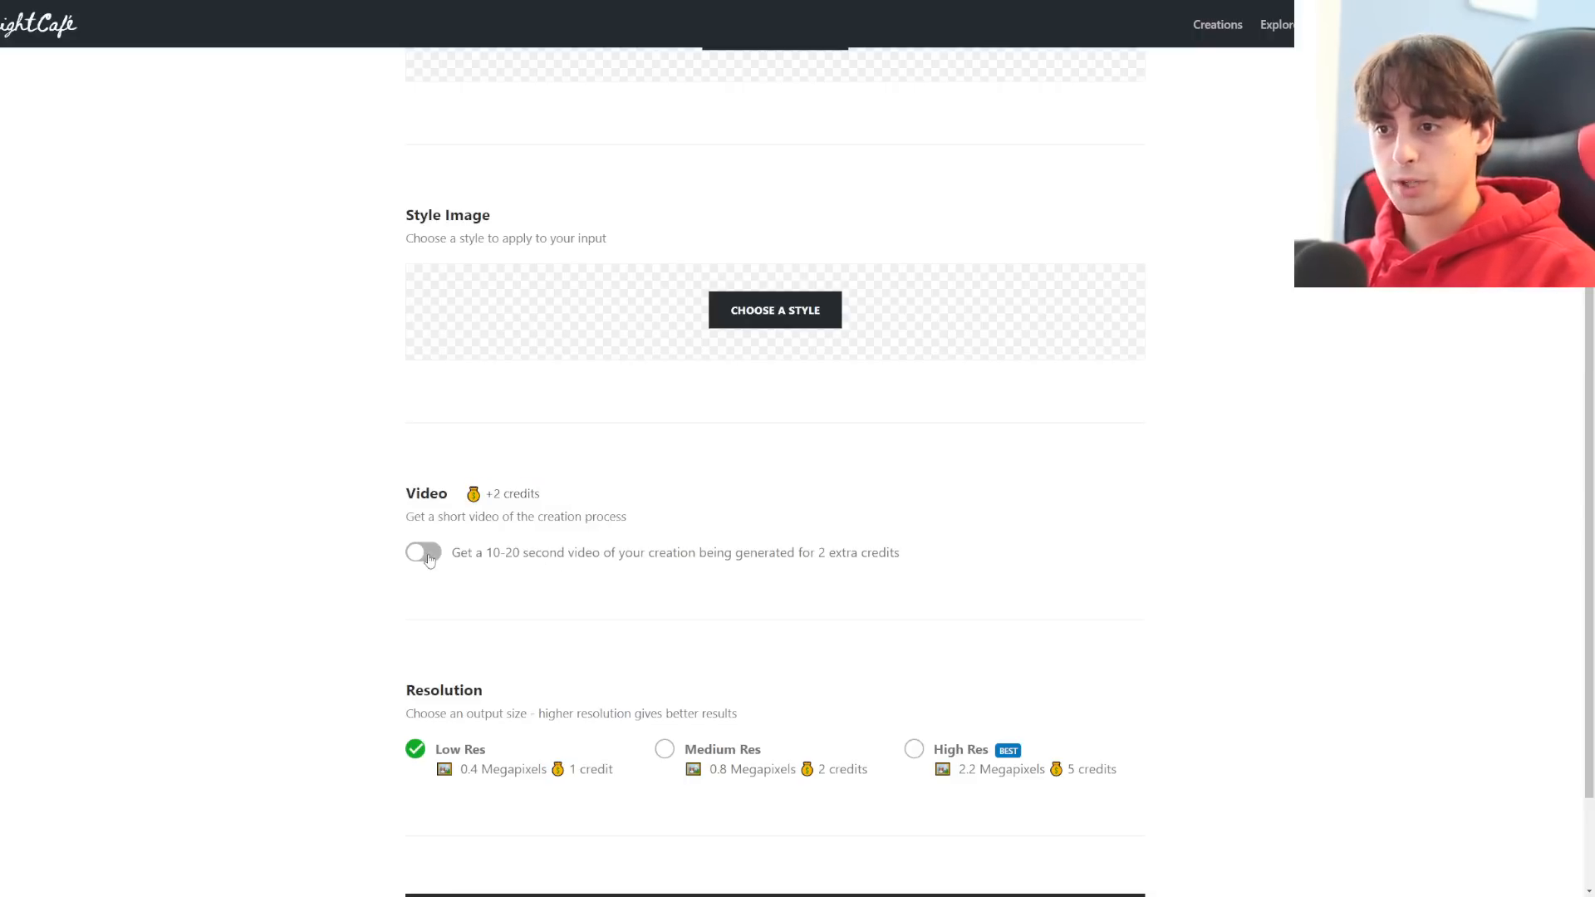
{"action": "scroll", "scroll_direction": "down", "scroll_amount": 3}
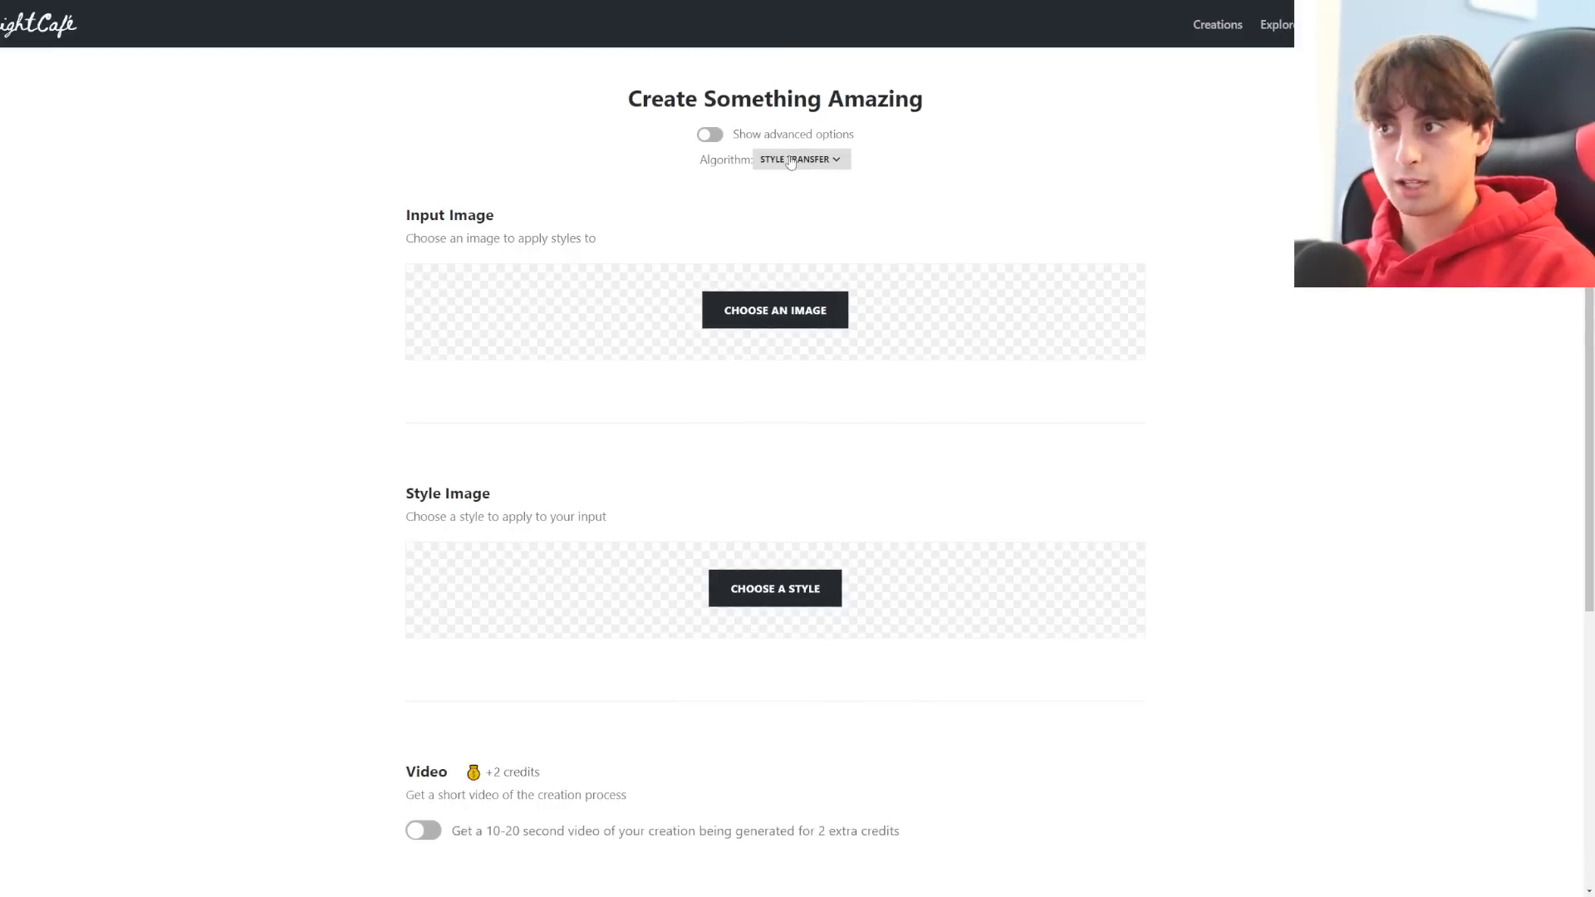
{"action": "left_click", "coordinate": [799, 160]}
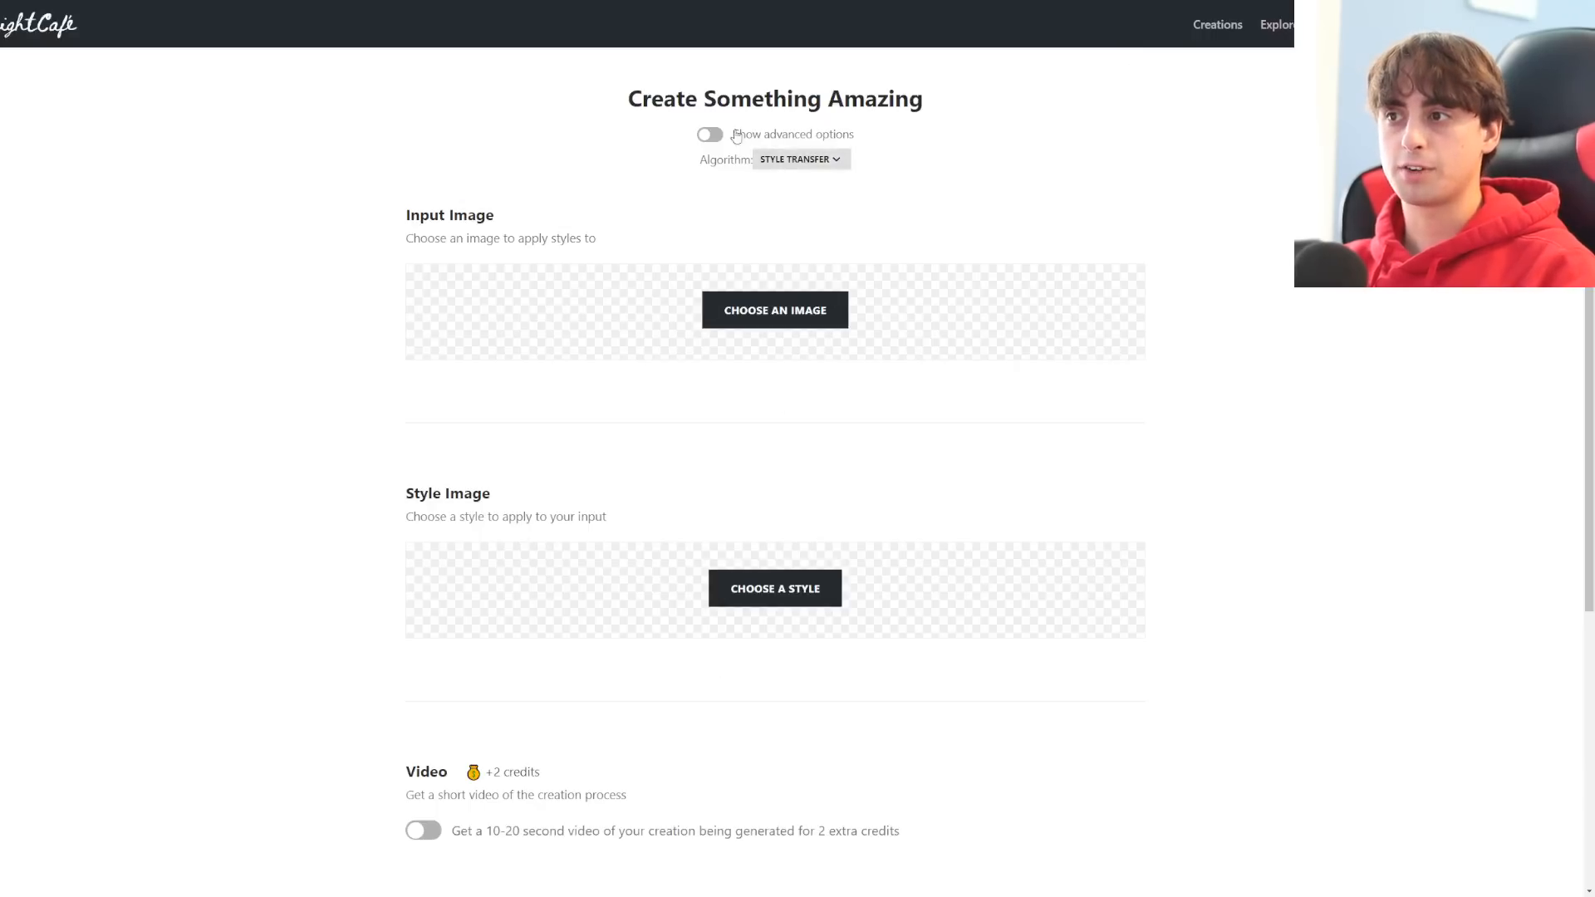
{"action": "left_click", "coordinate": [710, 133]}
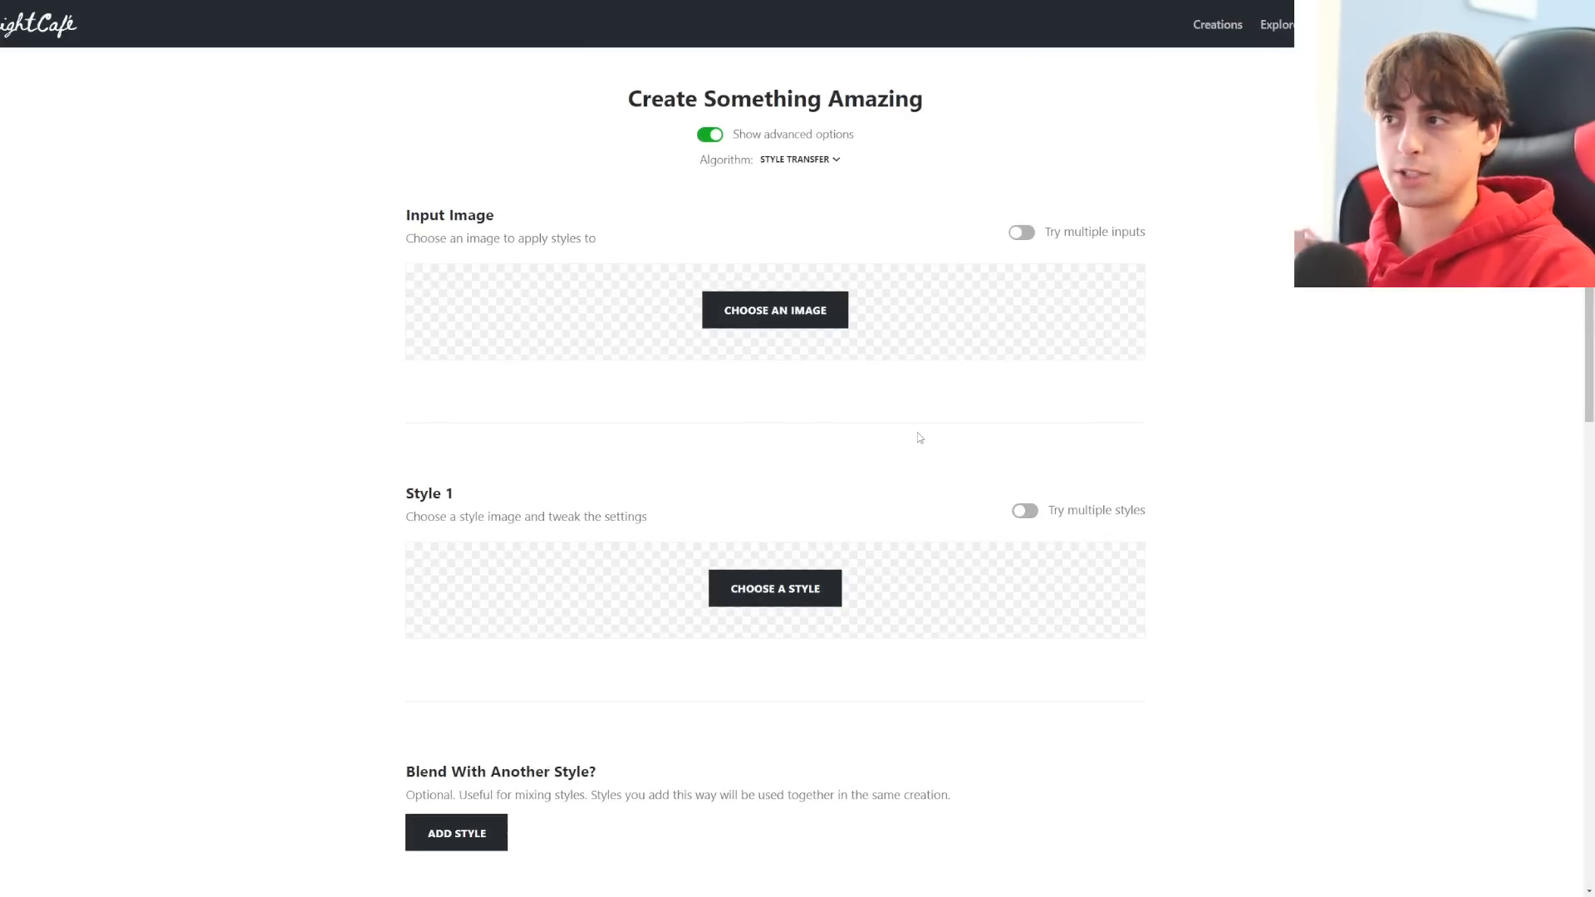
{"action": "mouse_move", "coordinate": [958, 229]}
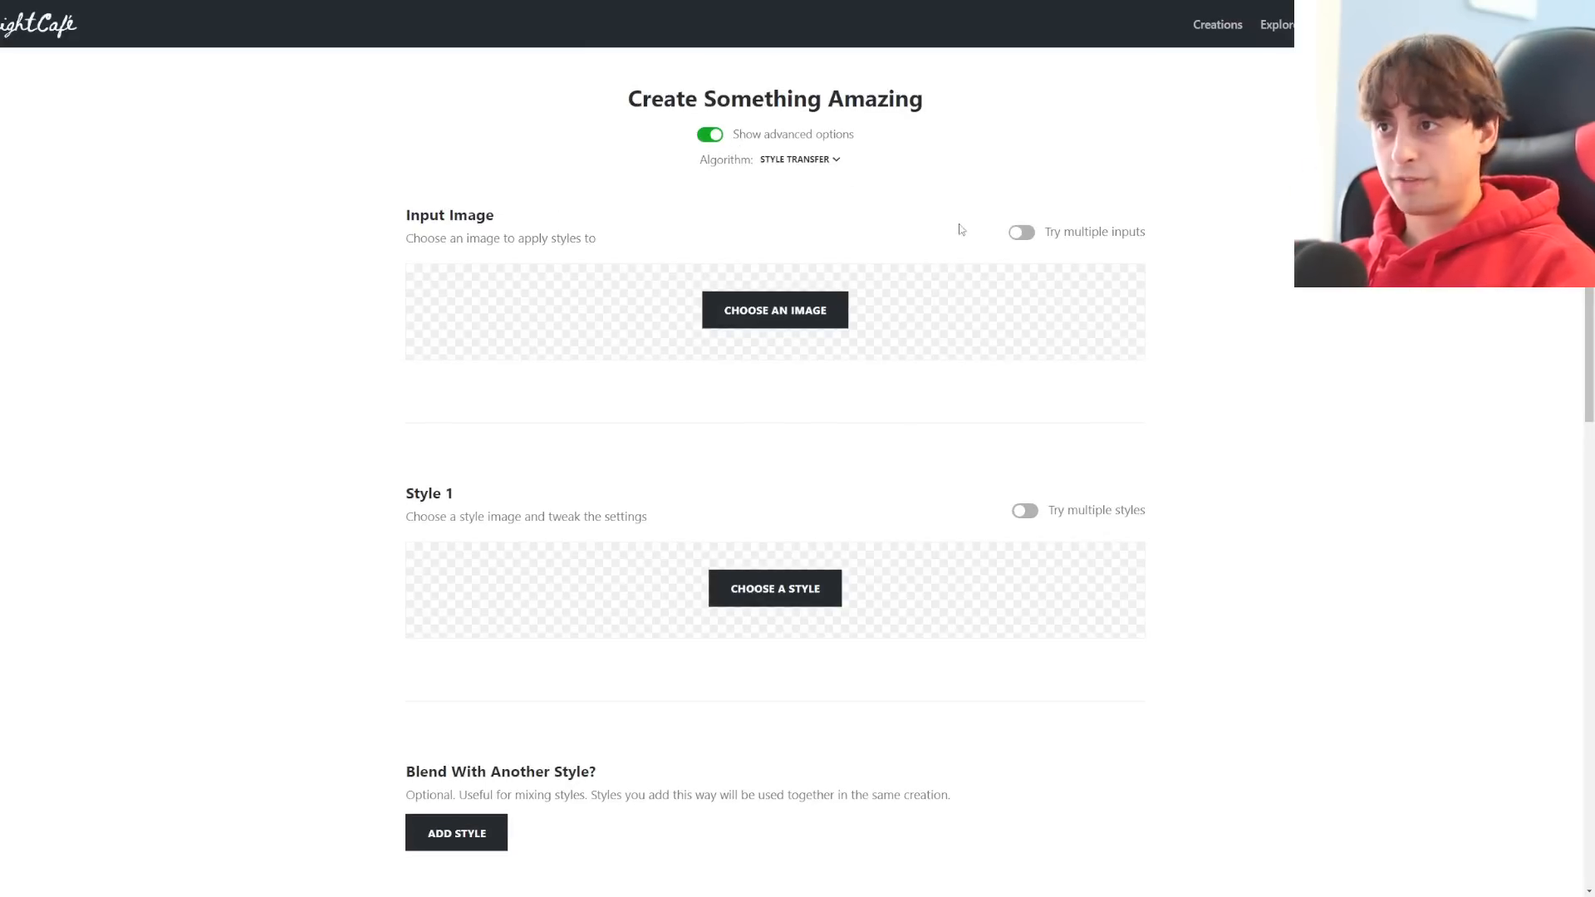
Scroll through the revealed style blending and creation settings
{"action": "scroll", "scroll_direction": "down", "scroll_amount": 3}
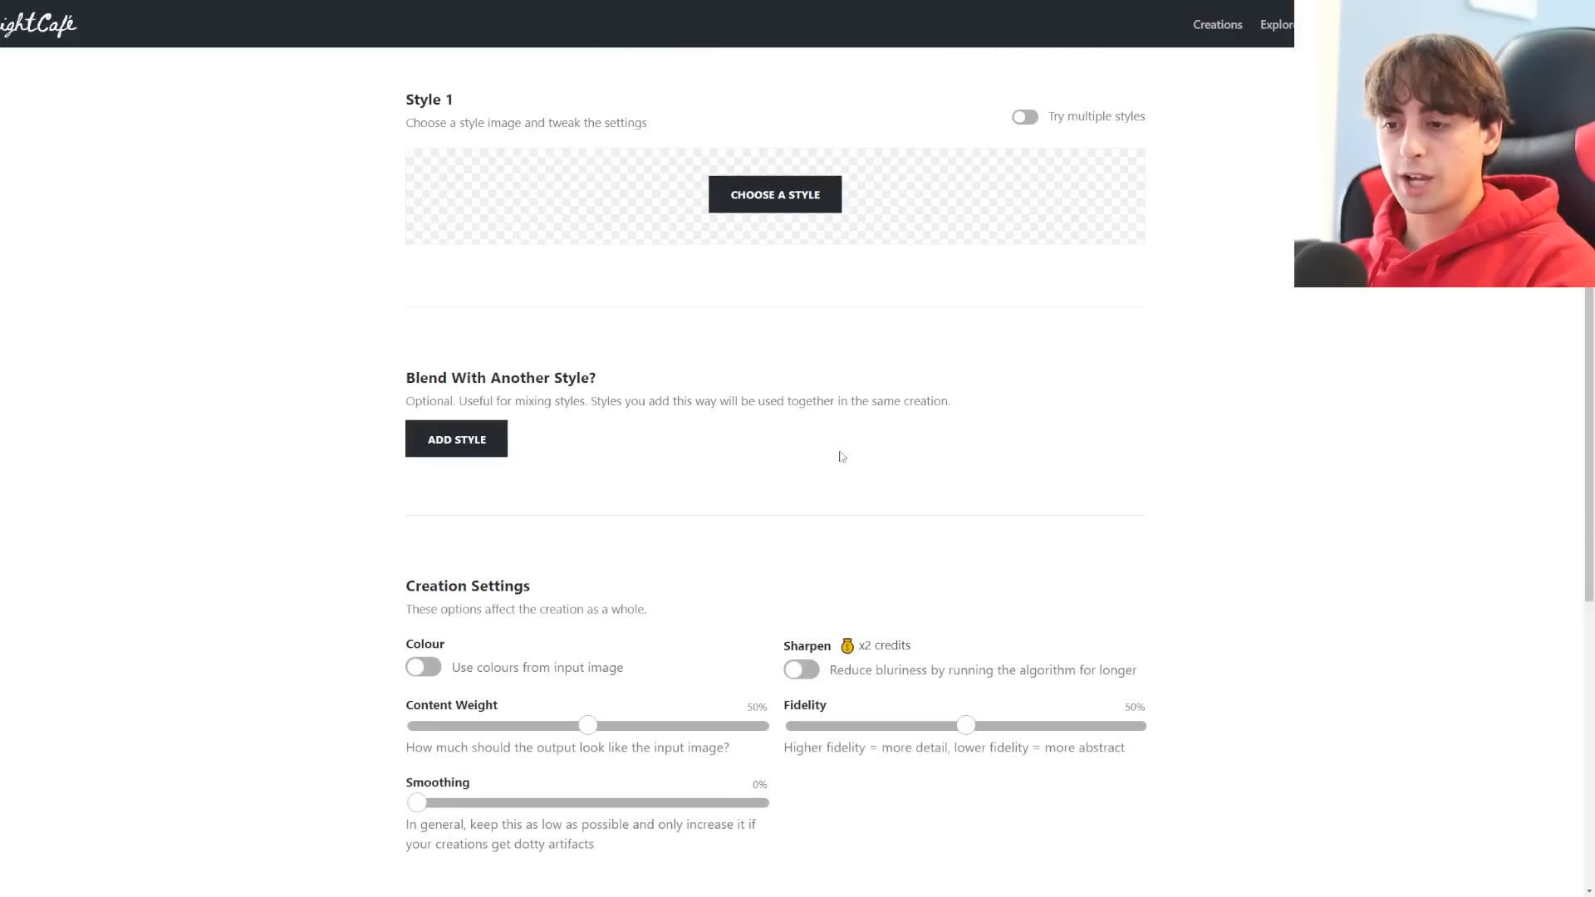
{"action": "scroll", "scroll_direction": "down", "scroll_amount": 3}
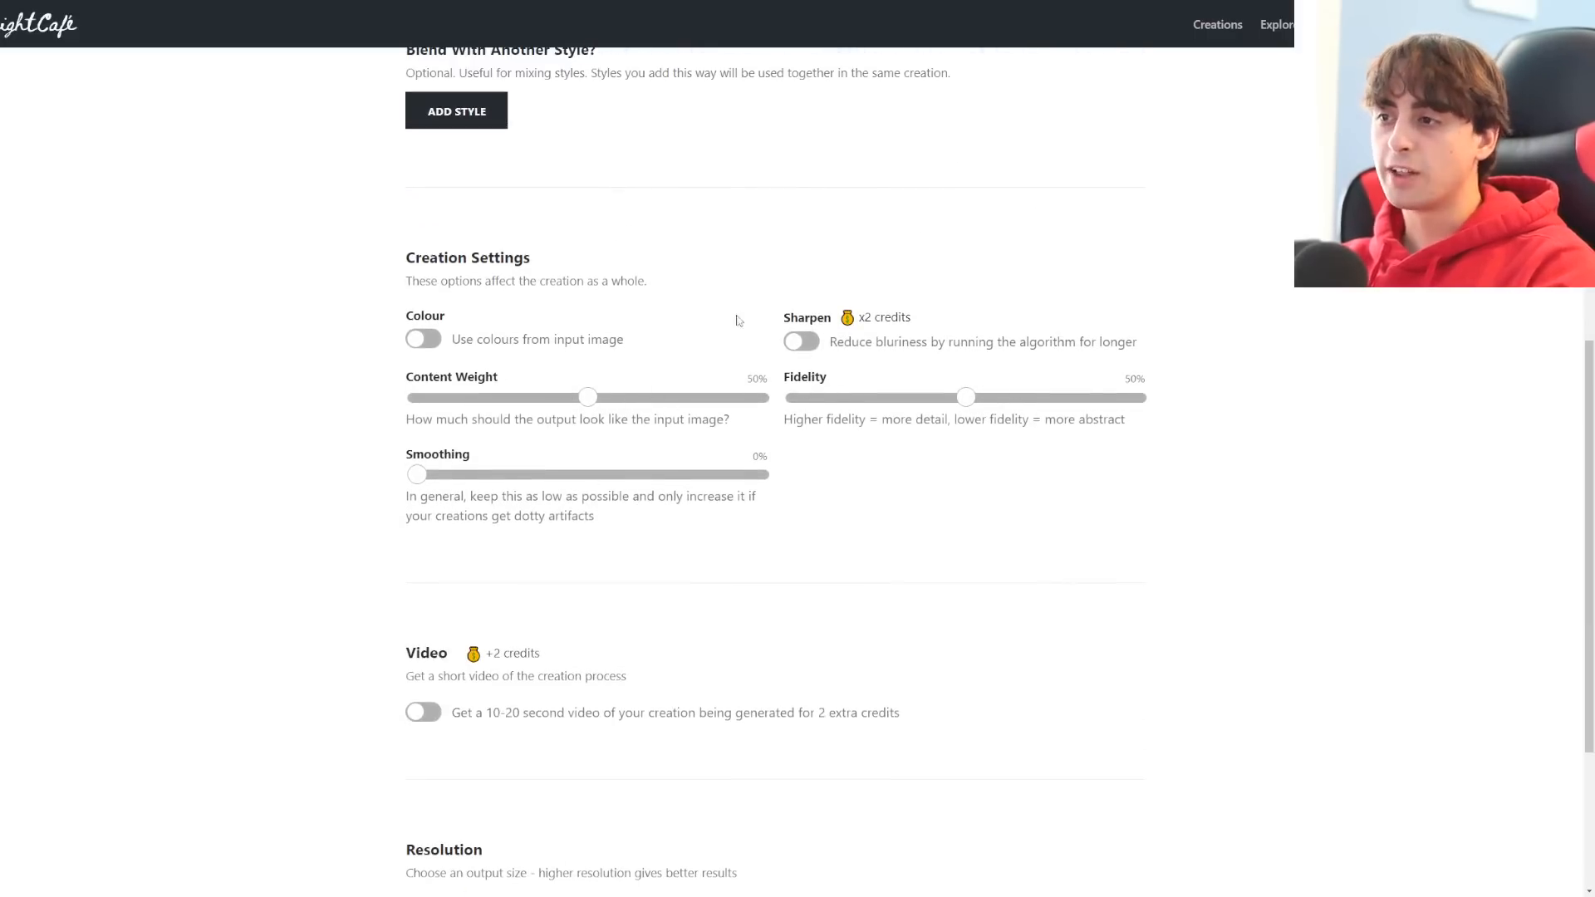
{"action": "scroll", "scroll_direction": "down", "scroll_amount": 3}
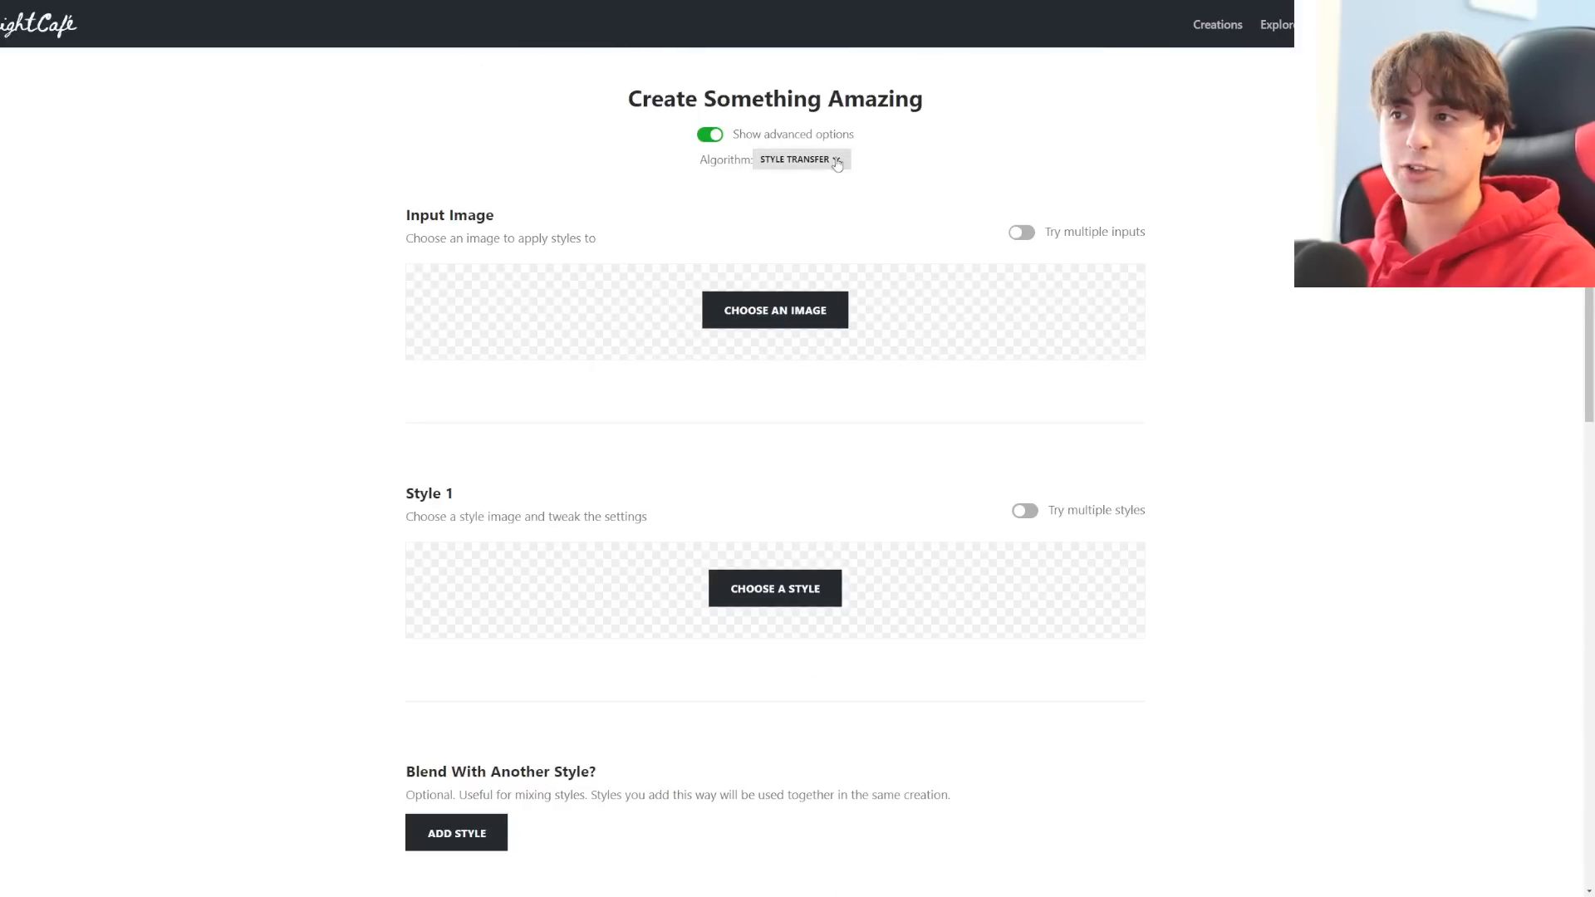
Choose the Artistic algorithm from the Choose an Algorithm list
{"action": "left_click", "coordinate": [799, 160]}
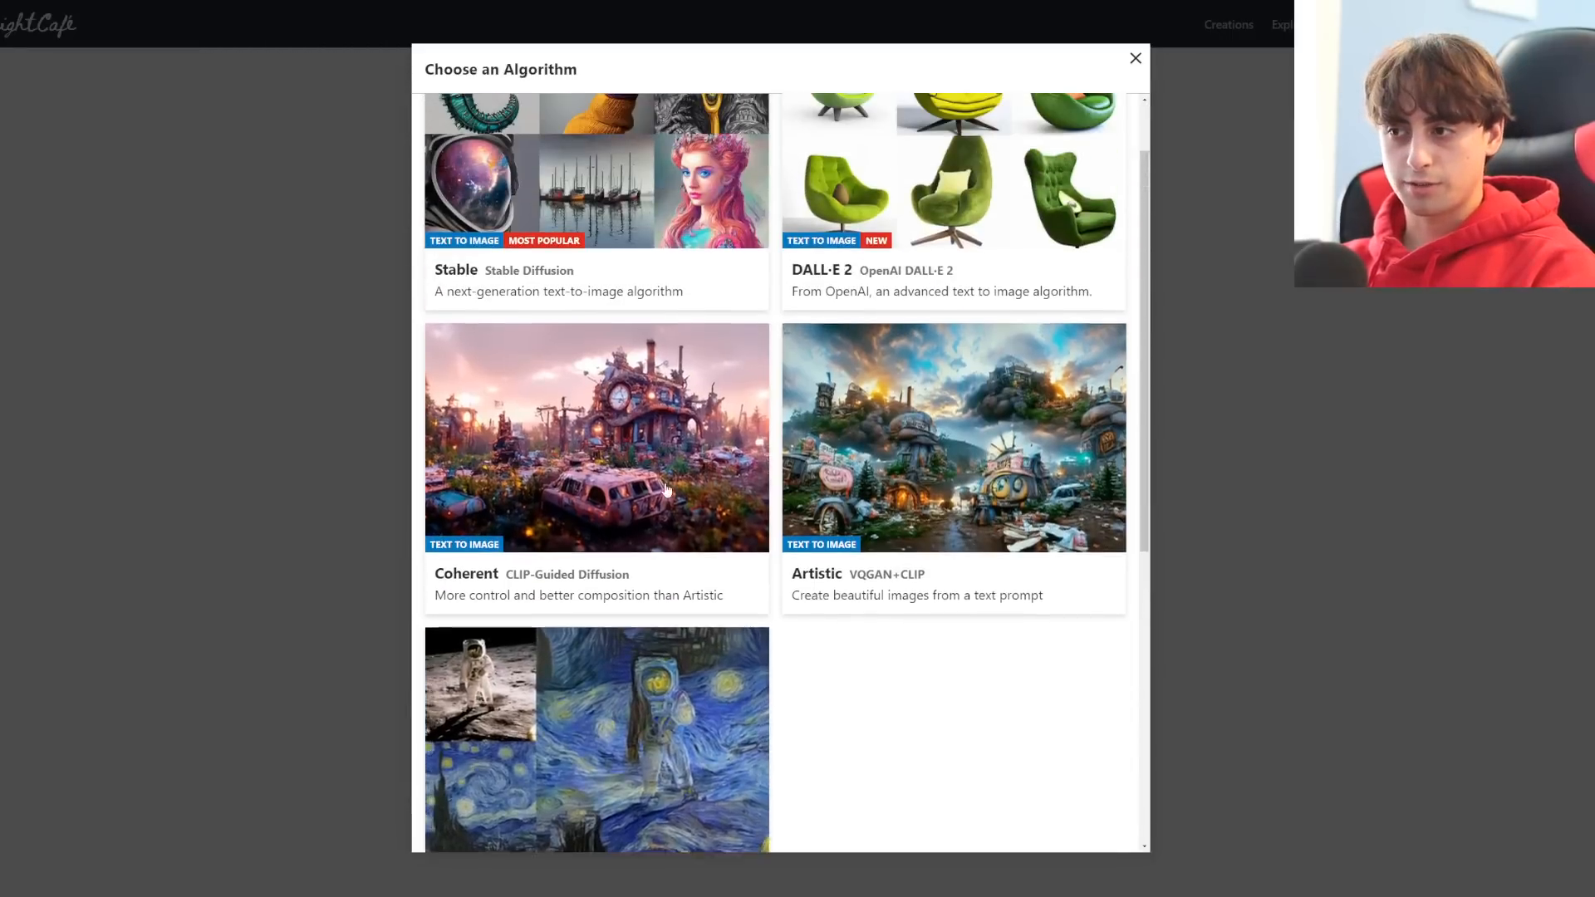
{"action": "scroll", "scroll_direction": "down", "scroll_amount": 3}
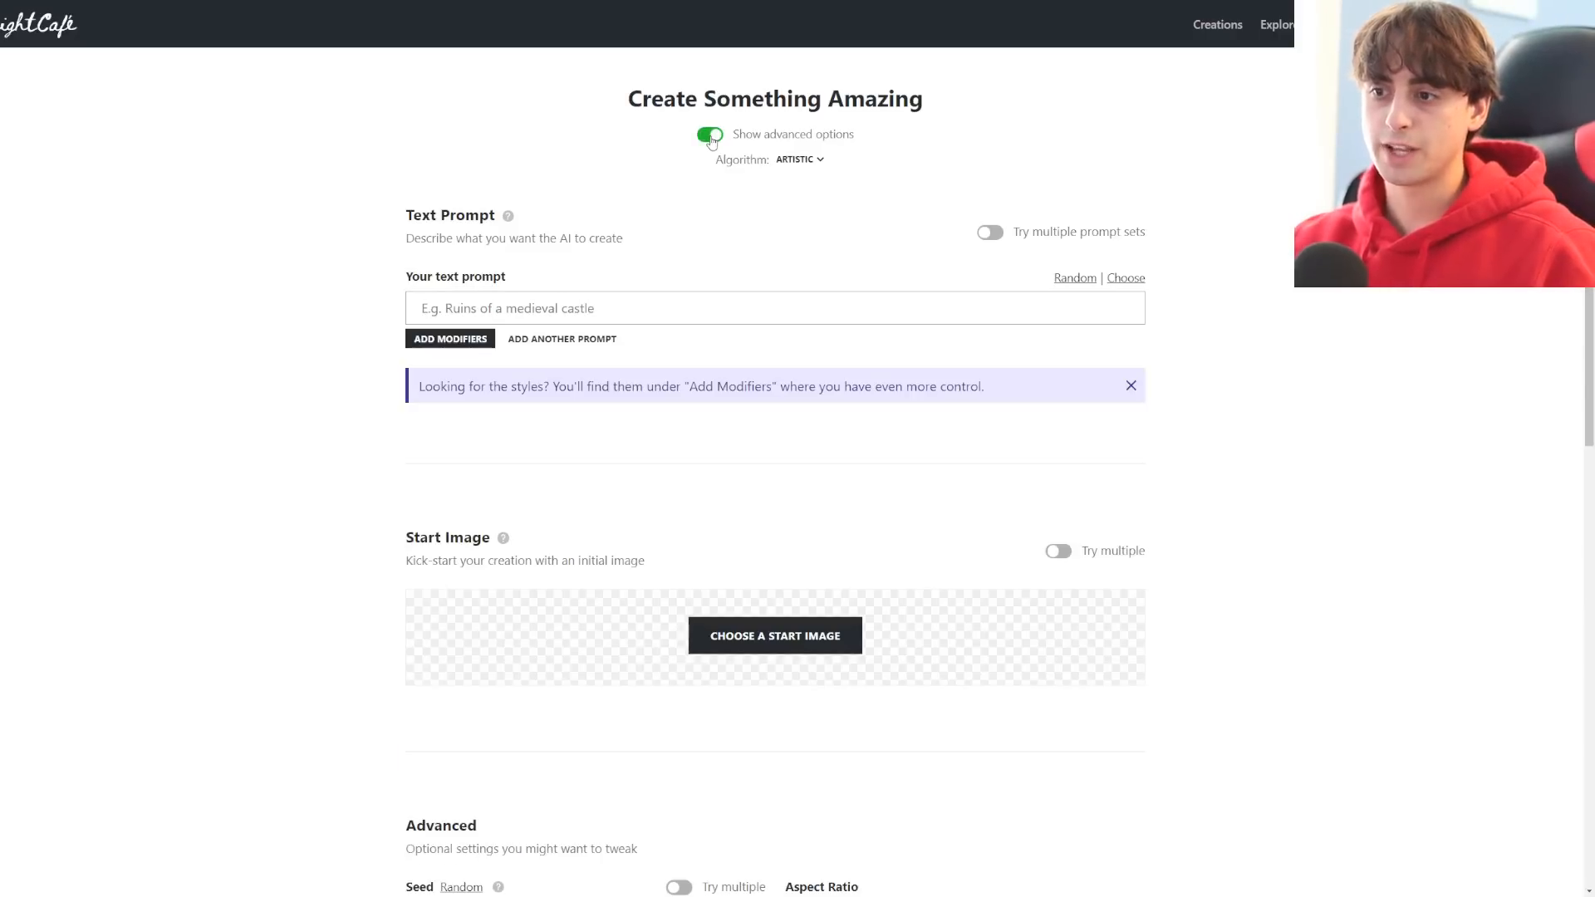
{"action": "scroll", "scroll_direction": "down", "scroll_amount": 3}
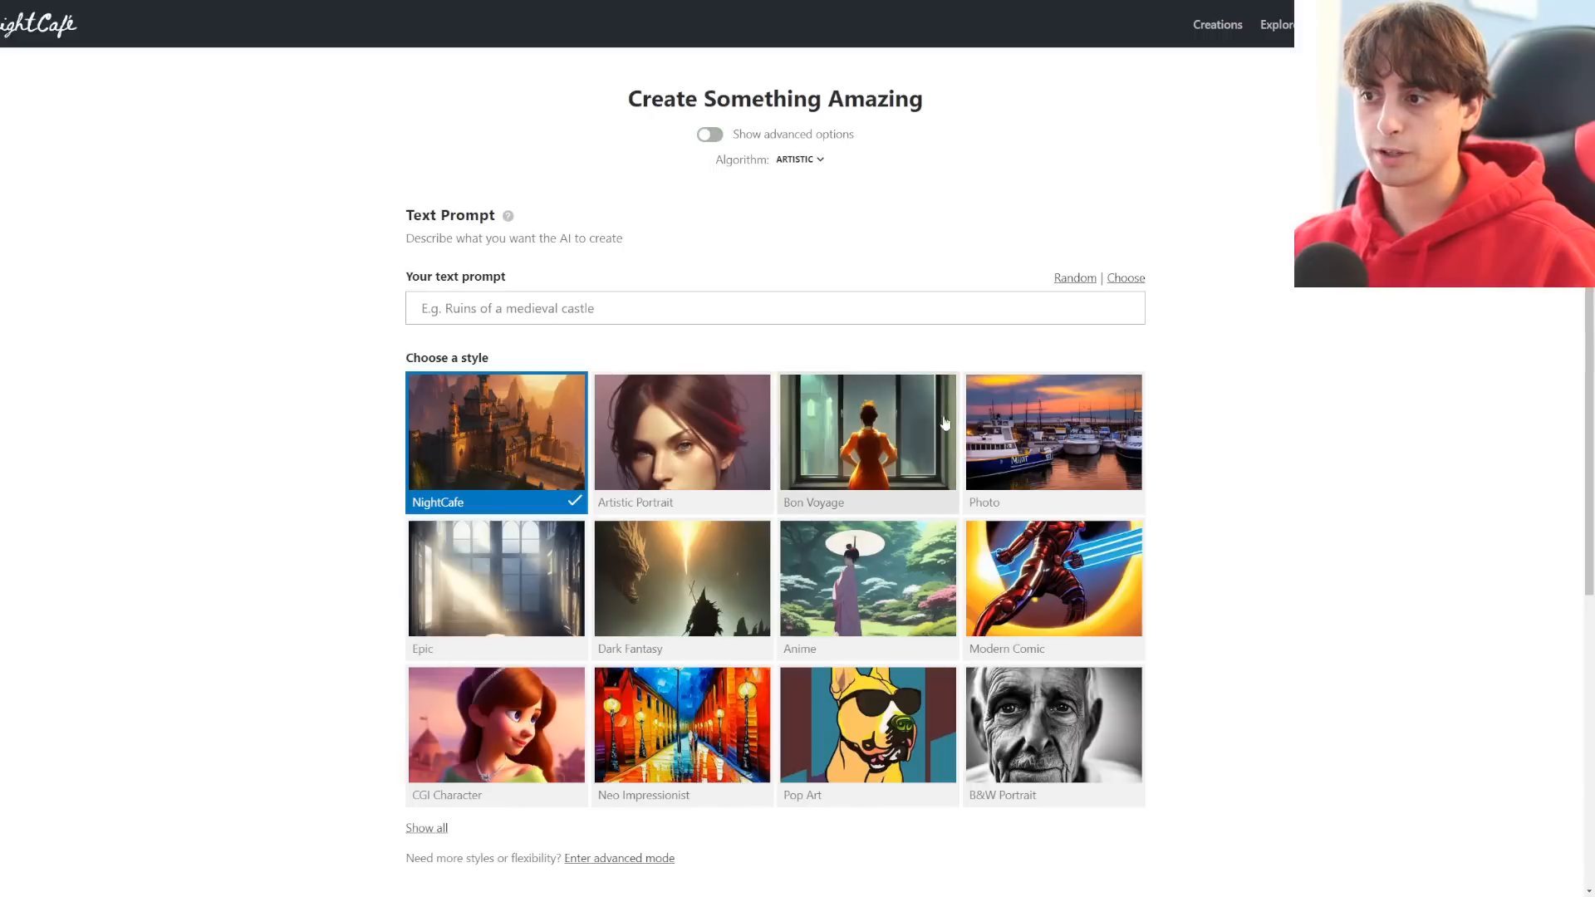
Choose the CGI Character style with prompt 'ultimate gamer cgi character in the middle of the jungle'
{"action": "scroll", "scroll_direction": "down", "scroll_amount": 3}
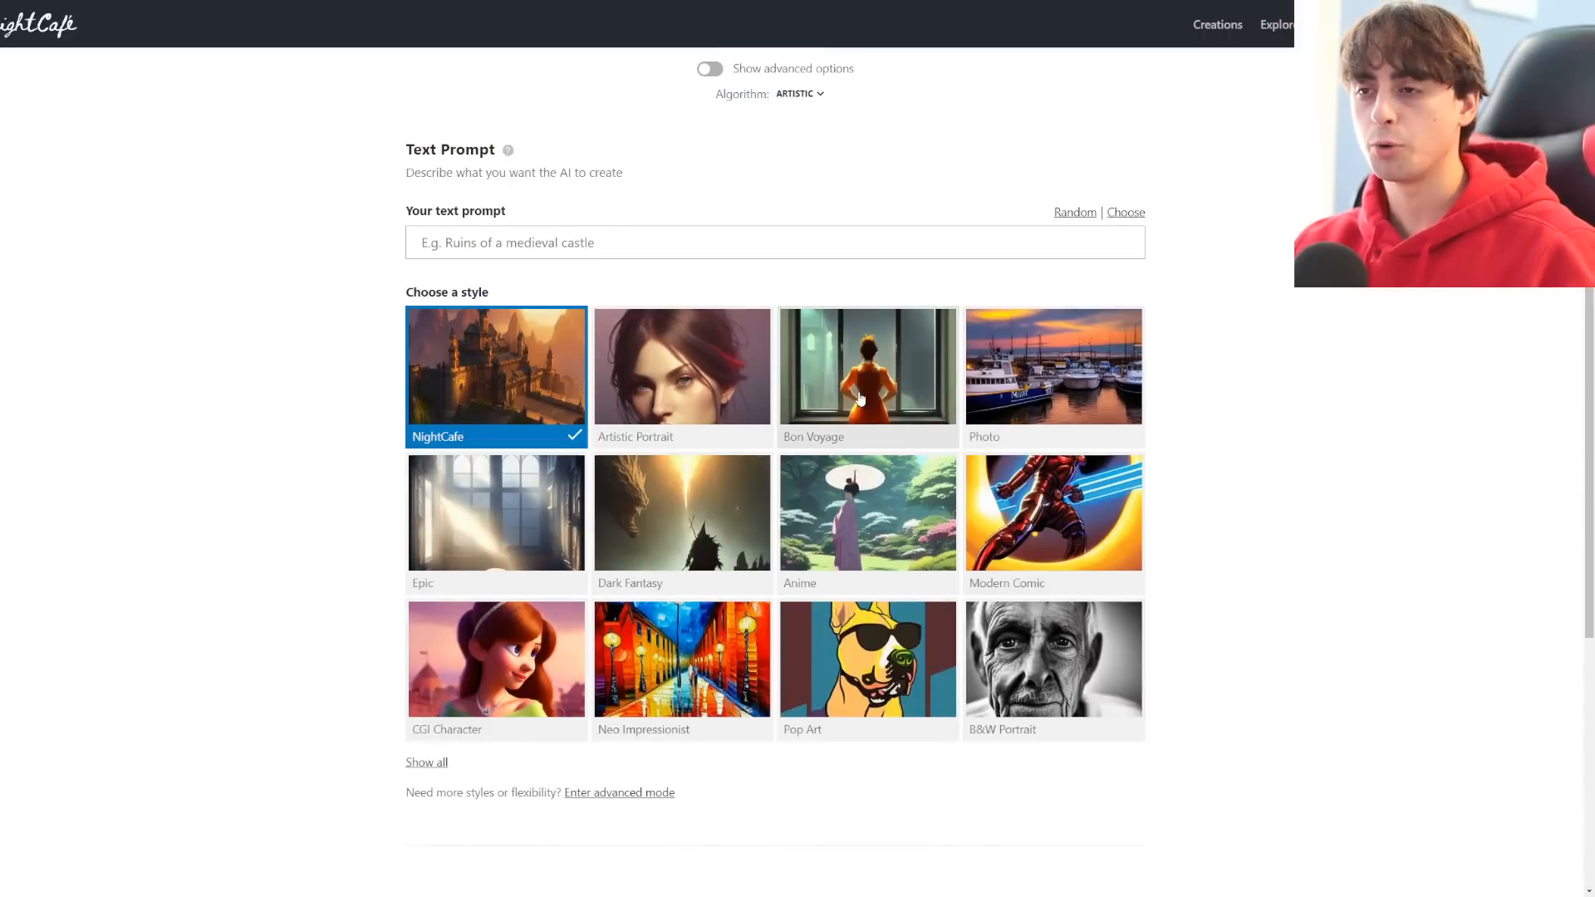
{"action": "left_click", "coordinate": [495, 660]}
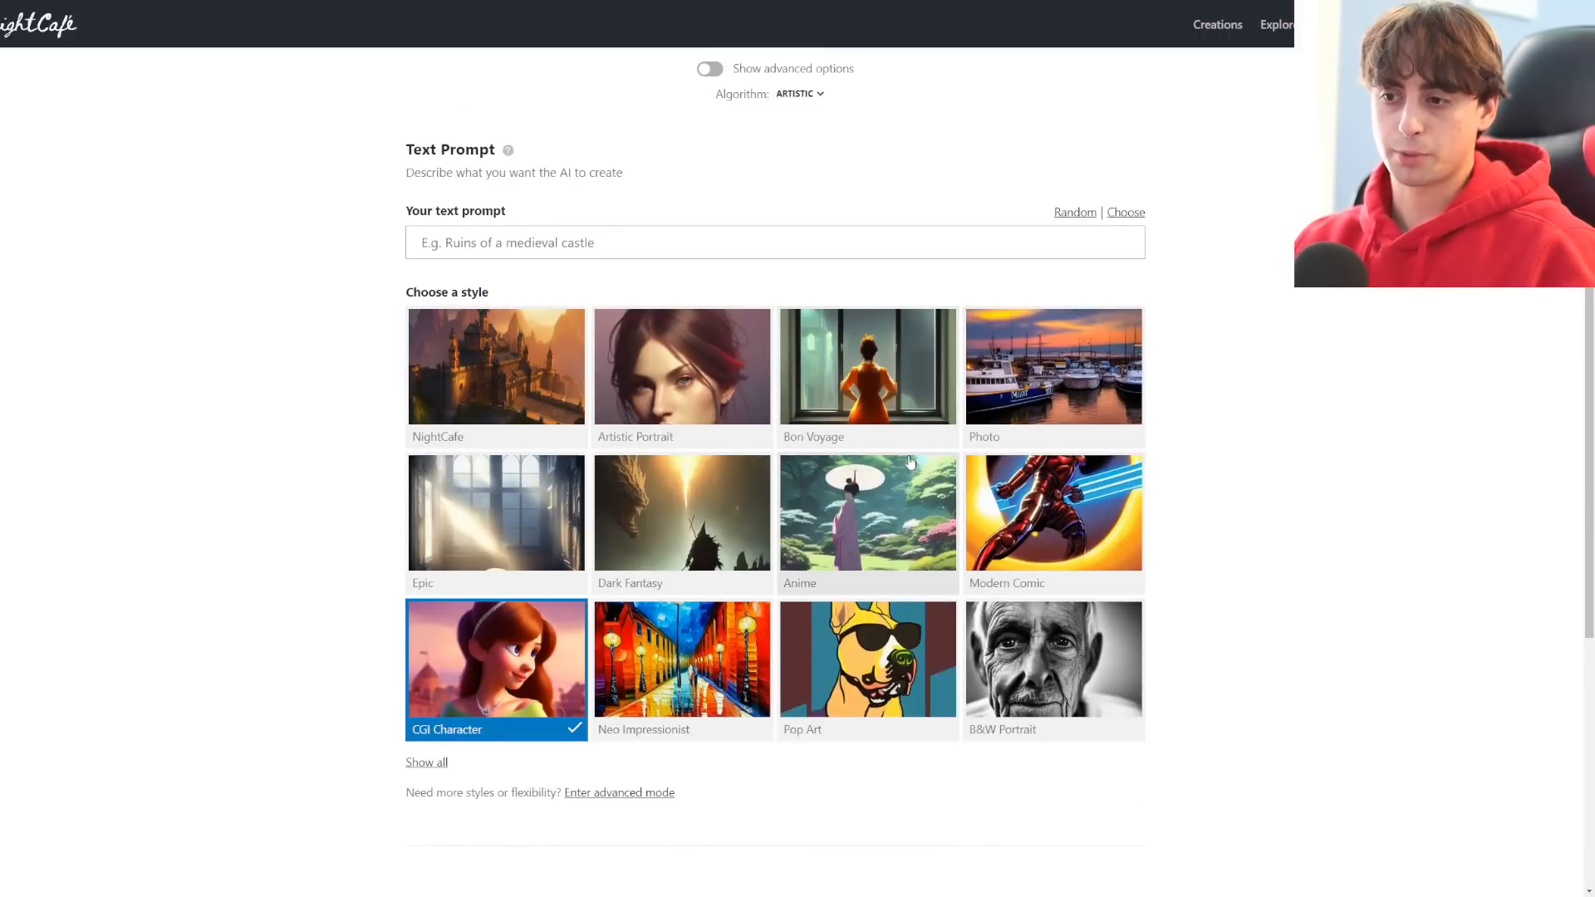
{"action": "scroll", "scroll_direction": "down", "scroll_amount": 3}
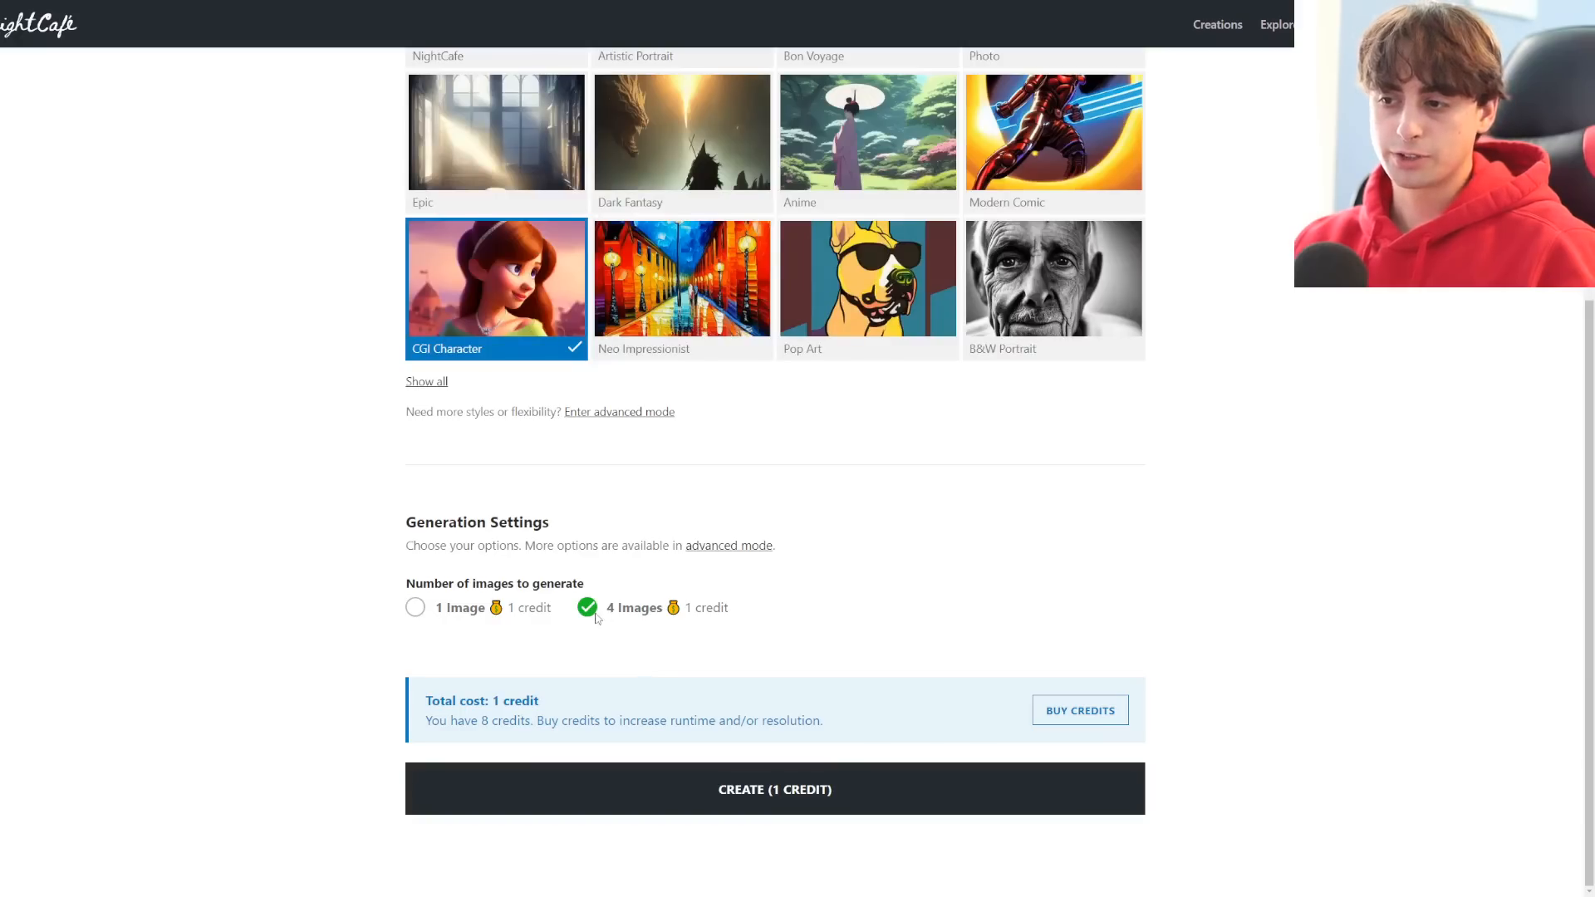
{"action": "double_click", "coordinate": [637, 608]}
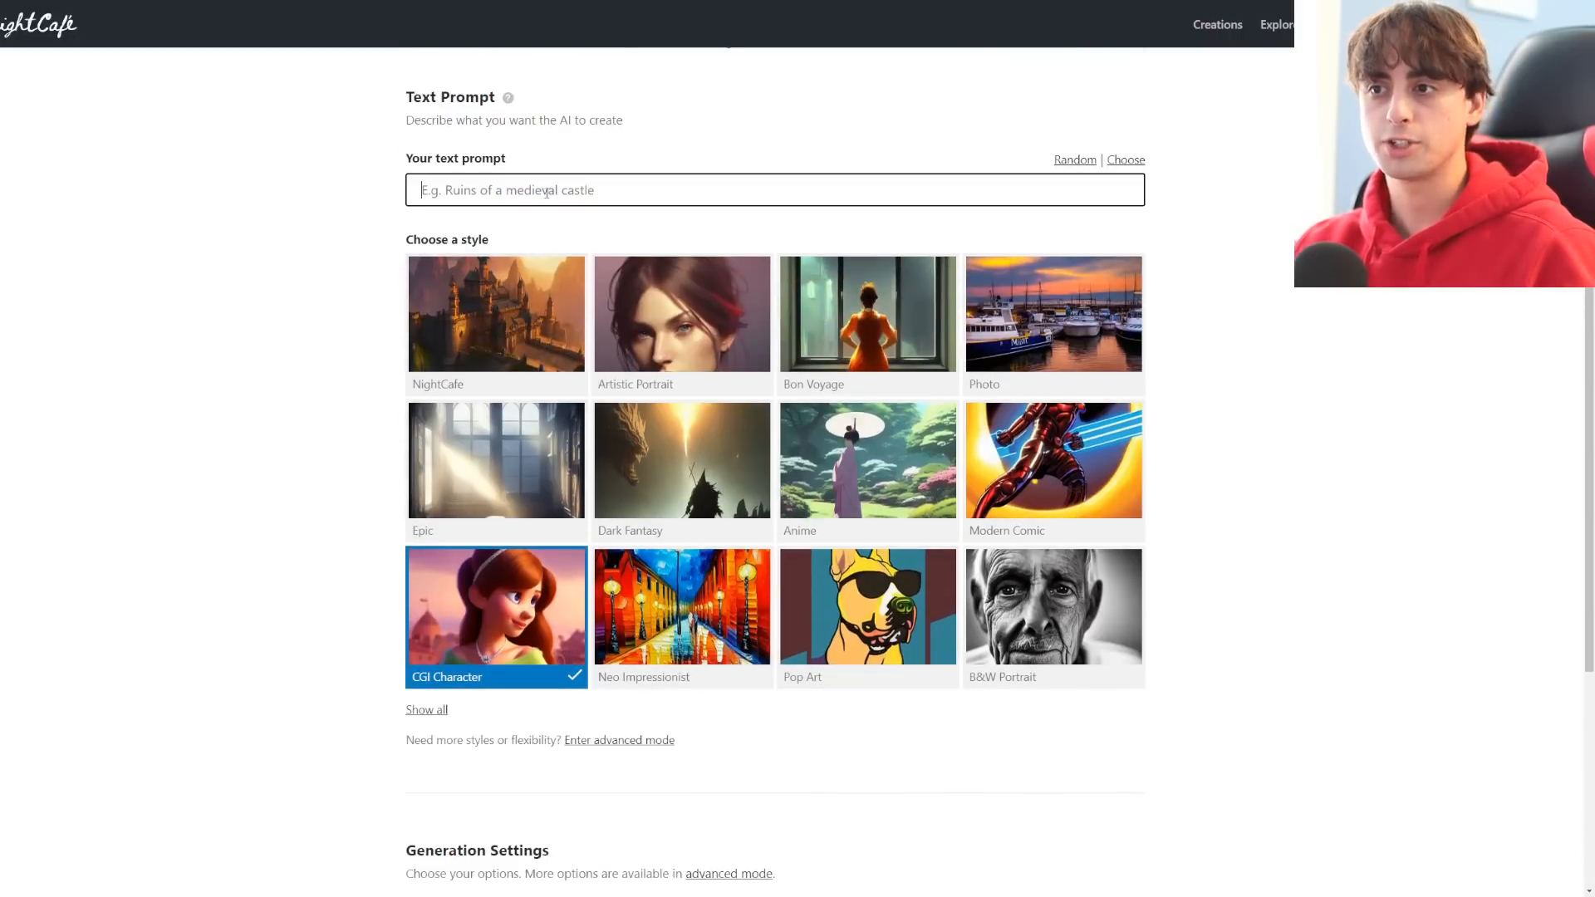
{"action": "type", "text": "ultimate gamer cgi character in the middle of the jungle"}
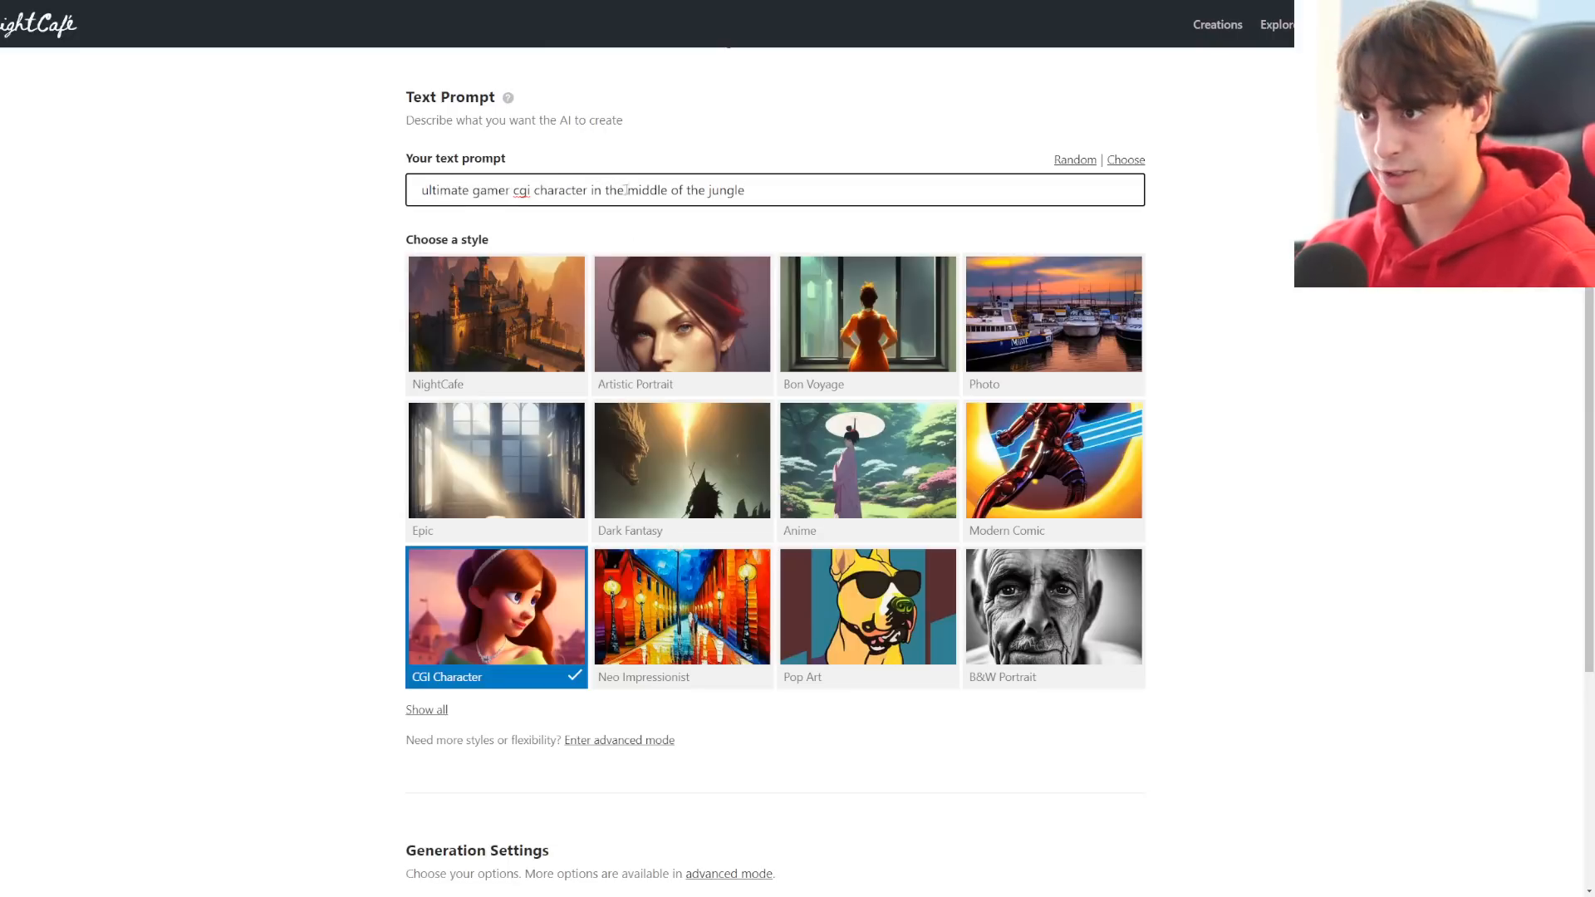
Keep 4 images selected and submit the creation for 1 credit
{"action": "scroll", "scroll_direction": "down", "scroll_amount": 3}
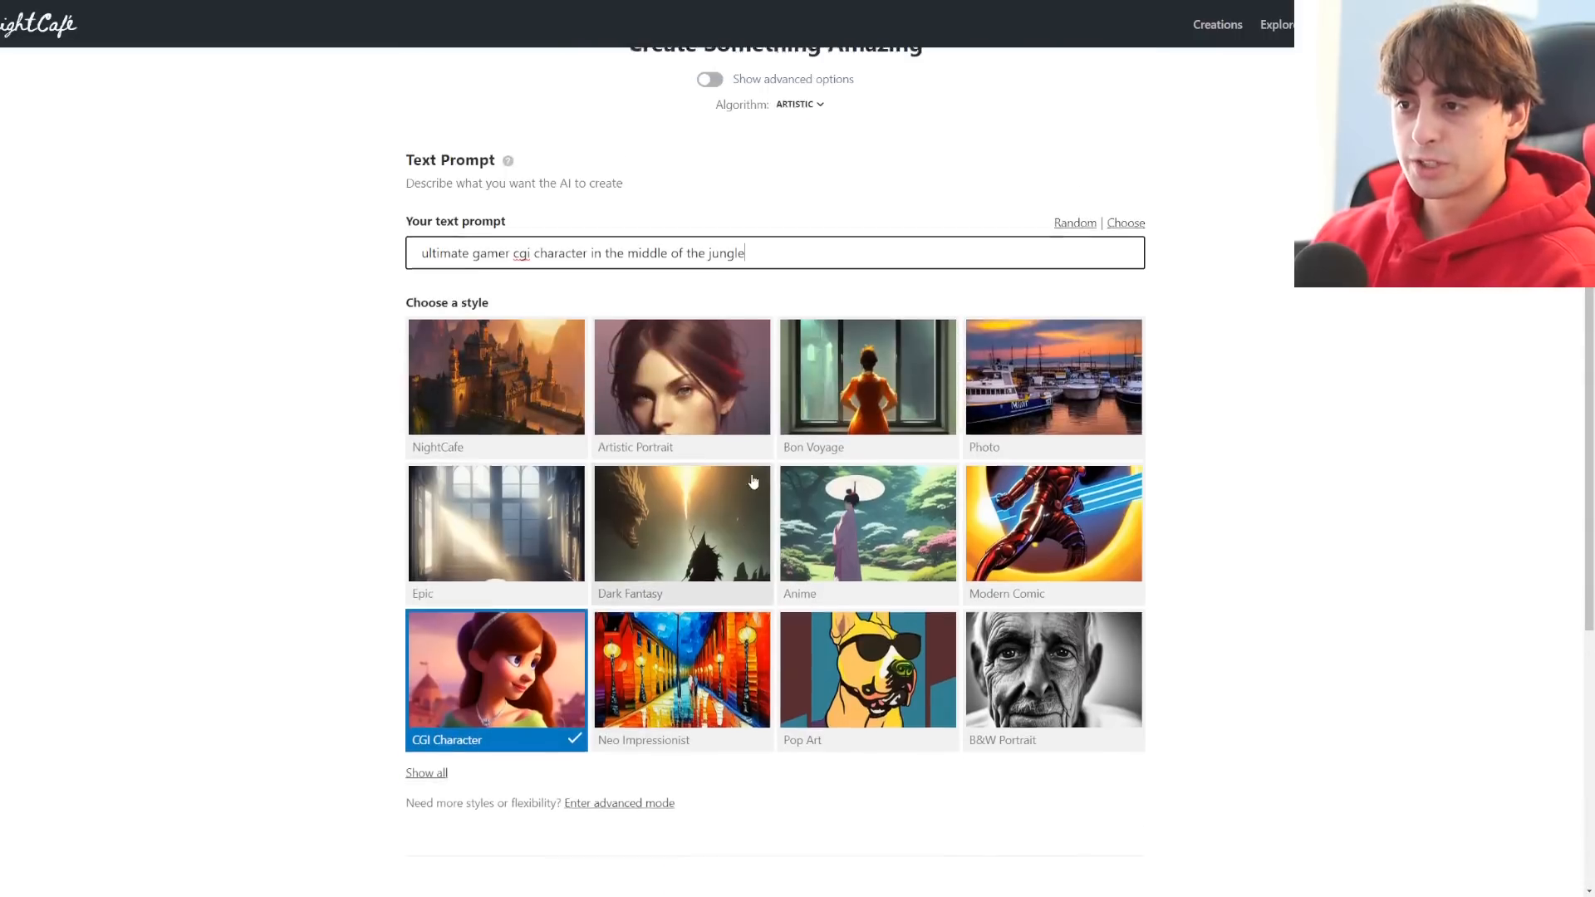
{"action": "scroll", "scroll_direction": "down", "scroll_amount": 3}
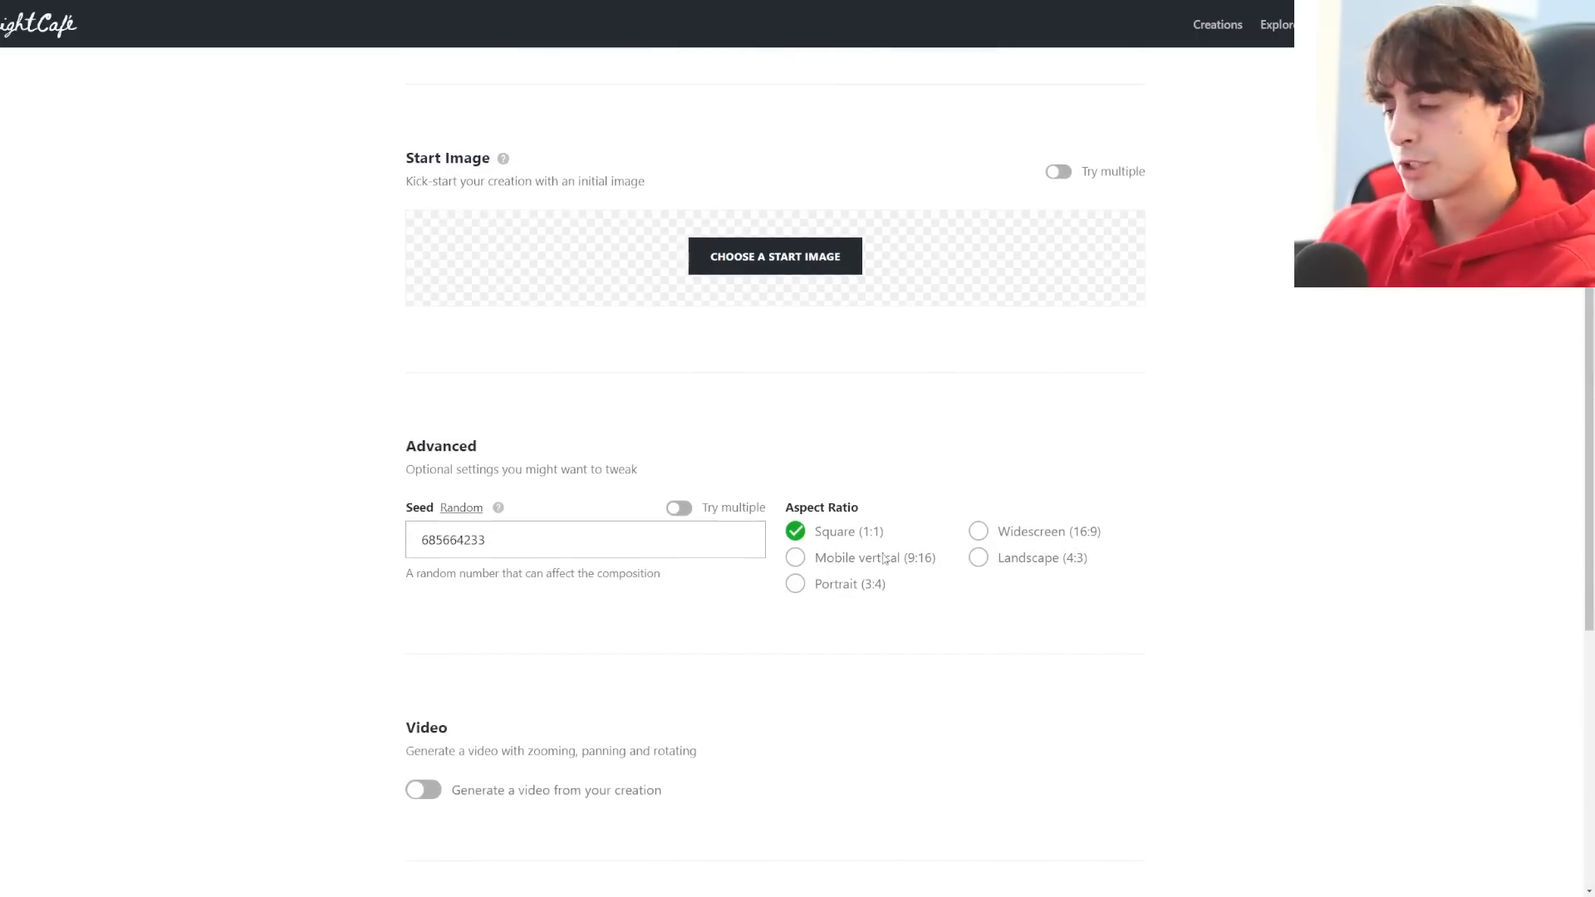
{"action": "scroll", "scroll_direction": "down", "scroll_amount": 3}
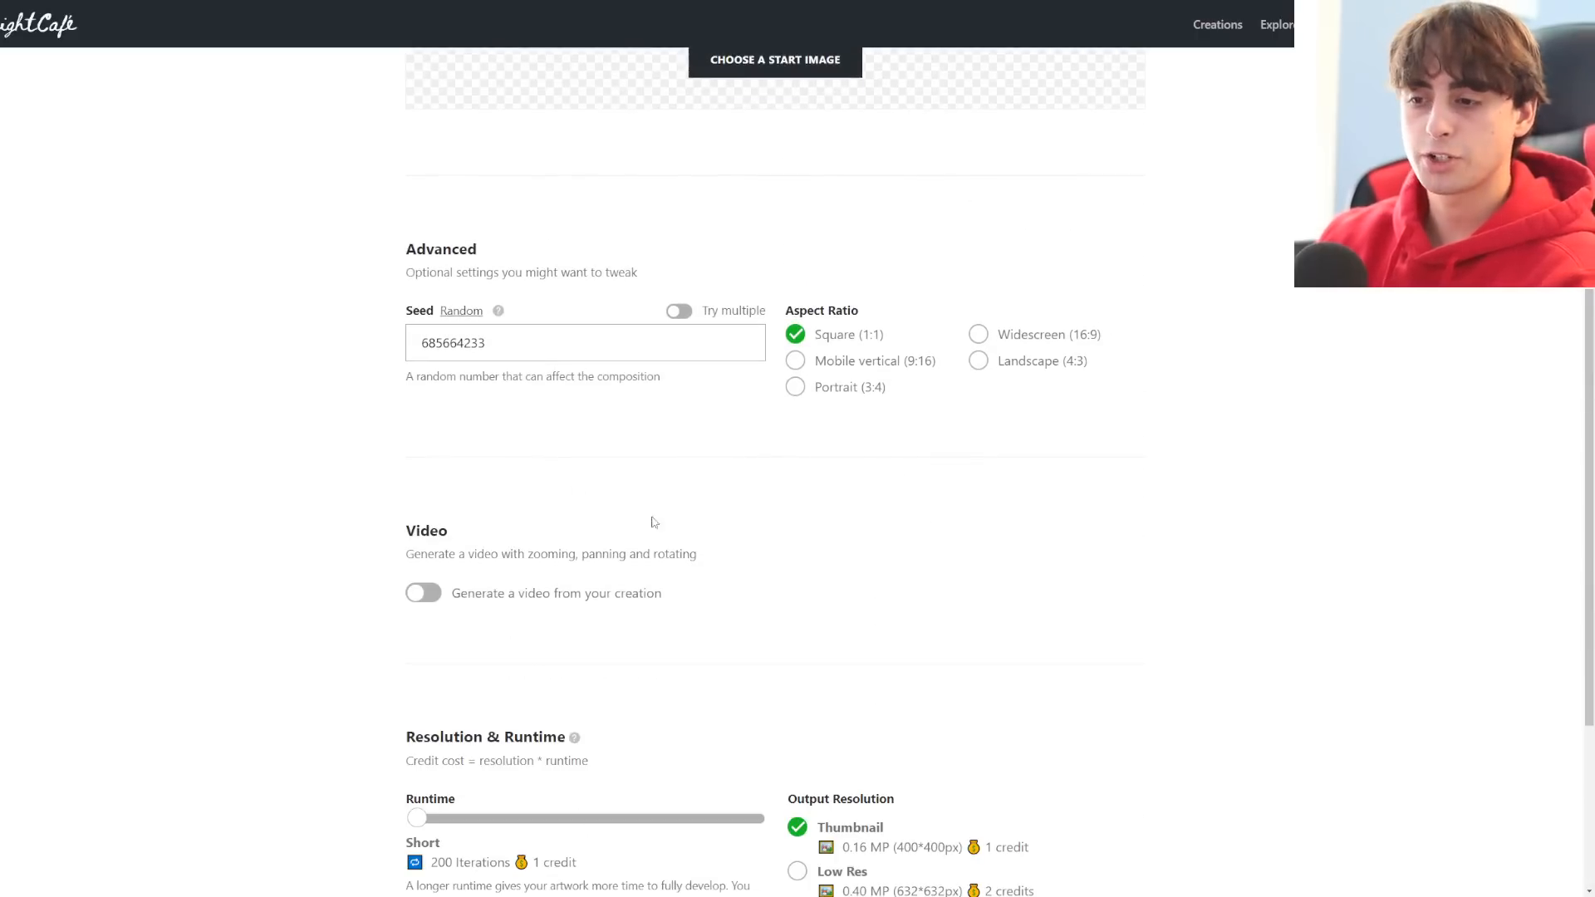
{"action": "scroll", "scroll_direction": "down", "scroll_amount": 3}
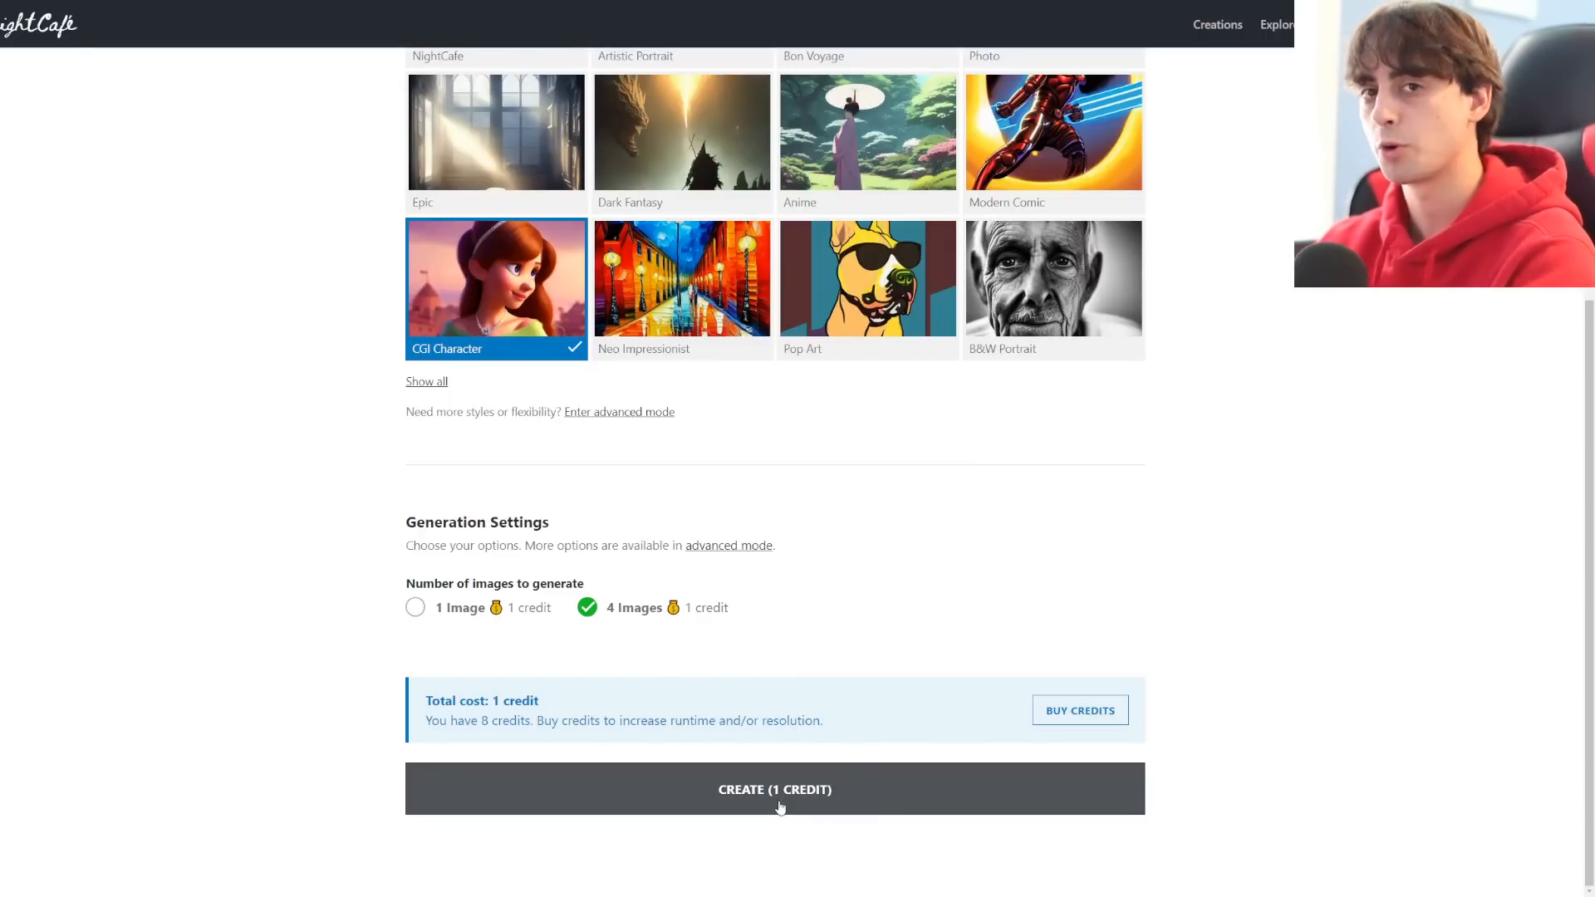
{"action": "left_click", "coordinate": [774, 788]}
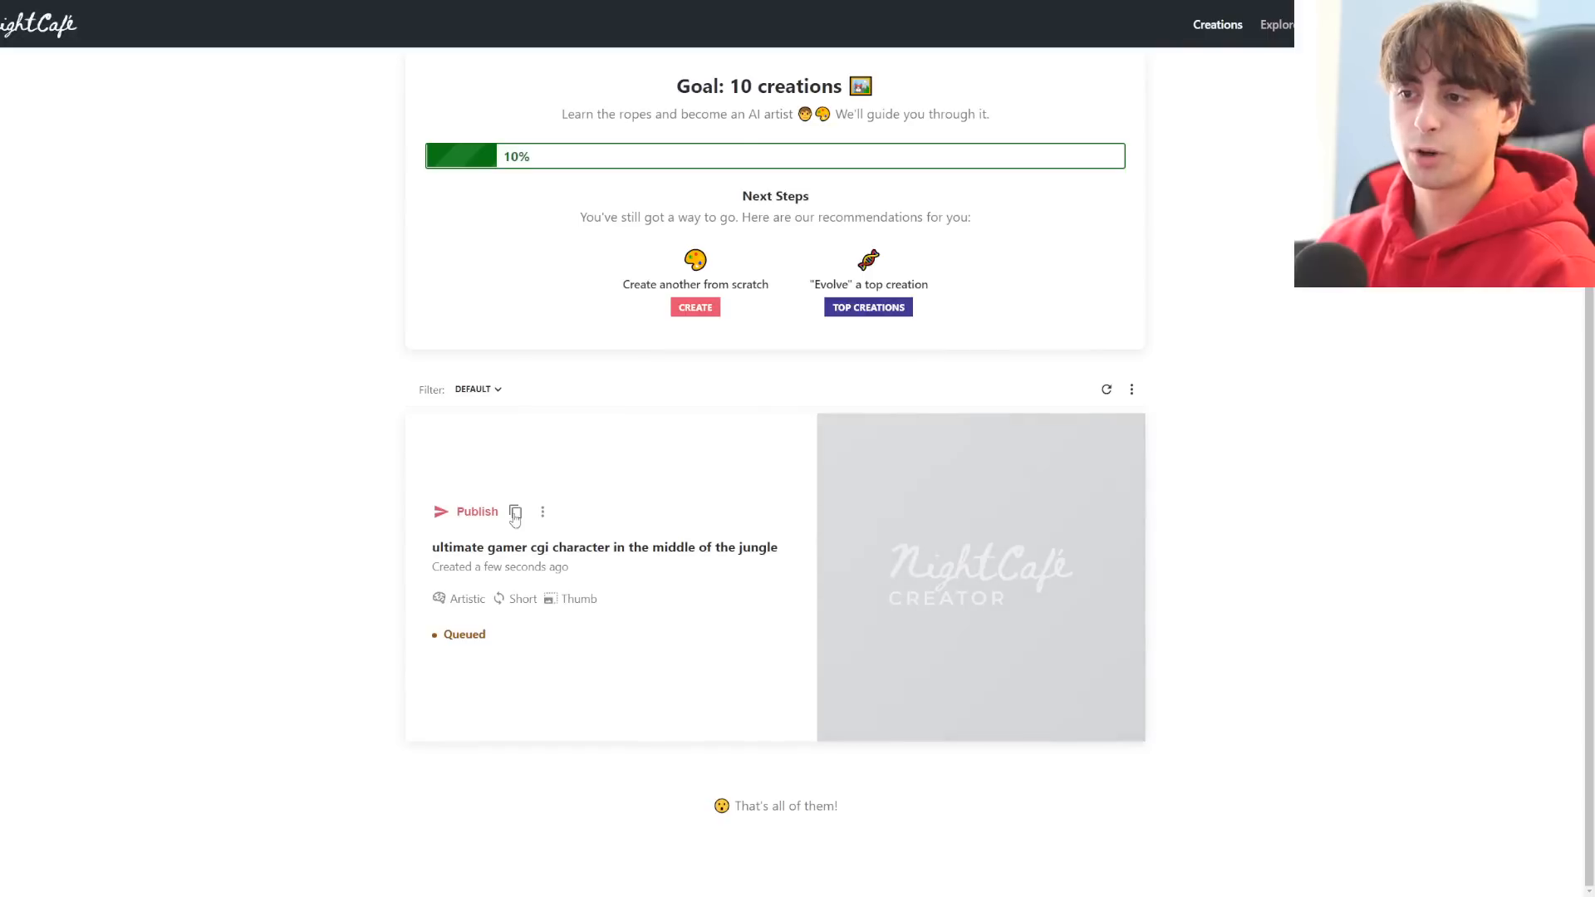
{"action": "mouse_move", "coordinate": [542, 520]}
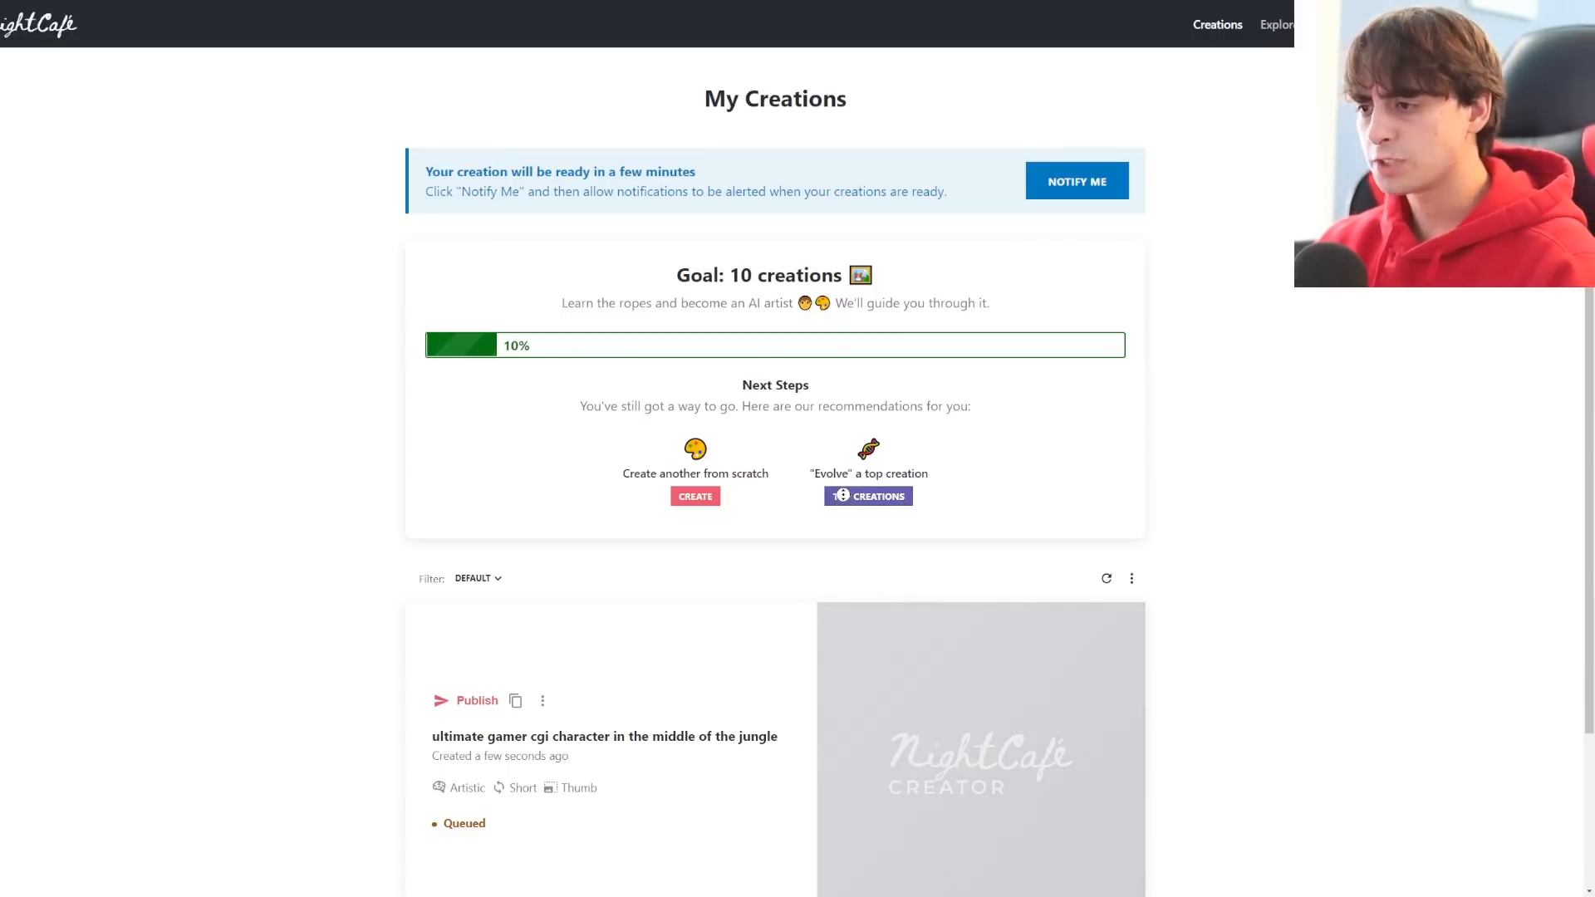
{"action": "mouse_move", "coordinate": [867, 497]}
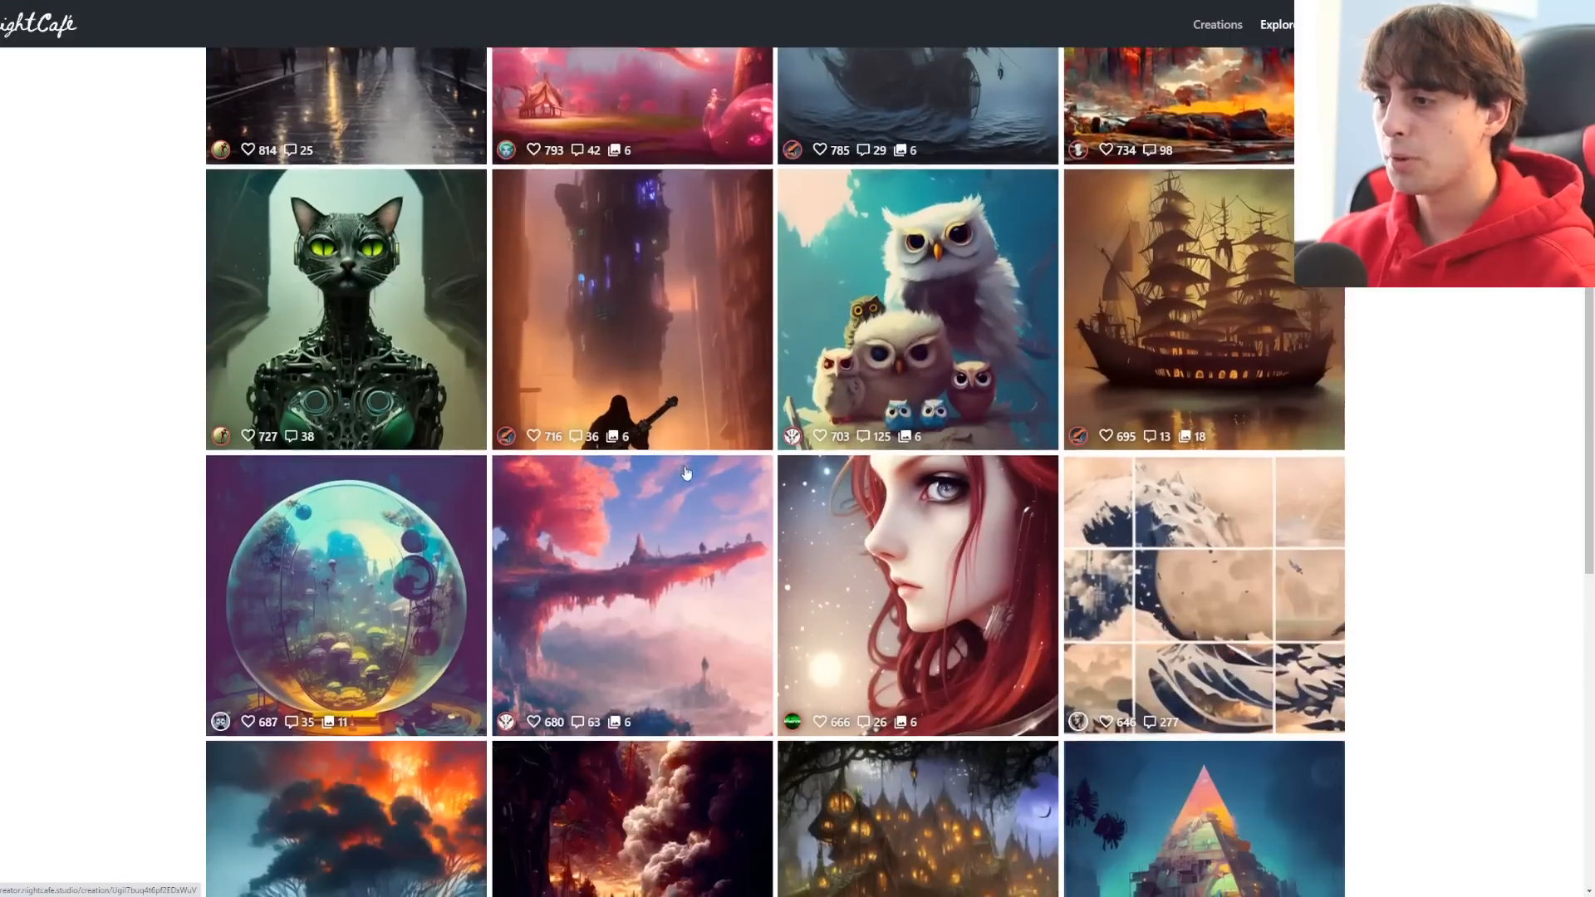
Browse the top Explore artworks and read the comments on the moss-covered tree mansion piece
{"action": "scroll", "scroll_direction": "down", "scroll_amount": 3}
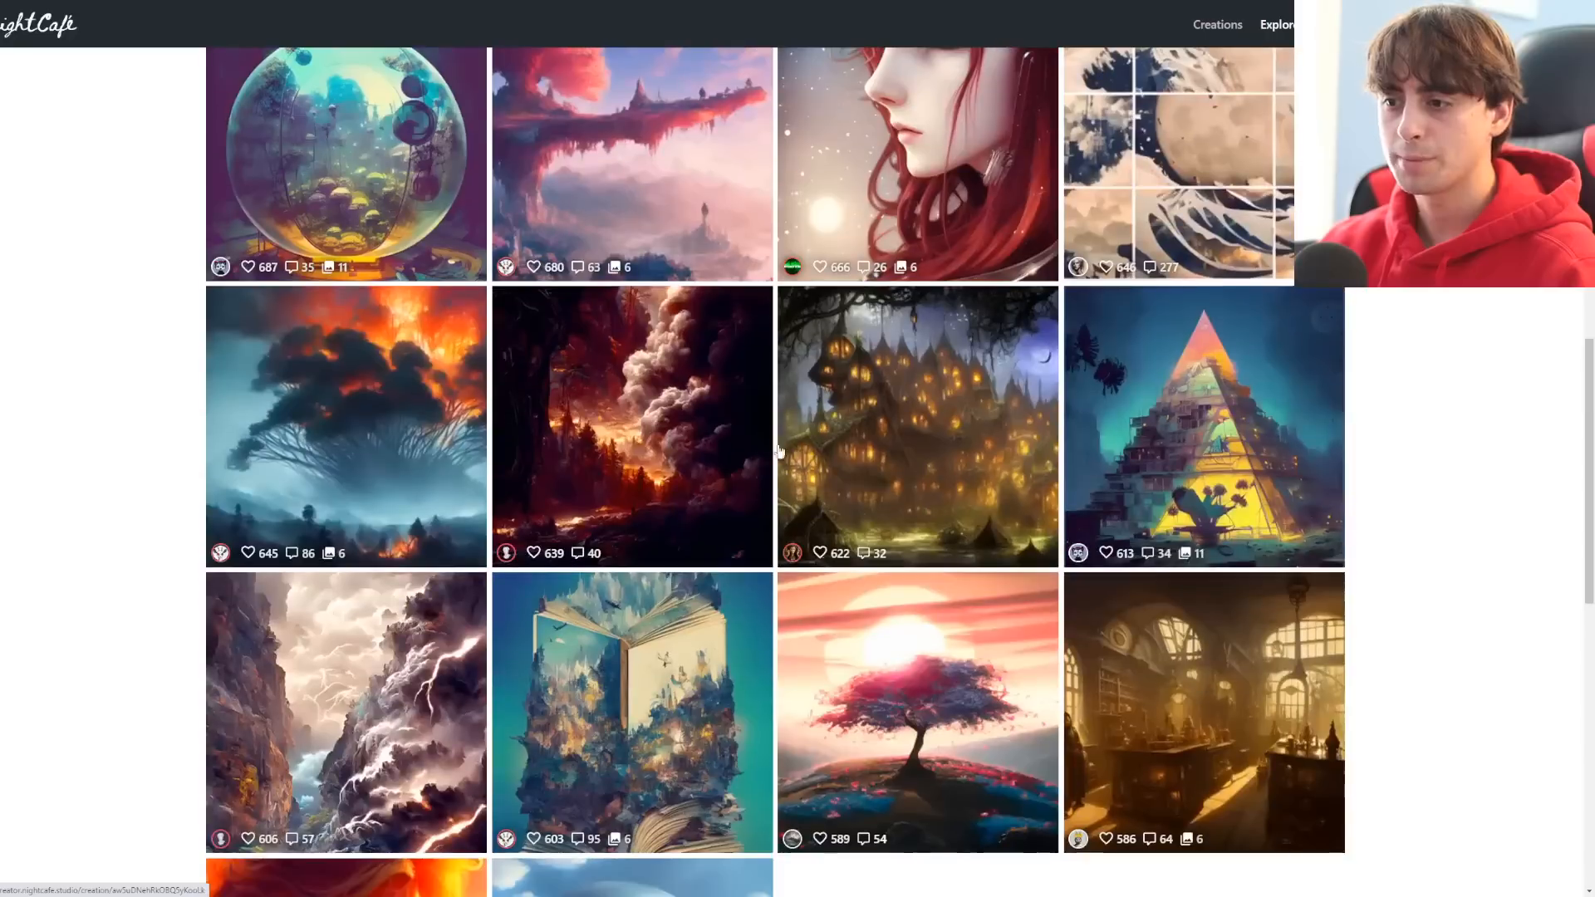
{"action": "scroll", "scroll_direction": "down", "scroll_amount": 3}
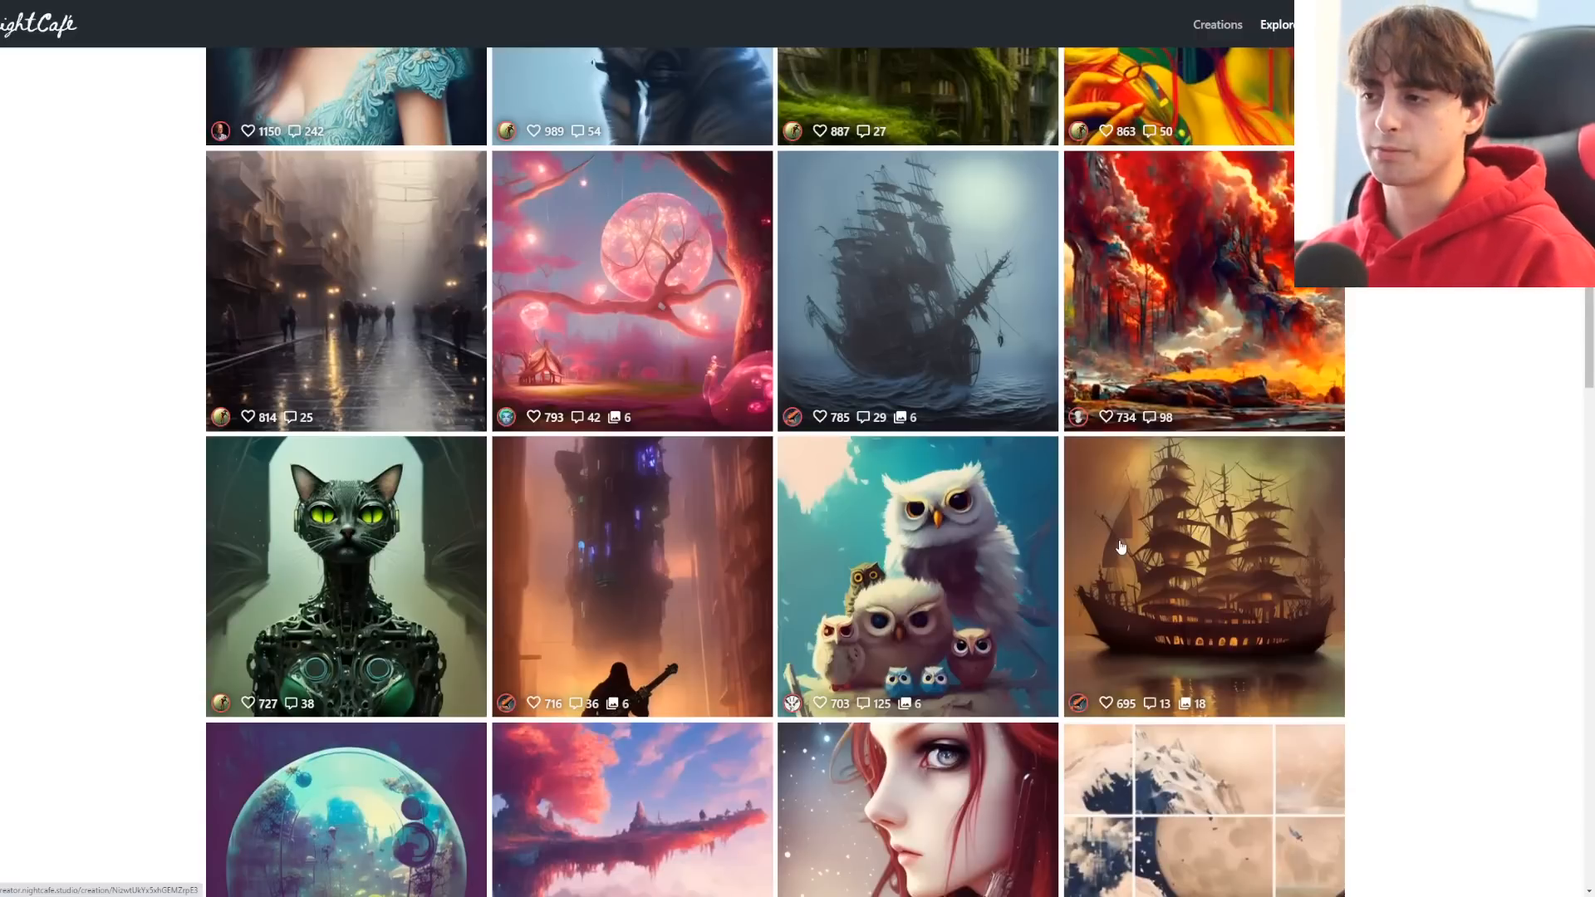
{"action": "scroll", "scroll_direction": "up", "scroll_amount": 3}
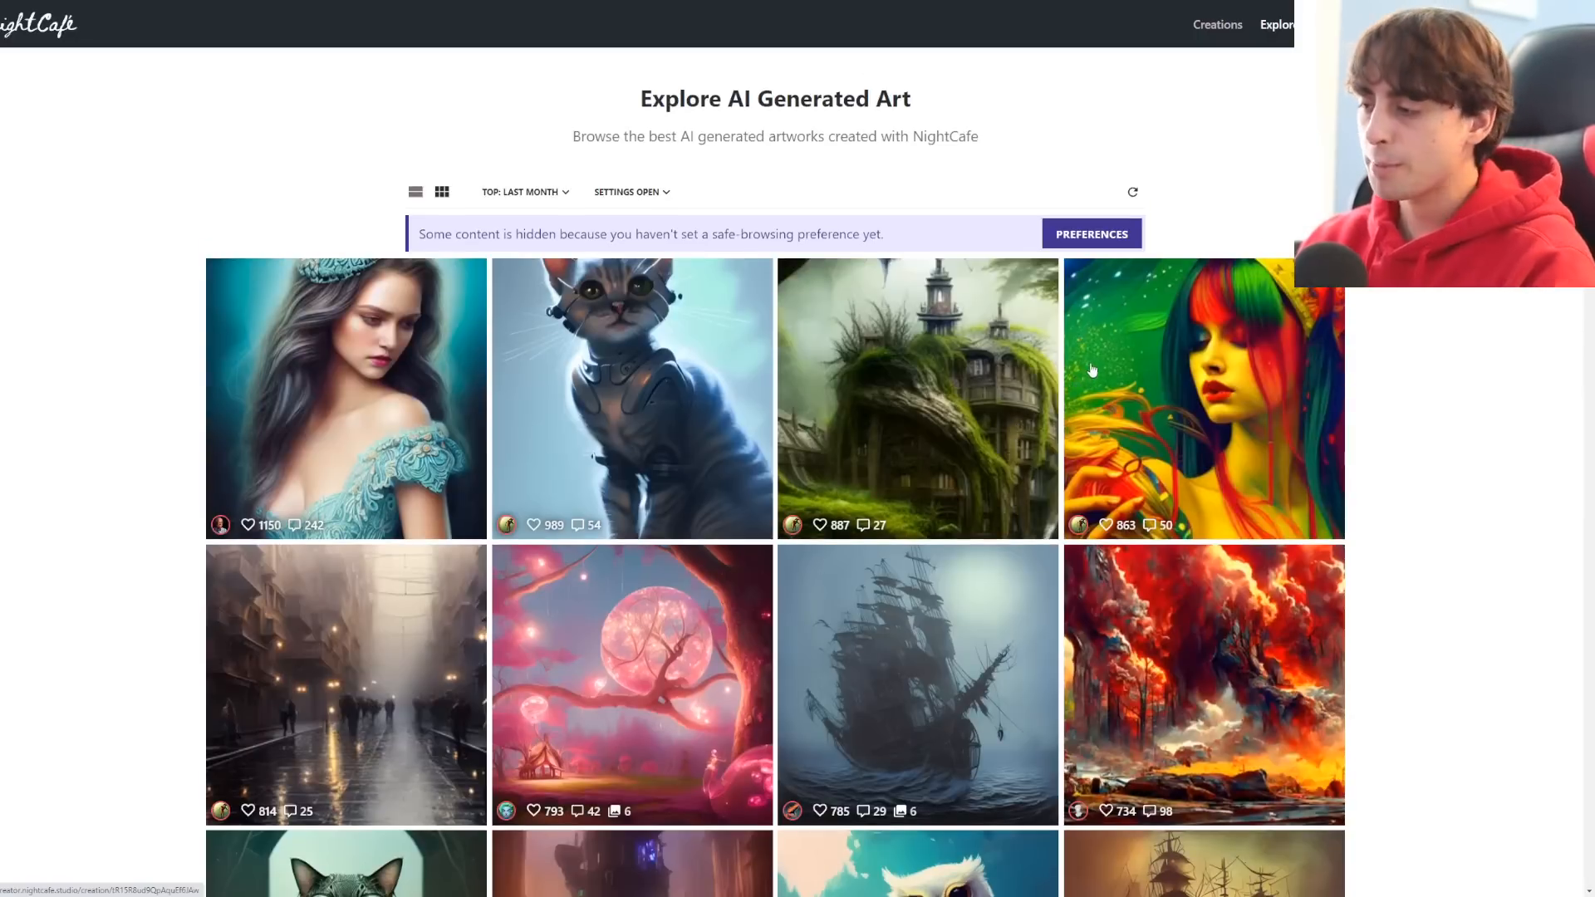
{"action": "mouse_move", "coordinate": [1002, 382]}
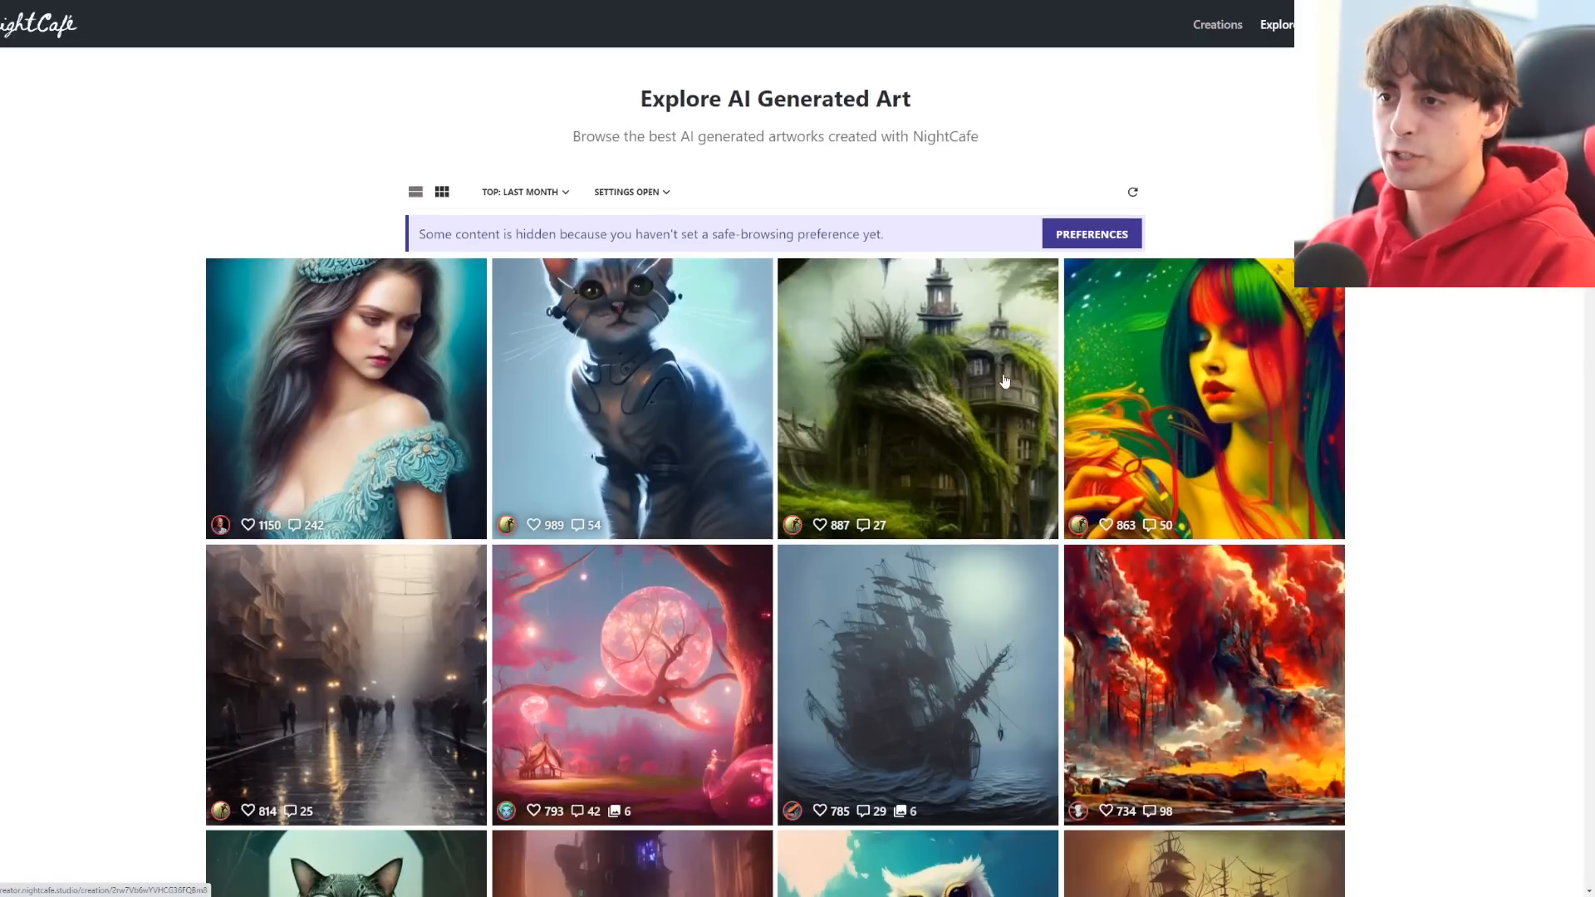
{"action": "mouse_move", "coordinate": [972, 459]}
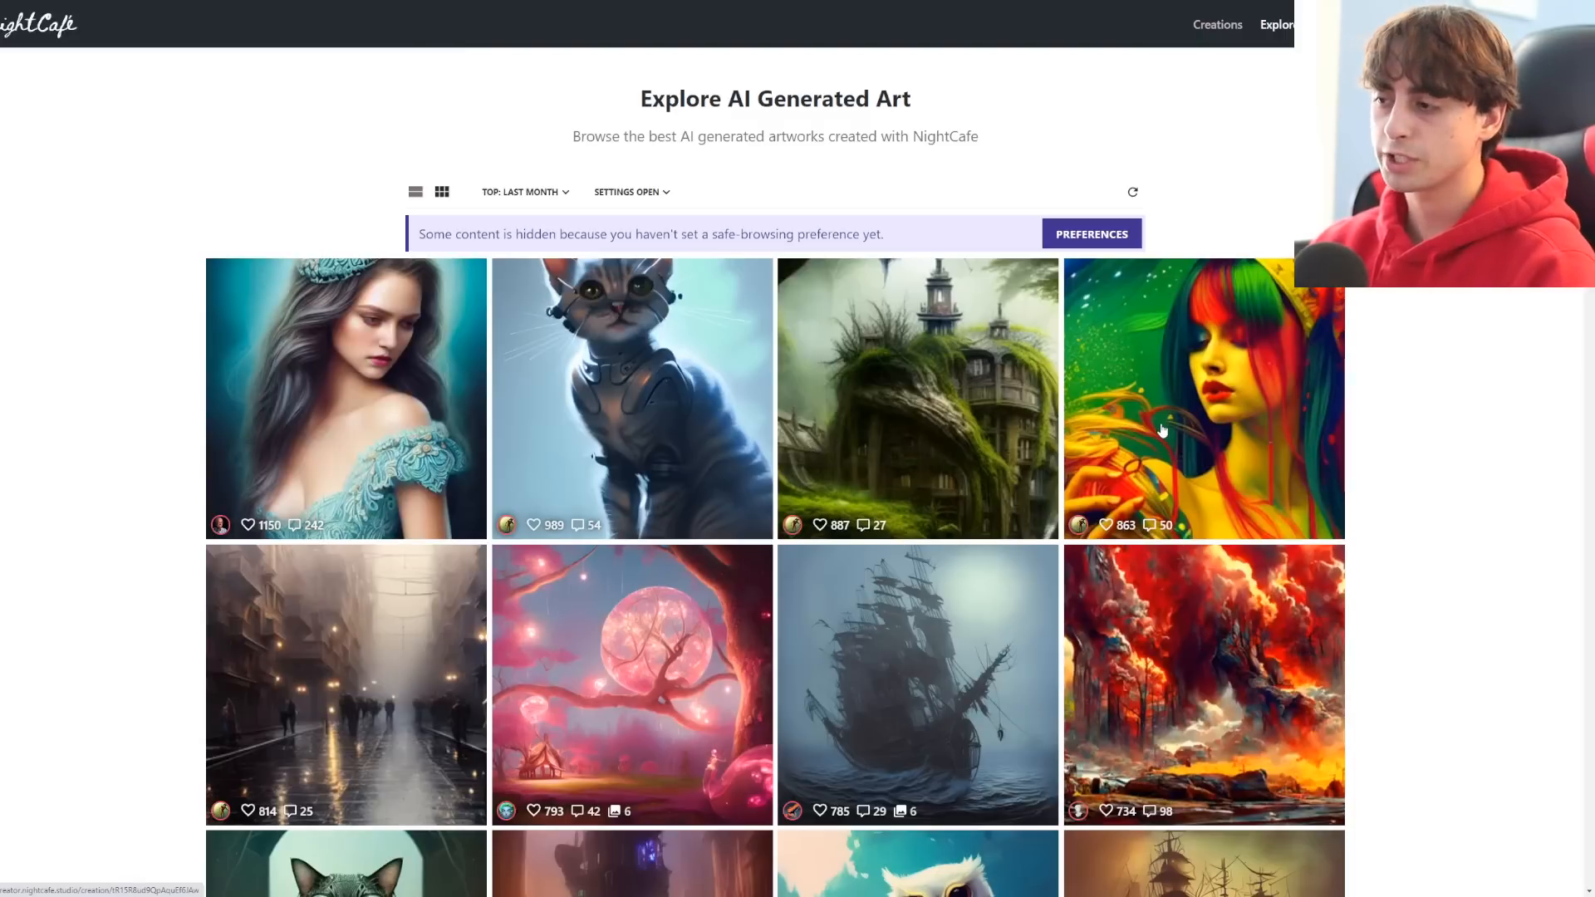
{"action": "left_click", "coordinate": [916, 397]}
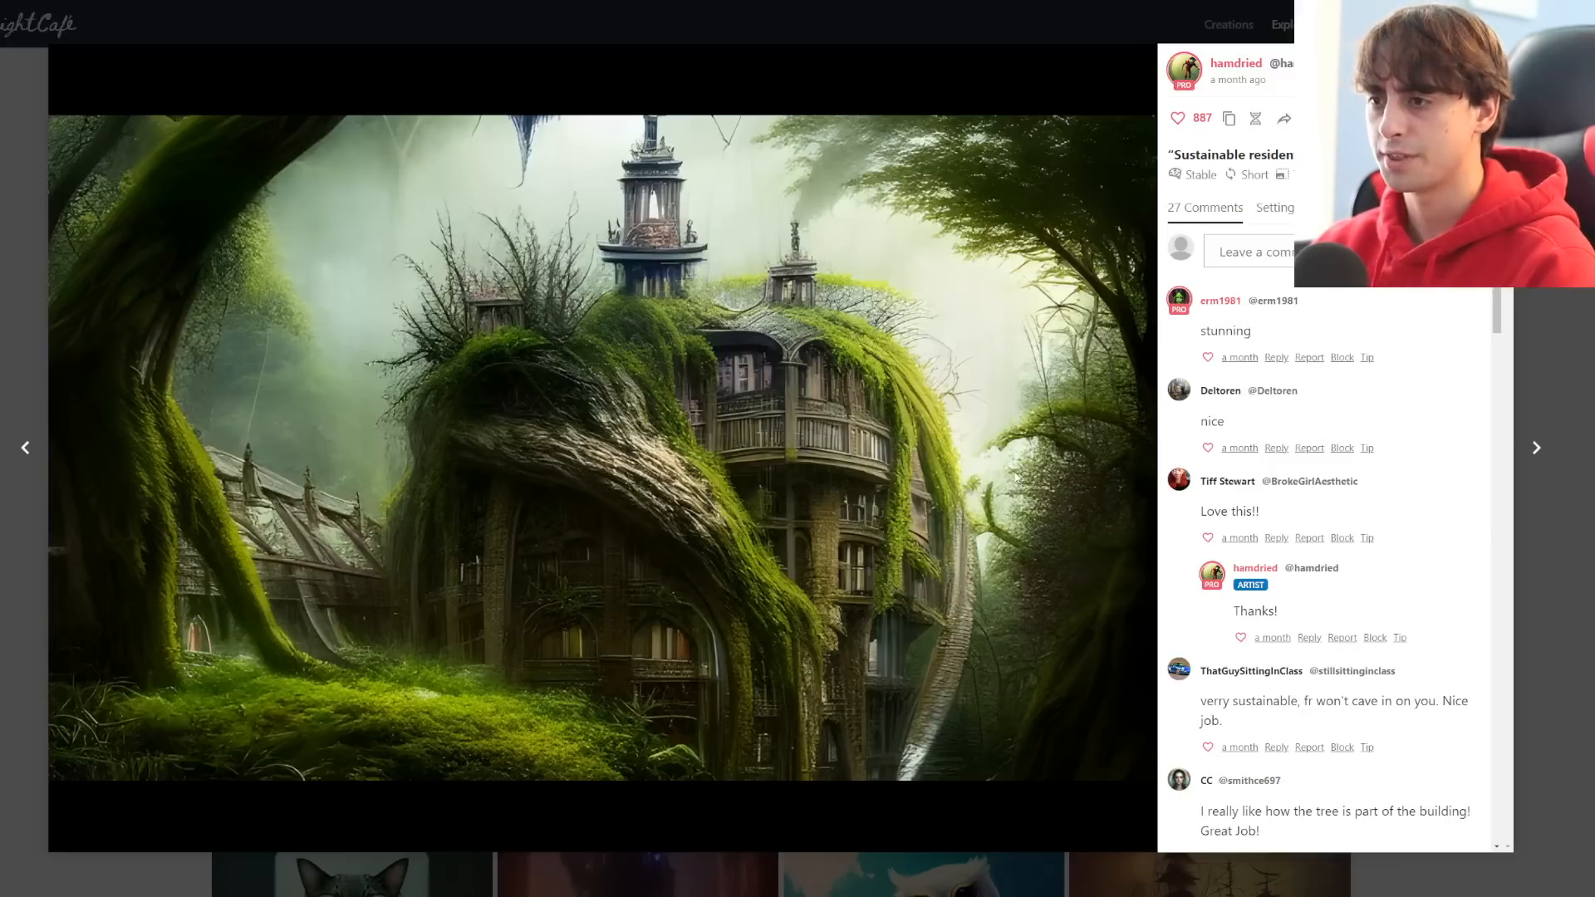
{"action": "scroll", "scroll_direction": "down", "scroll_amount": 3}
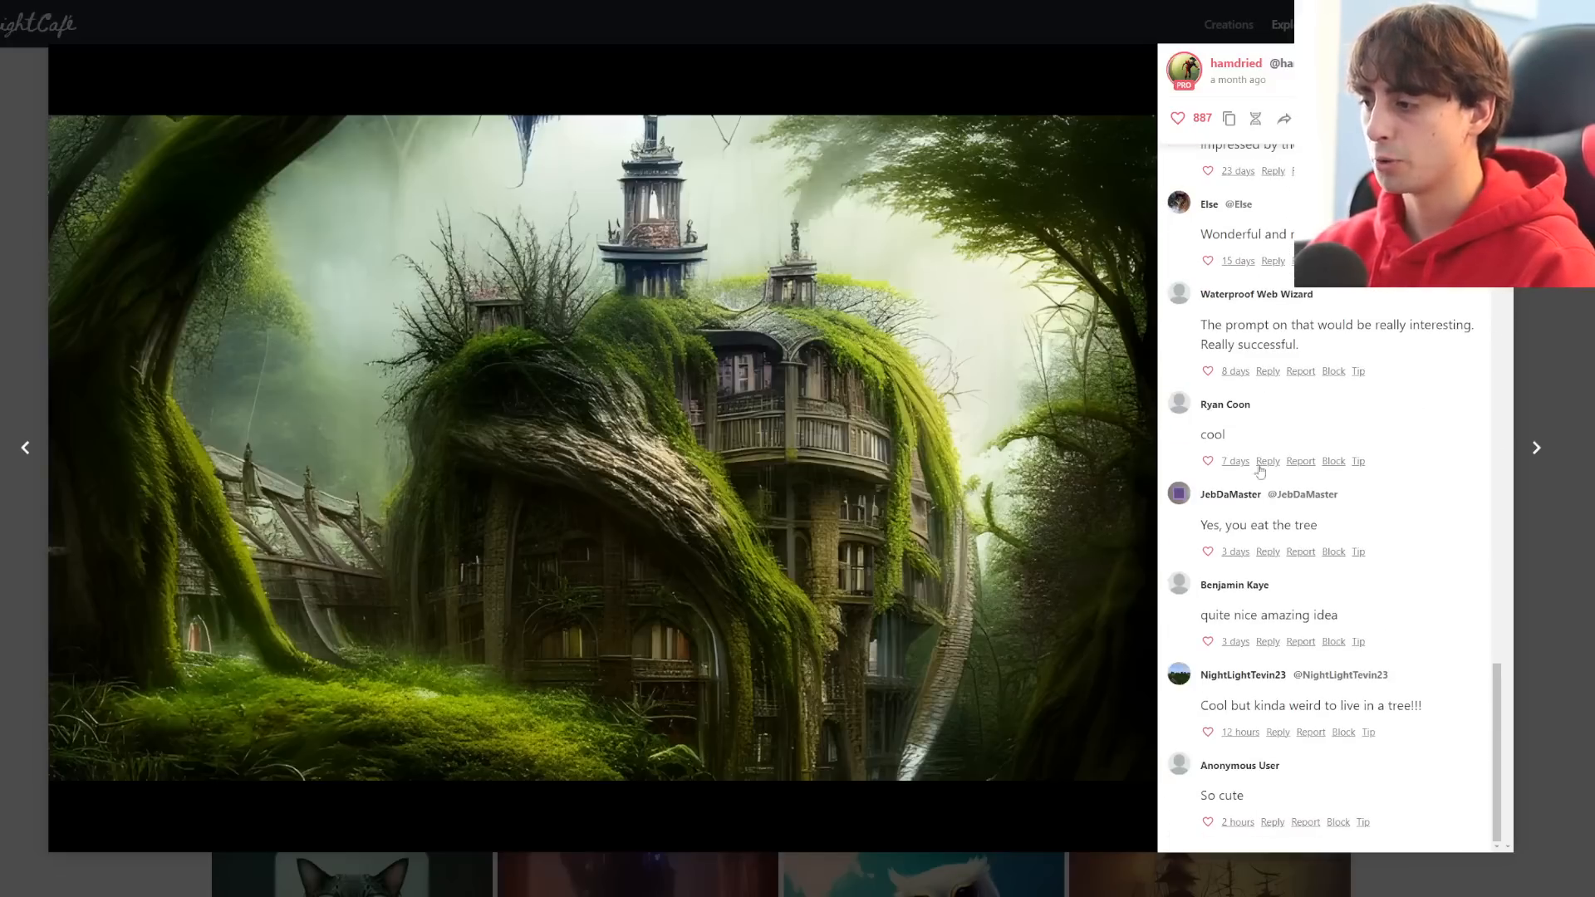
{"action": "scroll", "scroll_direction": "down", "scroll_amount": 3}
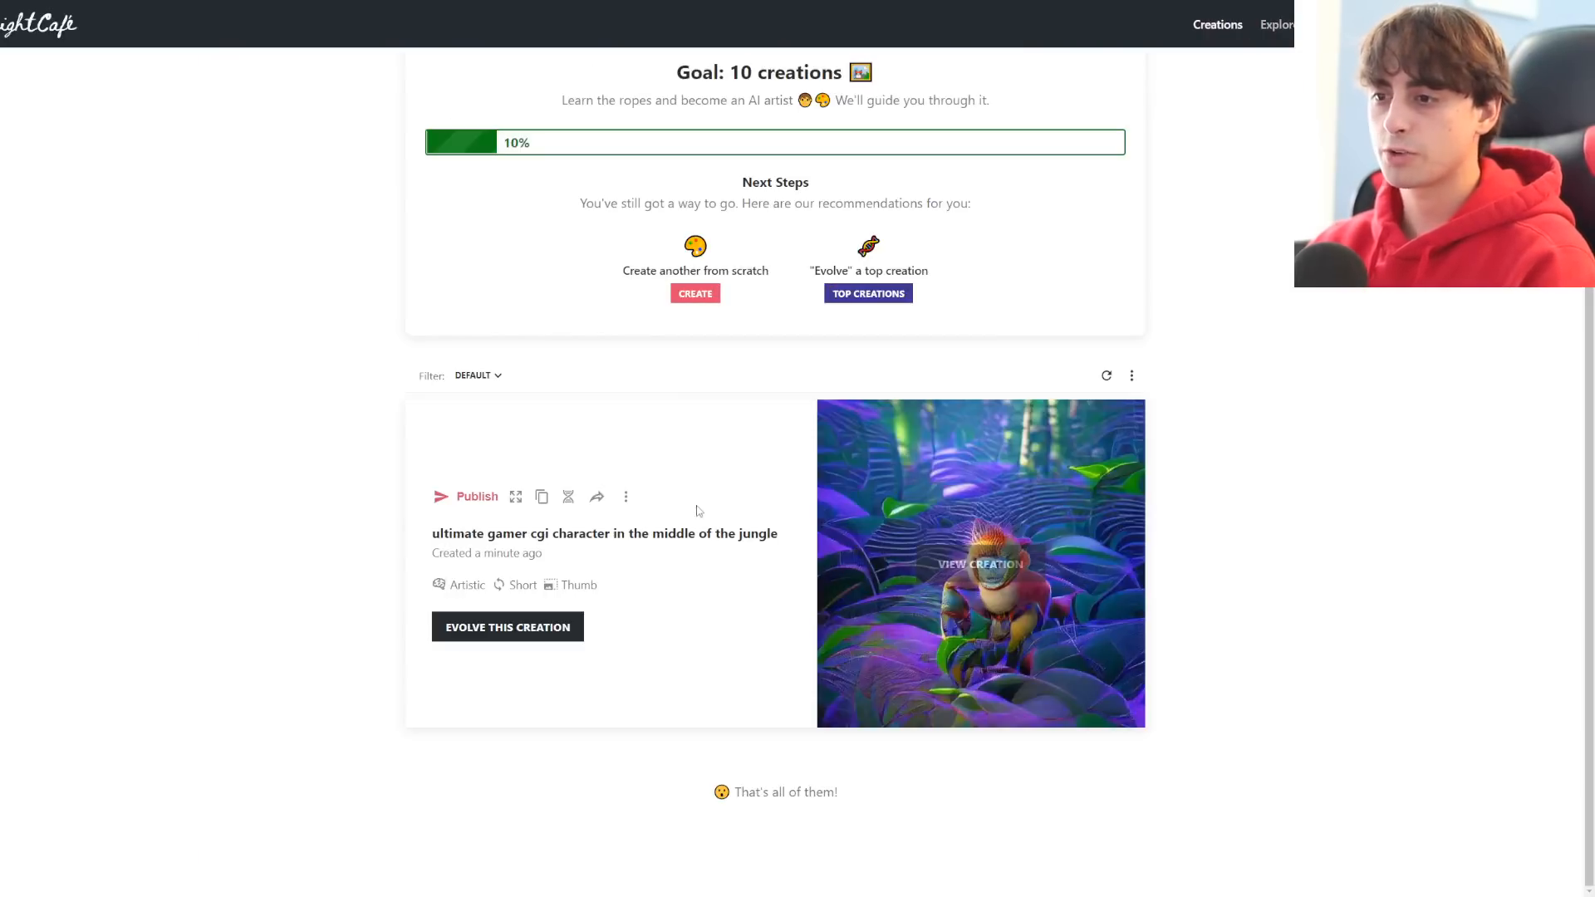
{"action": "mouse_move", "coordinate": [980, 563]}
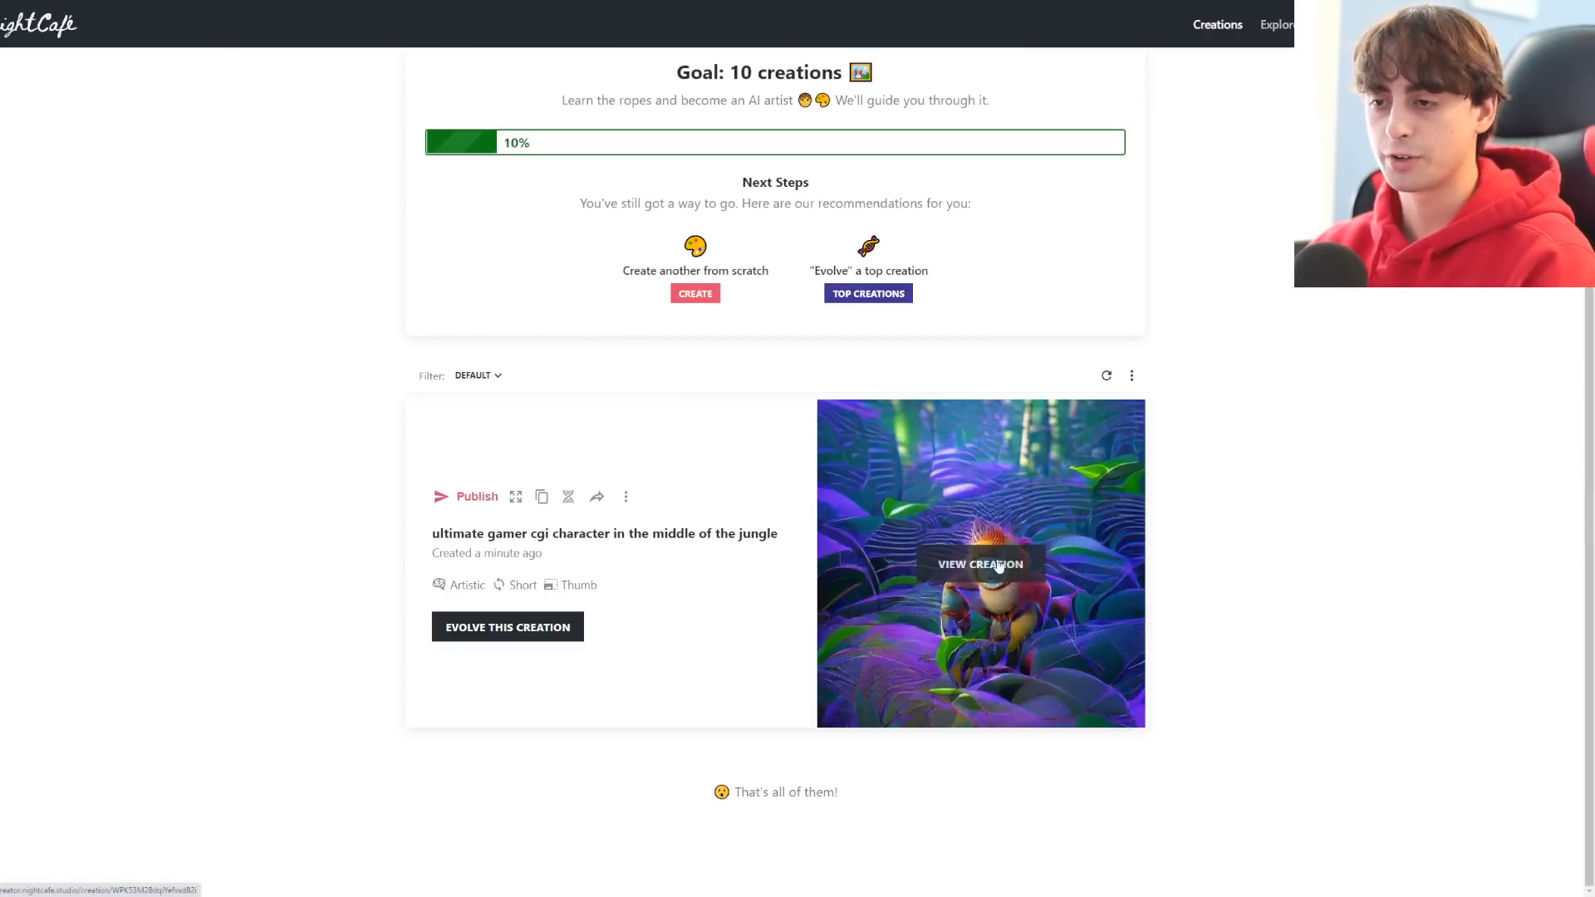
View the finished ultimate gamer jungle creation from My Creations
{"action": "left_click", "coordinate": [980, 565]}
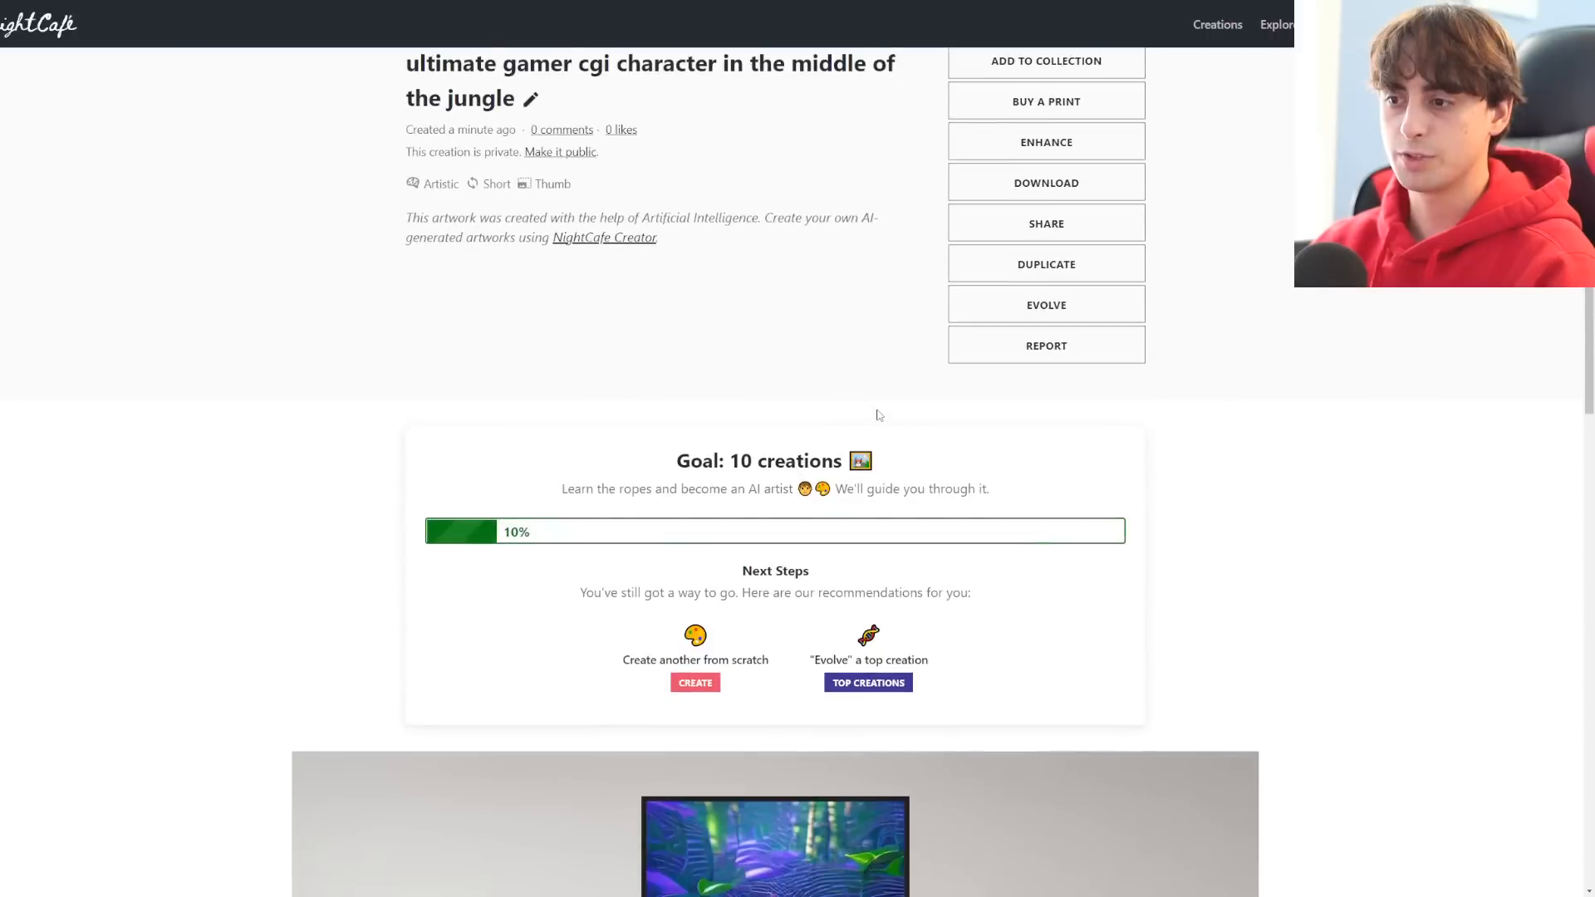
{"action": "scroll", "scroll_direction": "down", "scroll_amount": 3}
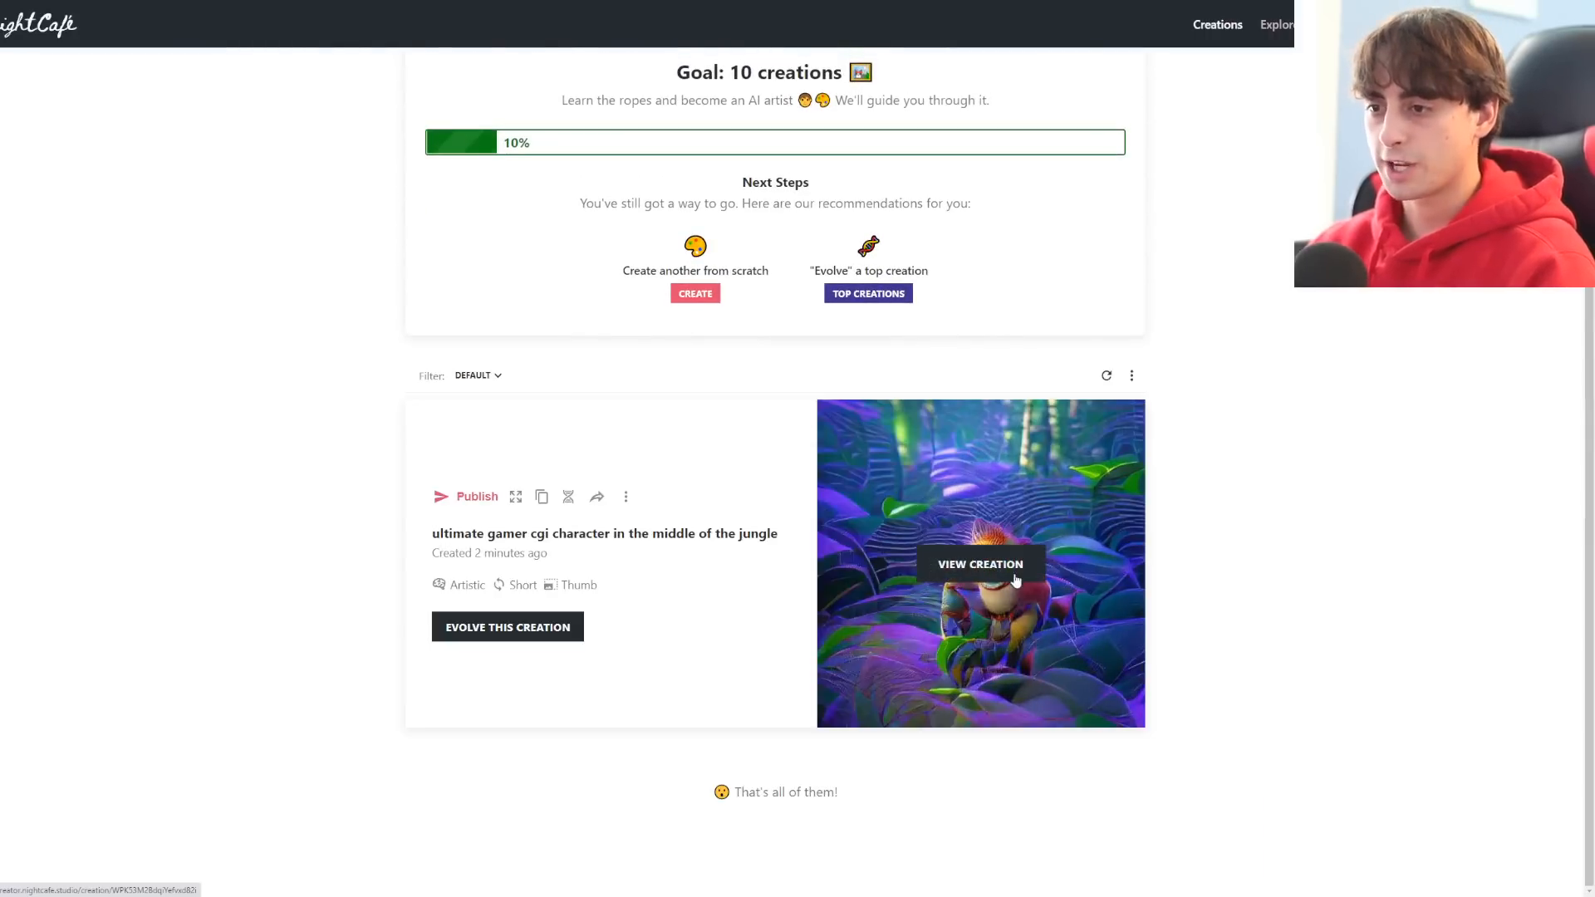
{"action": "left_click", "coordinate": [980, 563]}
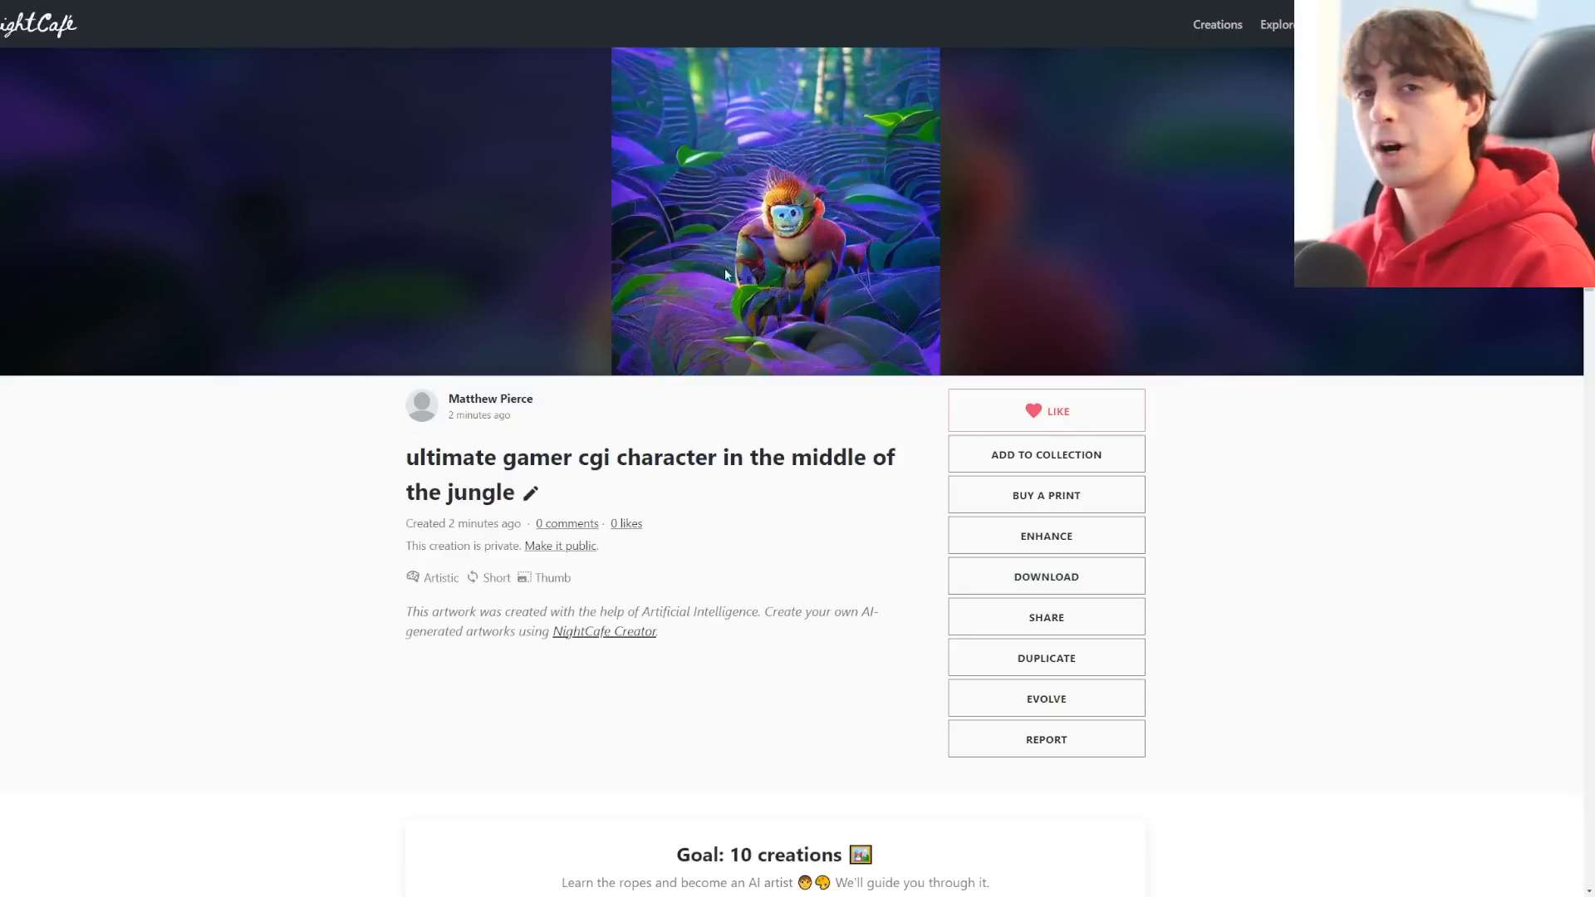
{"action": "mouse_move", "coordinate": [954, 211]}
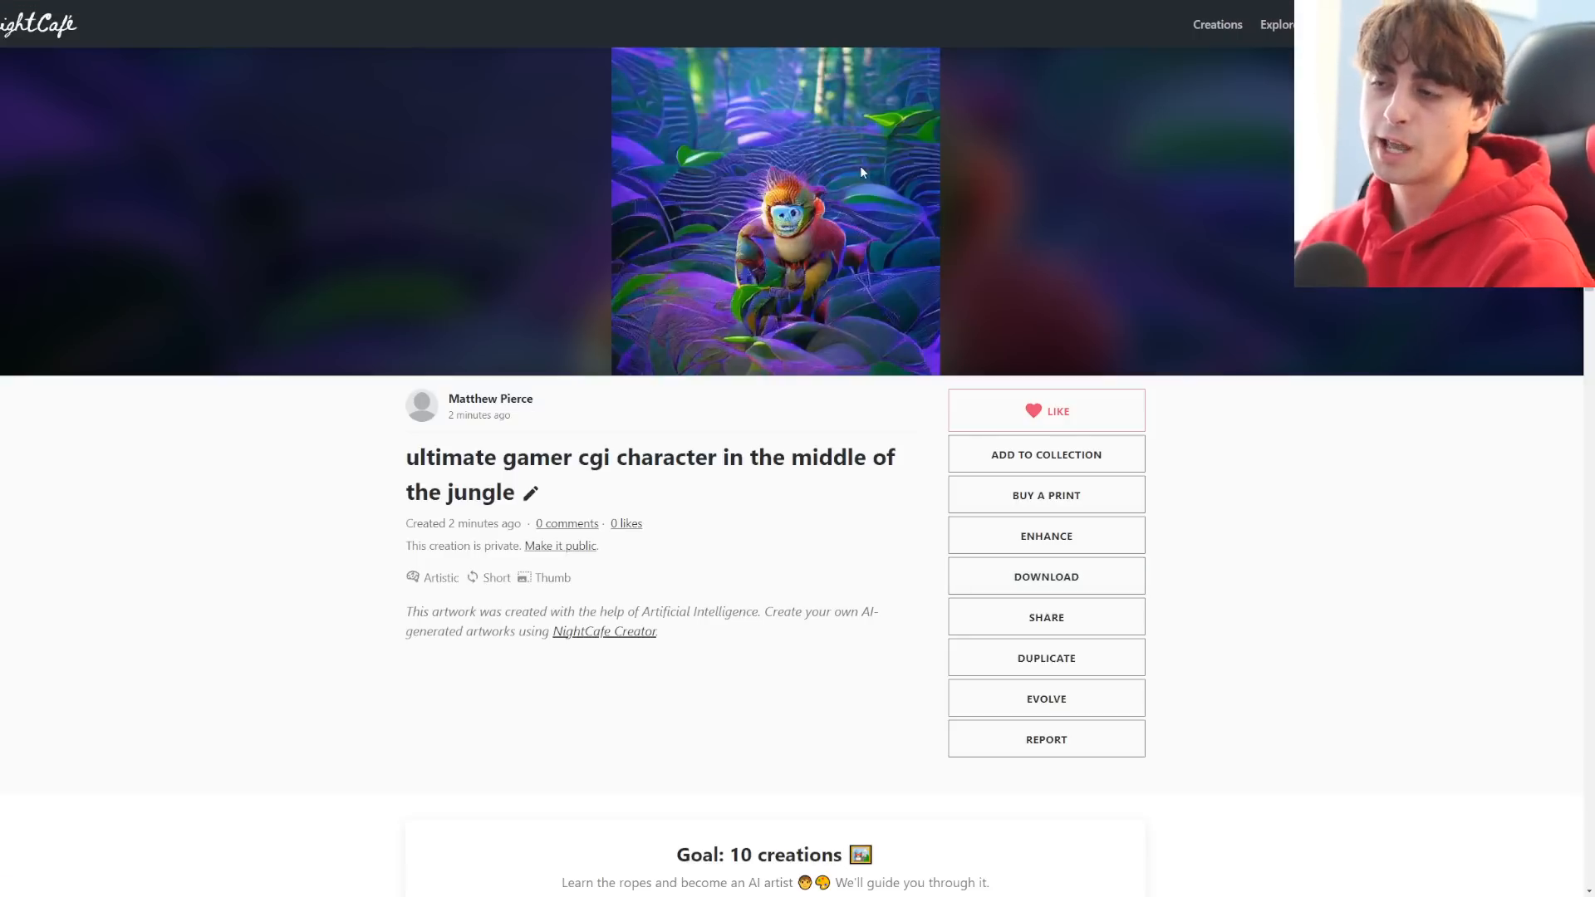
{"action": "mouse_move", "coordinate": [803, 99]}
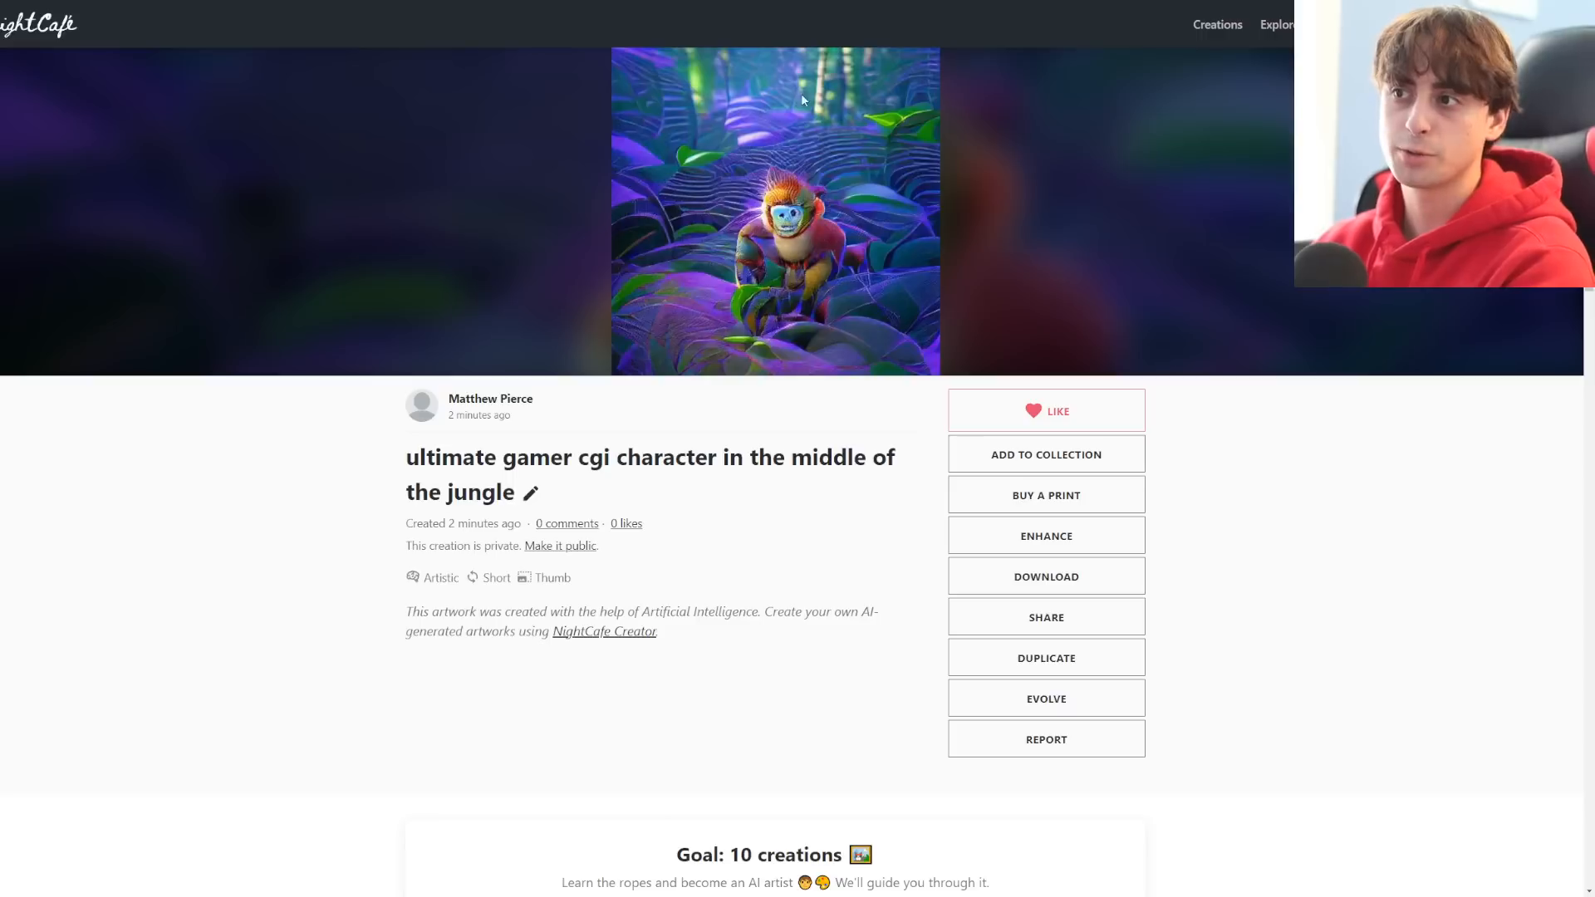
{"action": "mouse_move", "coordinate": [869, 271]}
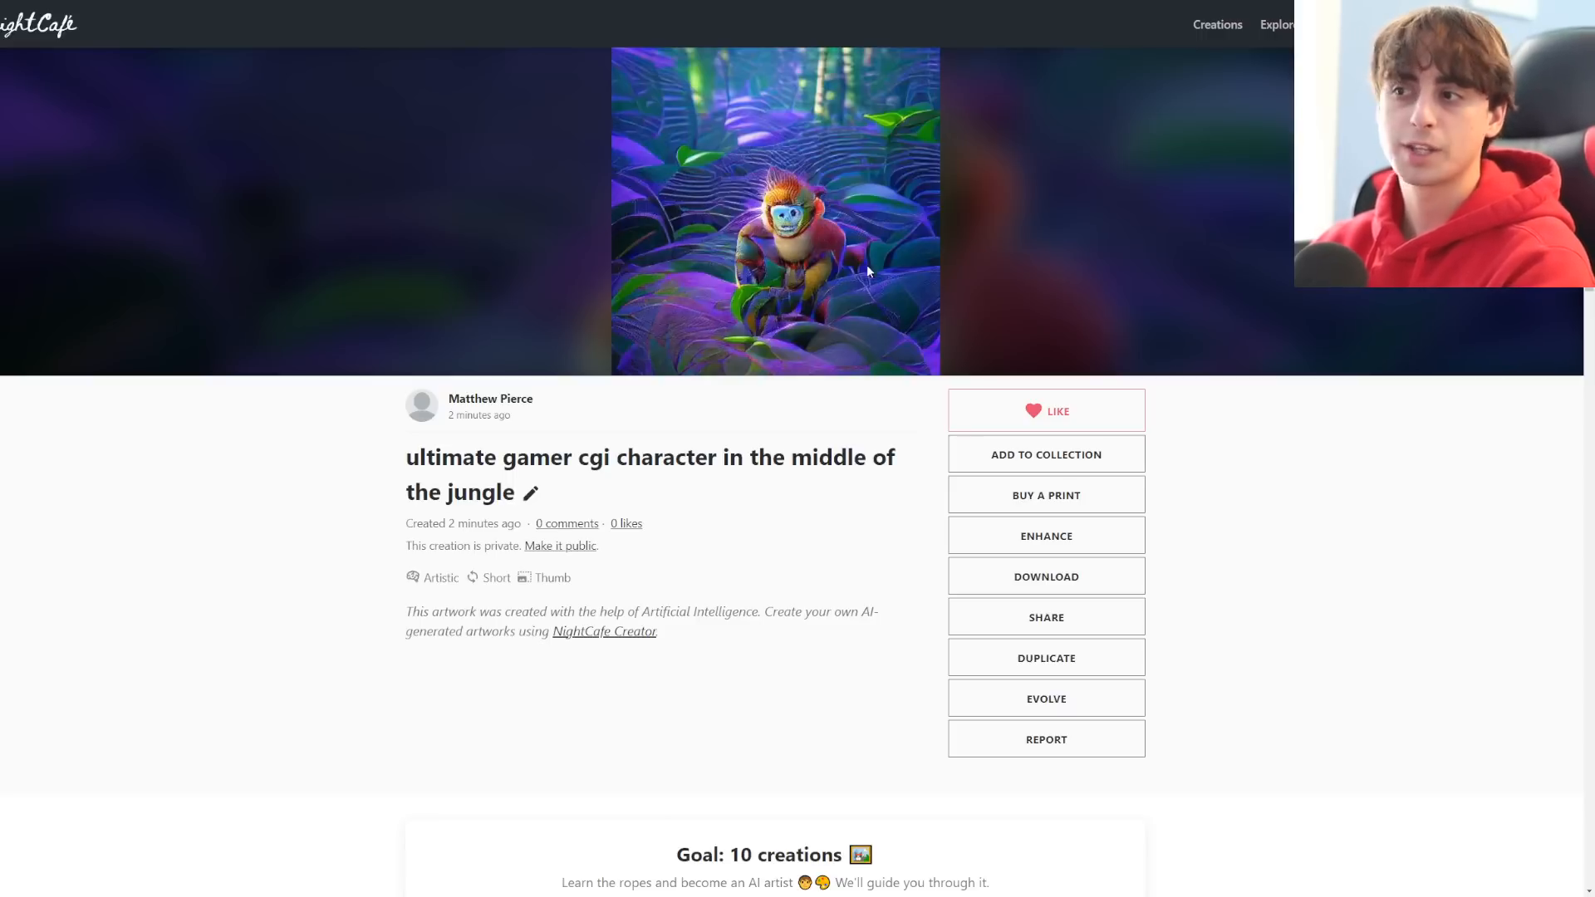
{"action": "right_click", "coordinate": [831, 199]}
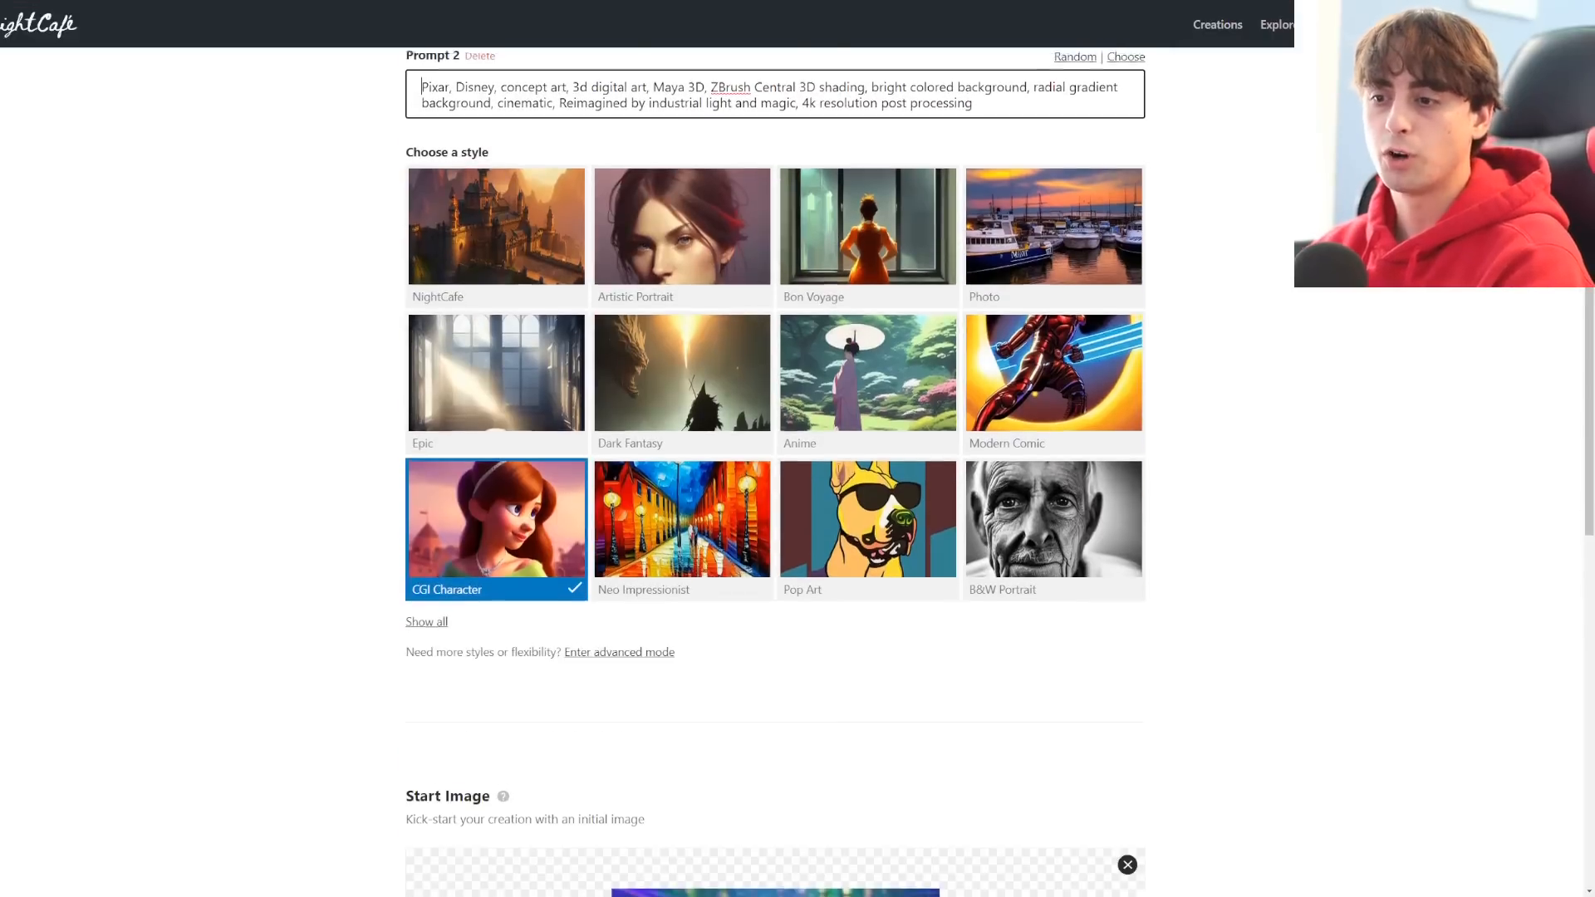
Look through the evolve form, then abandon it and return to the My Creations list
{"action": "scroll", "scroll_direction": "down", "scroll_amount": 3}
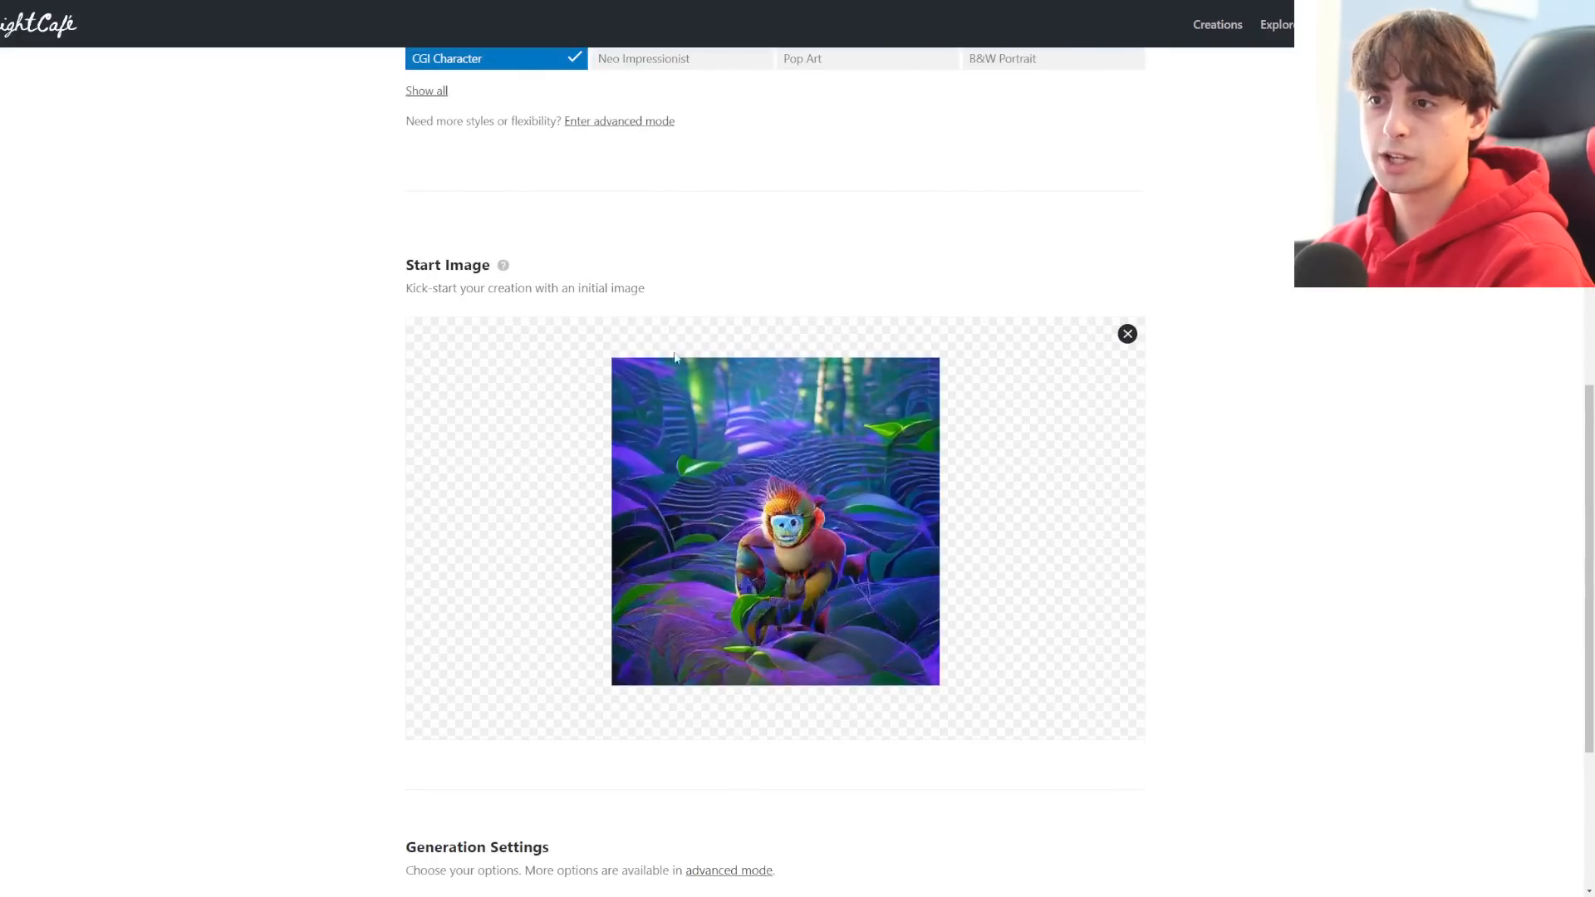
{"action": "scroll", "scroll_direction": "down", "scroll_amount": 3}
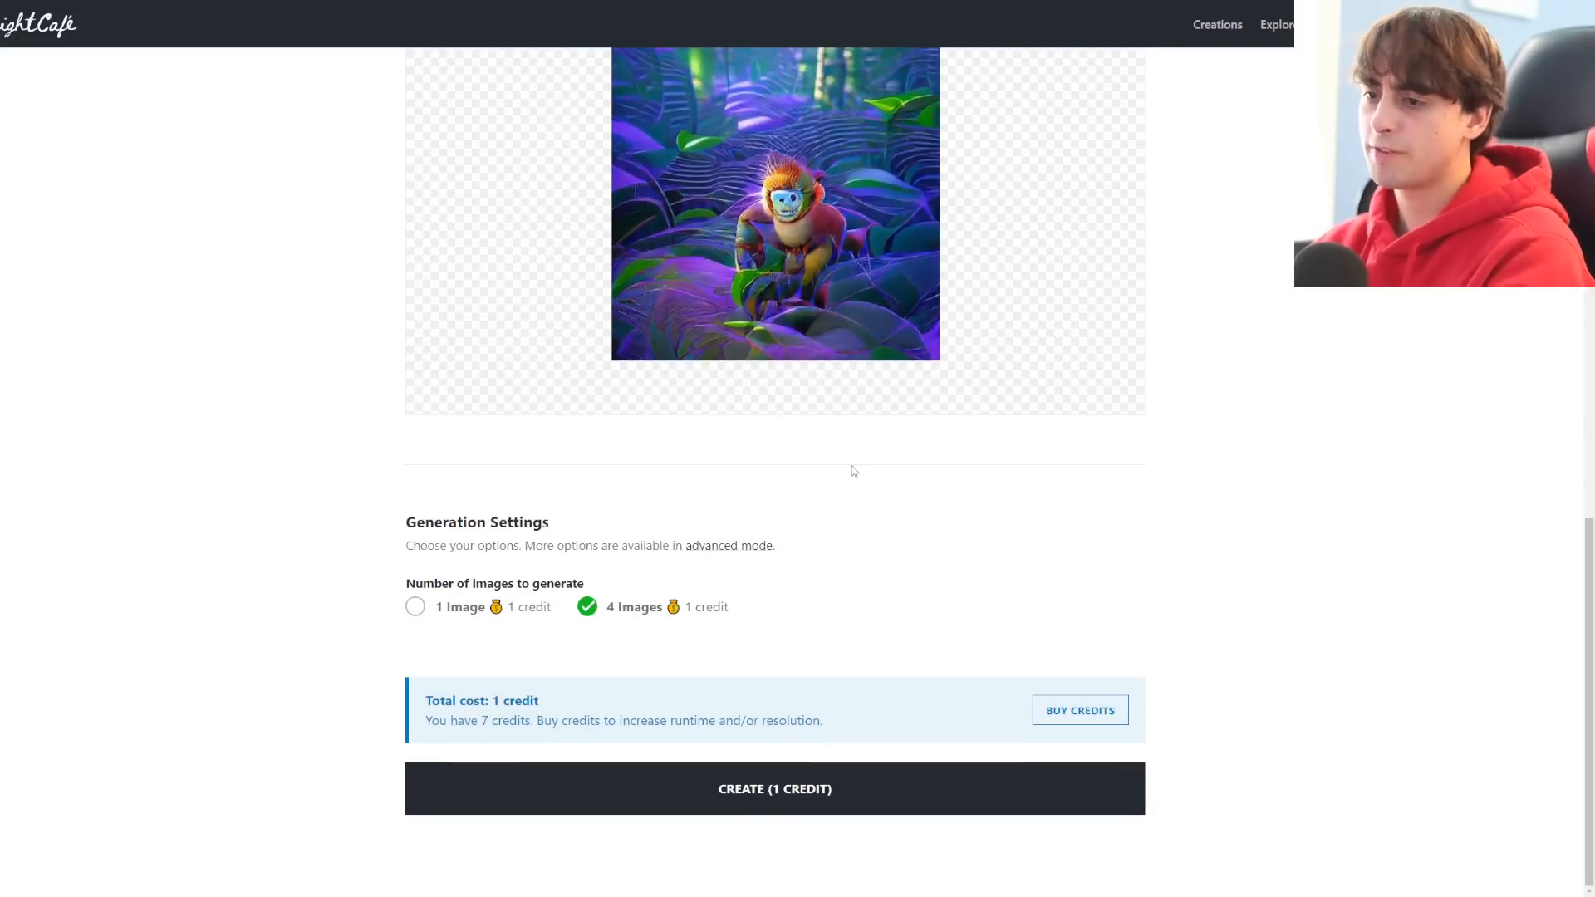
{"action": "scroll", "scroll_direction": "up", "scroll_amount": 3}
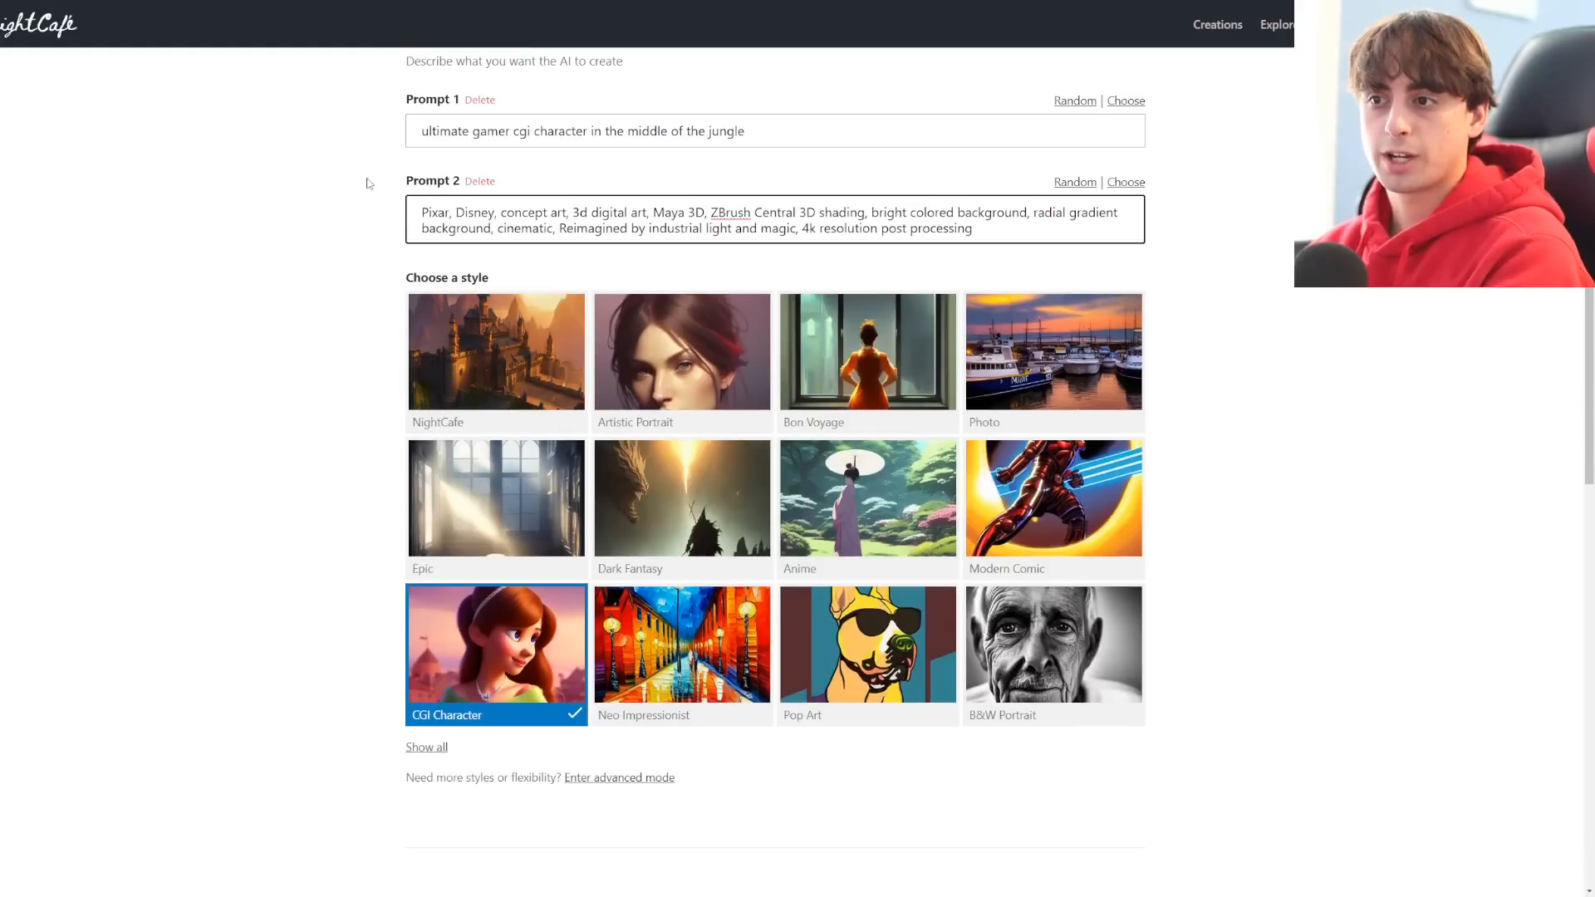
{"action": "mouse_move", "coordinate": [638, 427]}
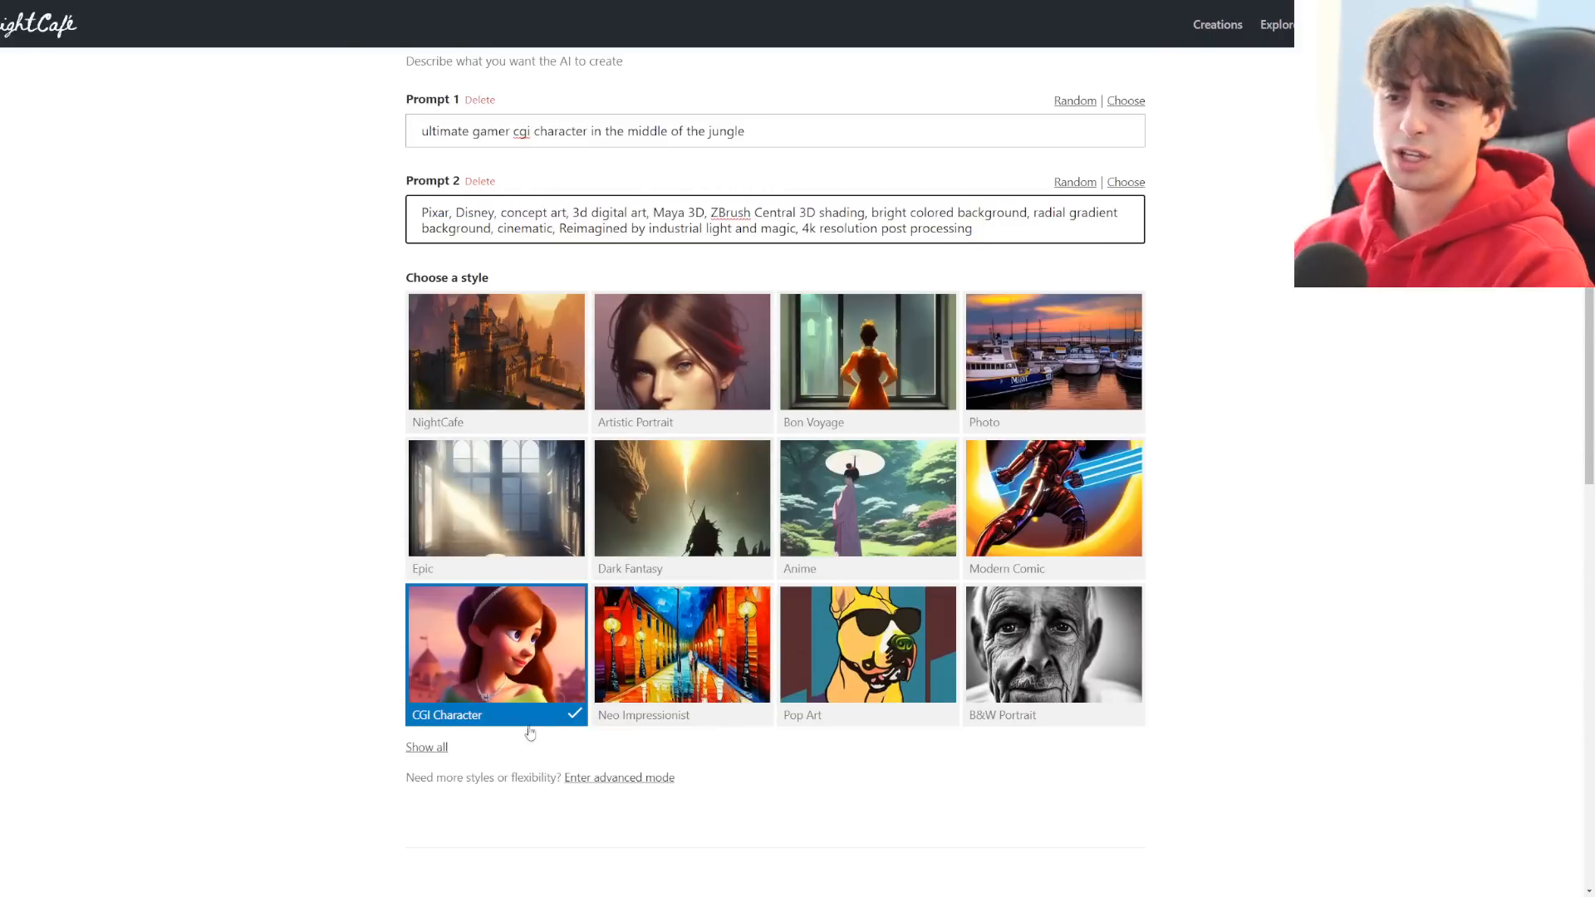
{"action": "left_click", "coordinate": [681, 351]}
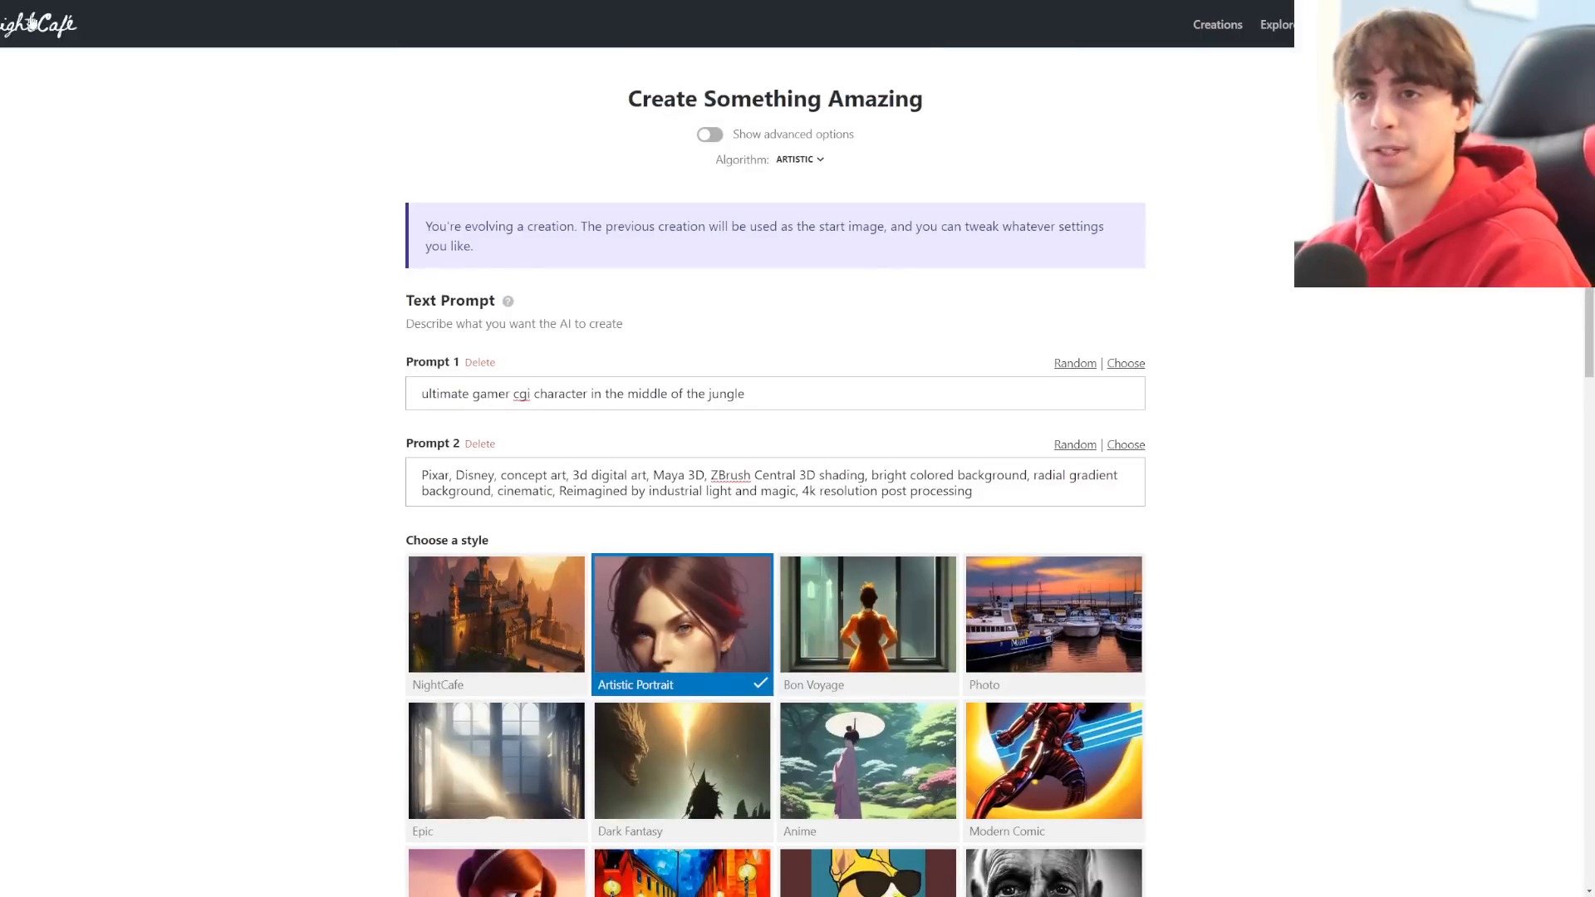
{"action": "left_click", "coordinate": [1216, 23]}
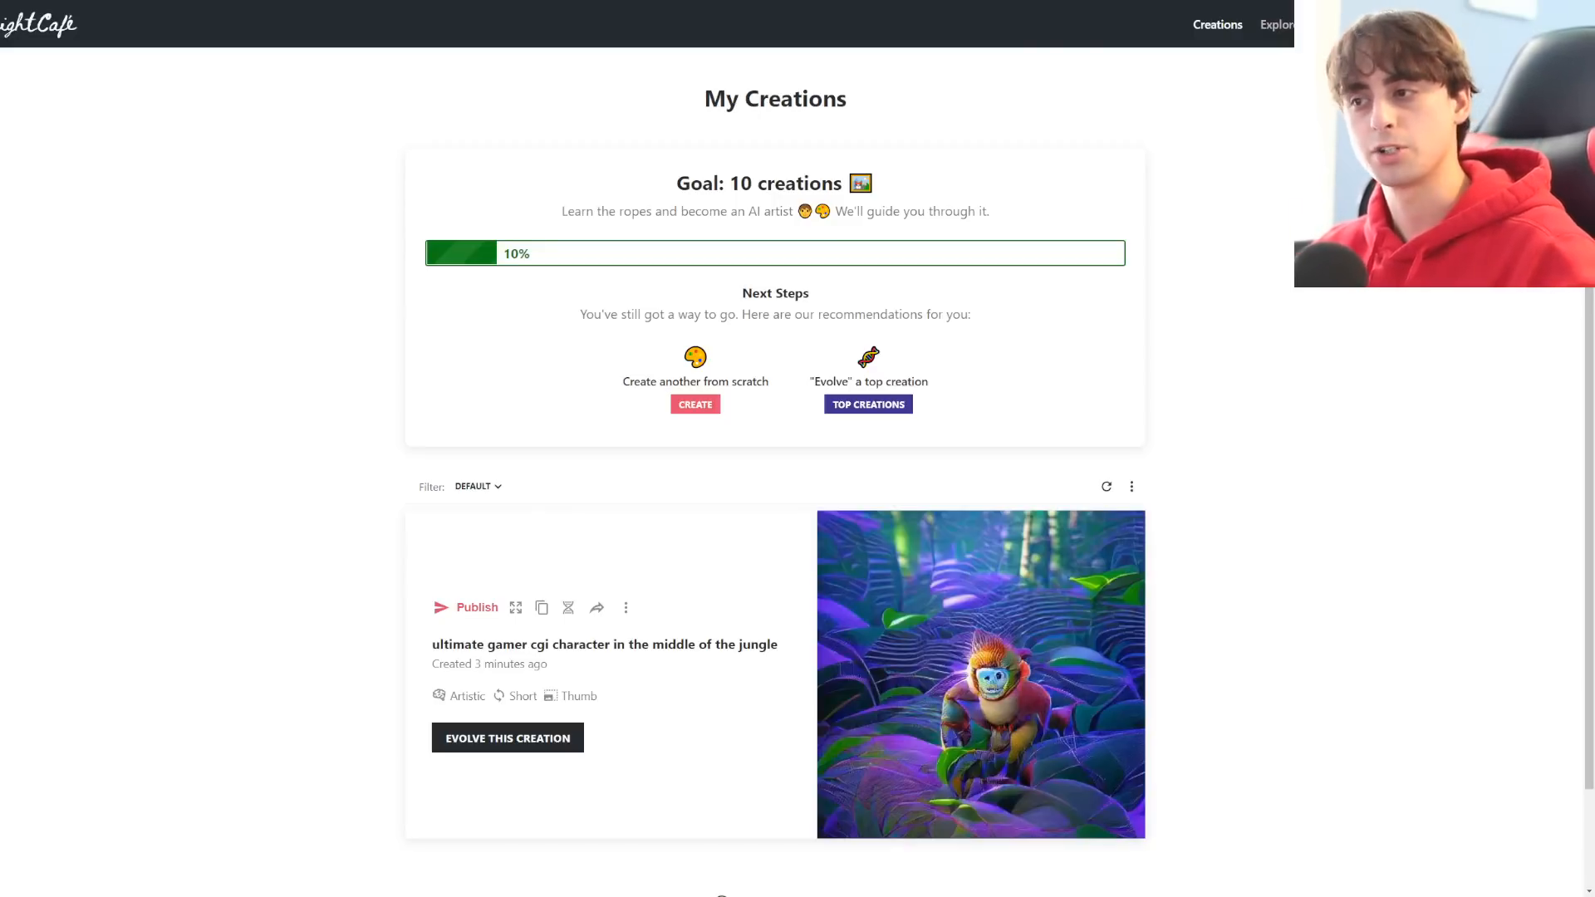
Start a new creation, try Medium Res and 9 images, then revert to Thumbnail and 1 image
{"action": "left_click", "coordinate": [694, 404]}
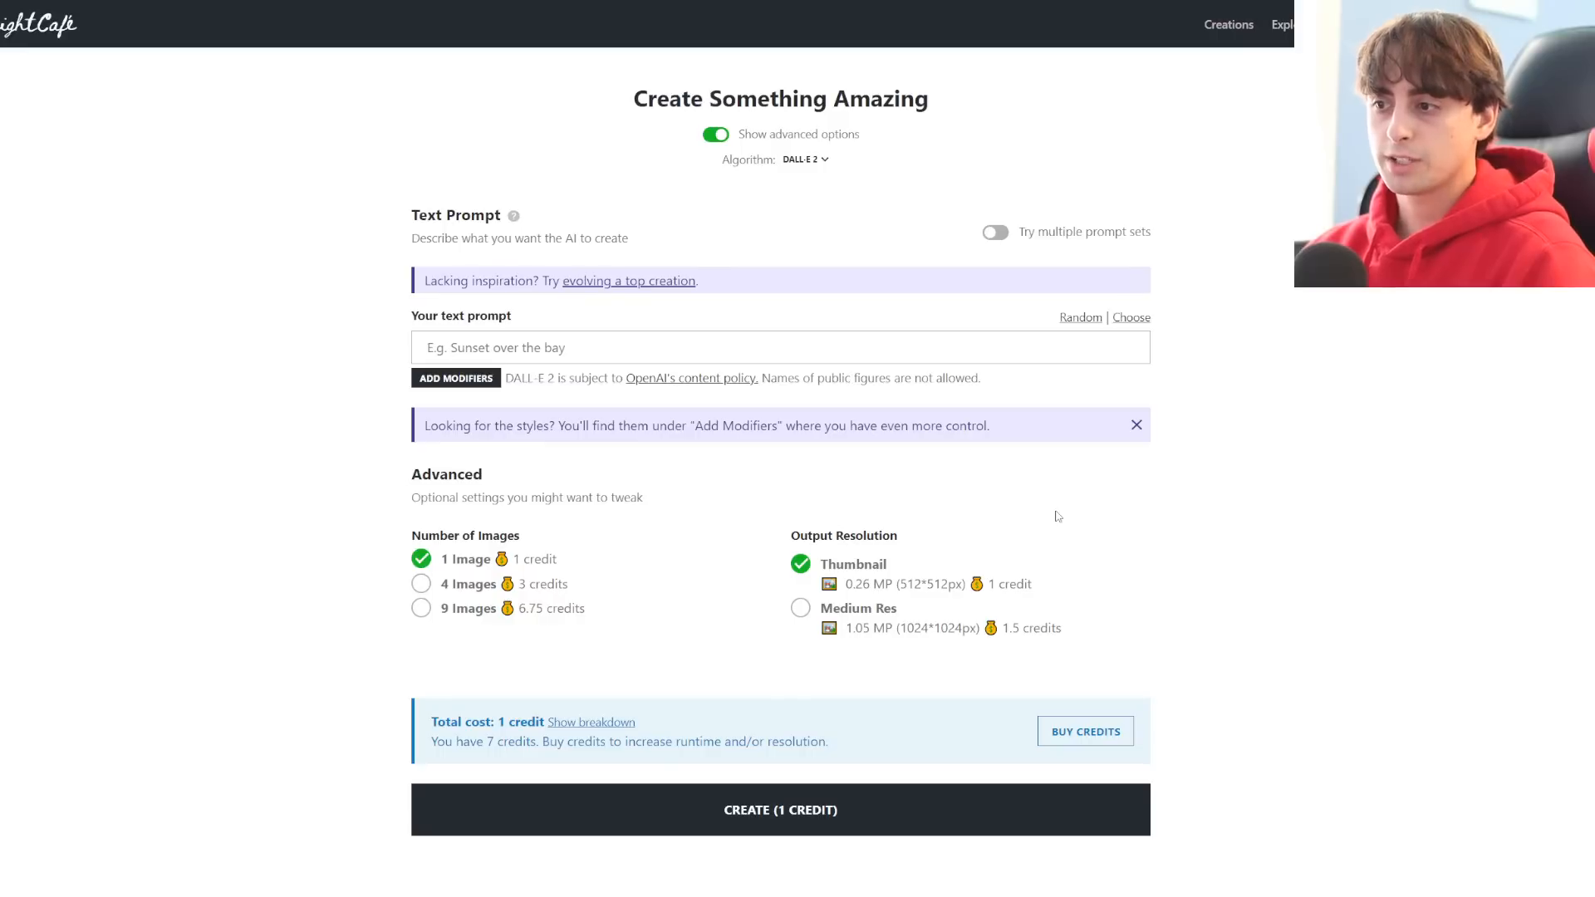
{"action": "mouse_move", "coordinate": [912, 606]}
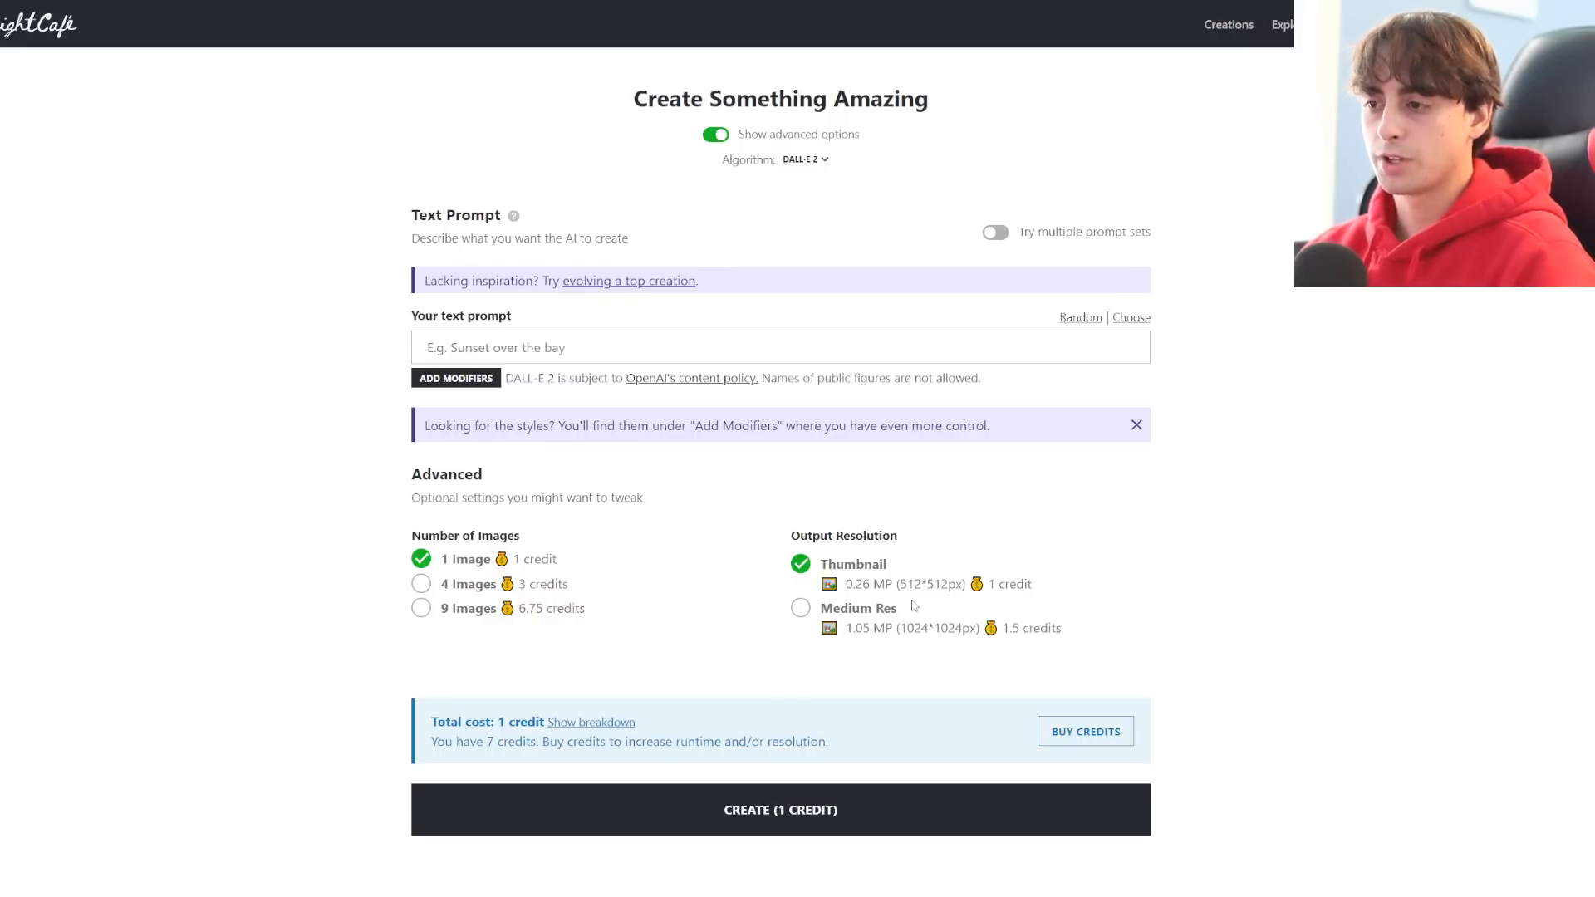
{"action": "mouse_move", "coordinate": [985, 597]}
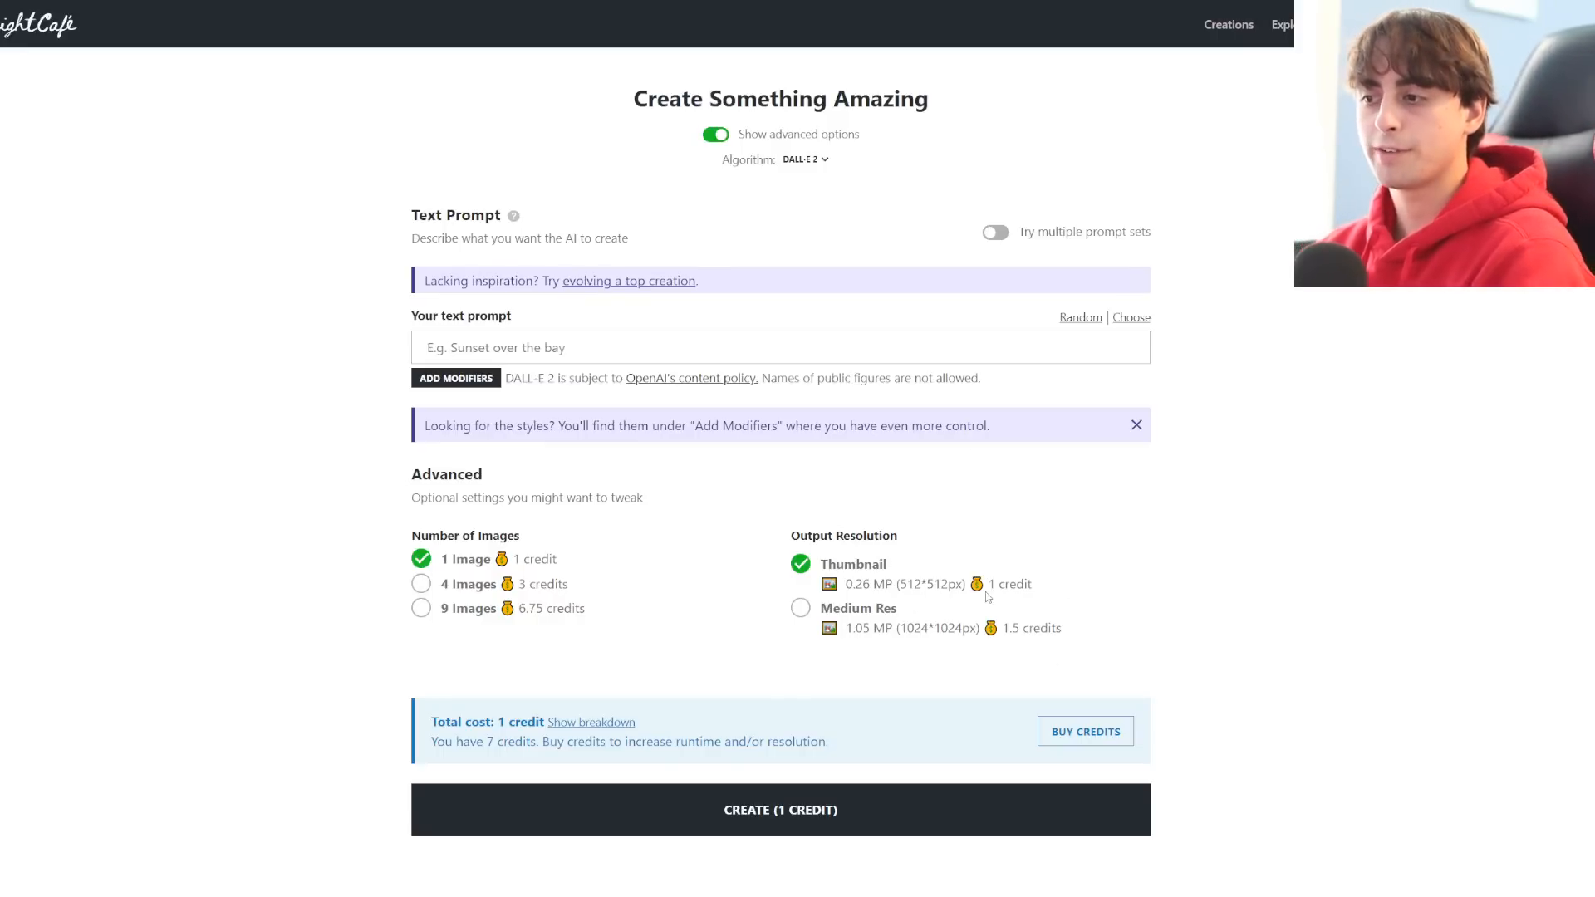
{"action": "double_click", "coordinate": [941, 628]}
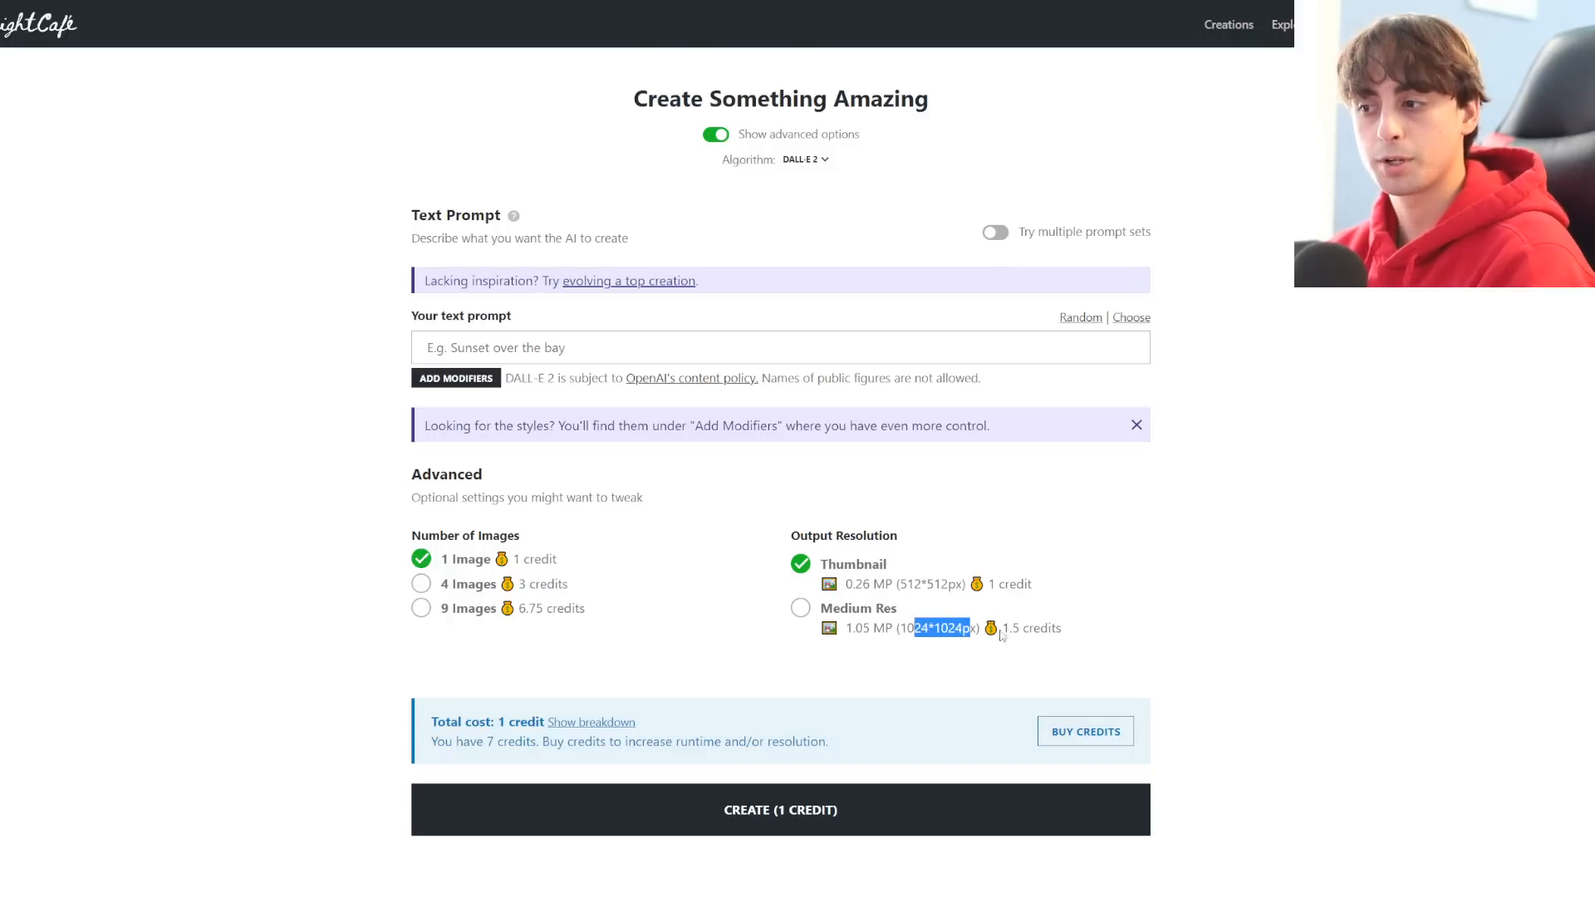
{"action": "left_click", "coordinate": [801, 608]}
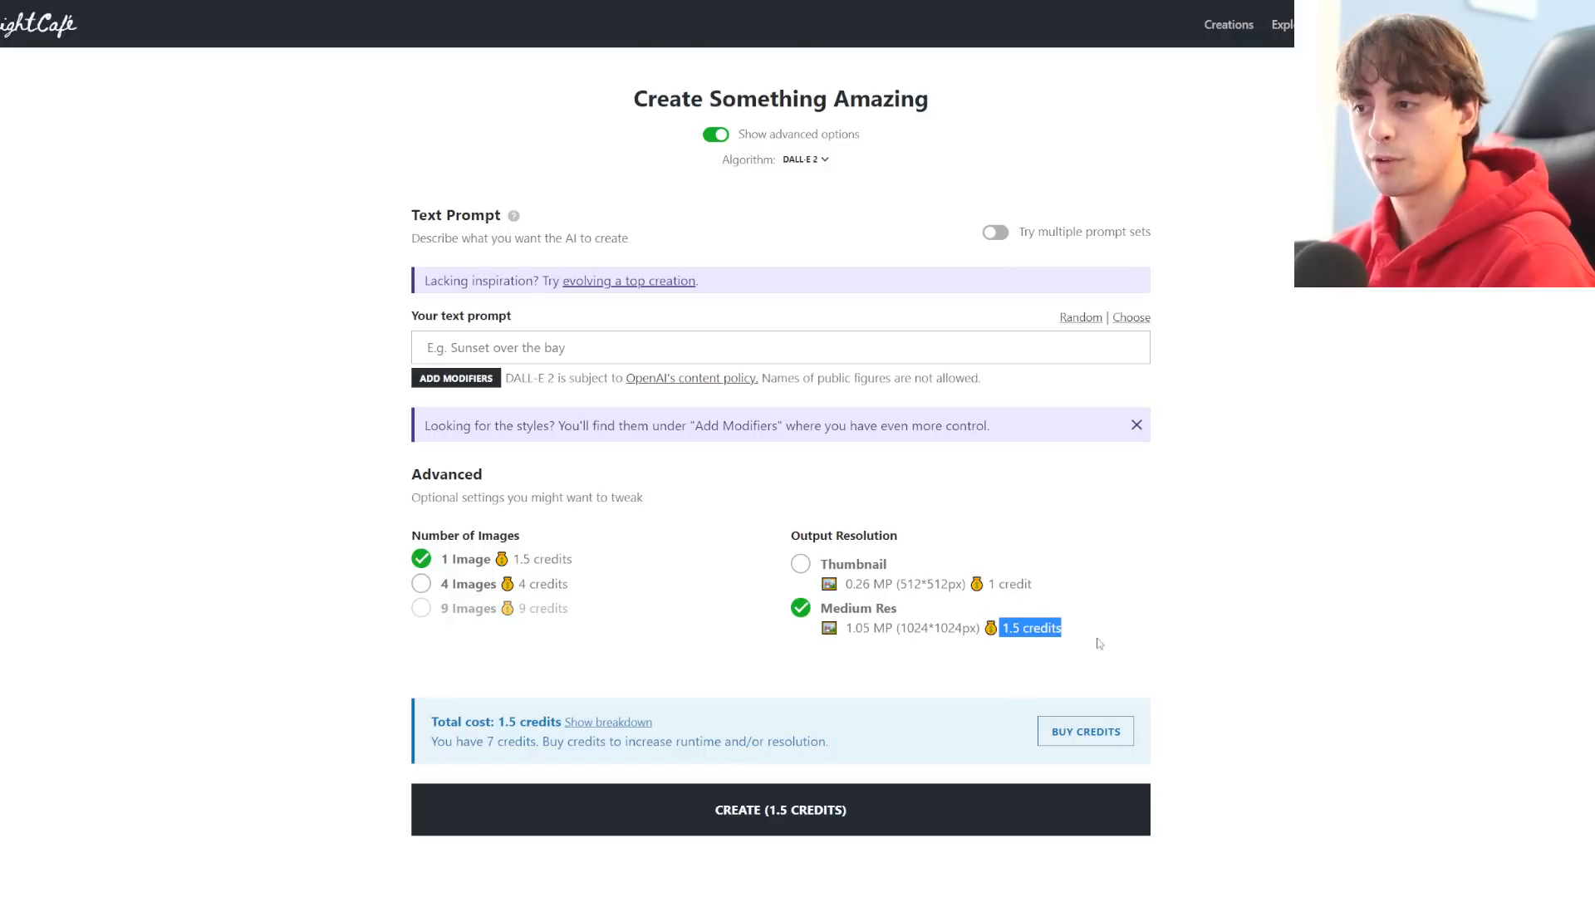
{"action": "left_click", "coordinate": [801, 564]}
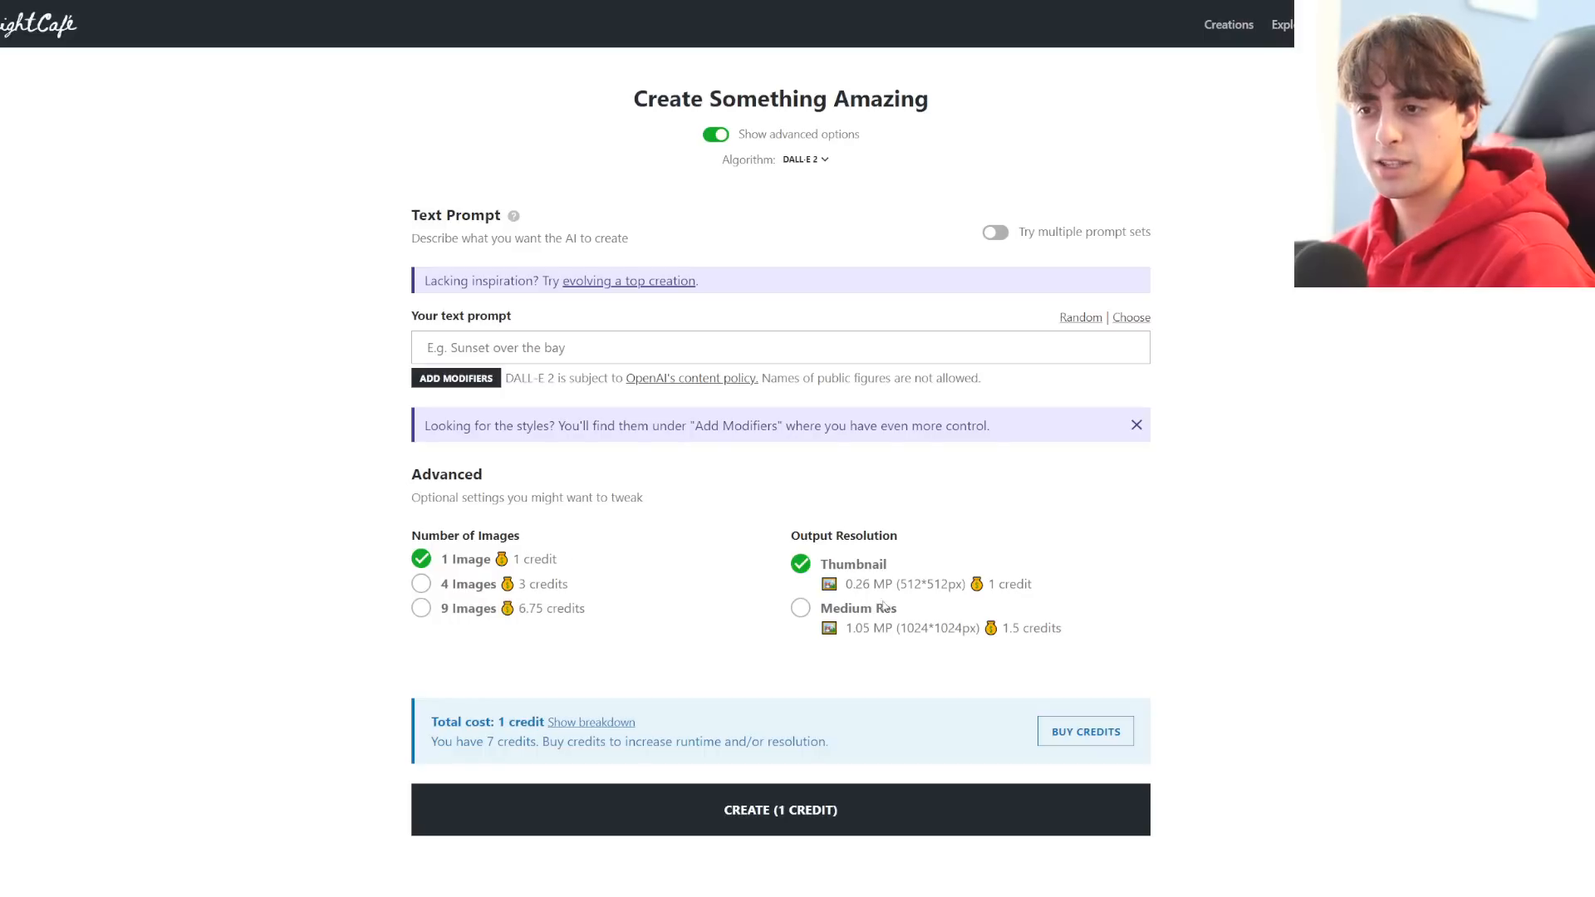
{"action": "mouse_move", "coordinate": [852, 598]}
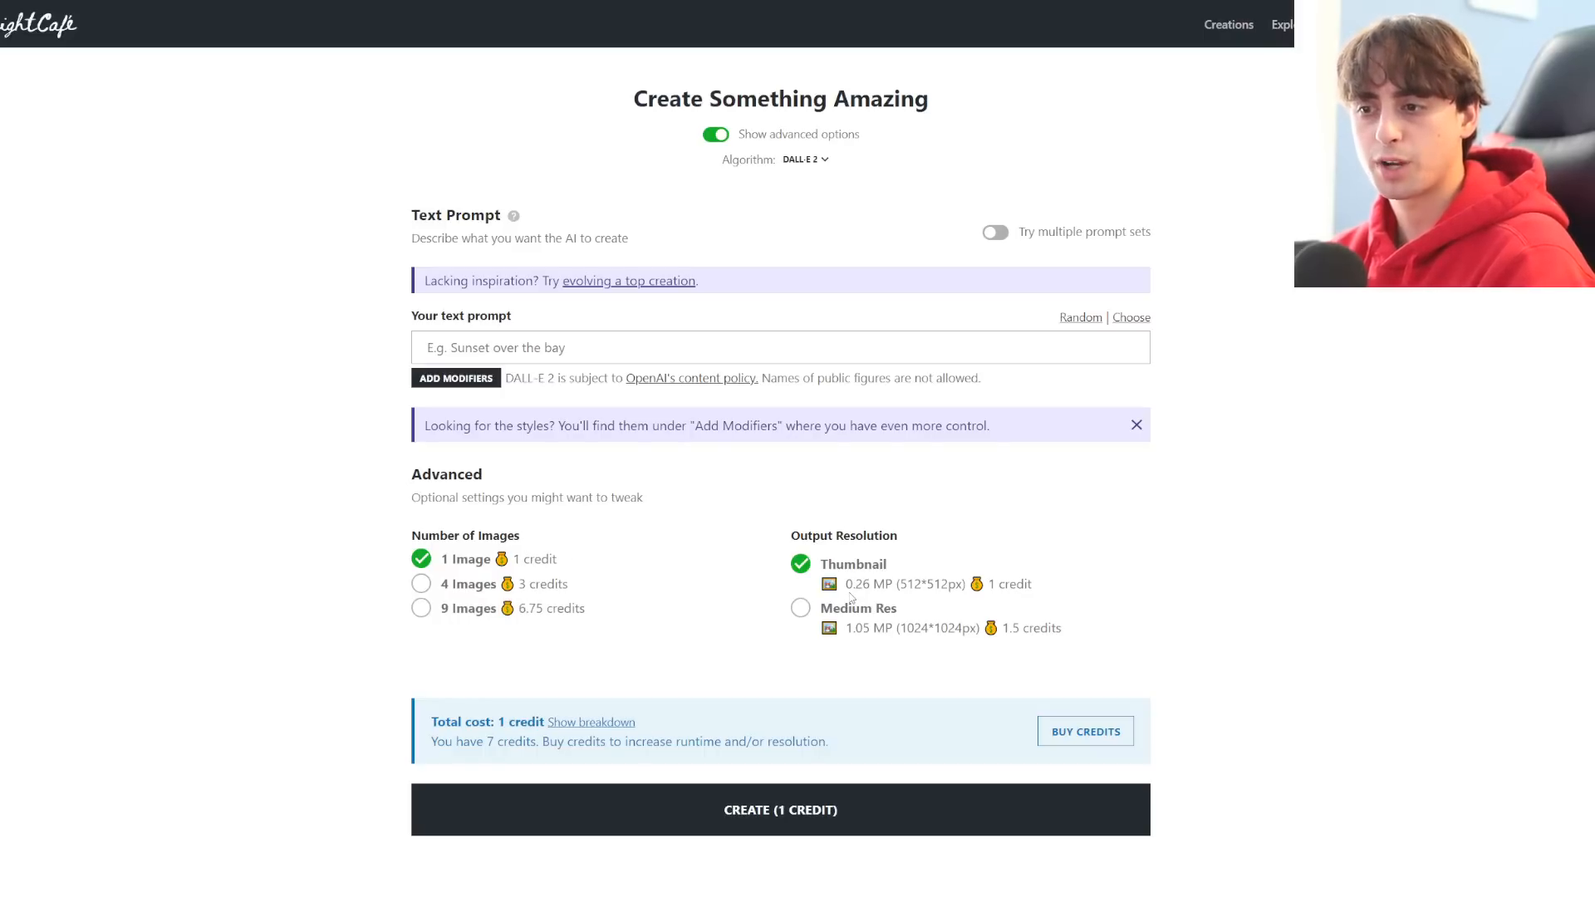
{"action": "mouse_move", "coordinate": [575, 527]}
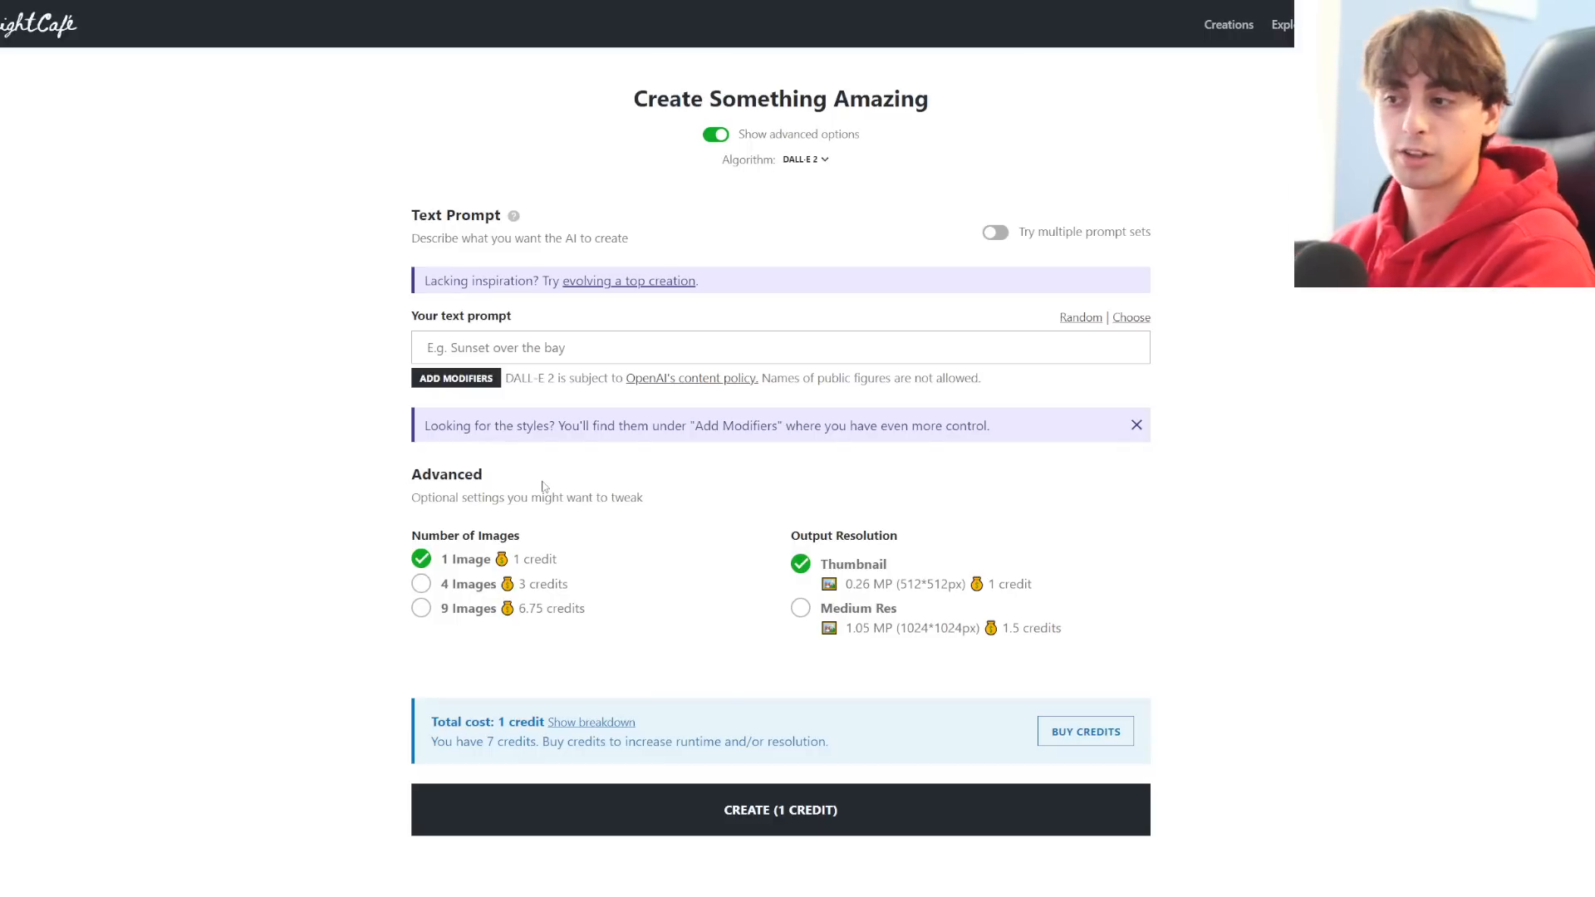
{"action": "mouse_move", "coordinate": [972, 608]}
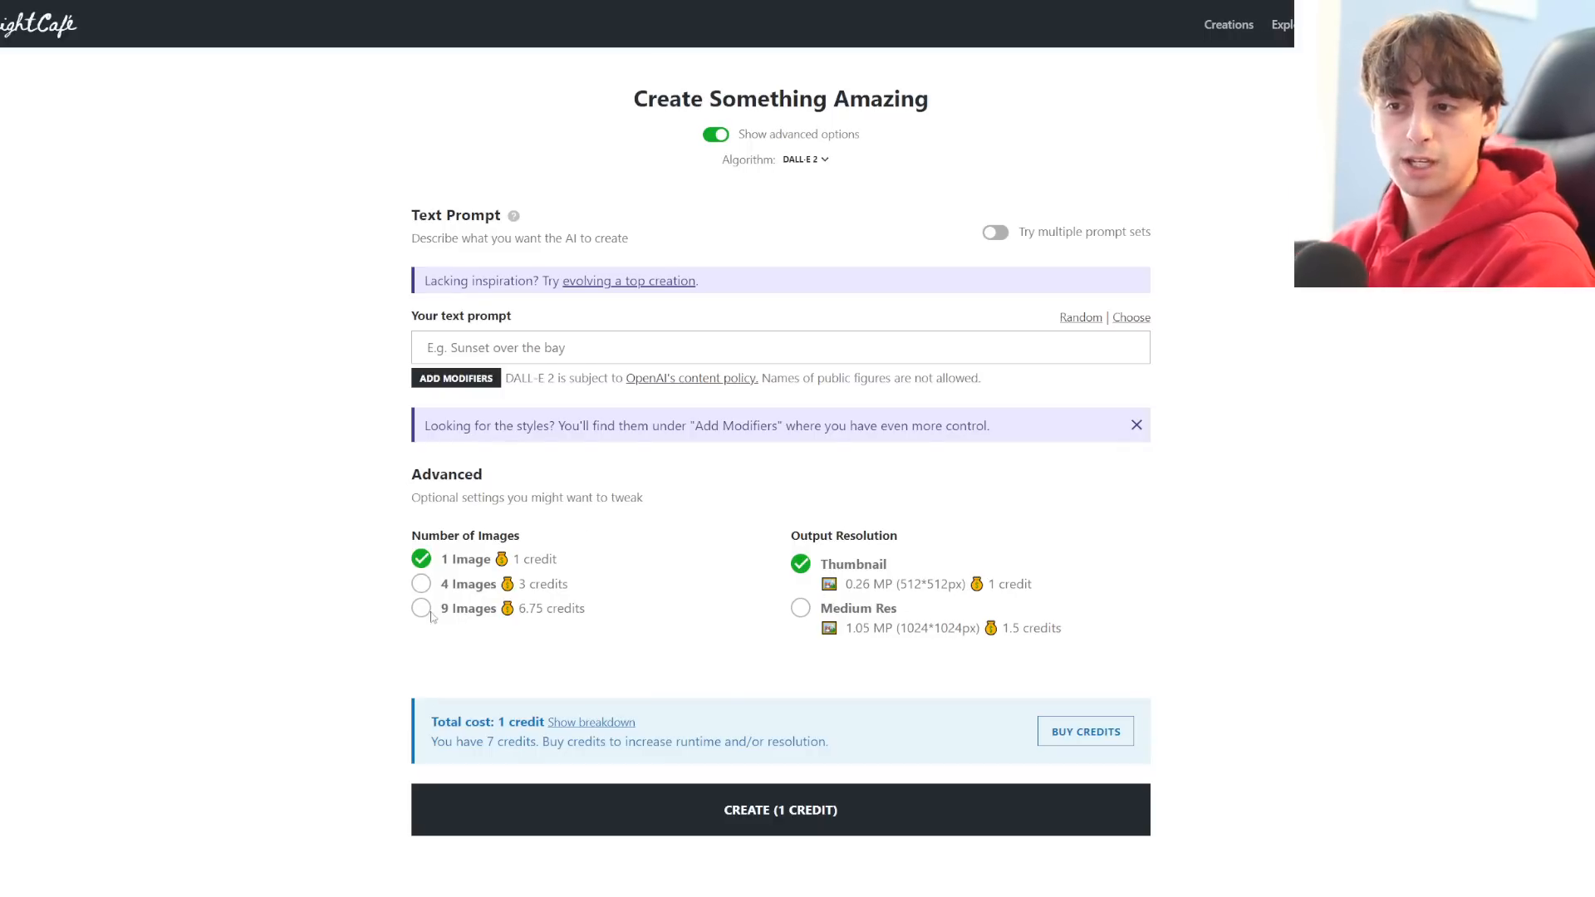
{"action": "left_click", "coordinate": [421, 608]}
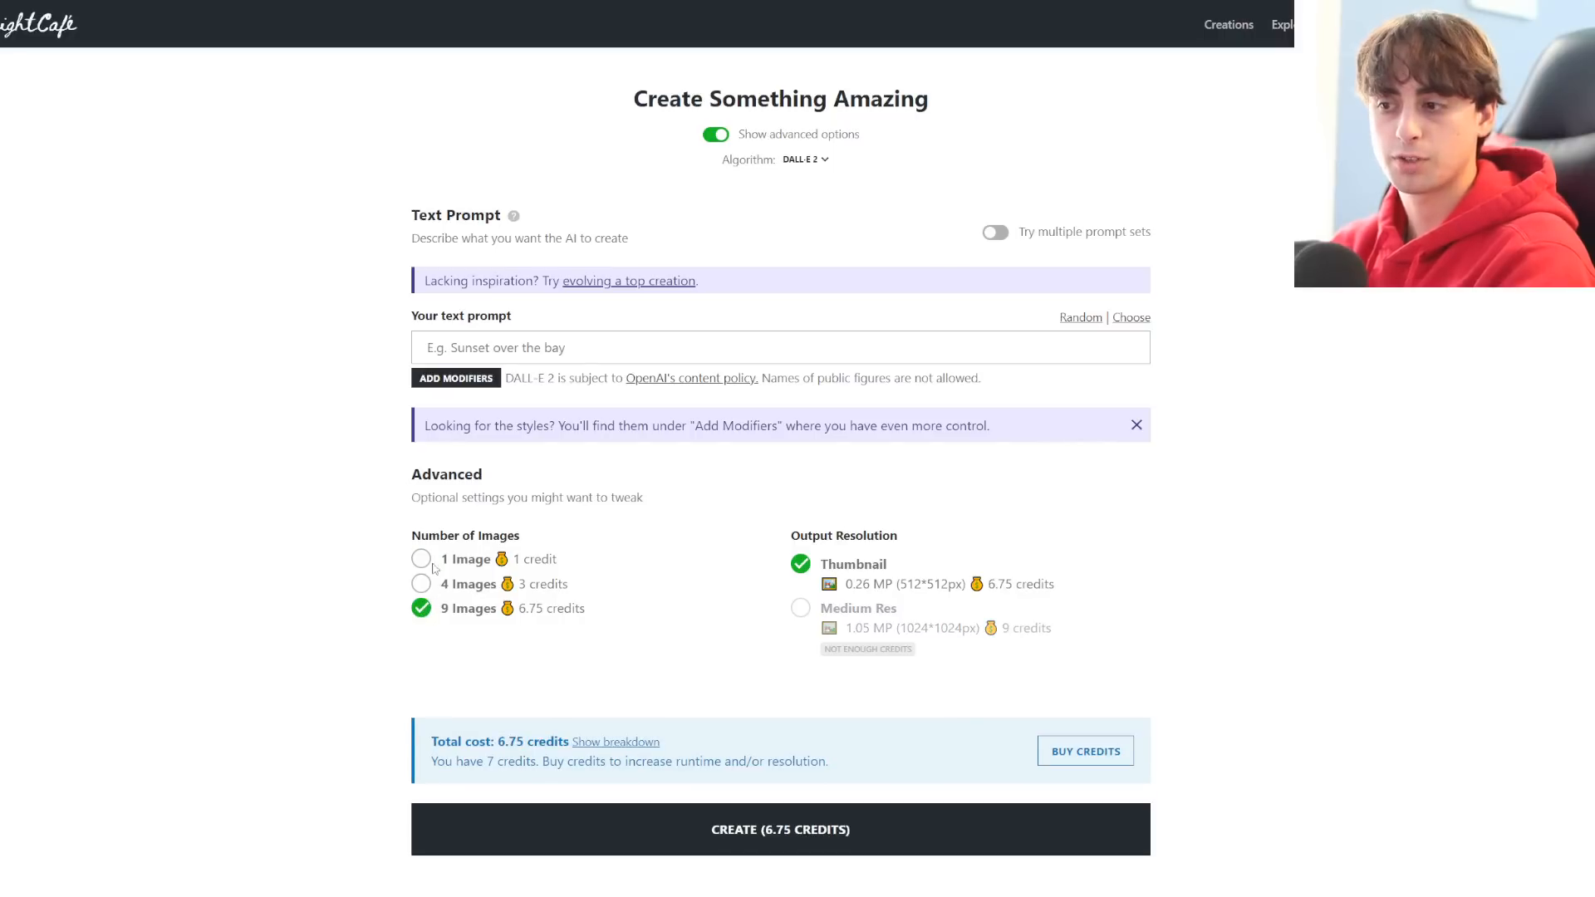
{"action": "left_click", "coordinate": [421, 558]}
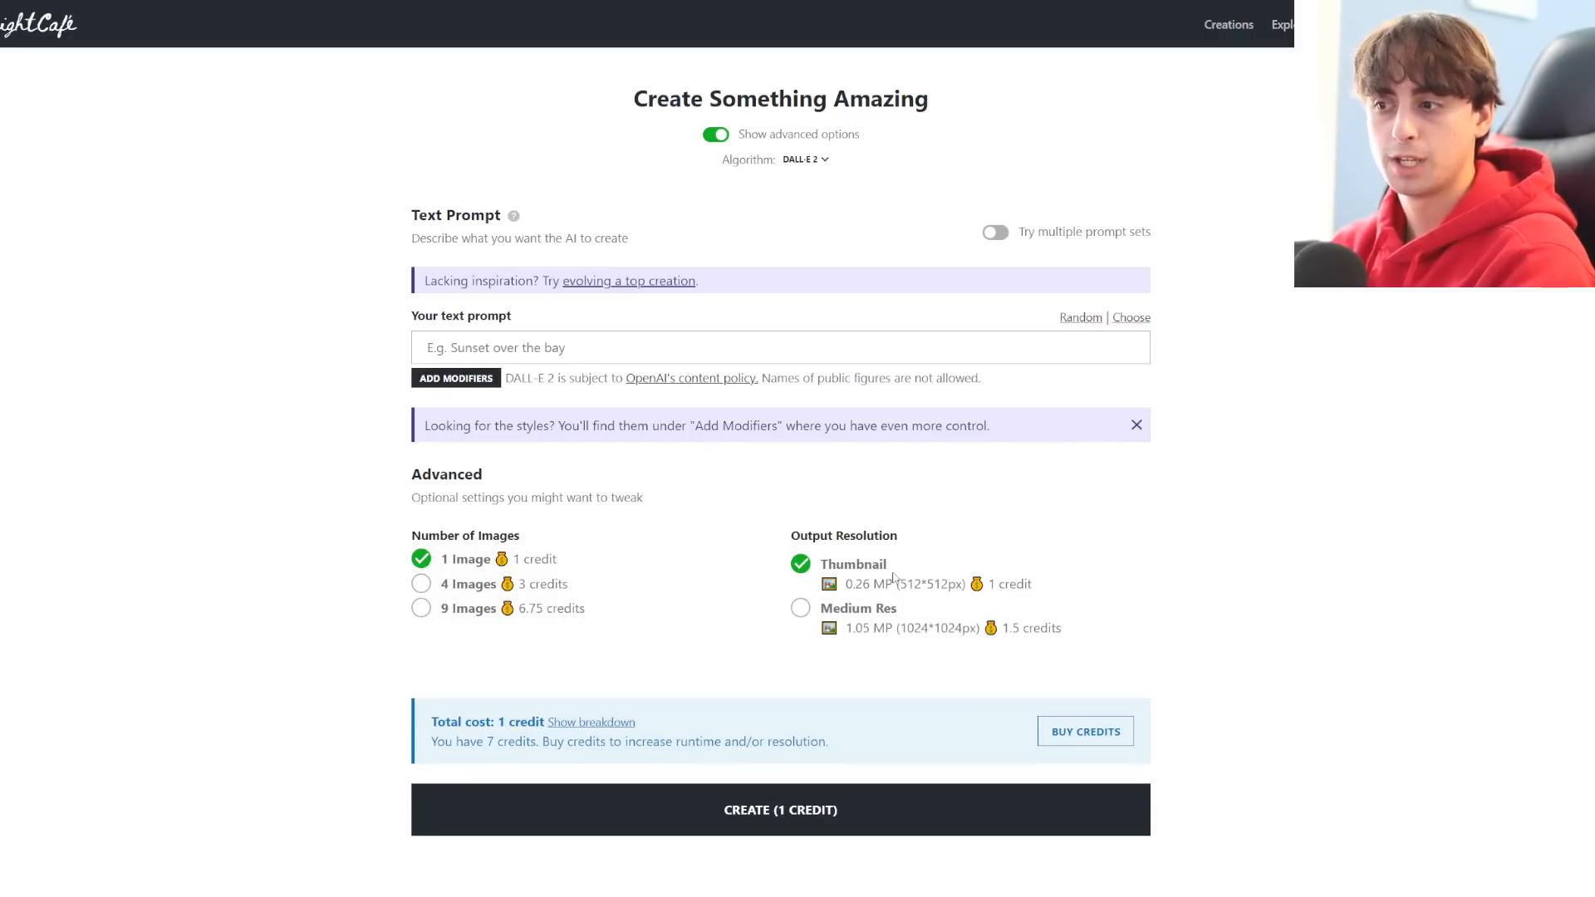
{"action": "mouse_move", "coordinate": [600, 531]}
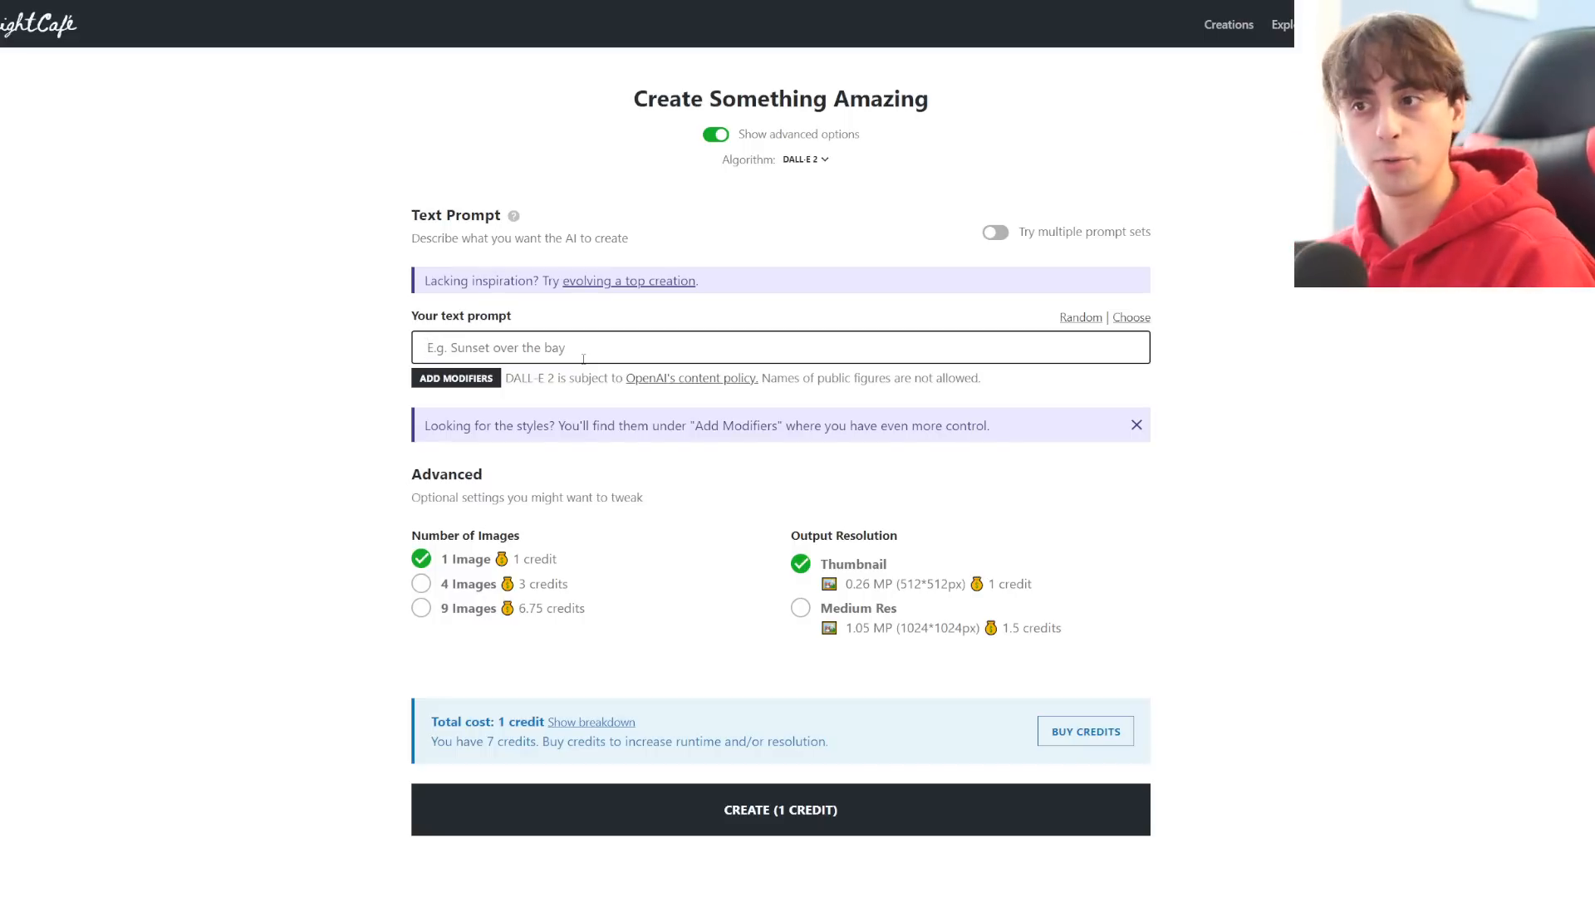
Enter the prompt 'My best friend is a watermelon, he is the best watermelon I know'
{"action": "type", "text": "My best friend is a watermelon, he is the best watermelon I know"}
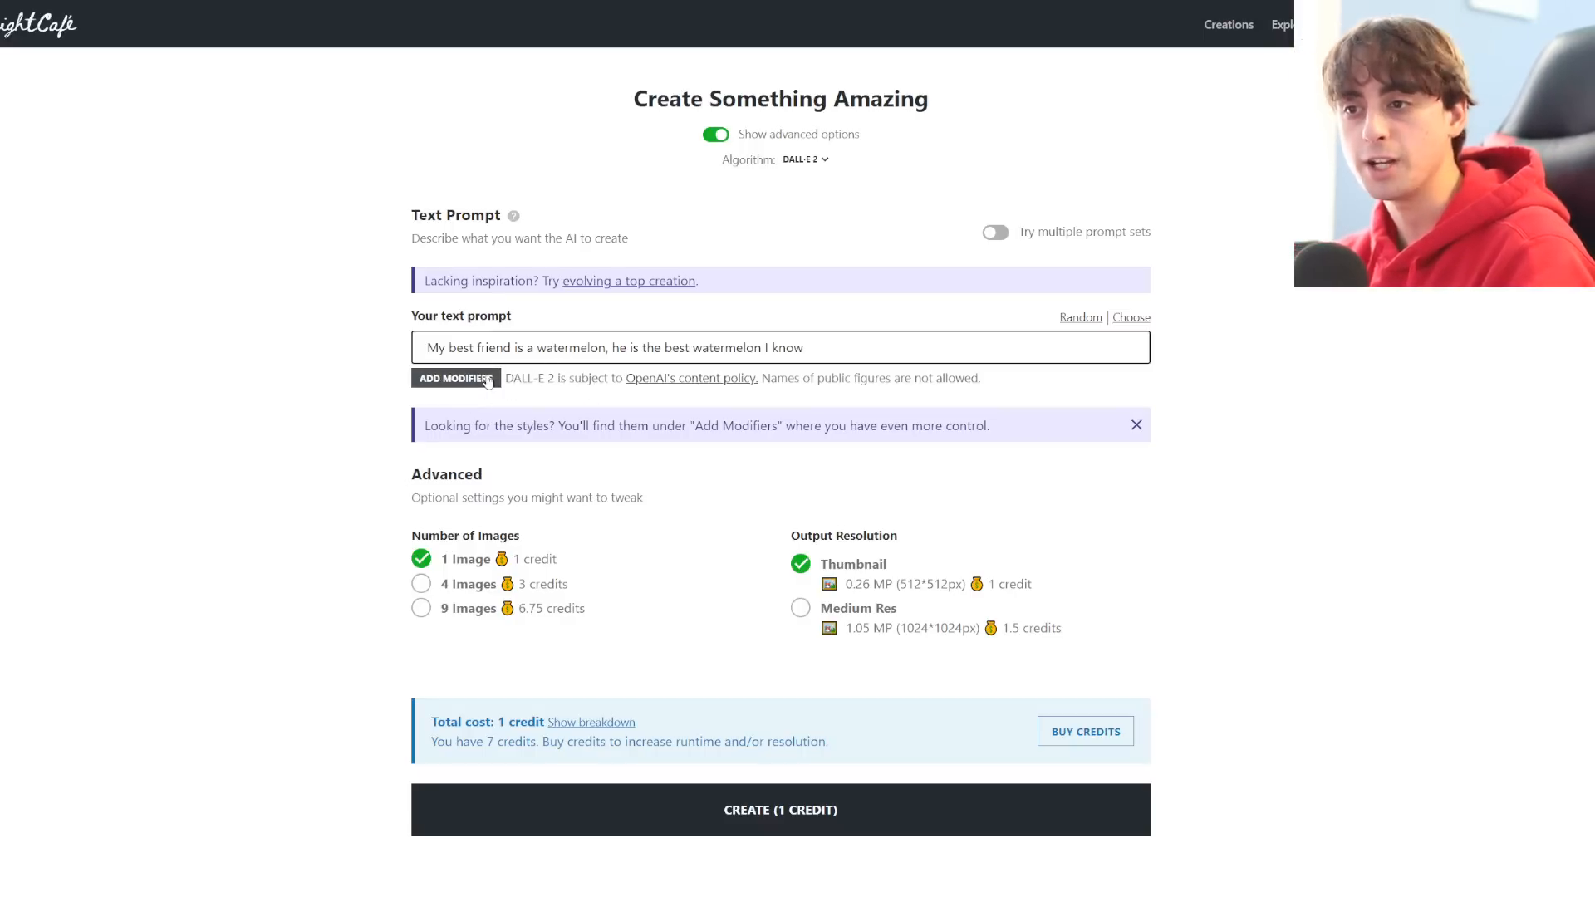
Add the Anime preset modifiers to the watermelon prompt and generate the artwork
{"action": "left_click", "coordinate": [456, 379]}
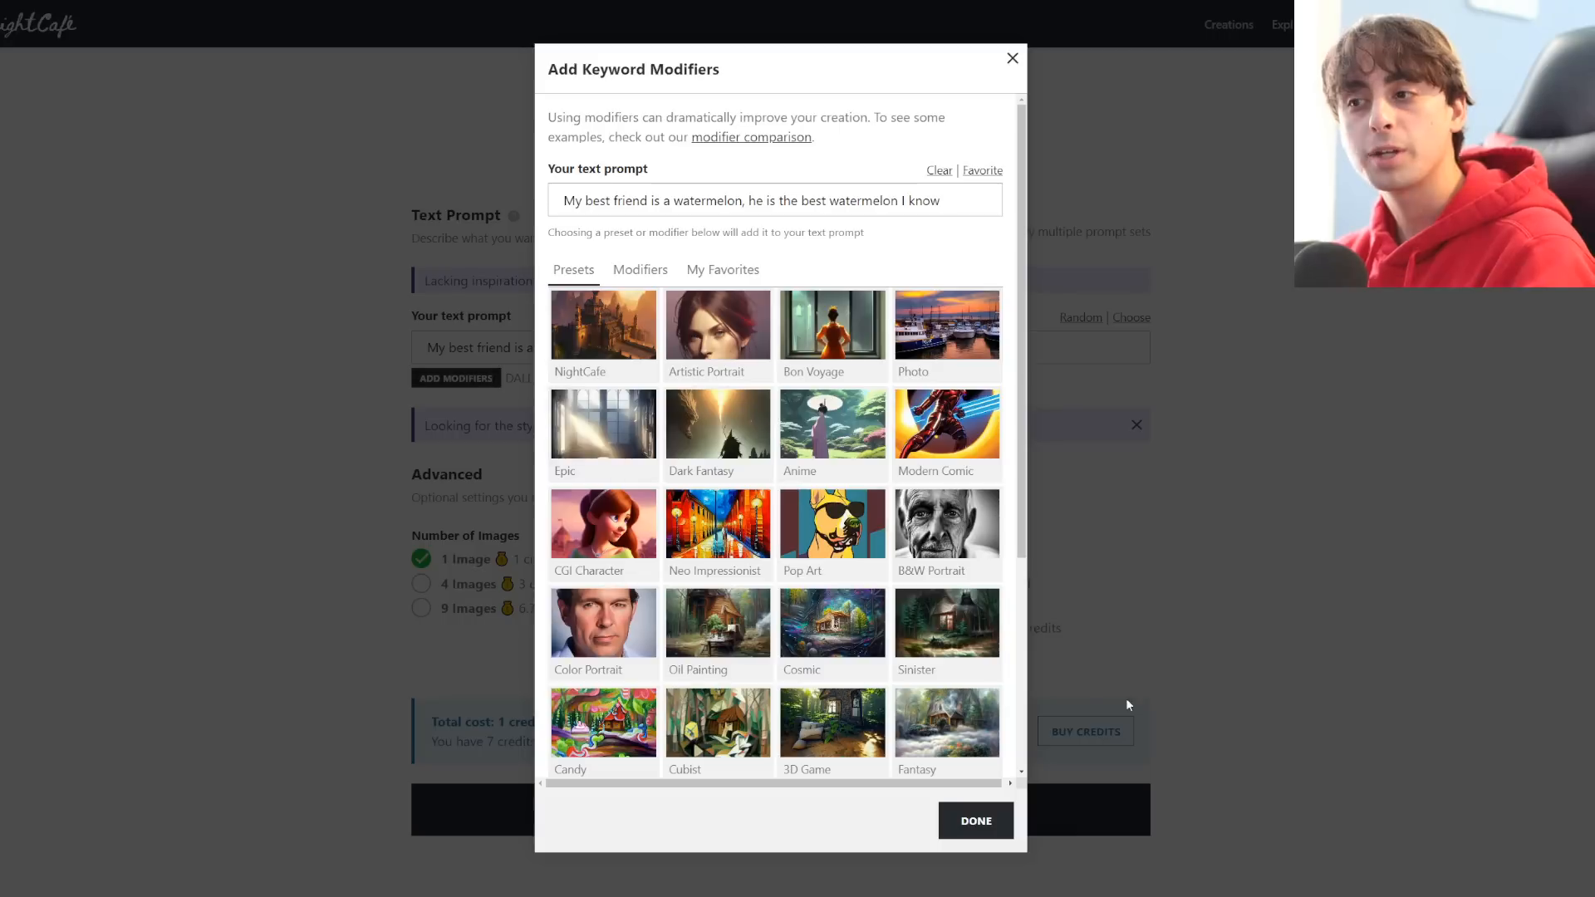
{"action": "scroll", "scroll_direction": "down", "scroll_amount": 3}
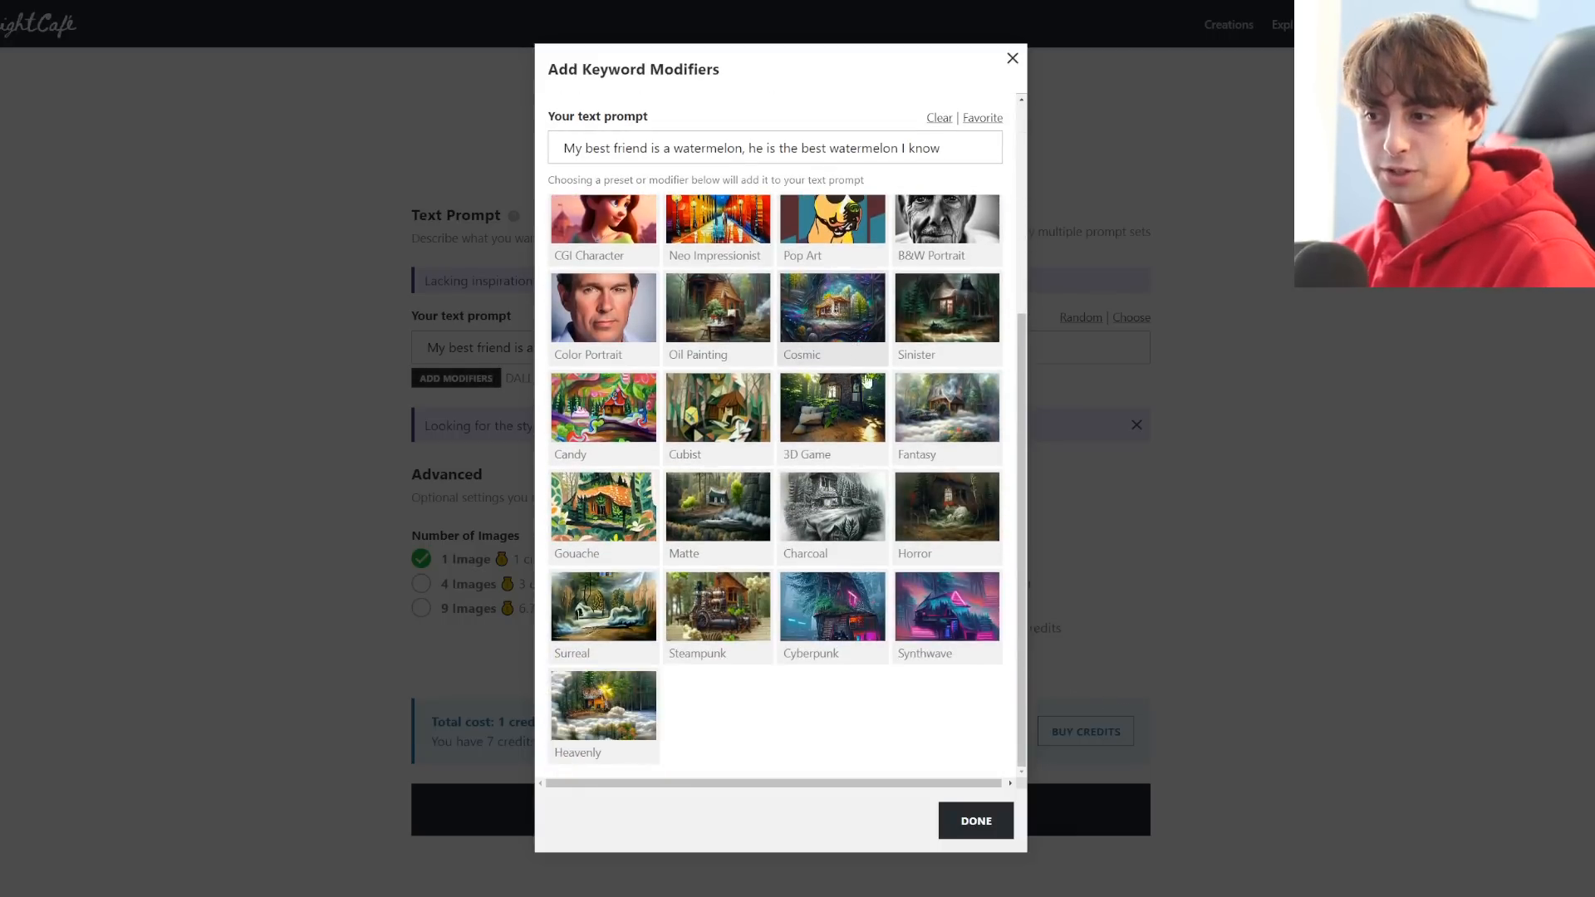
{"action": "mouse_move", "coordinate": [826, 416]}
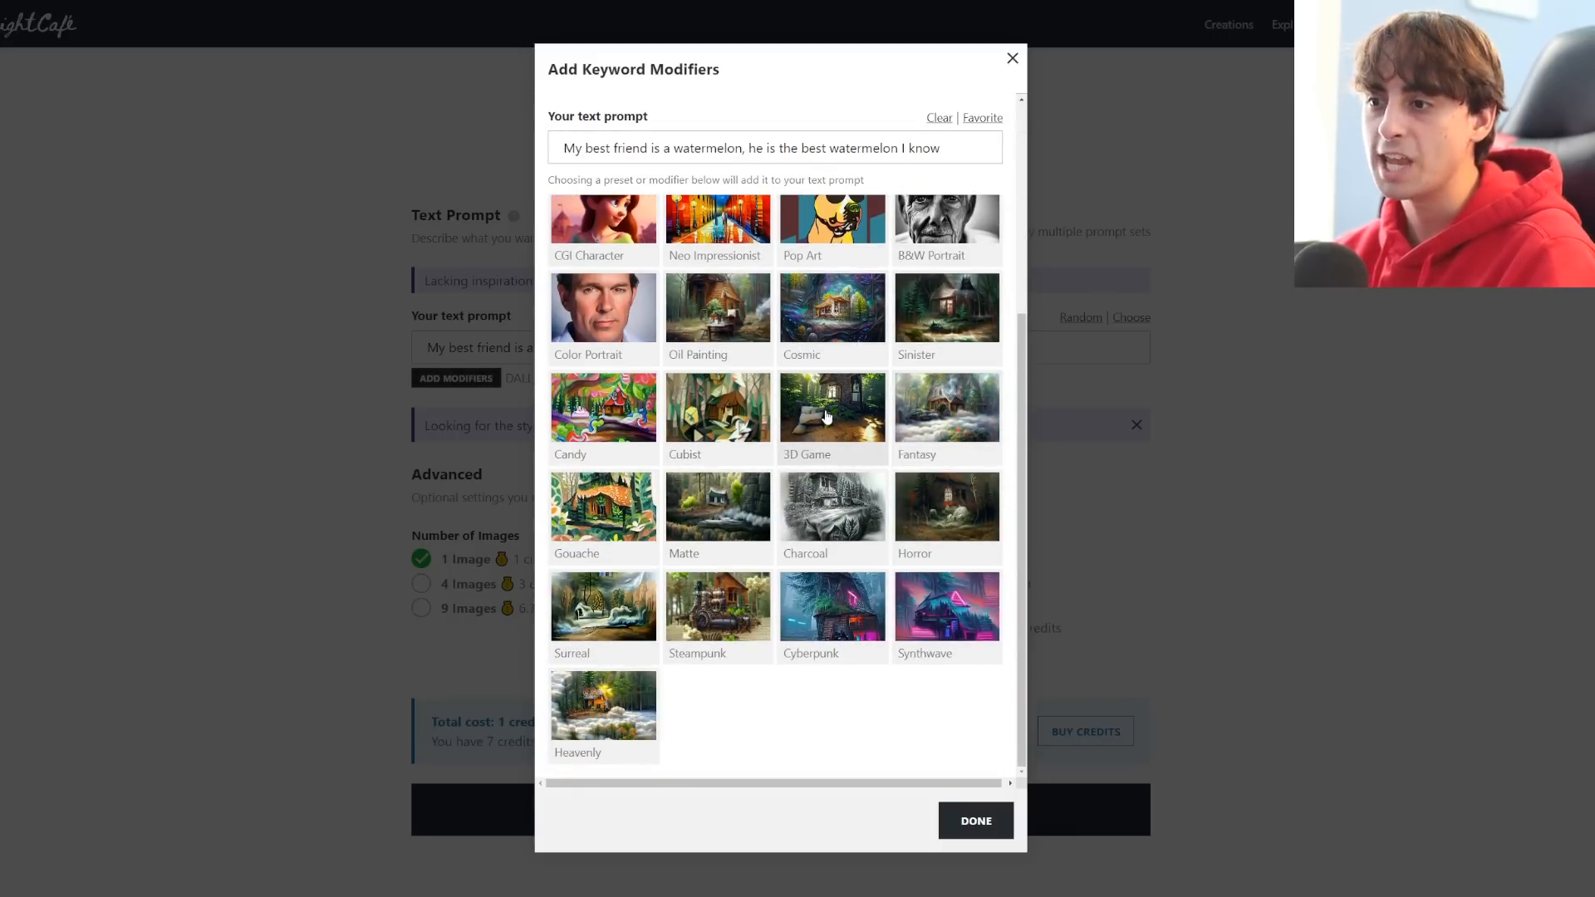
{"action": "mouse_move", "coordinate": [602, 311]}
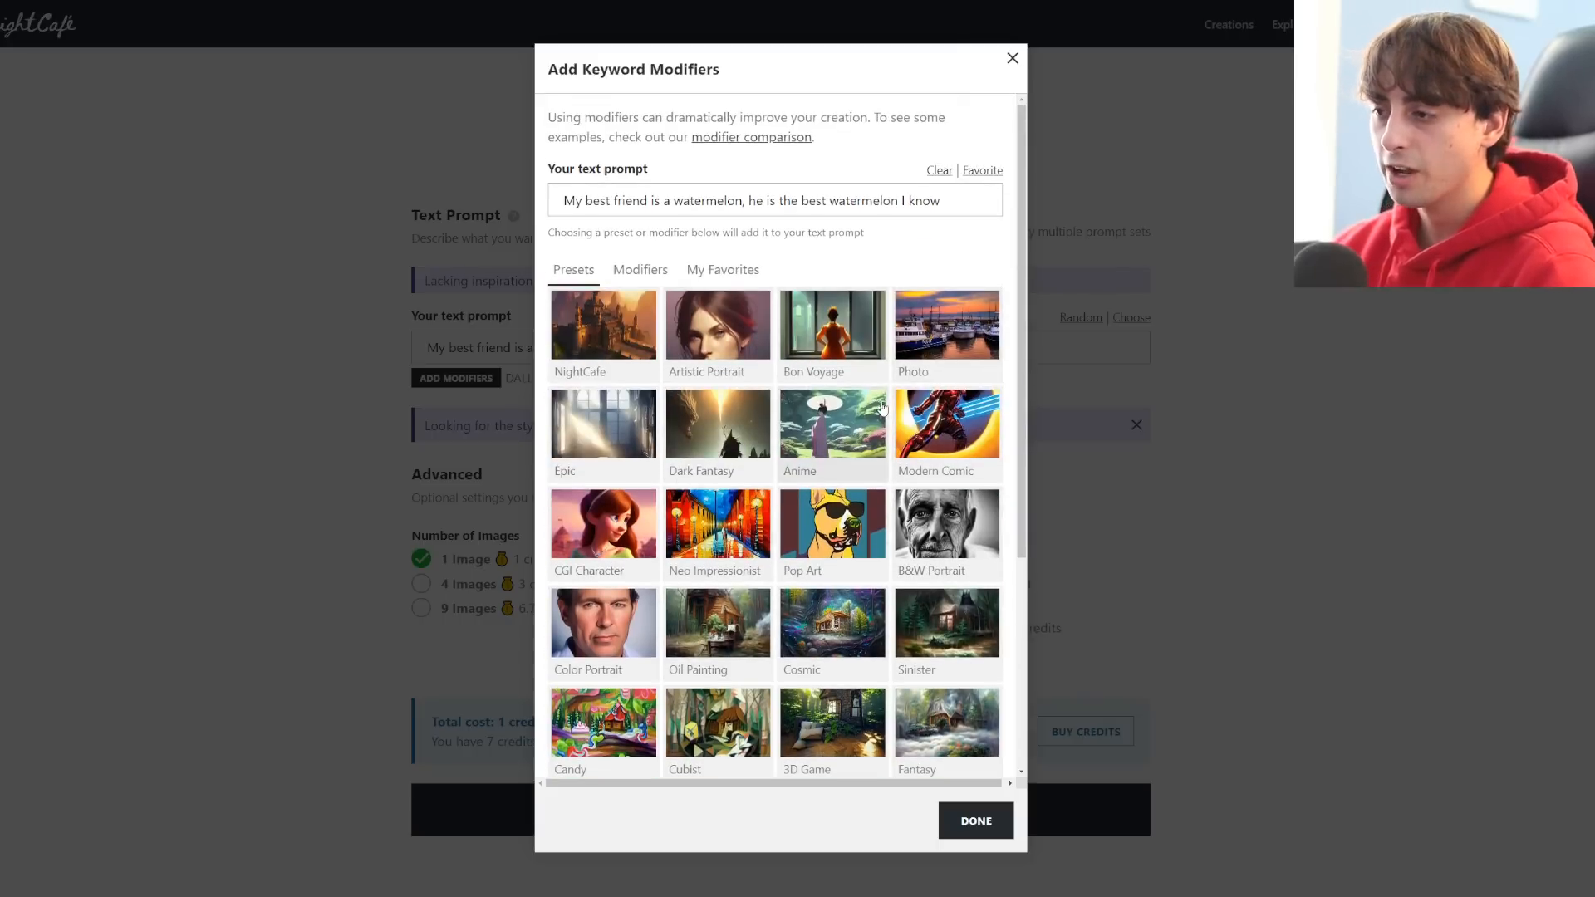
{"action": "scroll", "scroll_direction": "down", "scroll_amount": 3}
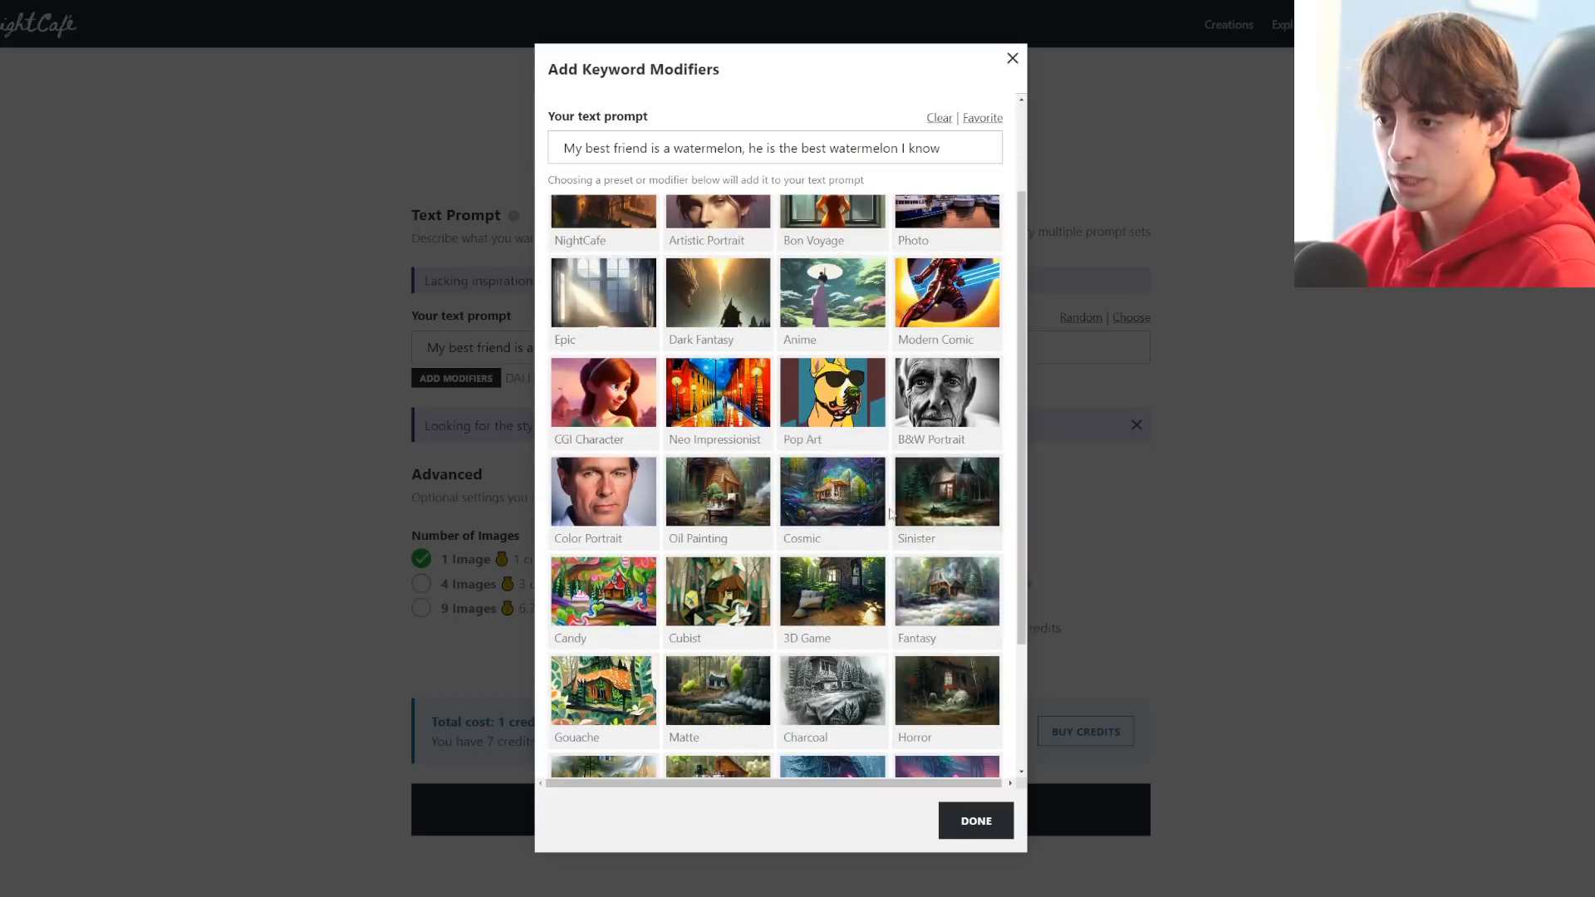
{"action": "left_click", "coordinate": [974, 821]}
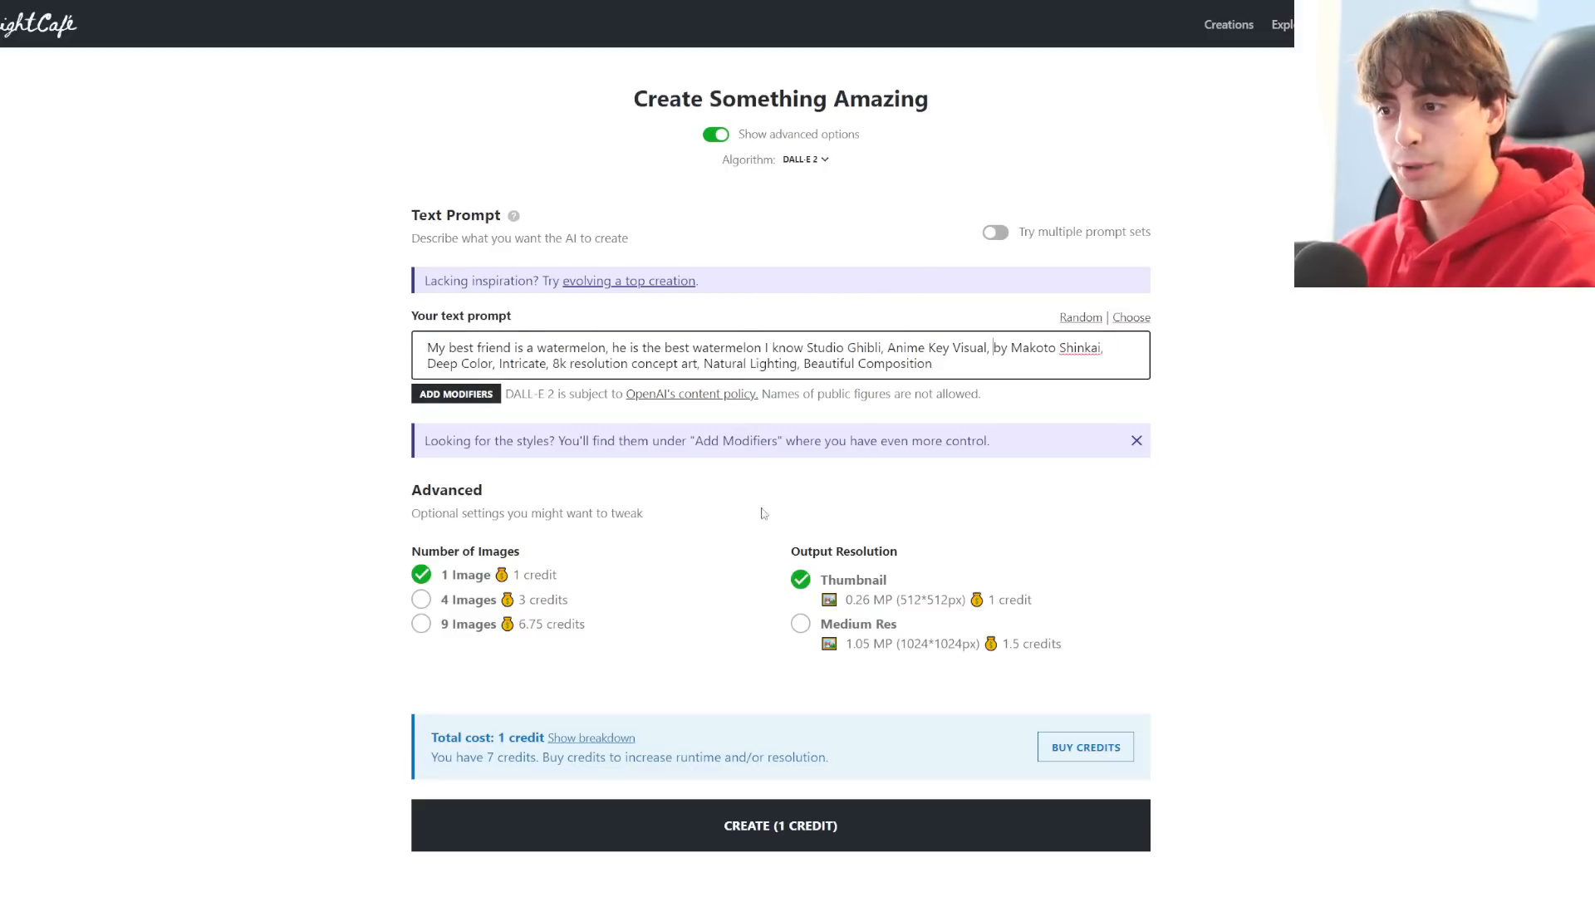
{"action": "left_click", "coordinate": [781, 825]}
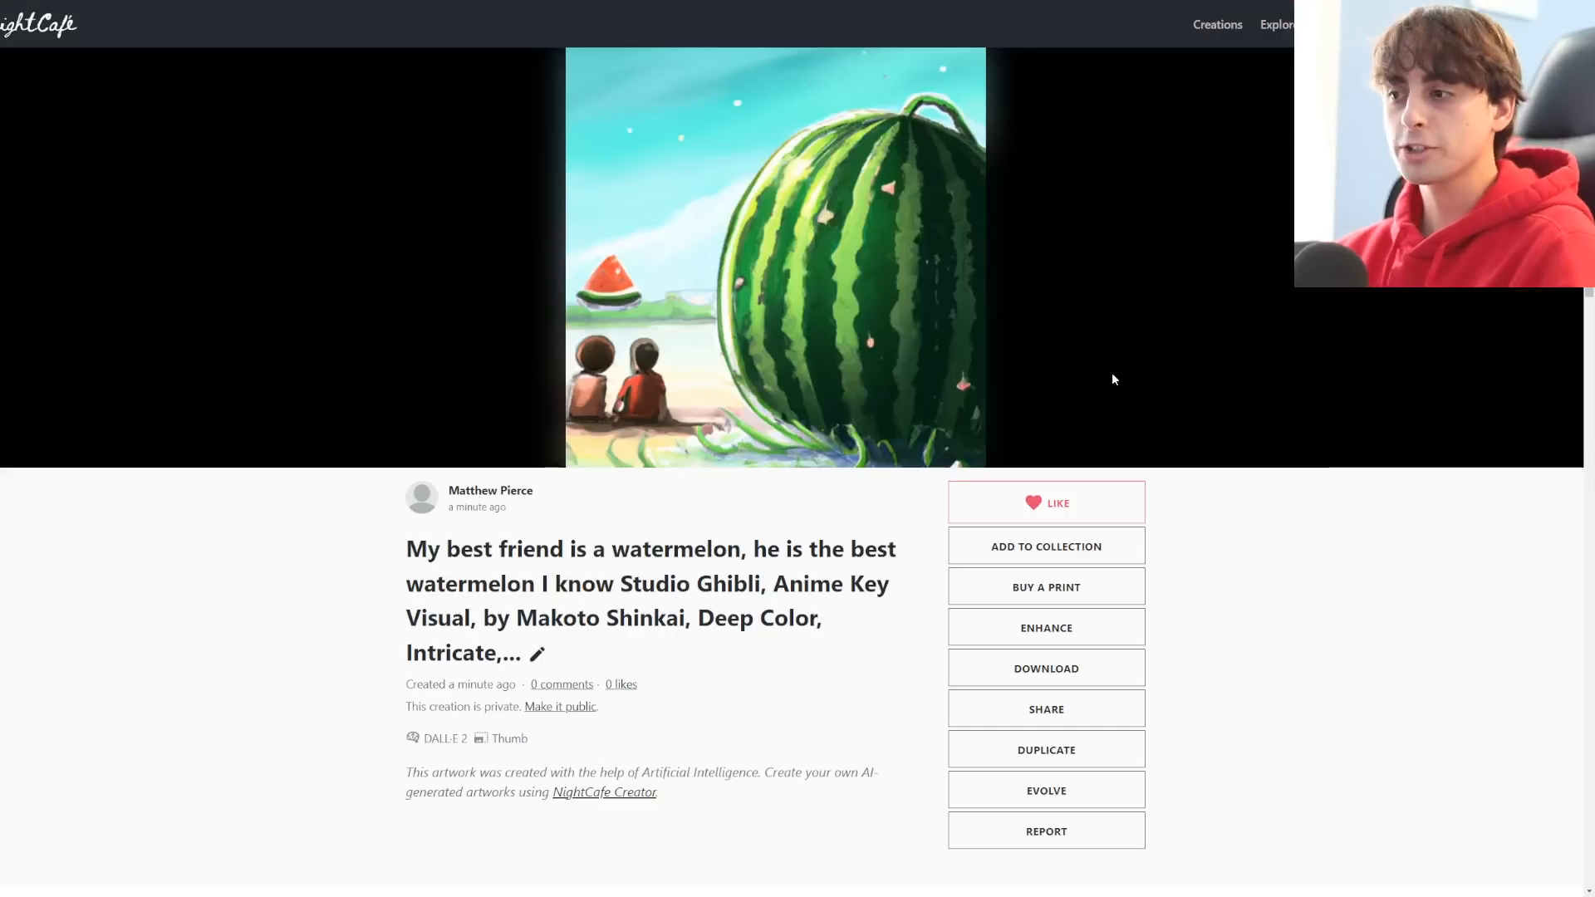
{"action": "mouse_move", "coordinate": [907, 390]}
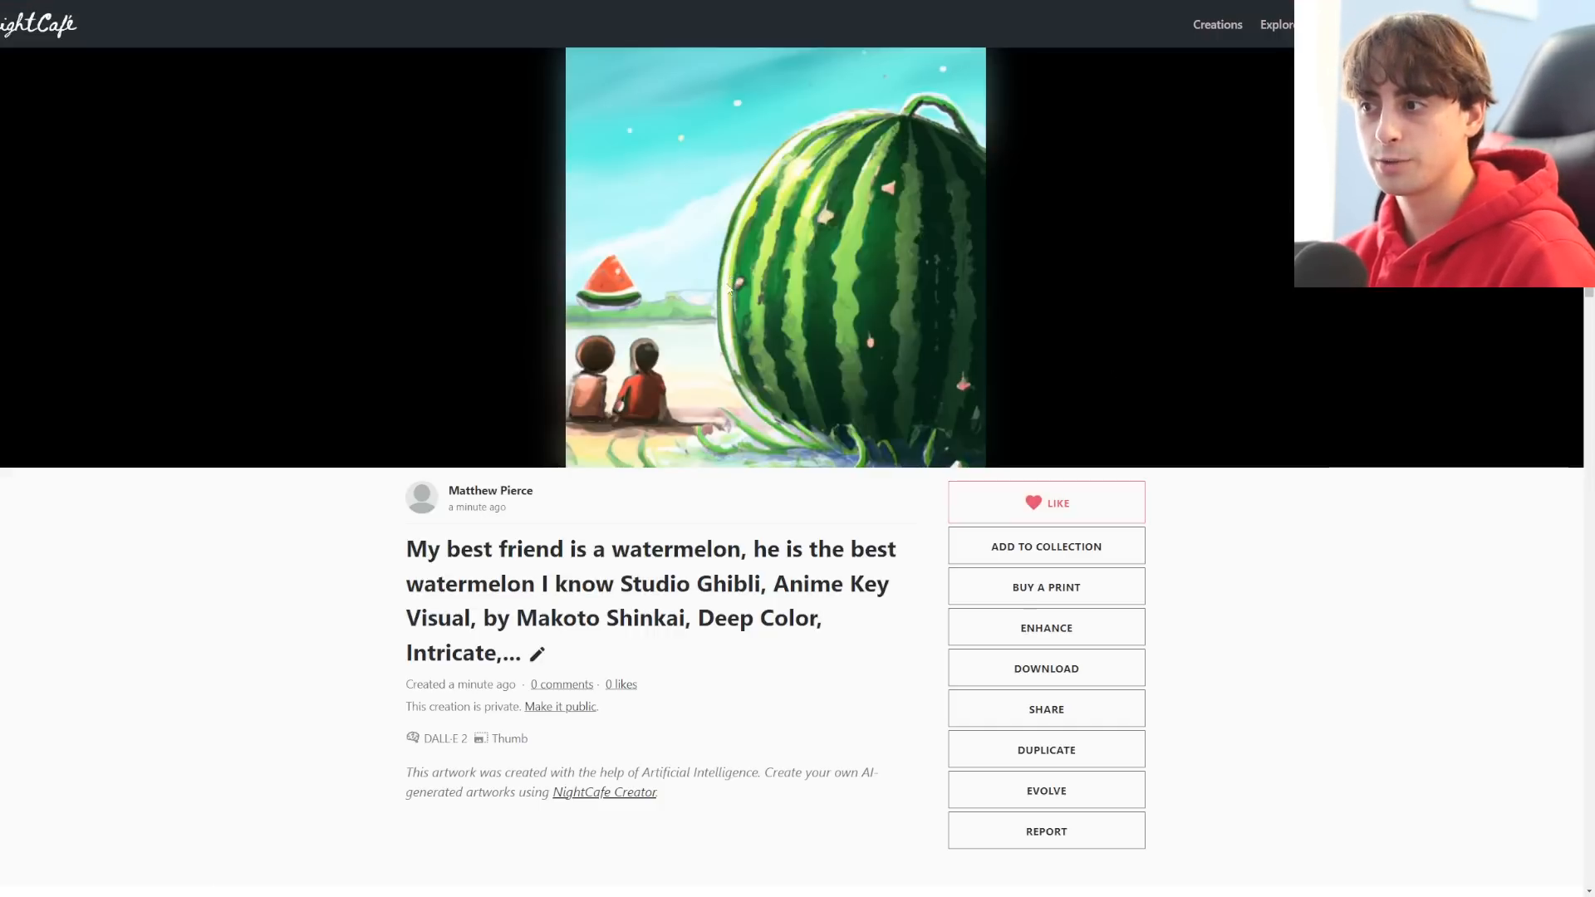
{"action": "mouse_move", "coordinate": [937, 443]}
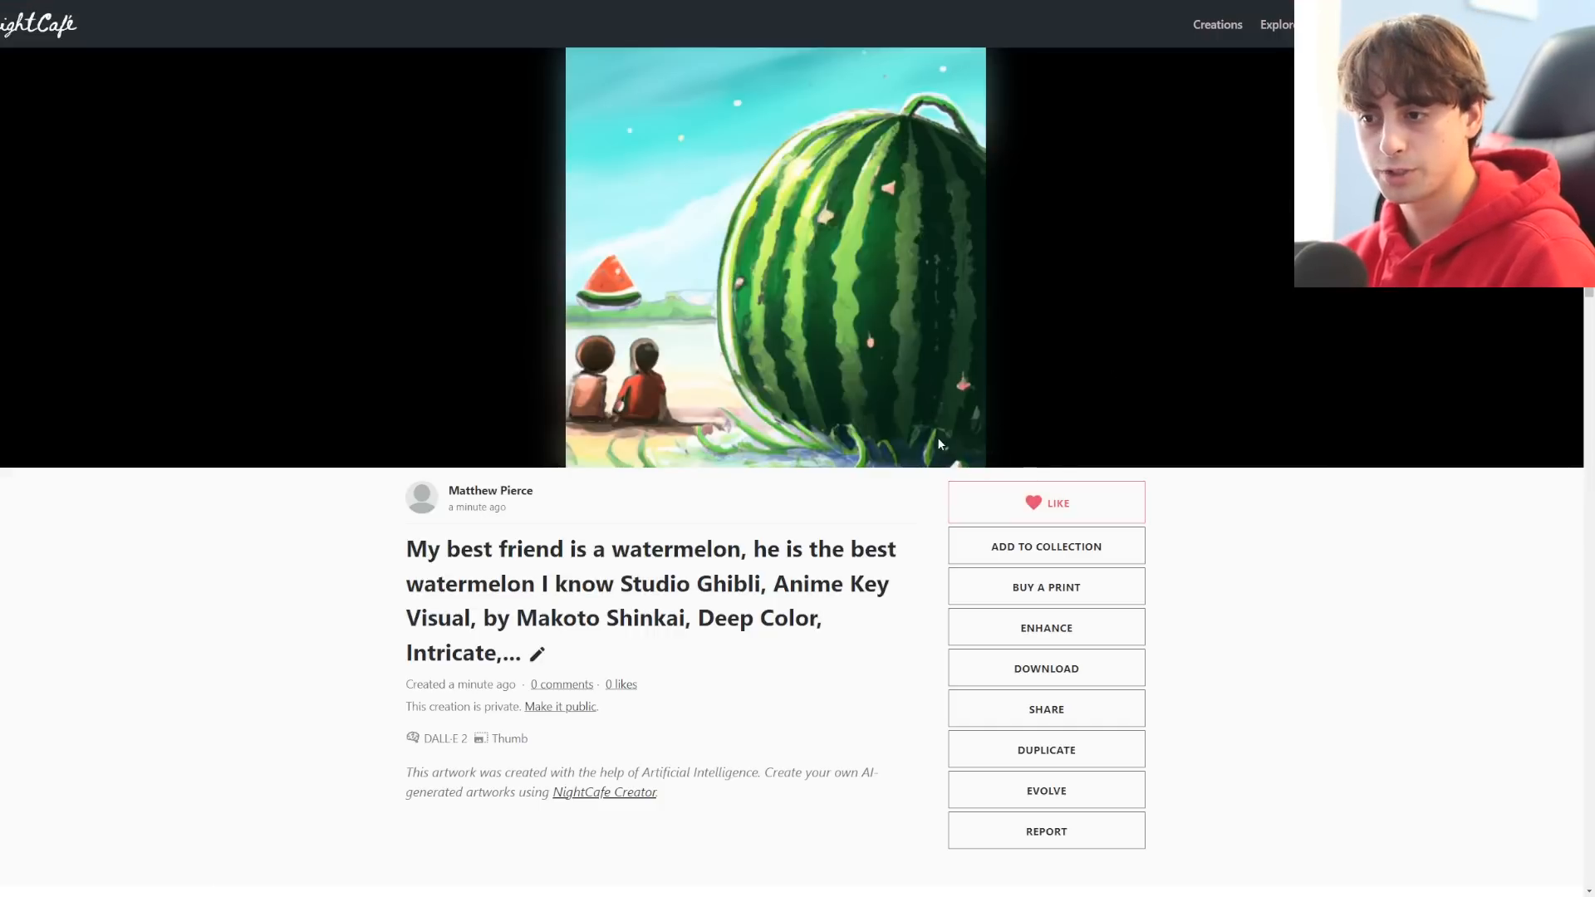
{"action": "mouse_move", "coordinate": [627, 327]}
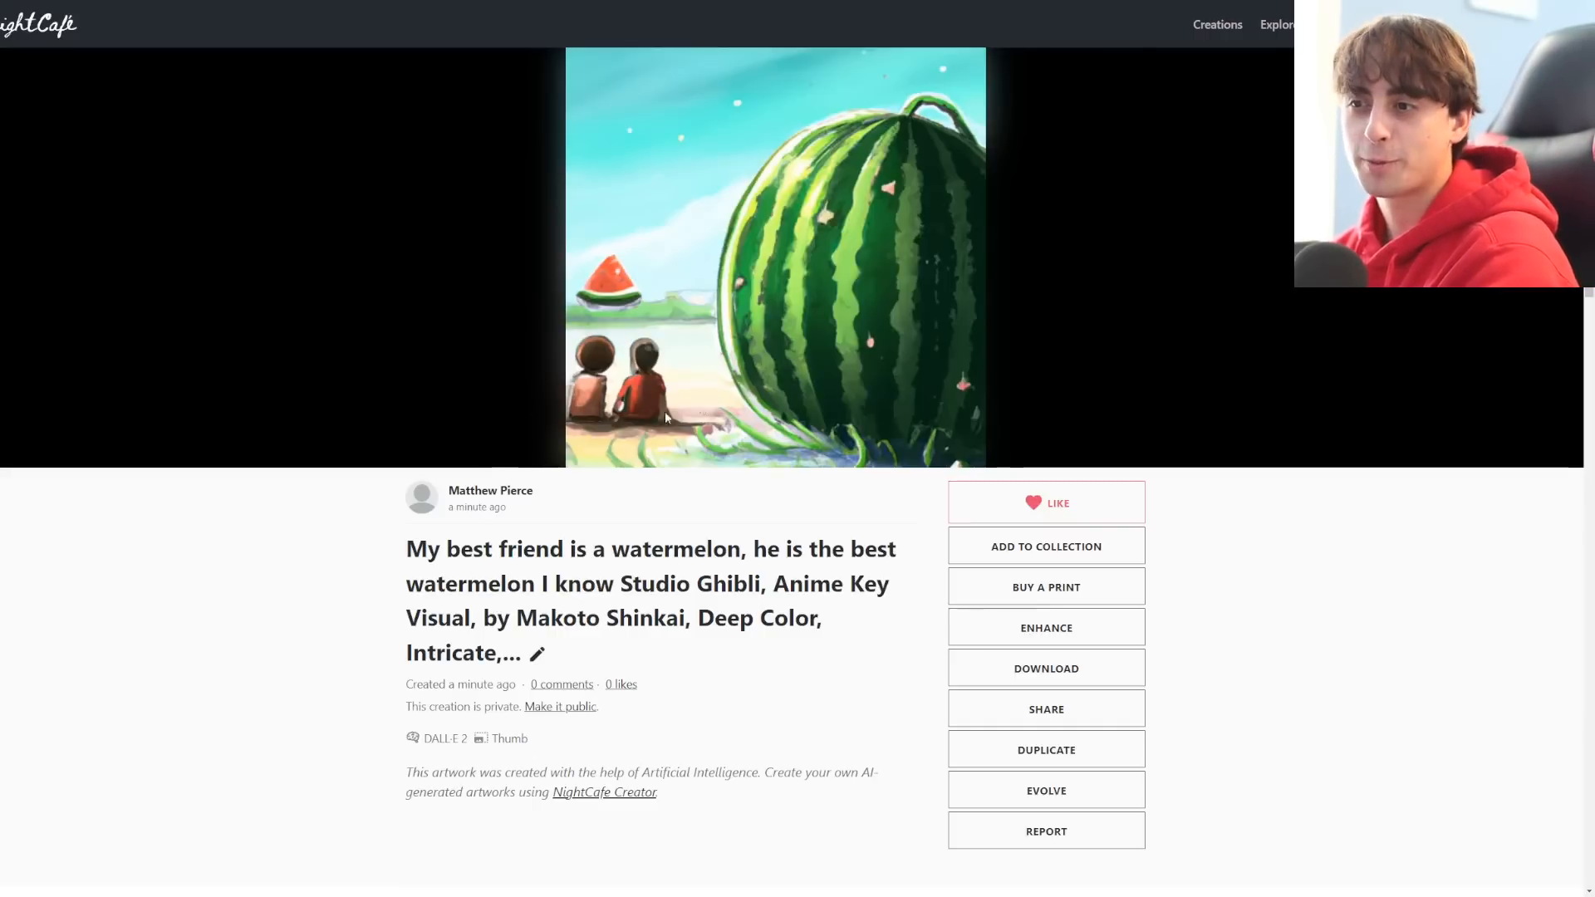
{"action": "mouse_move", "coordinate": [1007, 169]}
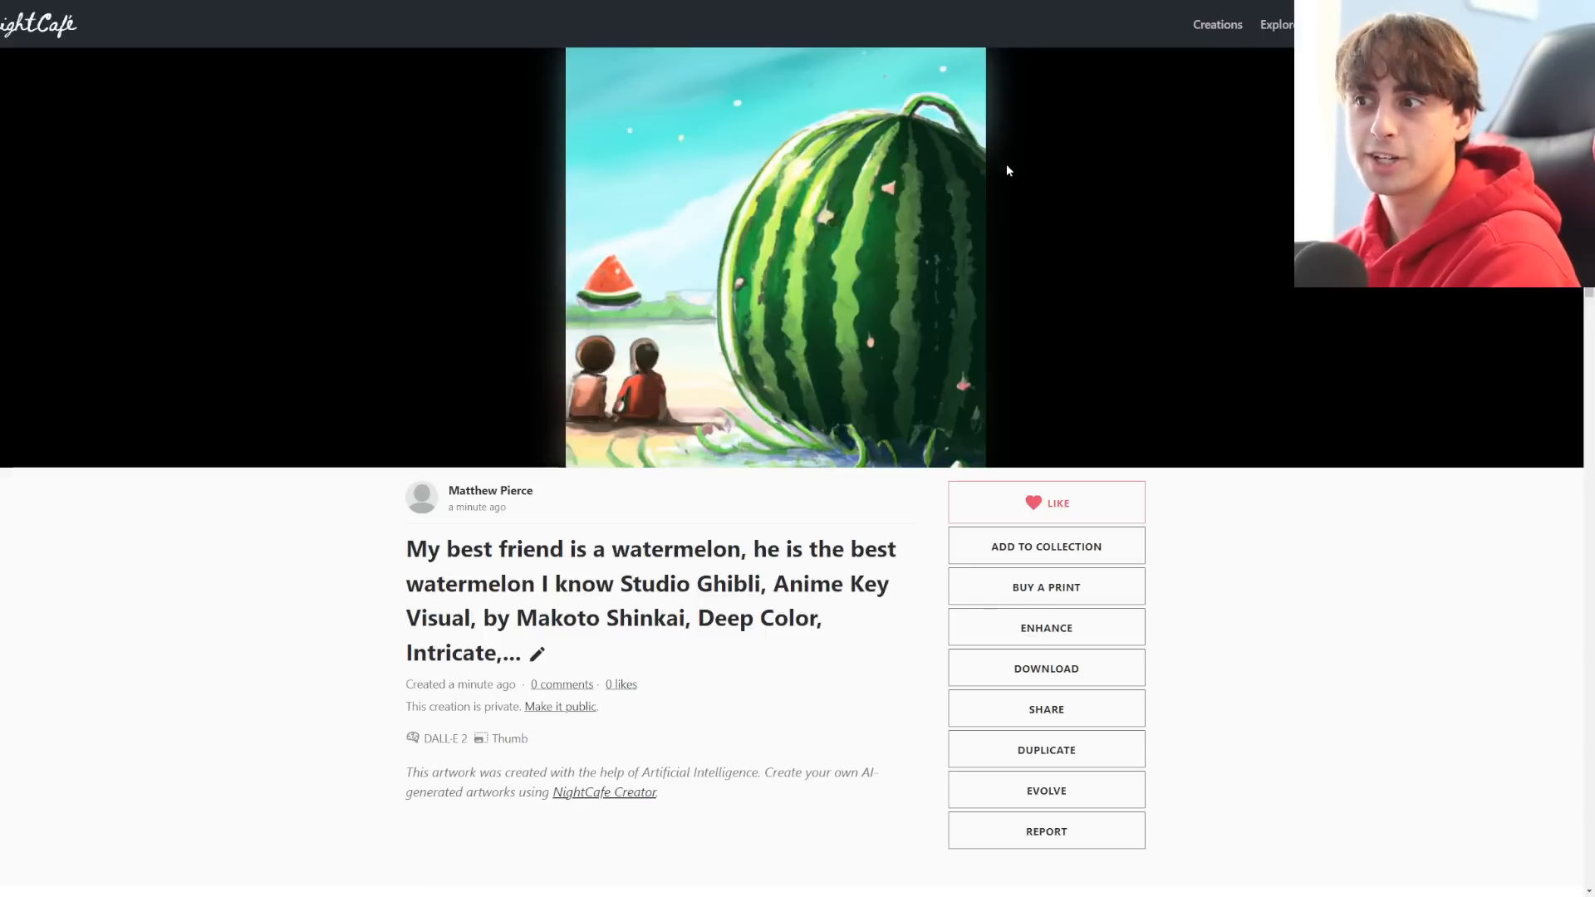
Review the upscale sizes for the watermelon image and close the Enhance dialog without upscaling
{"action": "scroll", "scroll_direction": "down", "scroll_amount": 3}
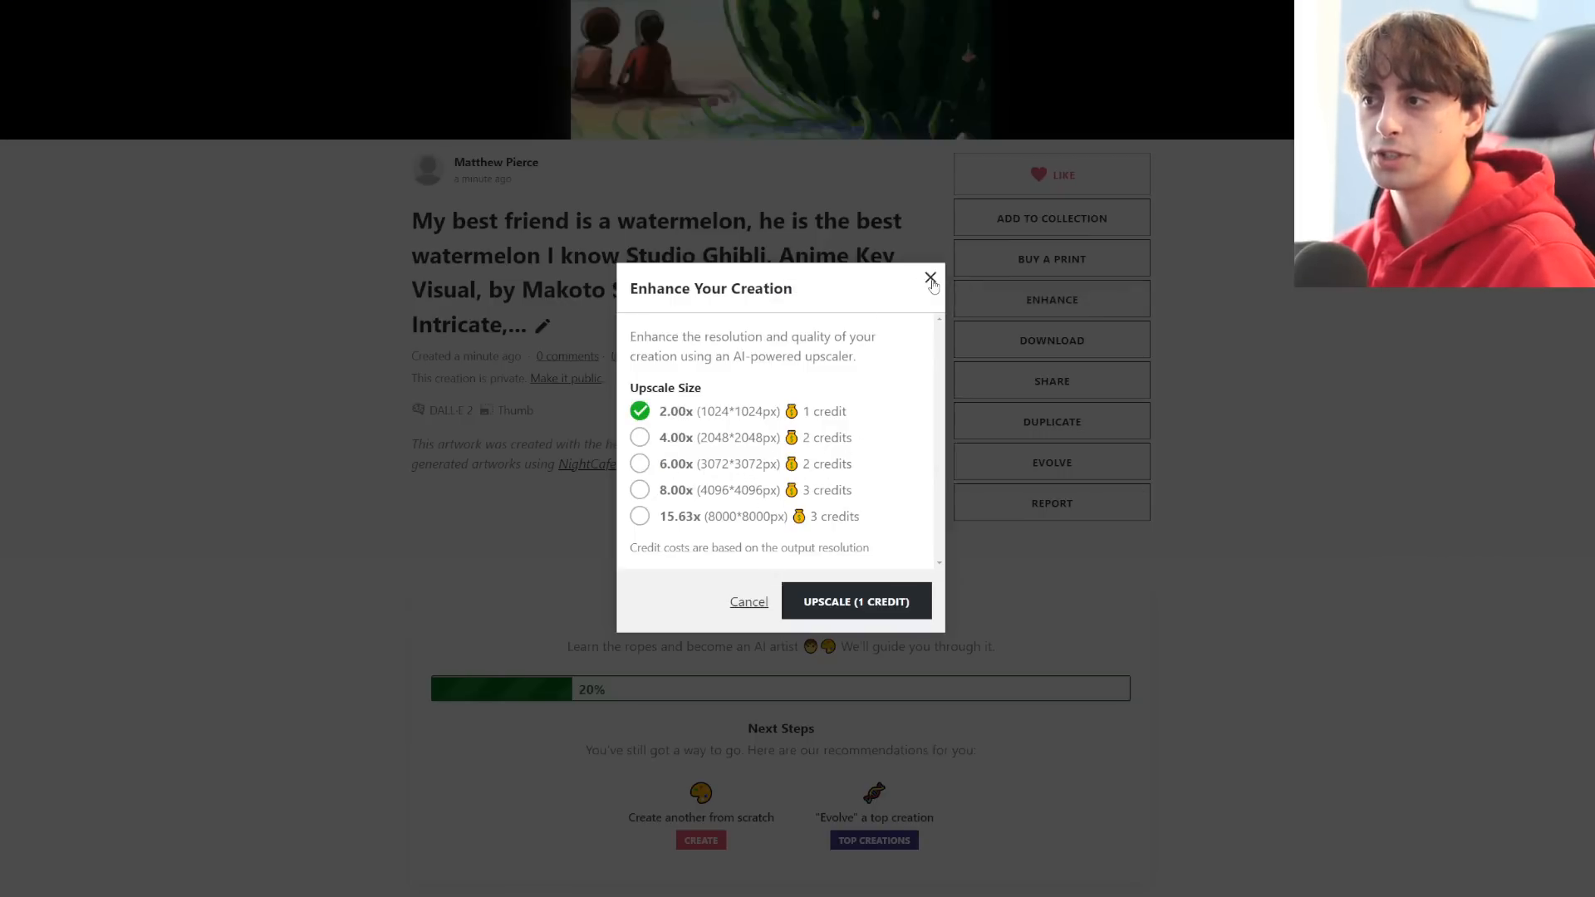
{"action": "left_click", "coordinate": [929, 278]}
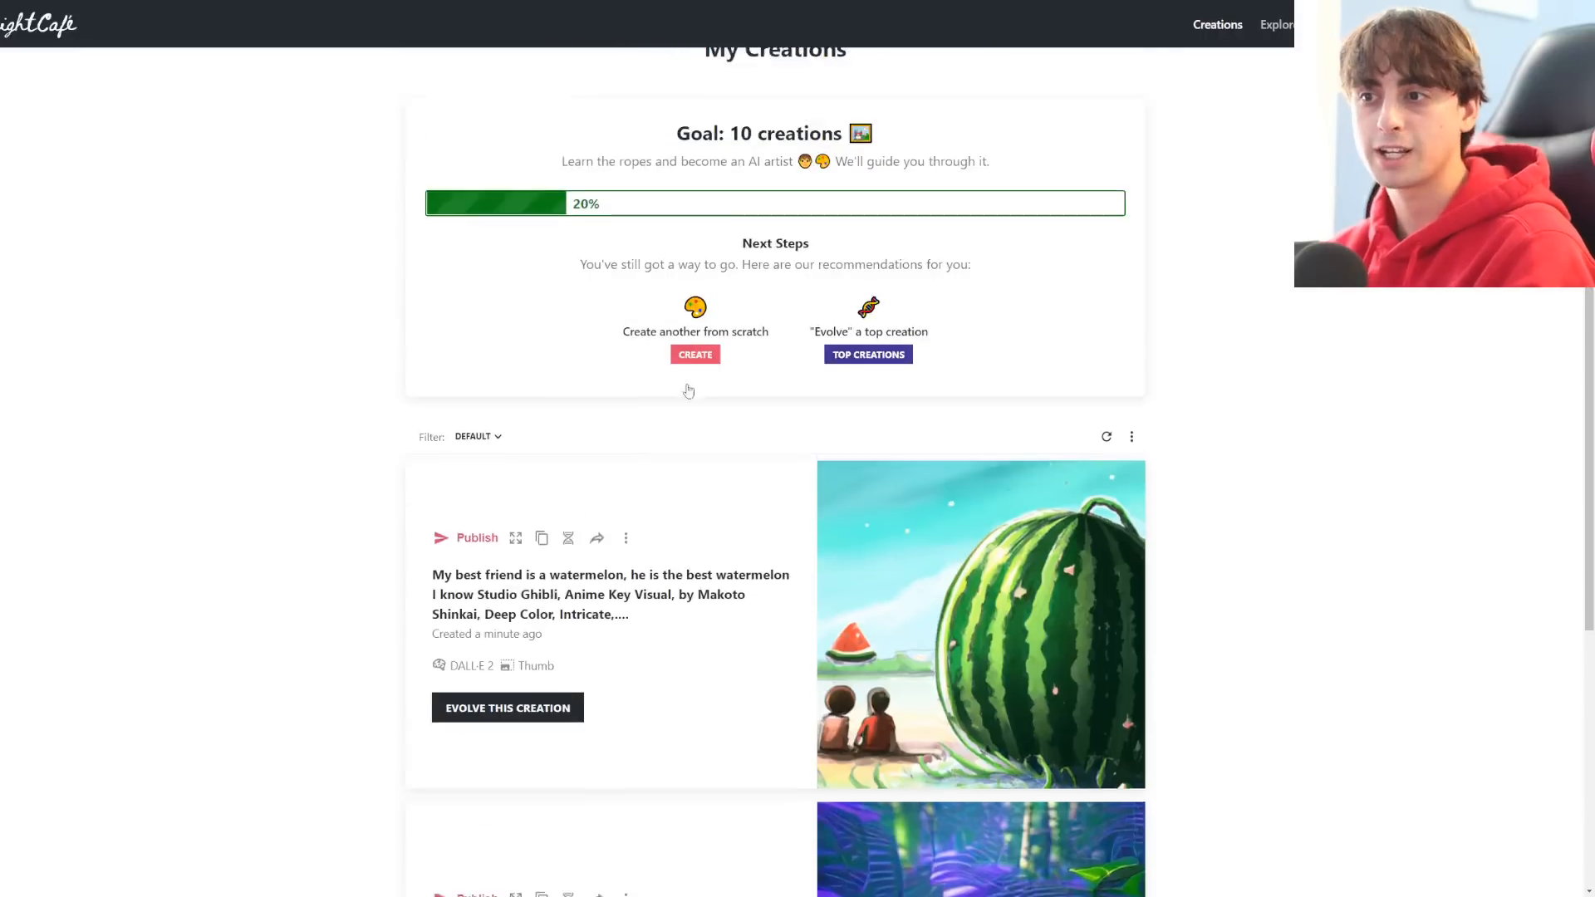
Start a new Stable creation of Walter White as a detailed matte painting, keeping 4 thumbnail images
{"action": "left_click", "coordinate": [694, 354]}
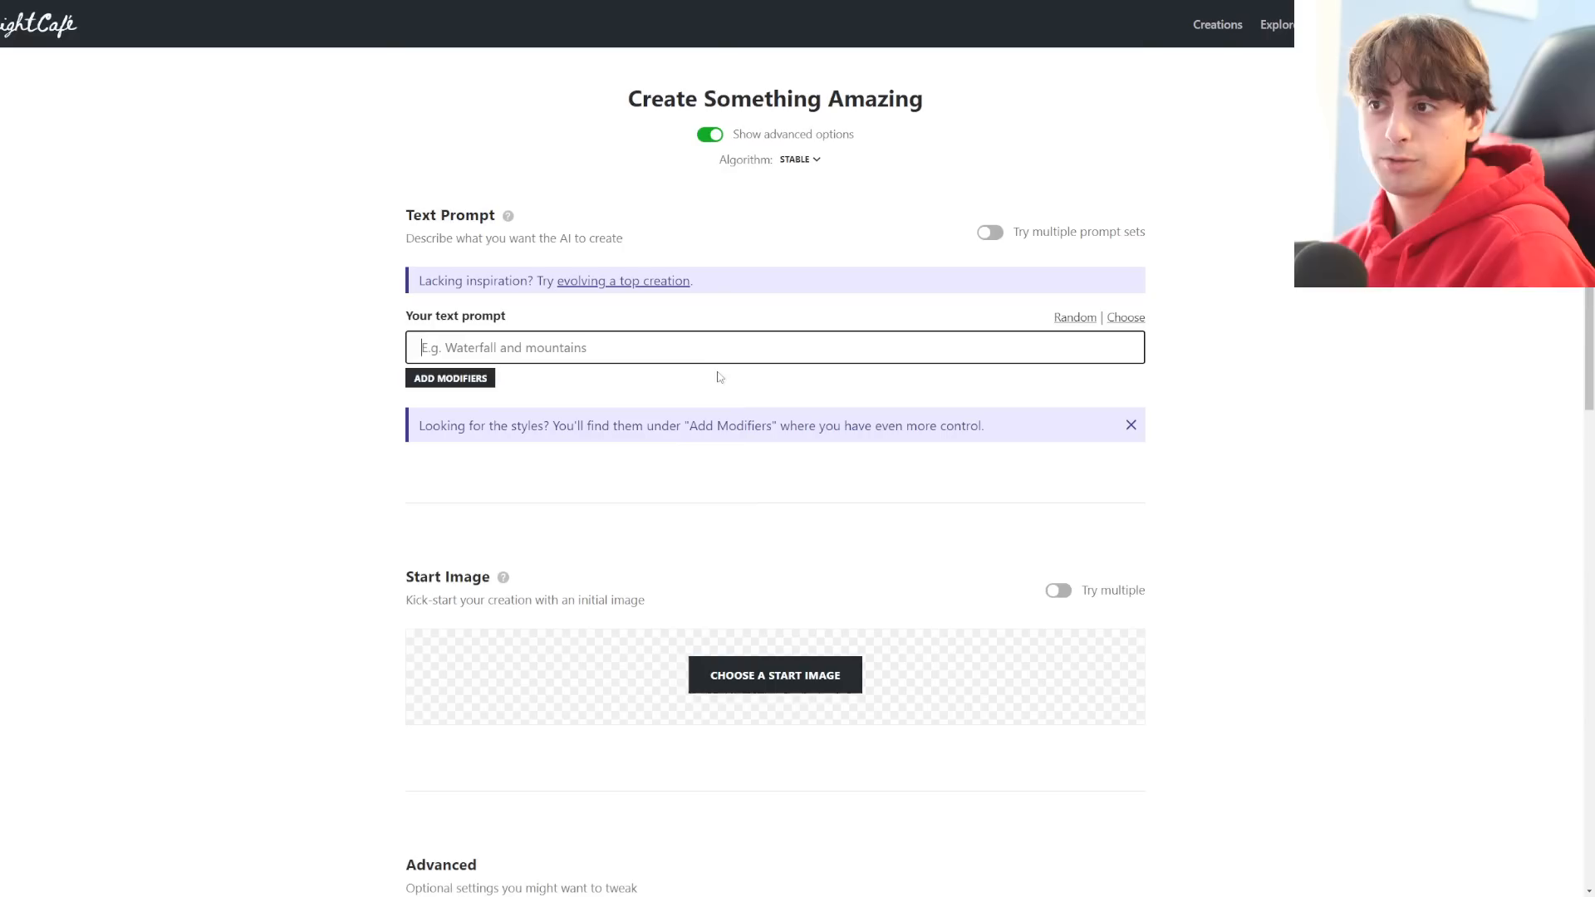
{"action": "scroll", "scroll_direction": "down", "scroll_amount": 3}
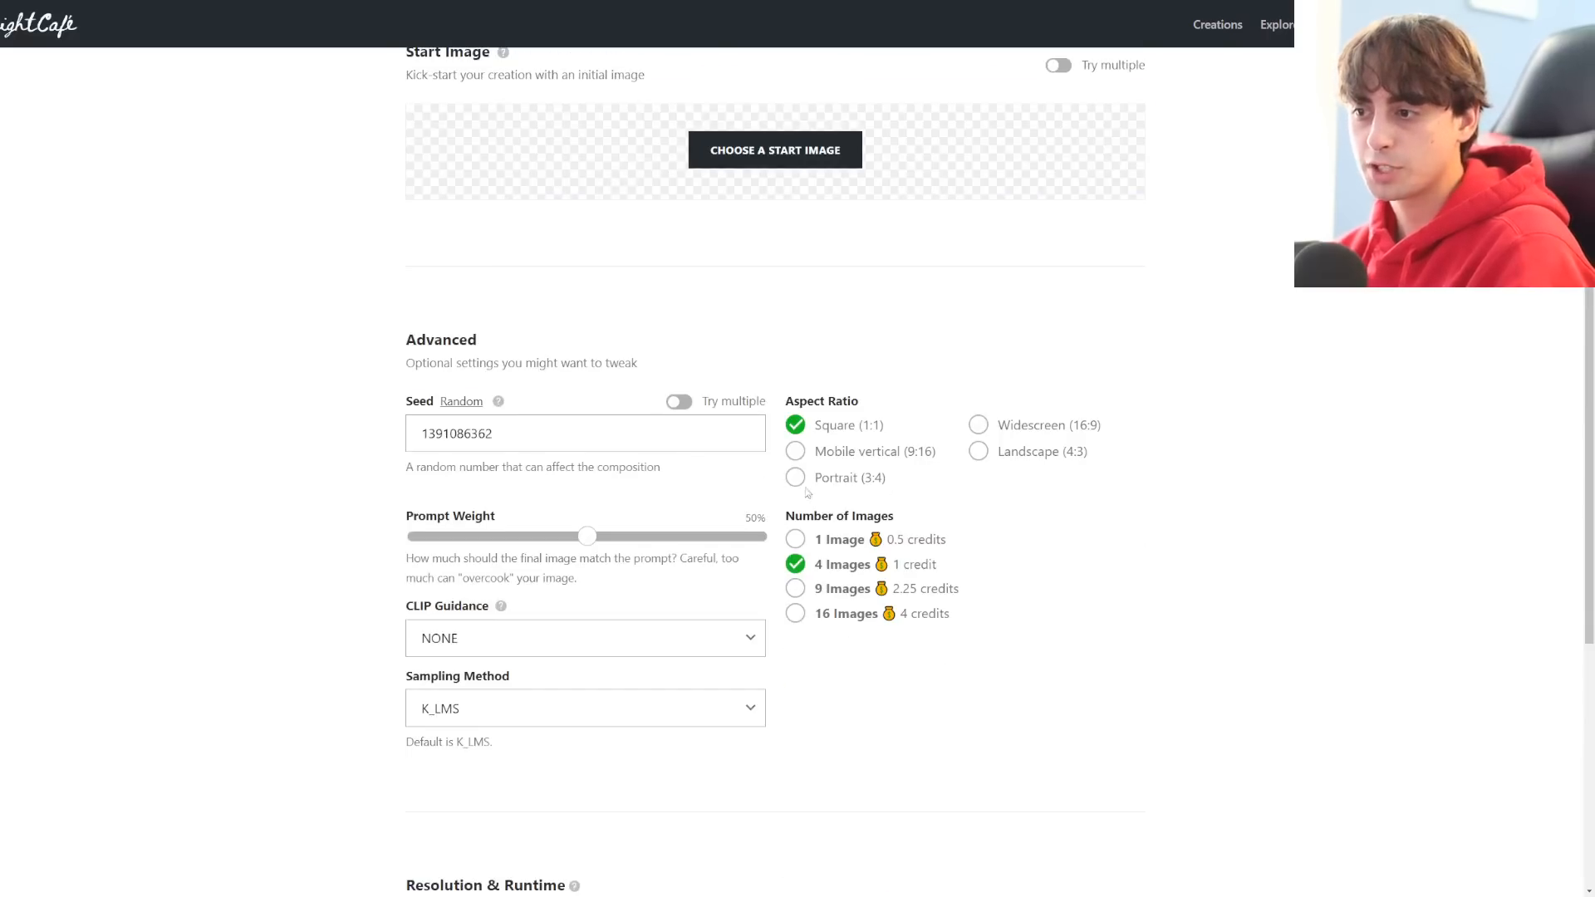
{"action": "scroll", "scroll_direction": "down", "scroll_amount": 3}
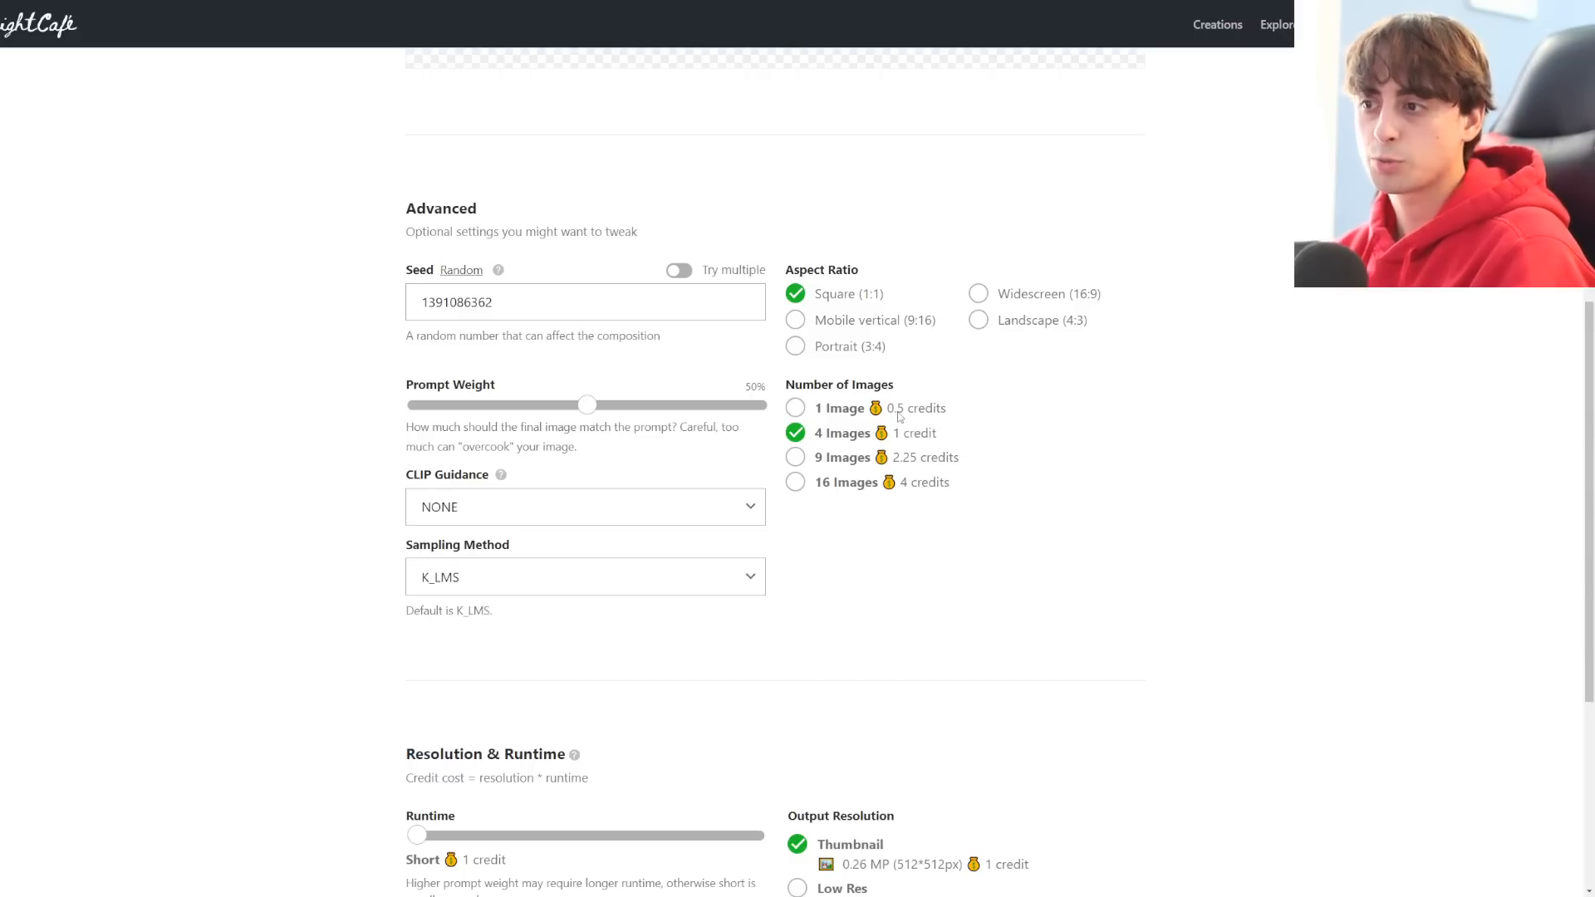
{"action": "mouse_move", "coordinate": [920, 464]}
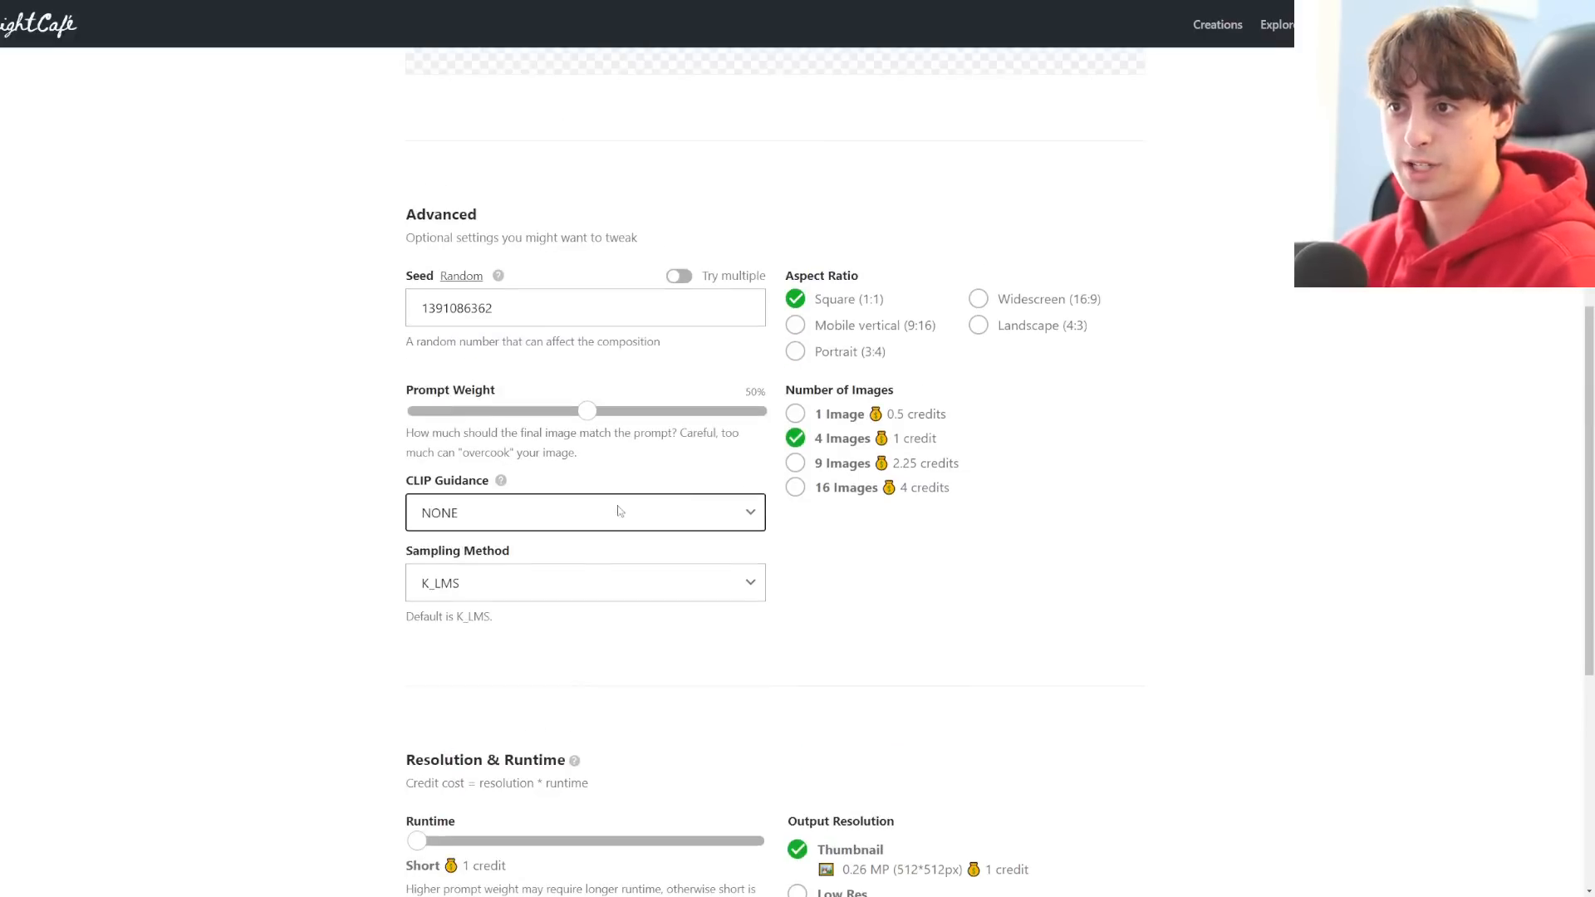
{"action": "scroll", "scroll_direction": "down", "scroll_amount": 3}
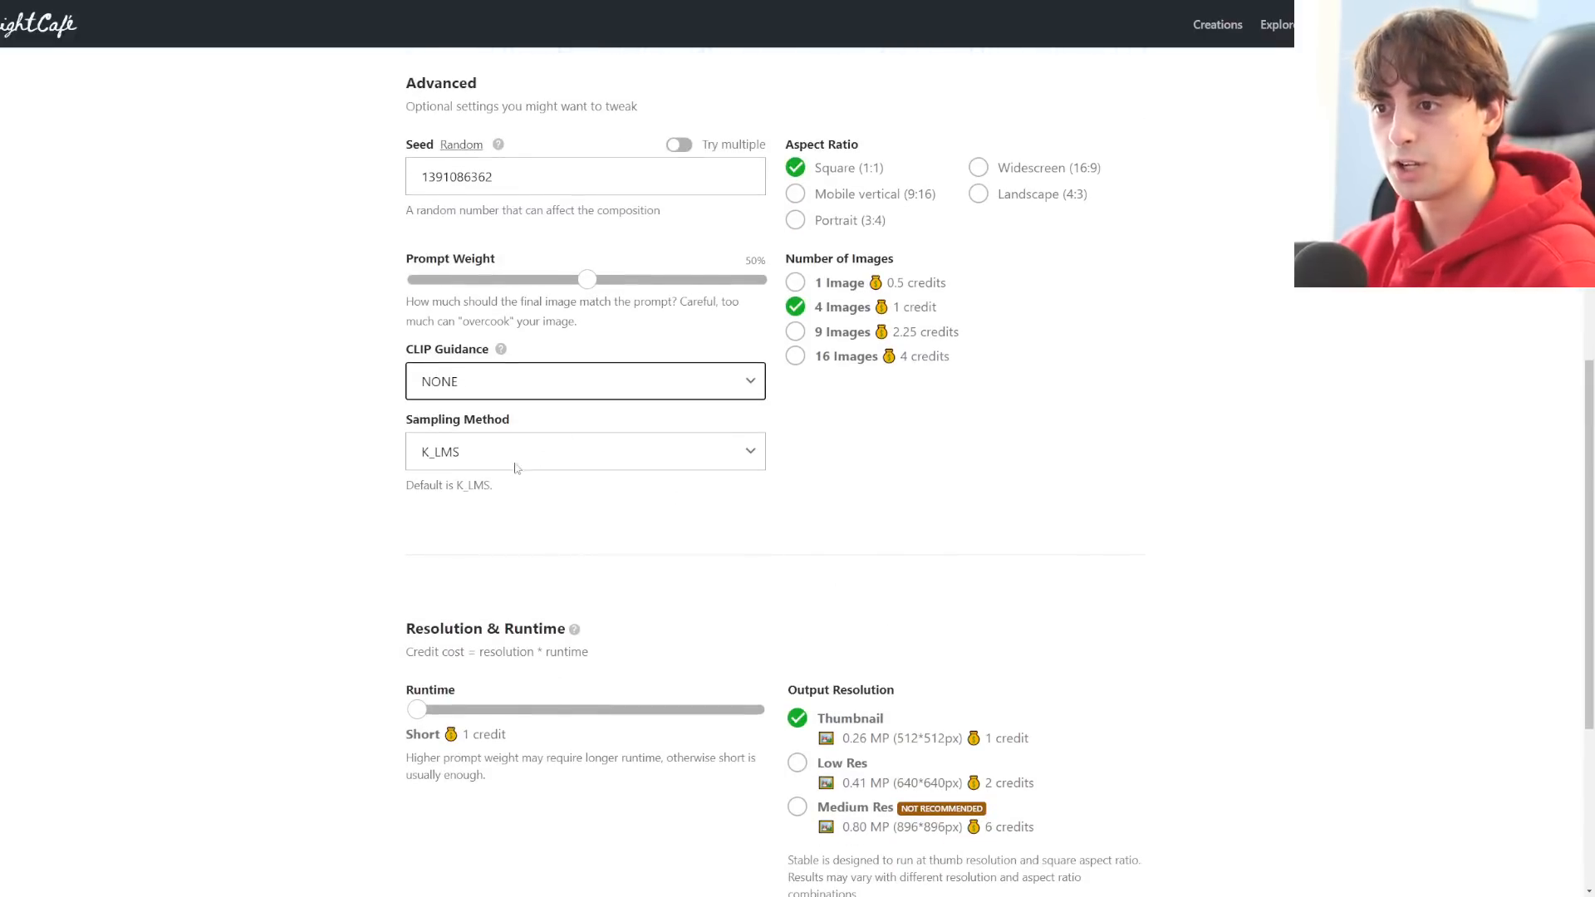
{"action": "scroll", "scroll_direction": "down", "scroll_amount": 3}
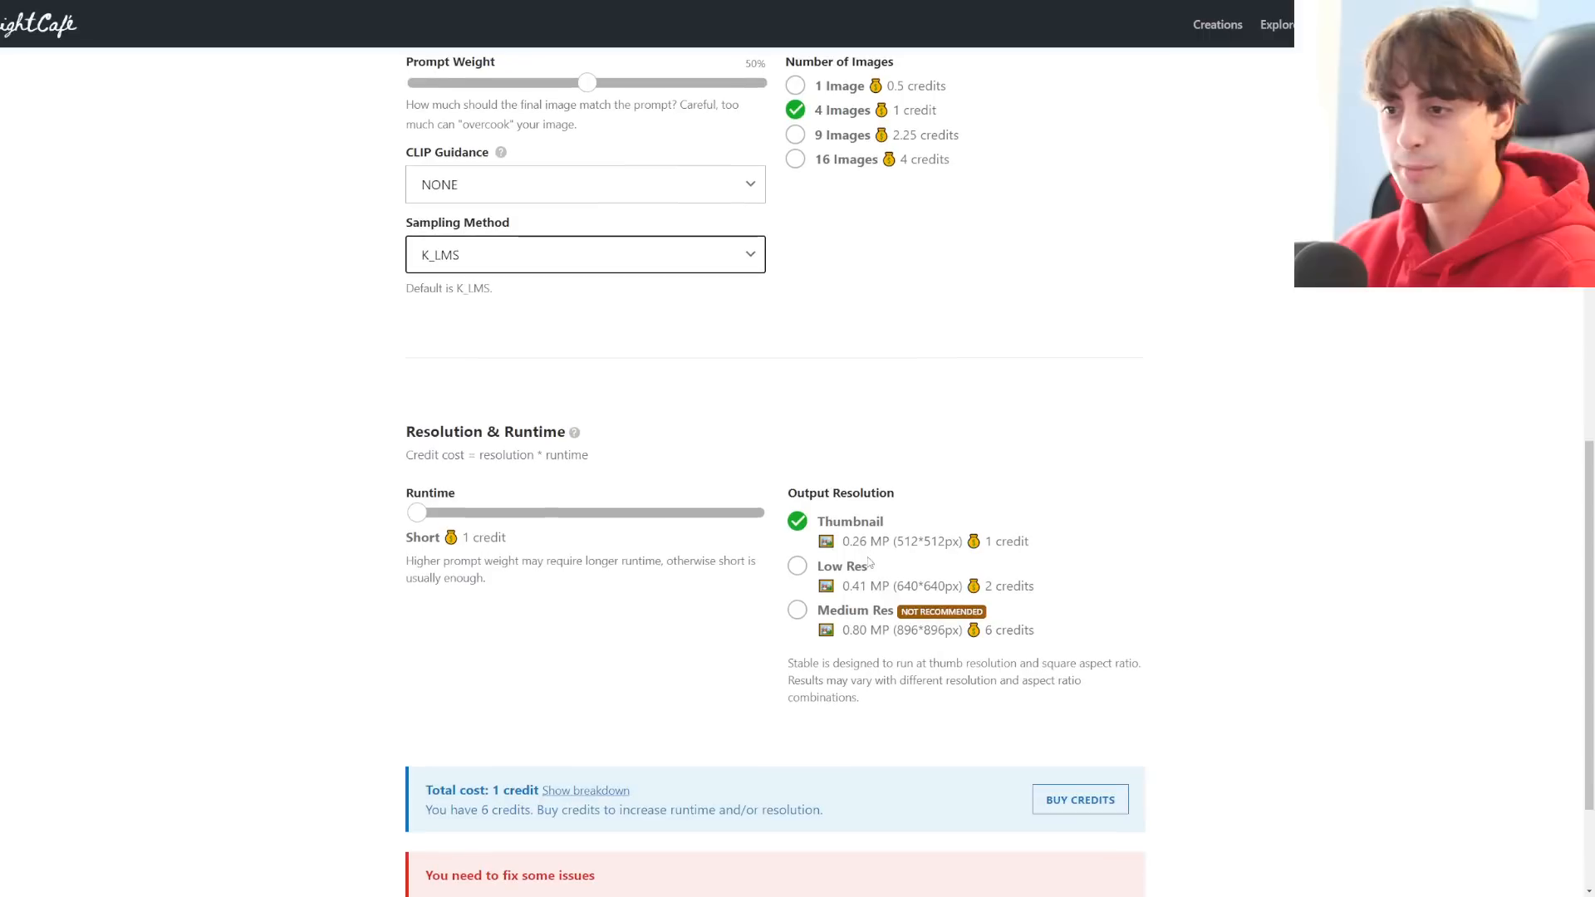
{"action": "mouse_move", "coordinate": [803, 543]}
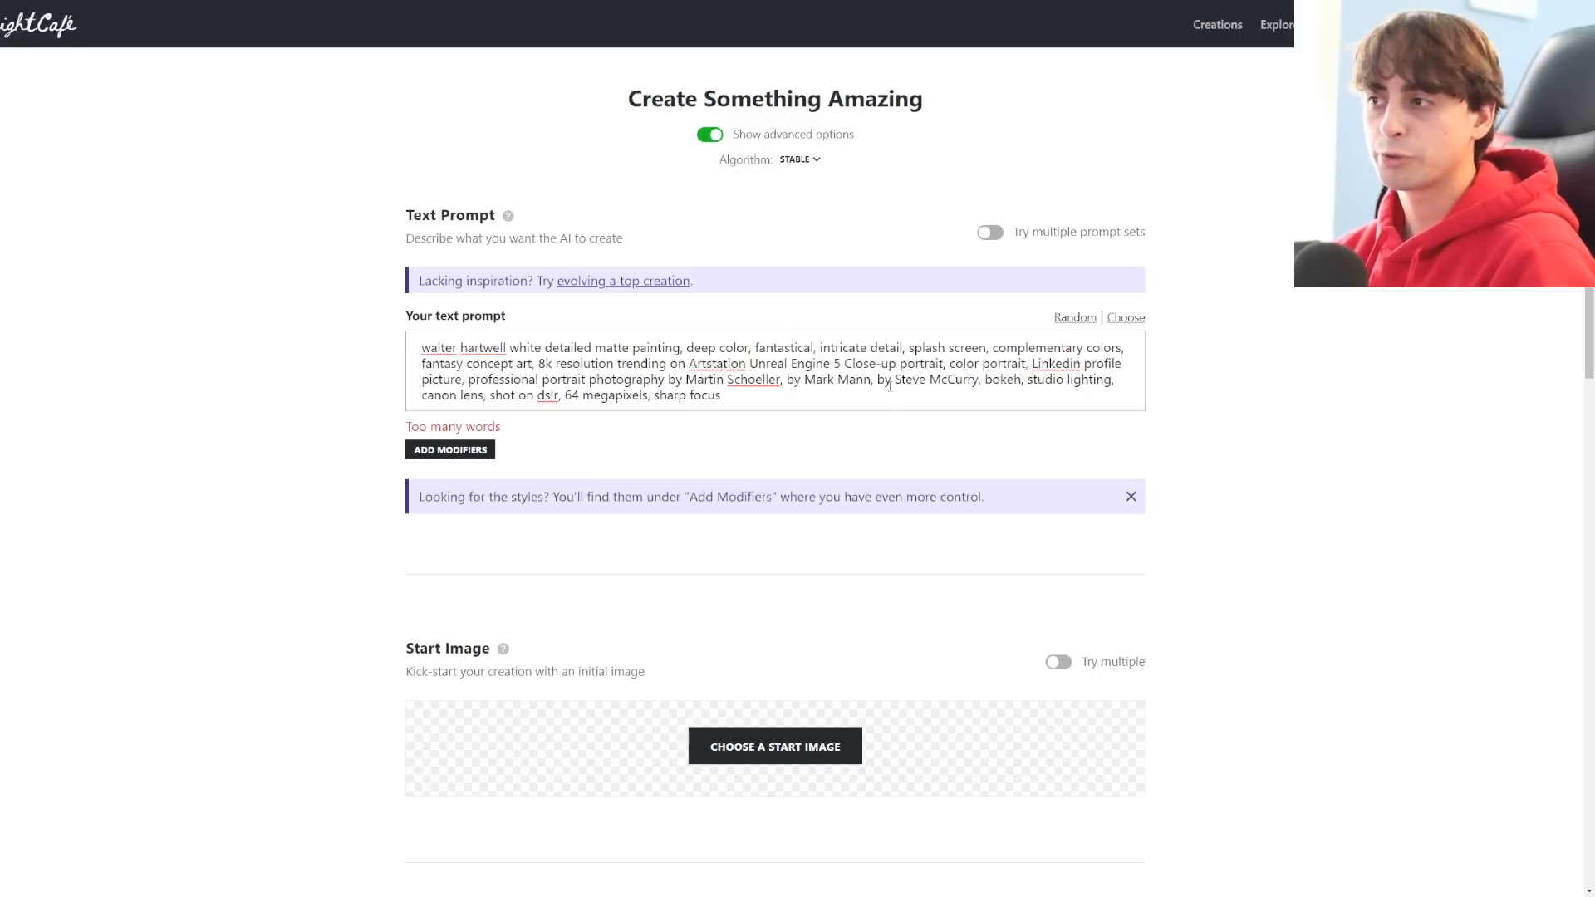
{"action": "scroll", "scroll_direction": "down", "scroll_amount": 3}
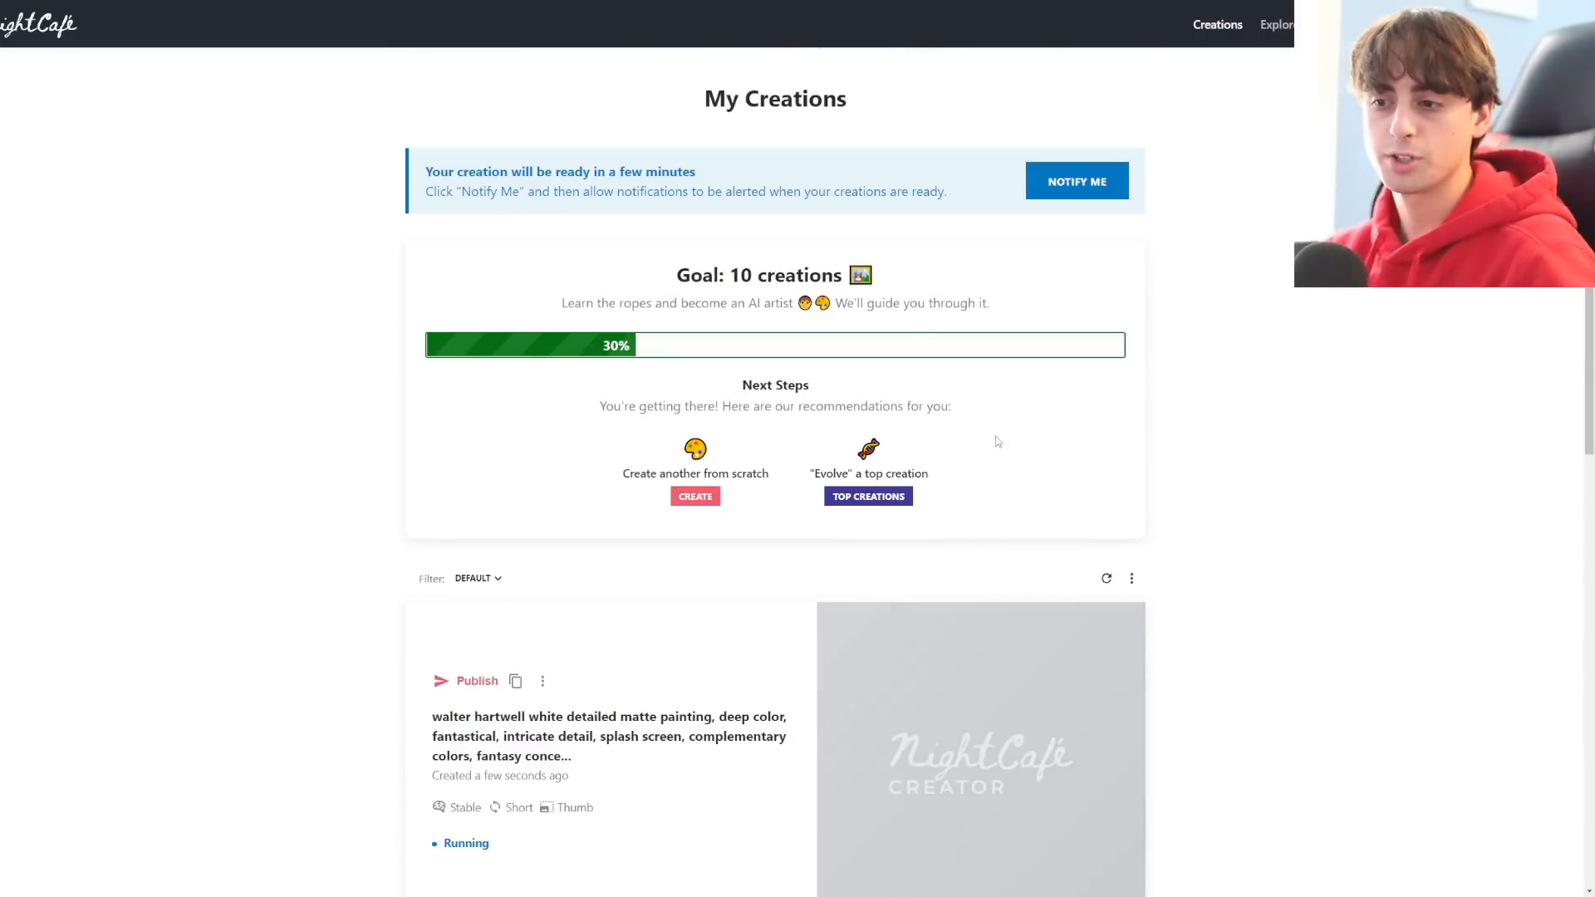
View the finished four-portrait Walter White grid and bring up its Enhance upscale options
{"action": "scroll", "scroll_direction": "down", "scroll_amount": 3}
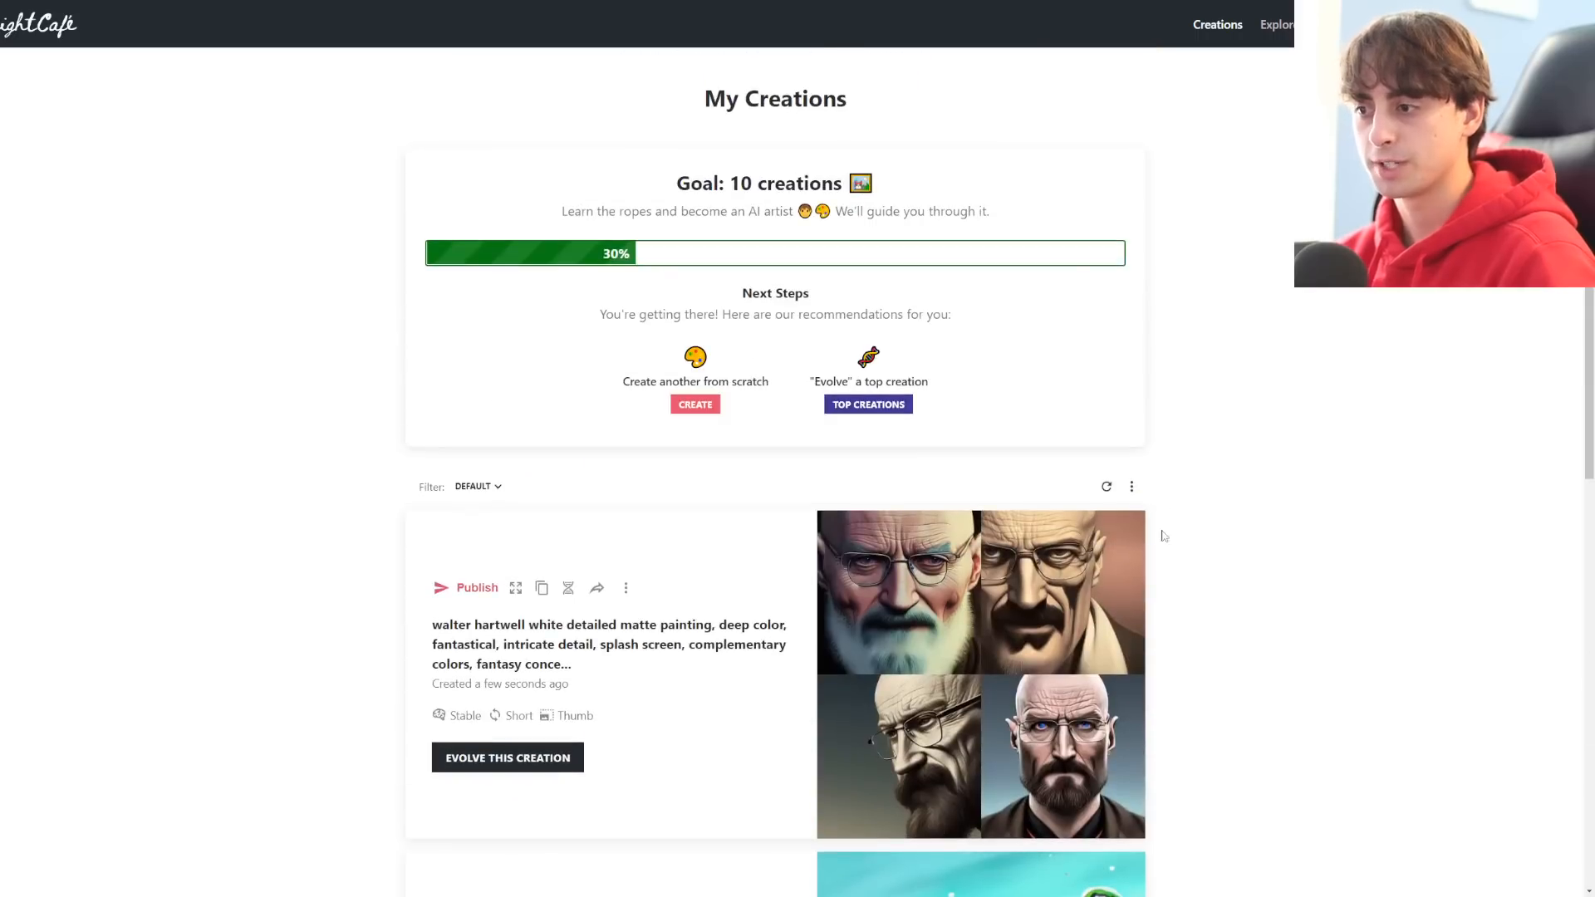
{"action": "scroll", "scroll_direction": "down", "scroll_amount": 3}
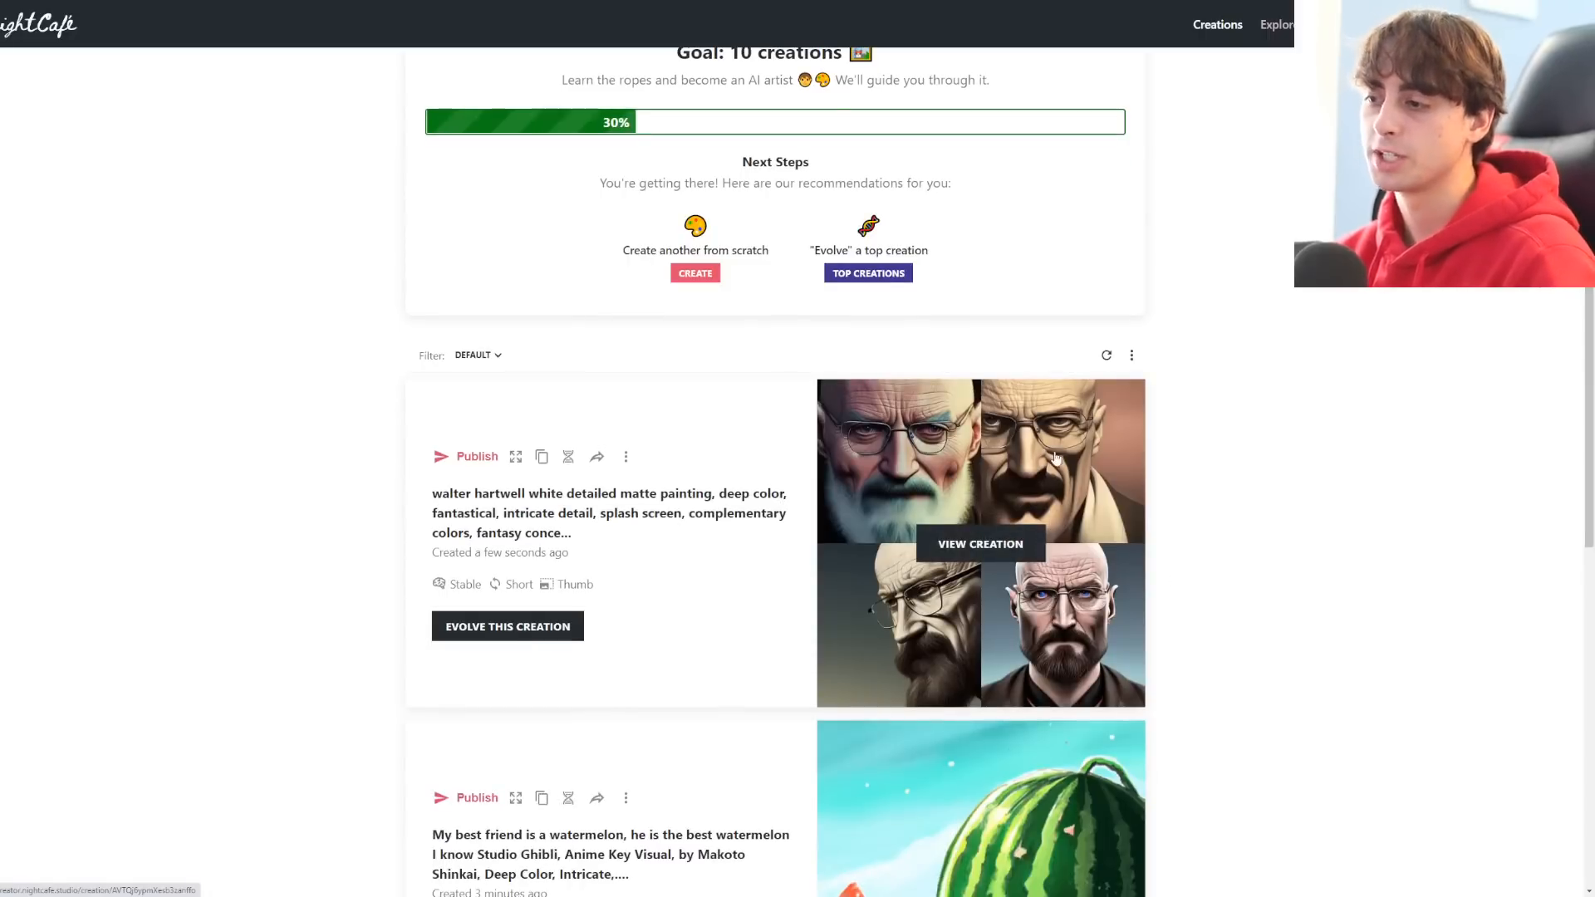
{"action": "mouse_move", "coordinate": [528, 551]}
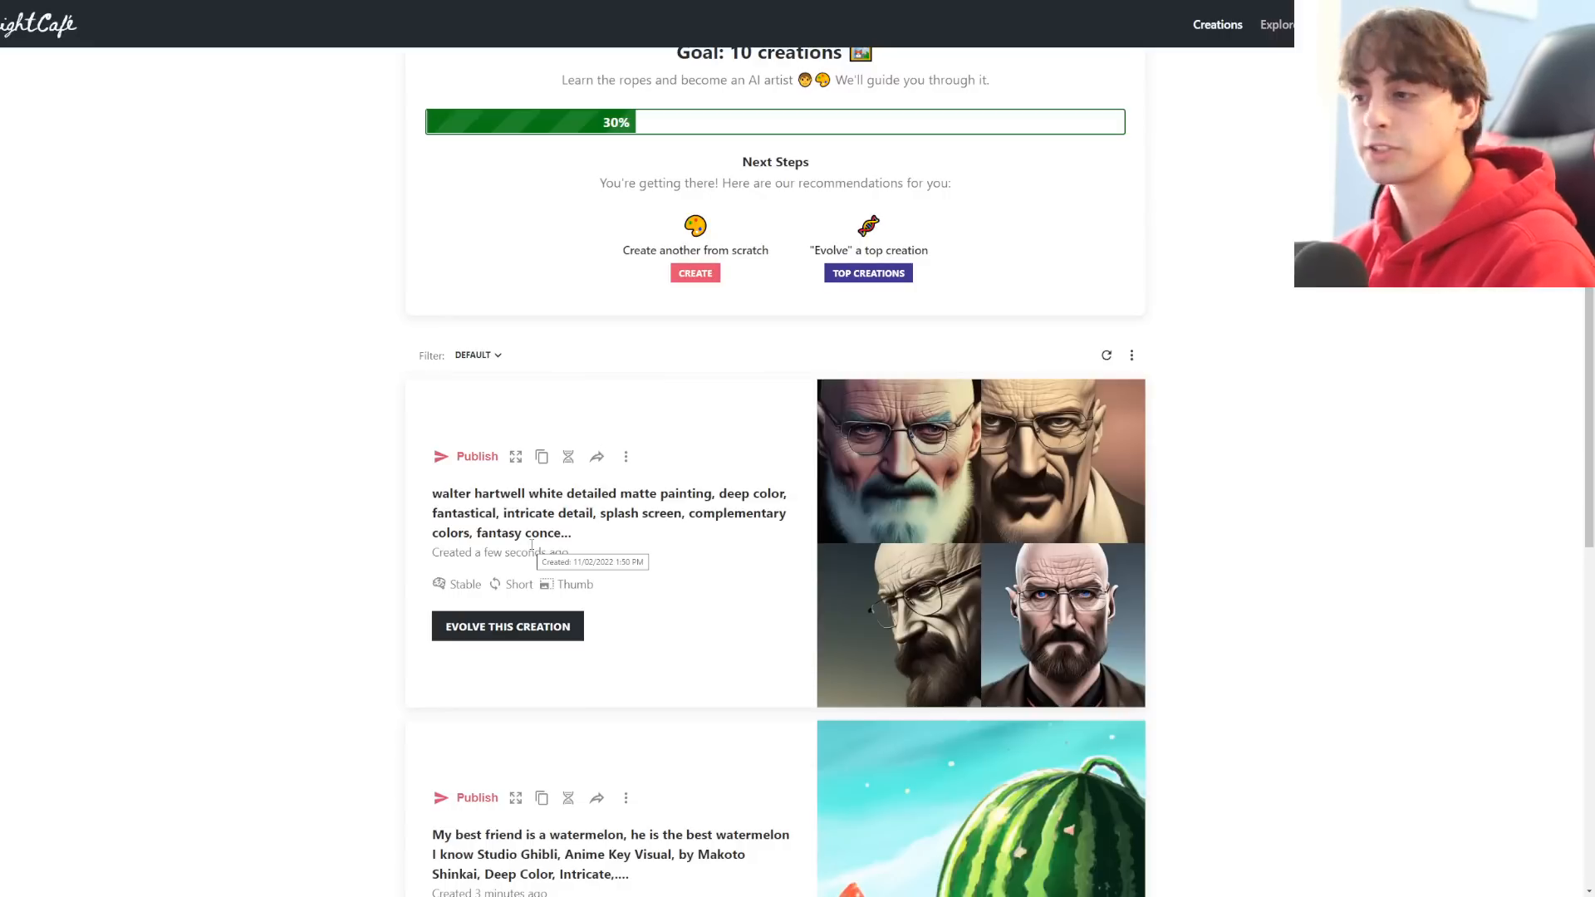
{"action": "mouse_move", "coordinate": [417, 504]}
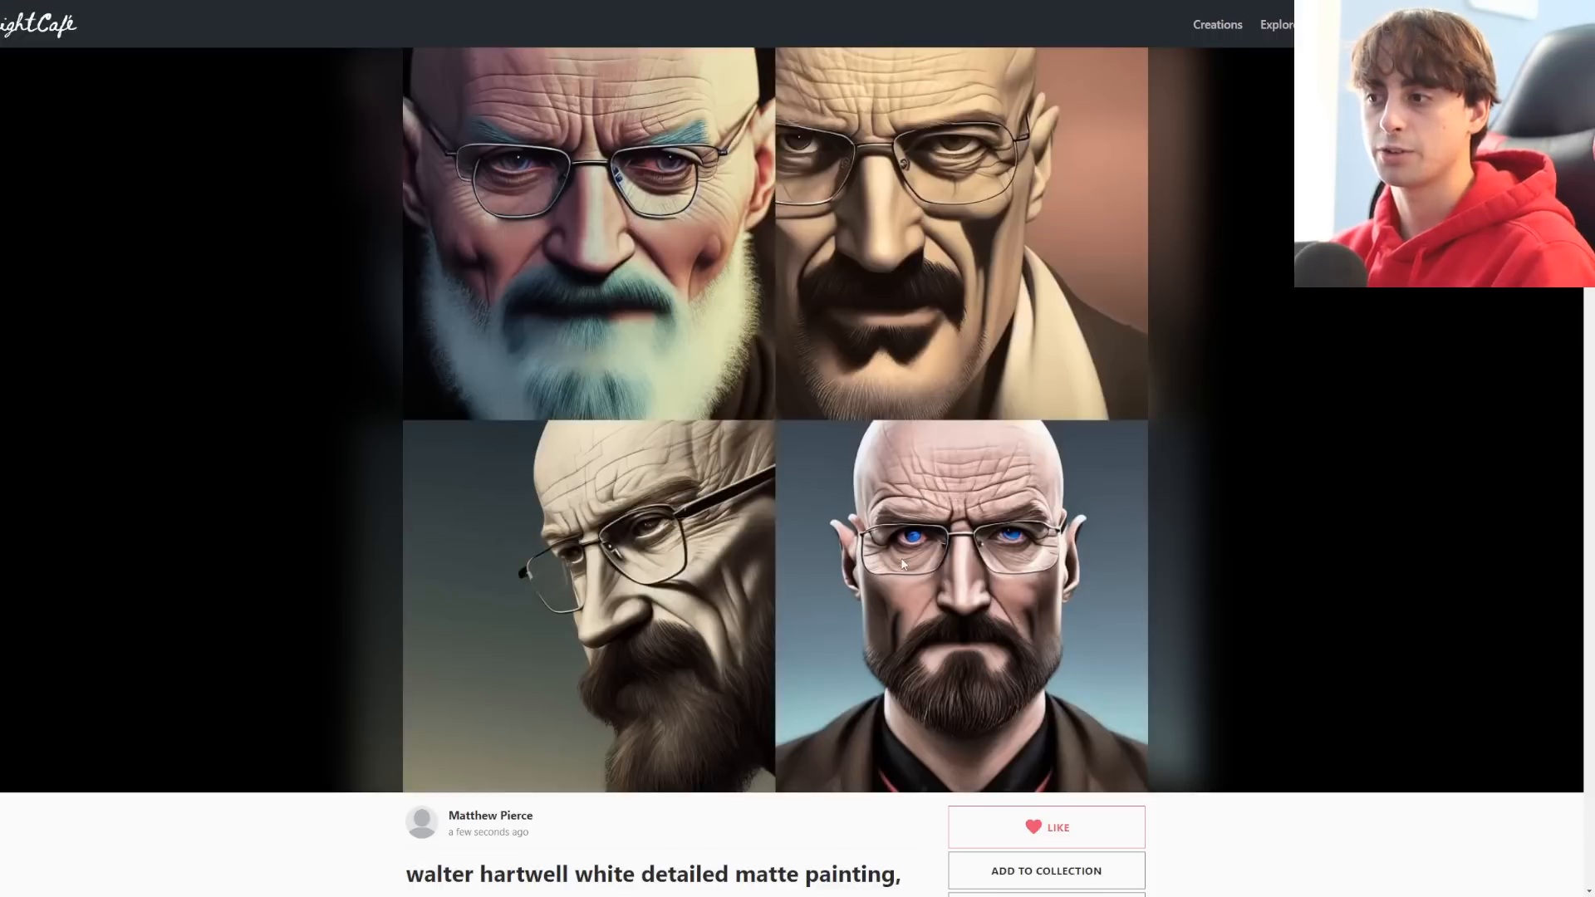
{"action": "scroll", "scroll_direction": "down", "scroll_amount": 3}
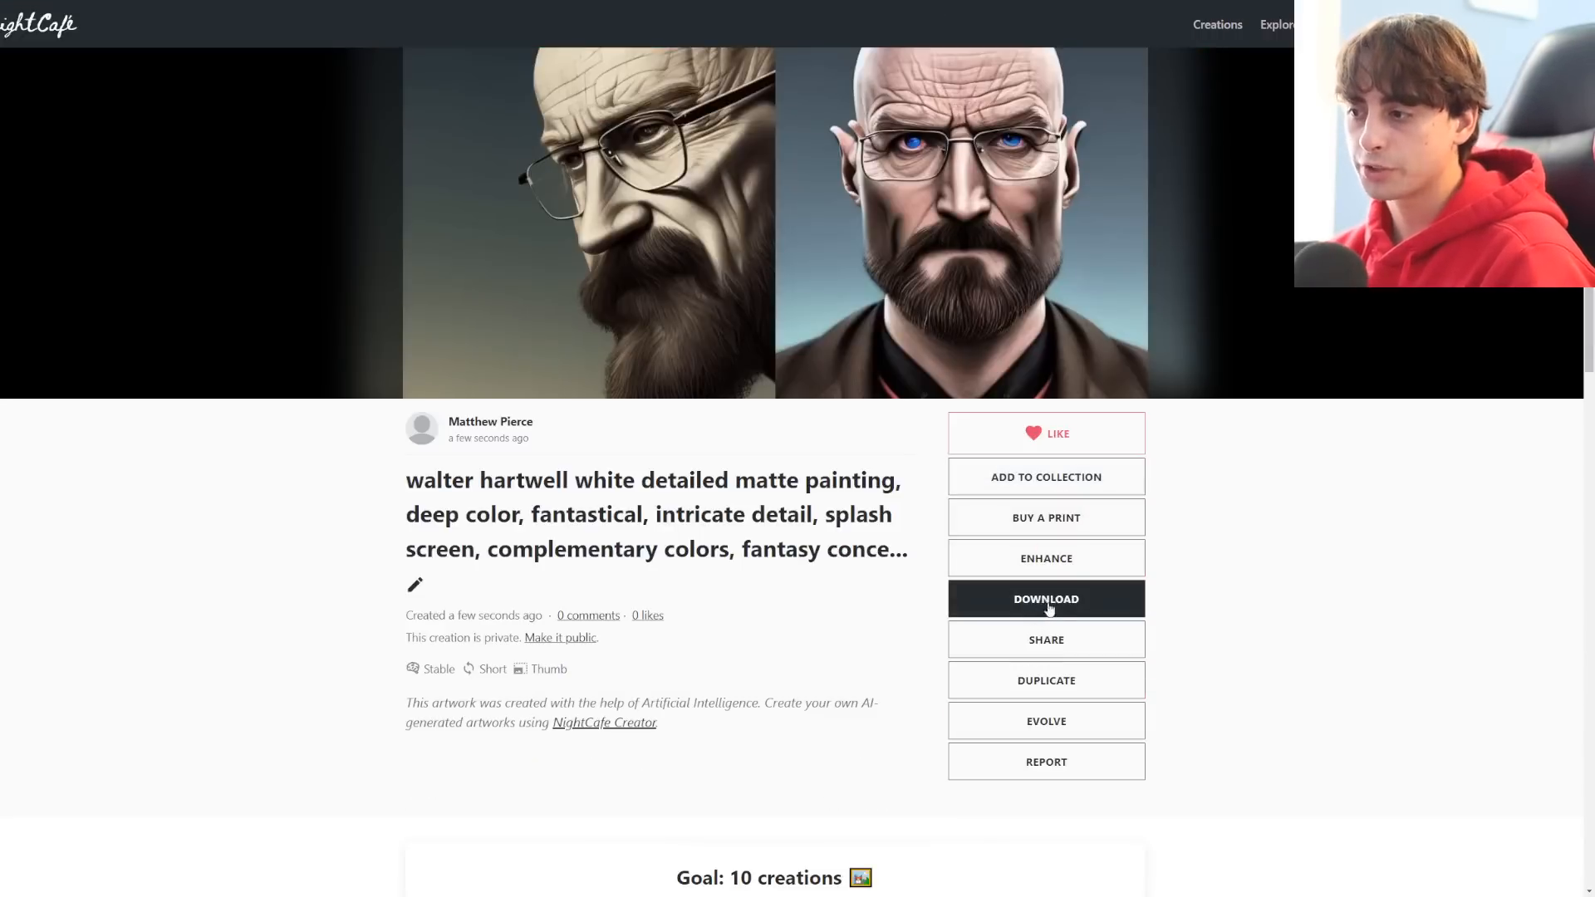
{"action": "left_click", "coordinate": [1045, 558]}
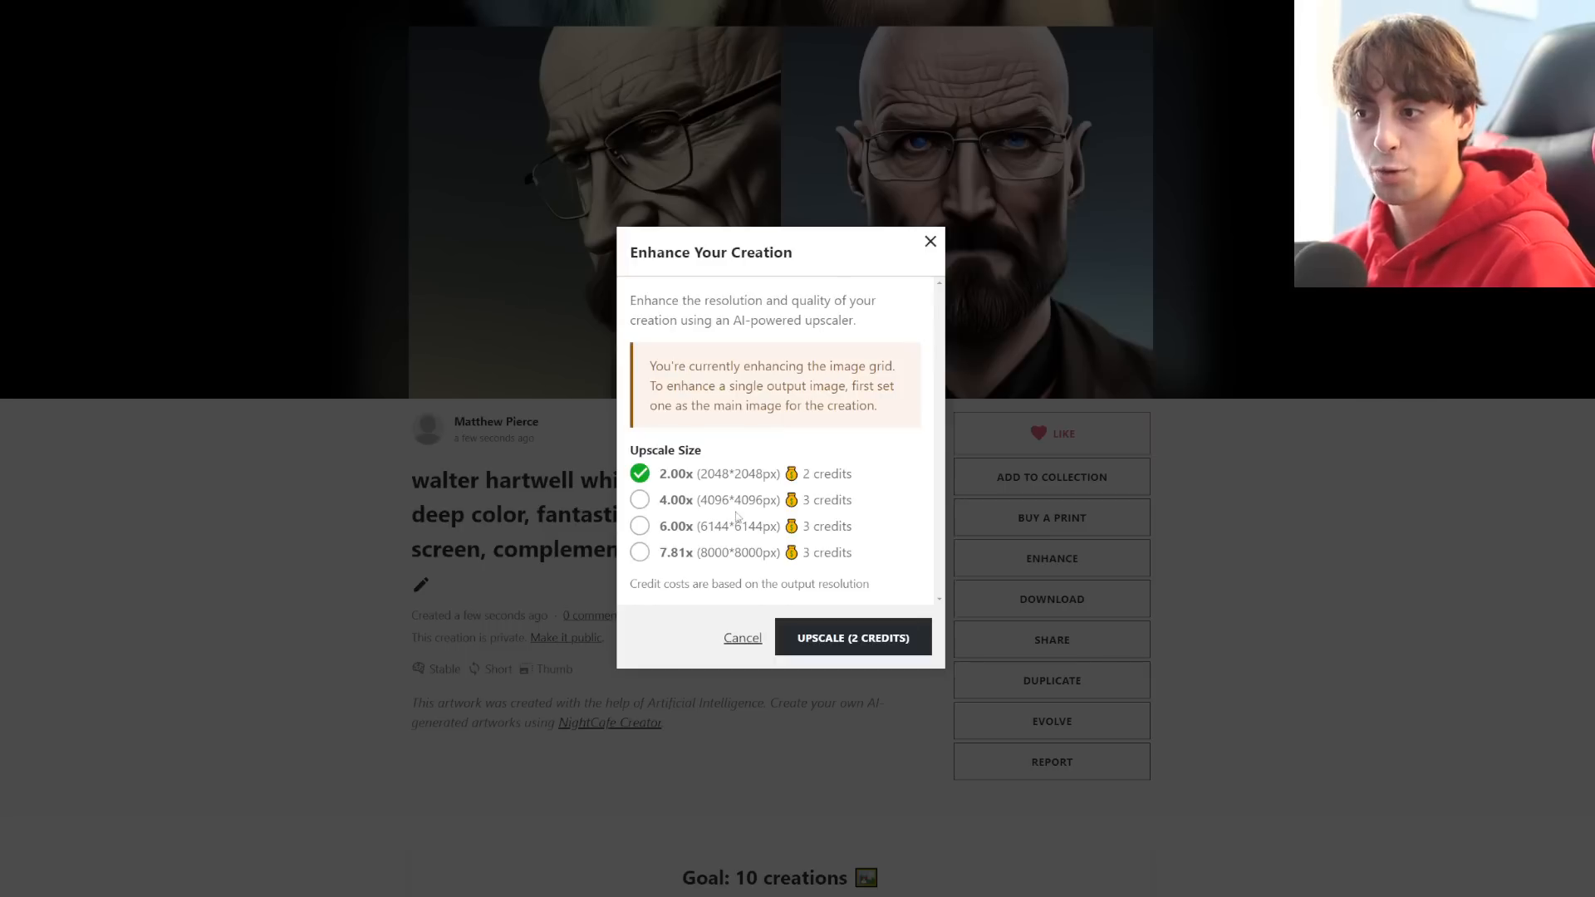
Upscale the Walter White grid to 2.00x for 2 credits and reopen the creation
{"action": "left_click", "coordinate": [741, 636]}
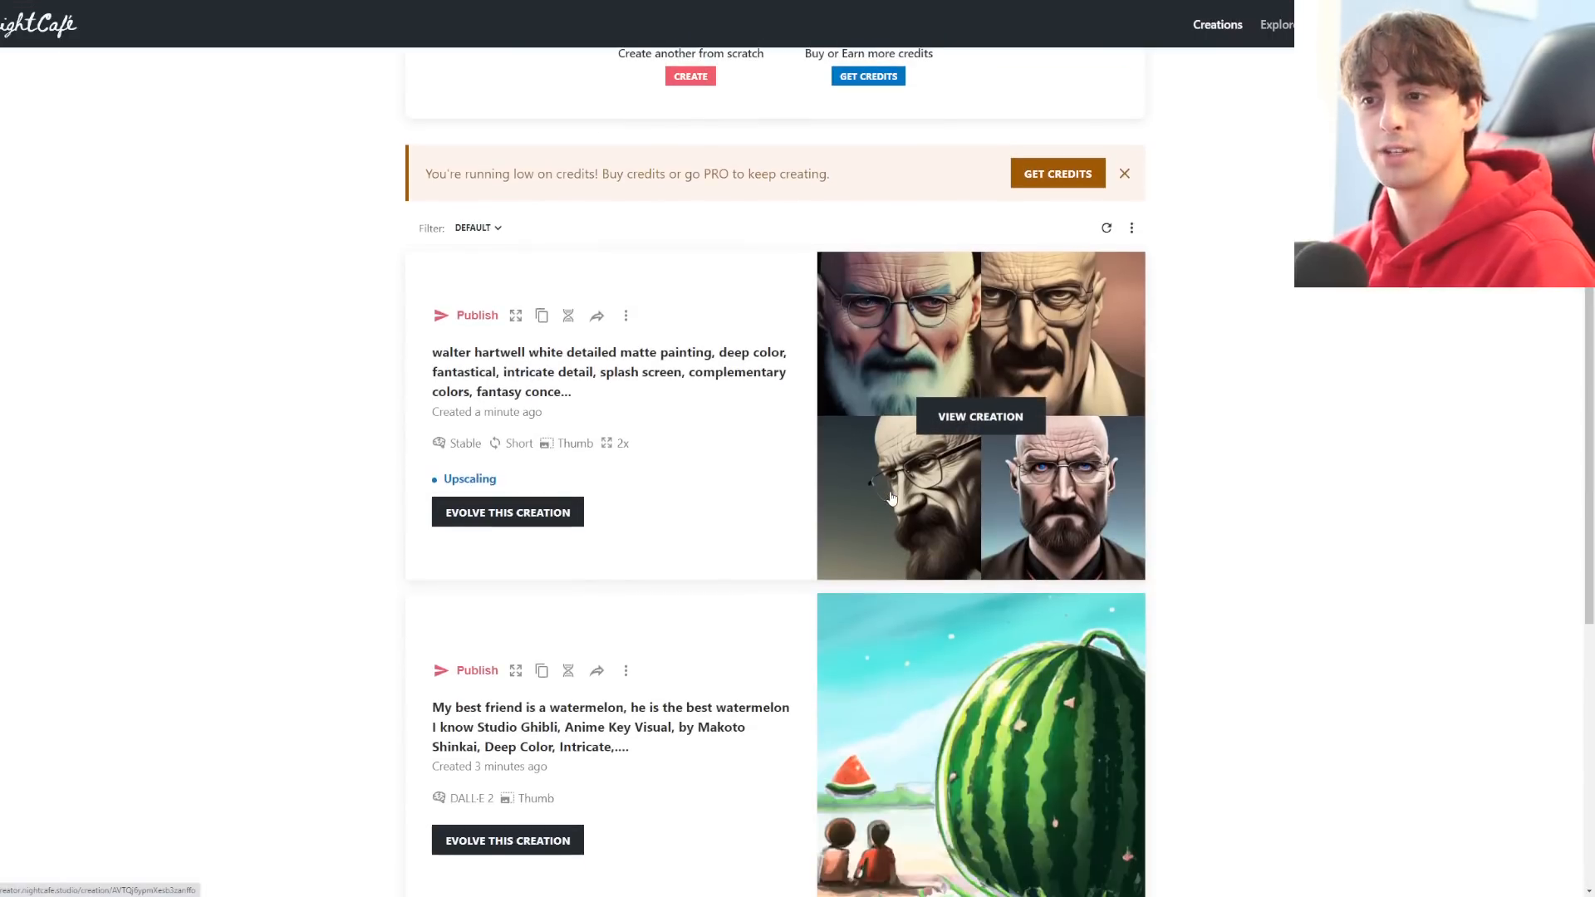
{"action": "mouse_move", "coordinate": [233, 416]}
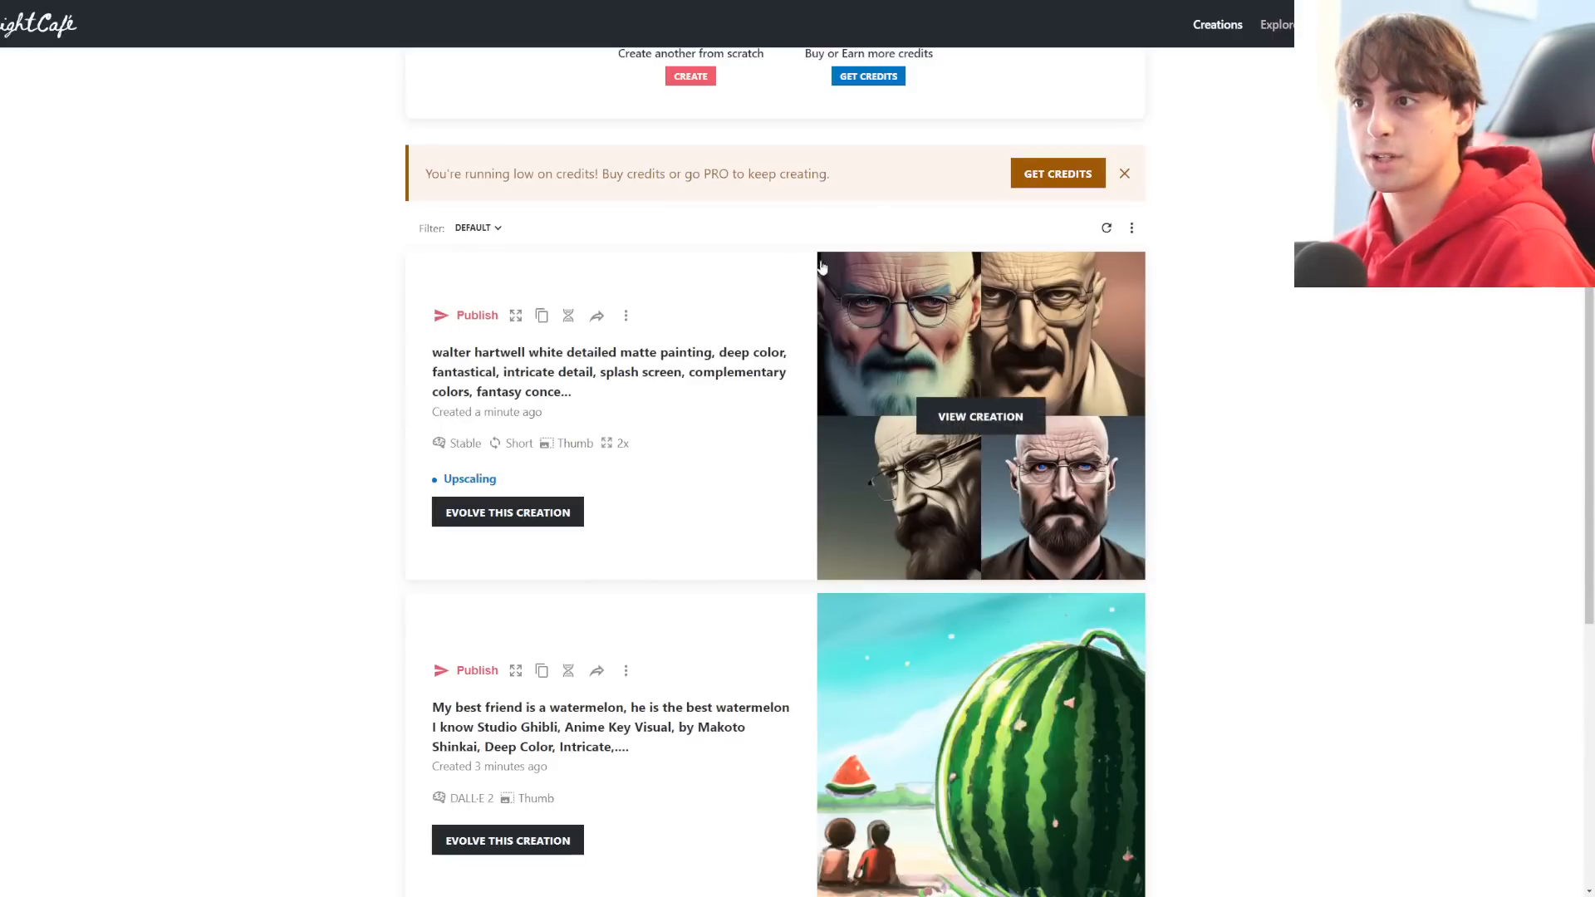
{"action": "left_click", "coordinate": [978, 415]}
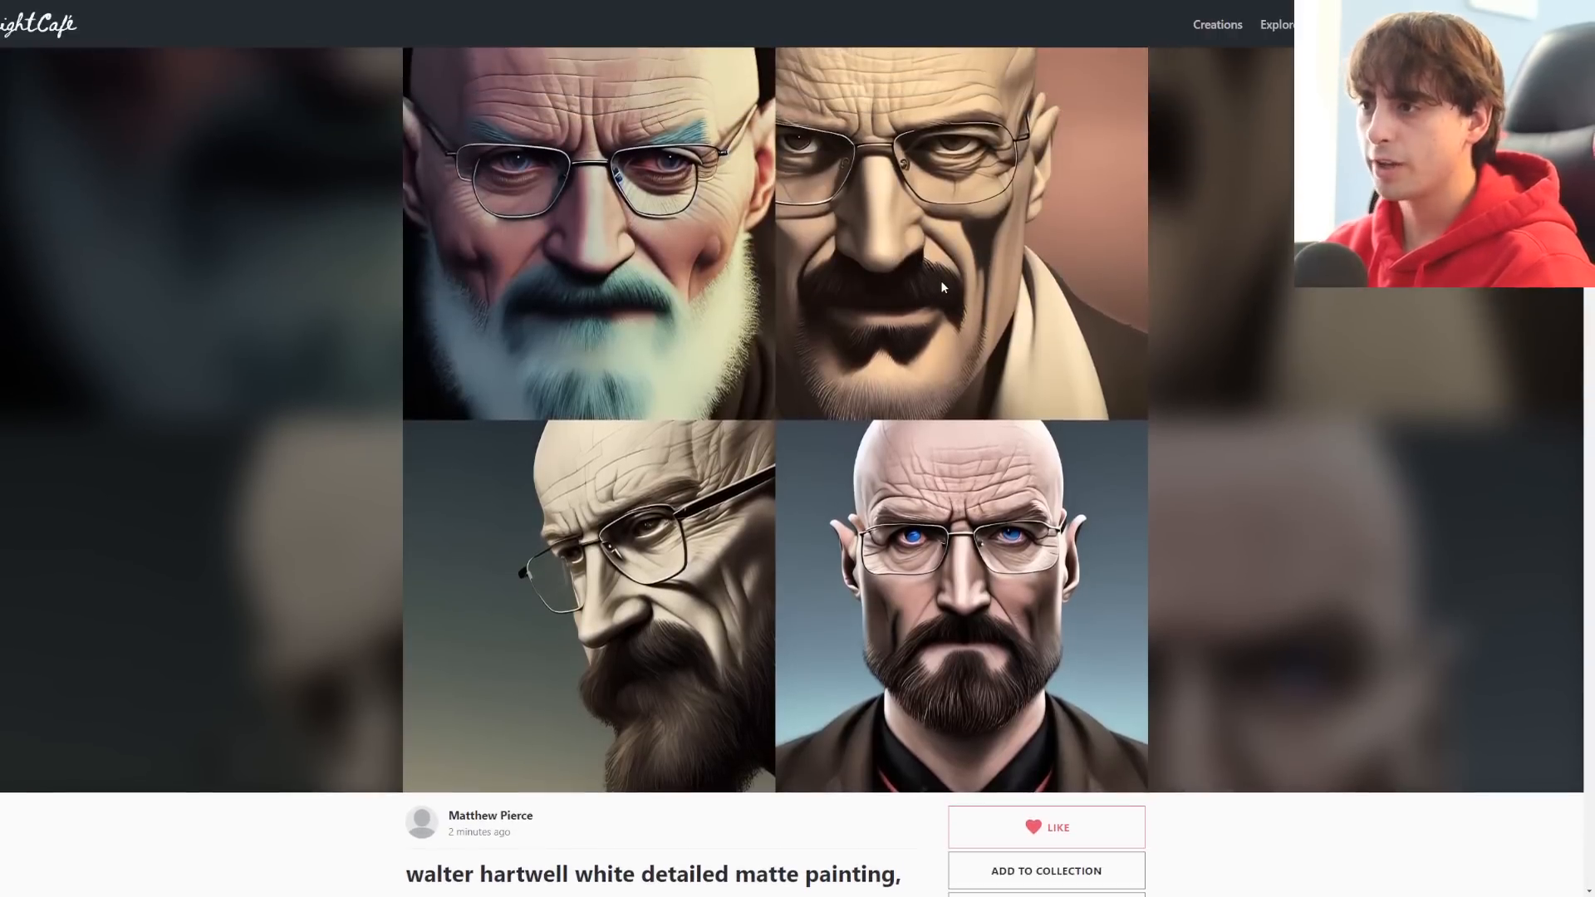
{"action": "scroll", "scroll_direction": "down", "scroll_amount": 3}
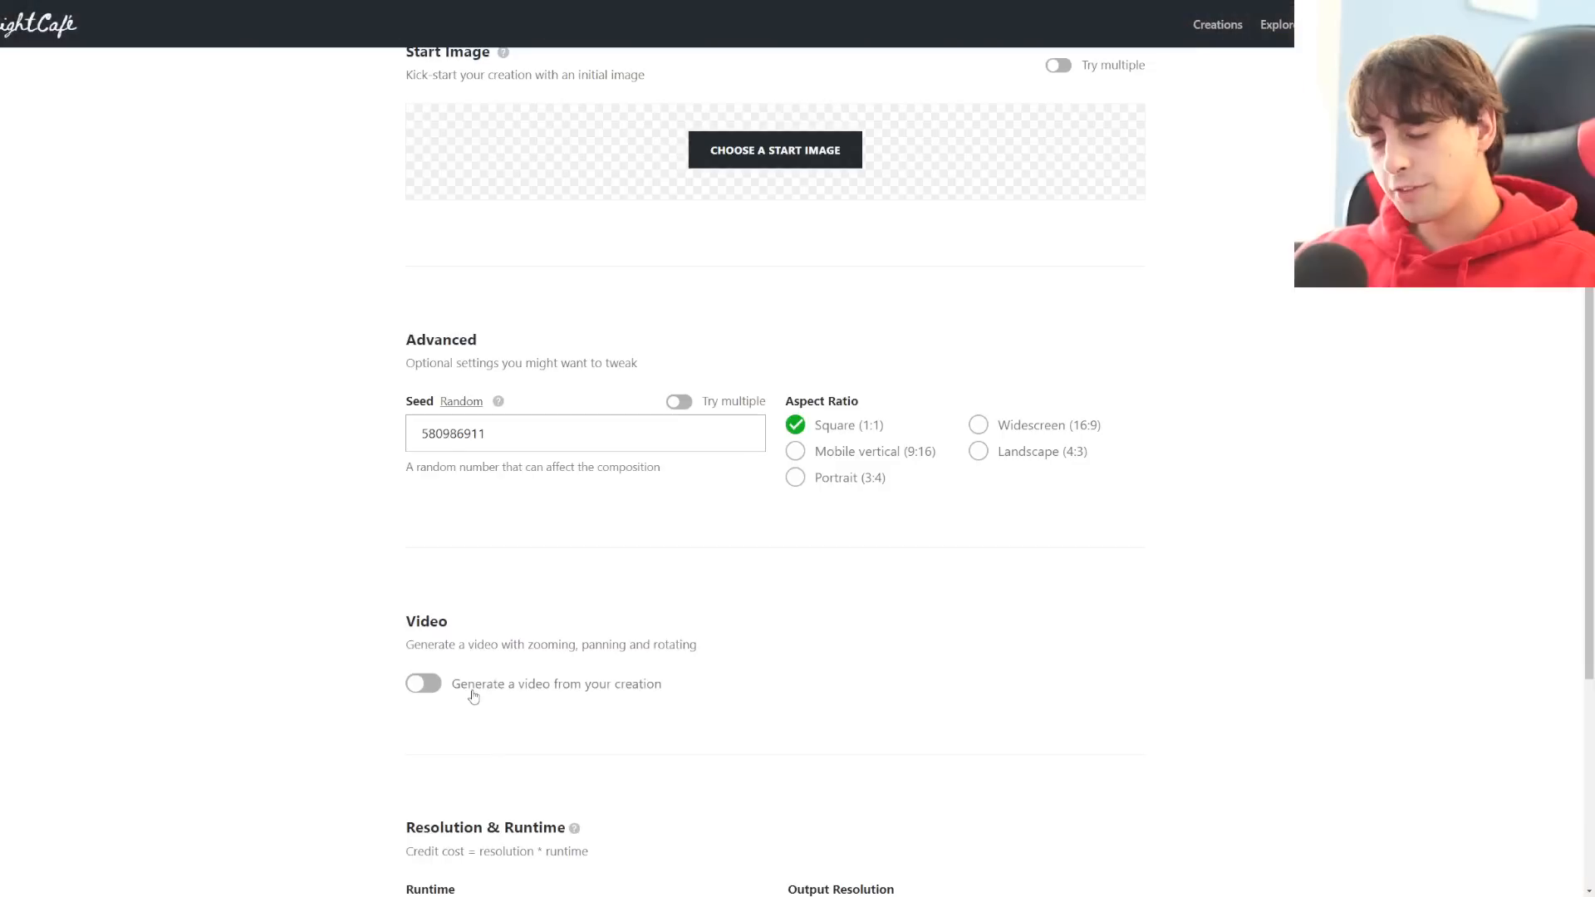
Enable 'Generate a video from your creation' for the sand dunes artwork and view the finished creation
{"action": "left_click", "coordinate": [424, 683]}
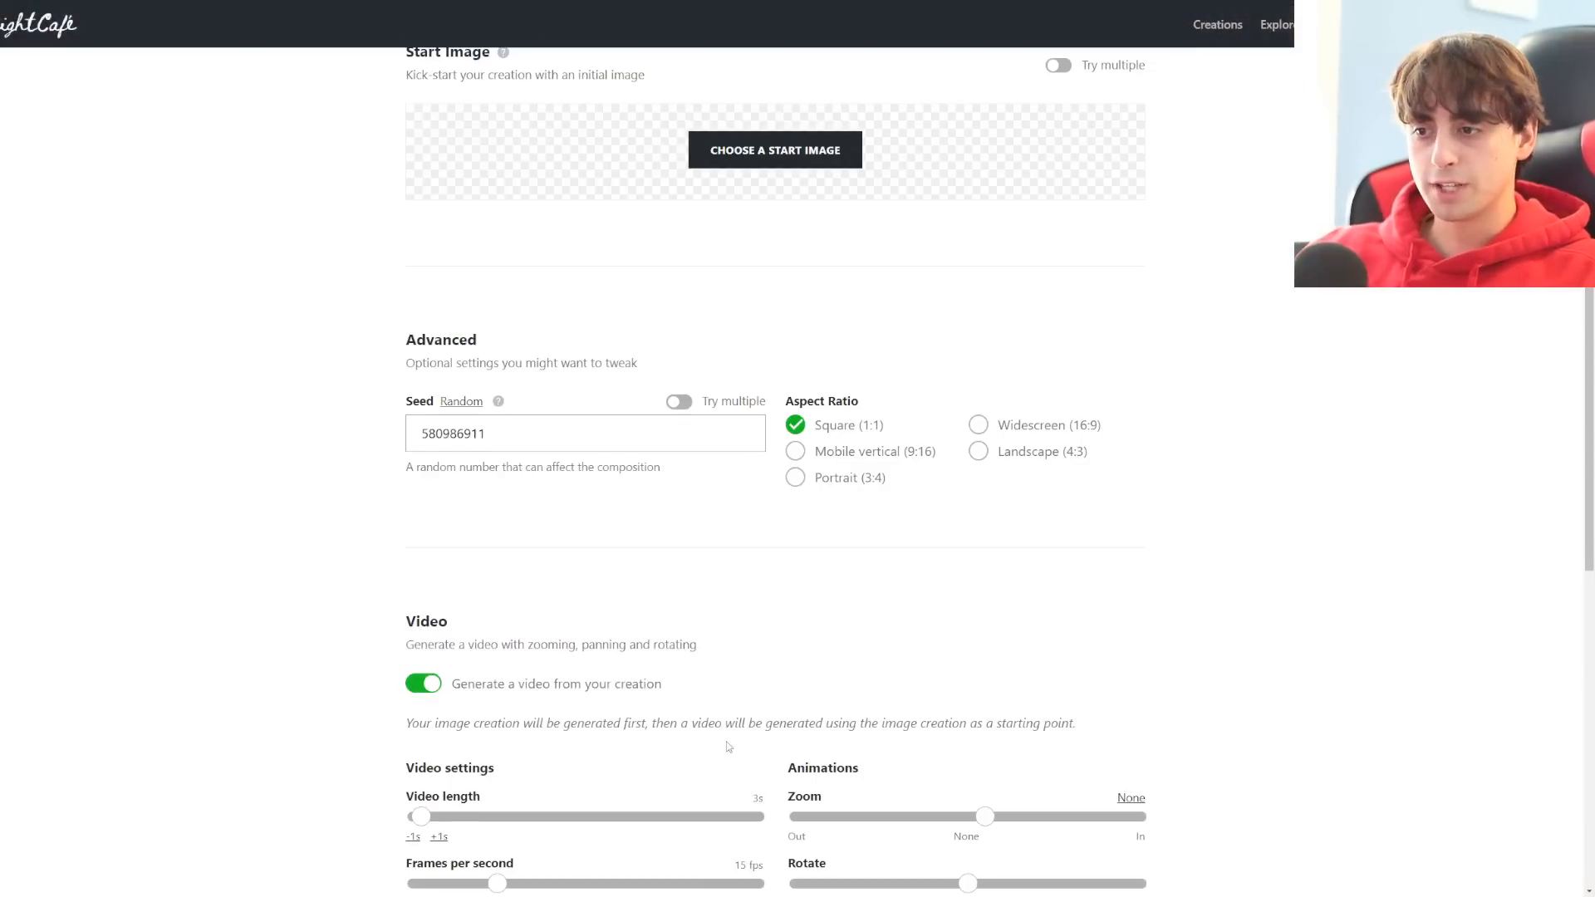
{"action": "scroll", "scroll_direction": "down", "scroll_amount": 3}
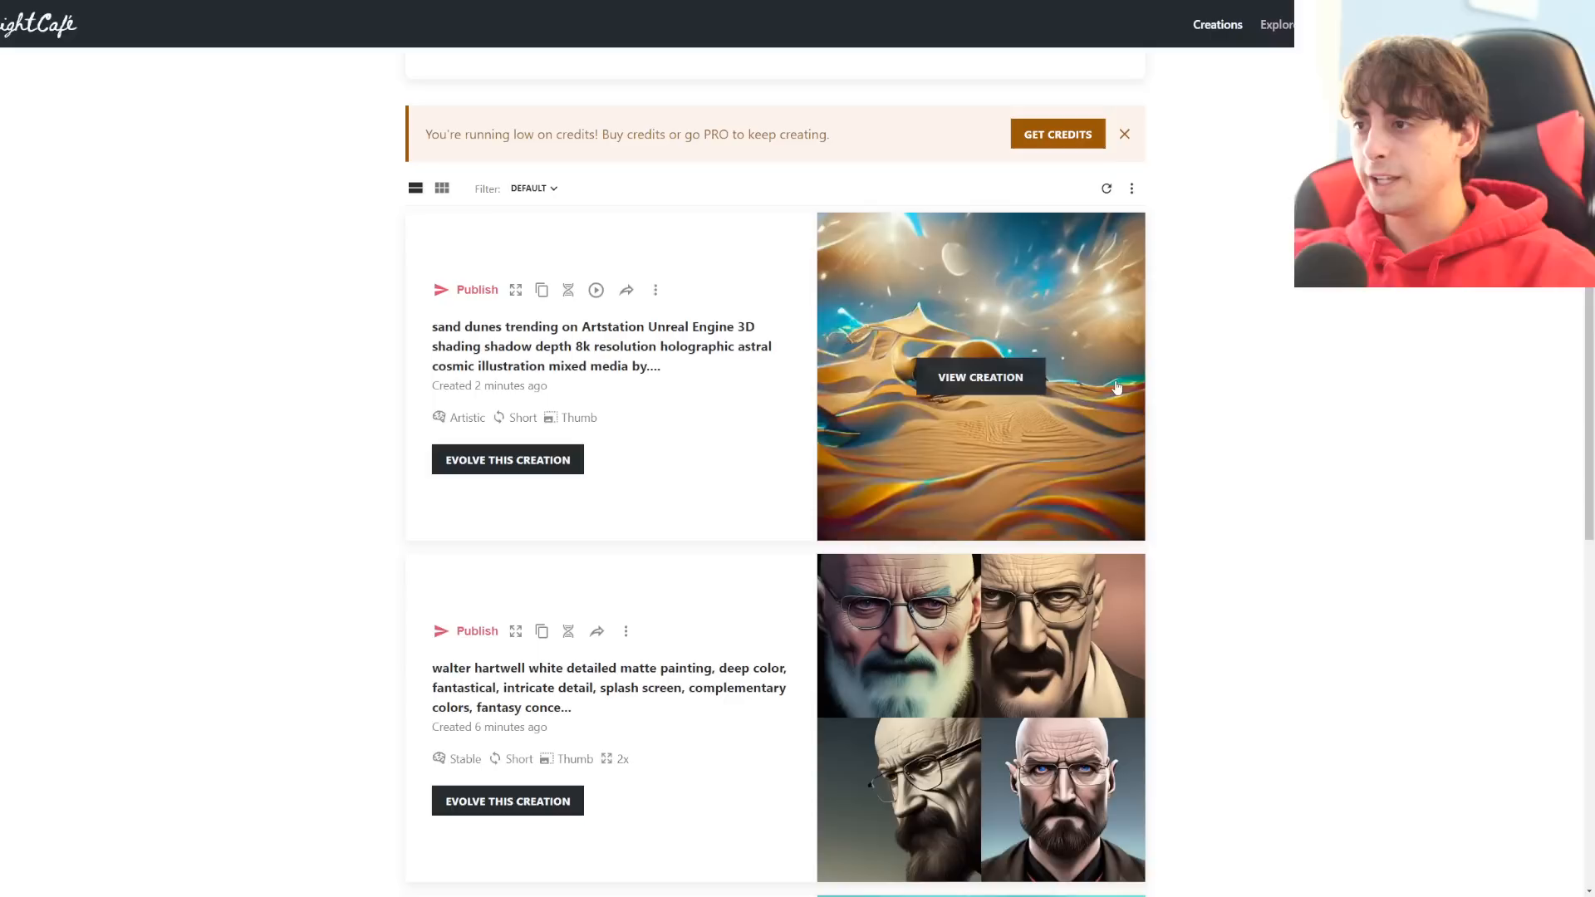
{"action": "mouse_move", "coordinate": [972, 364]}
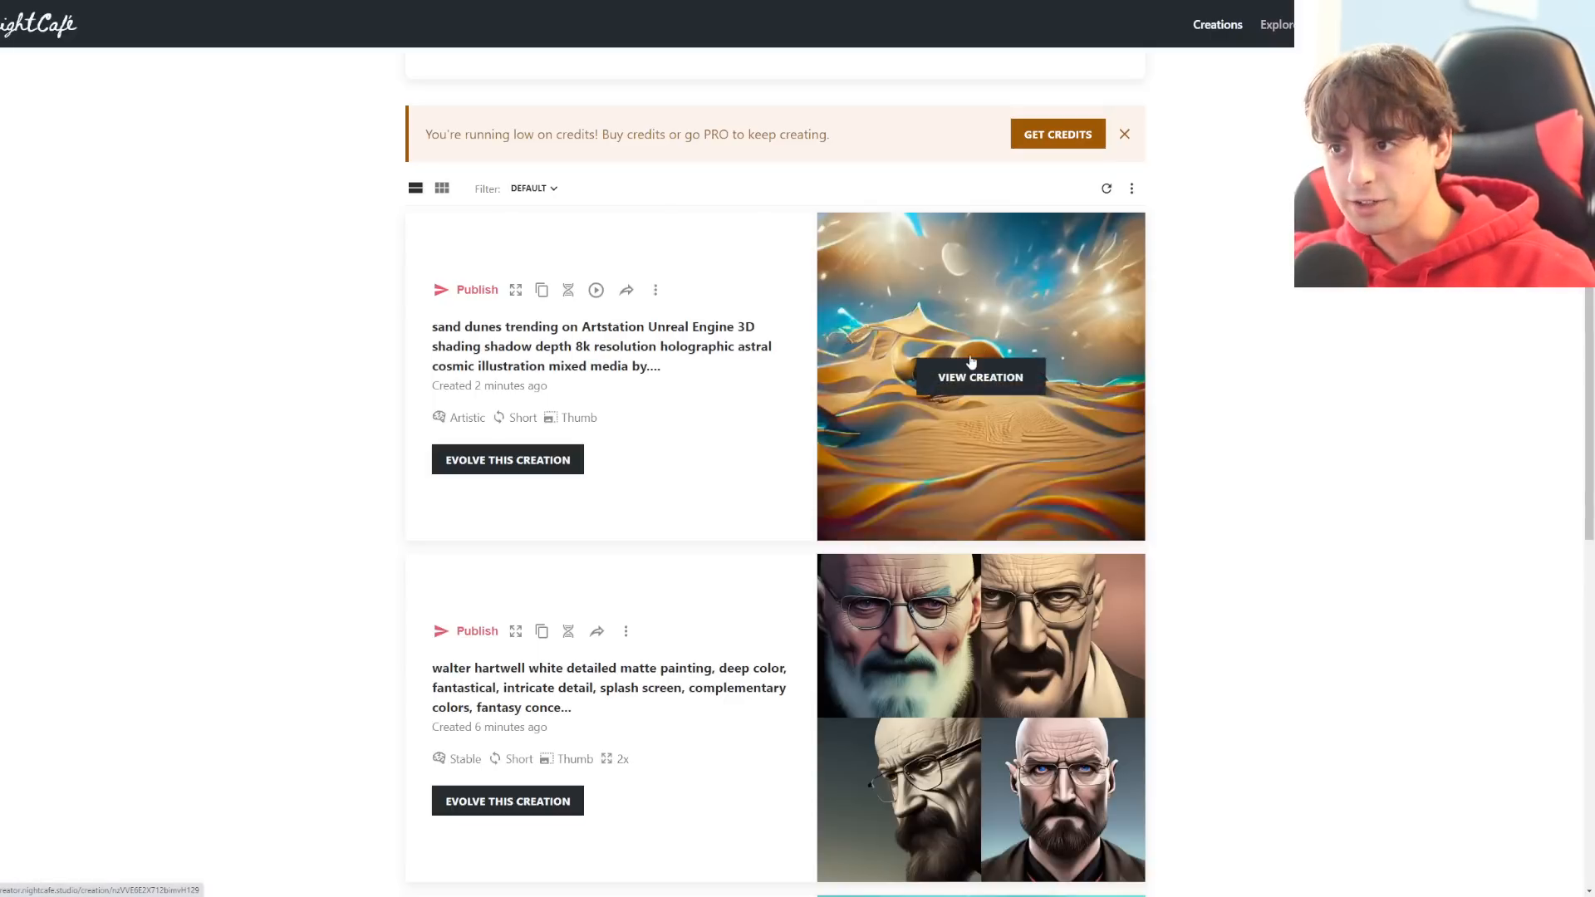
{"action": "left_click", "coordinate": [981, 378]}
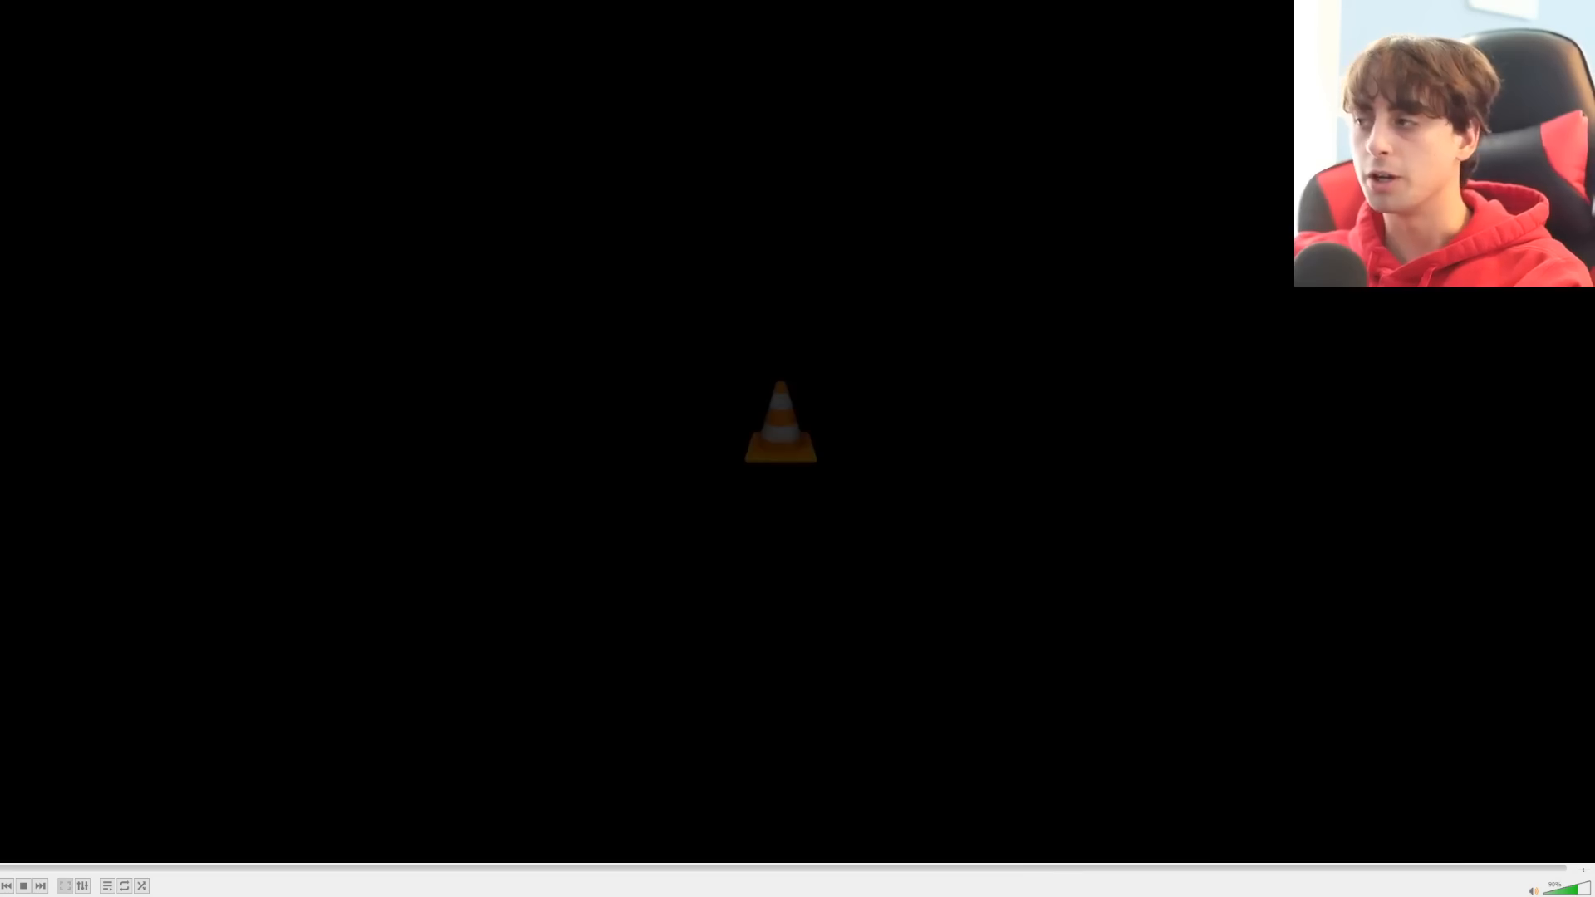
Start playback of the downloaded sand dunes mp4 in VLC
{"action": "left_click", "coordinate": [21, 886]}
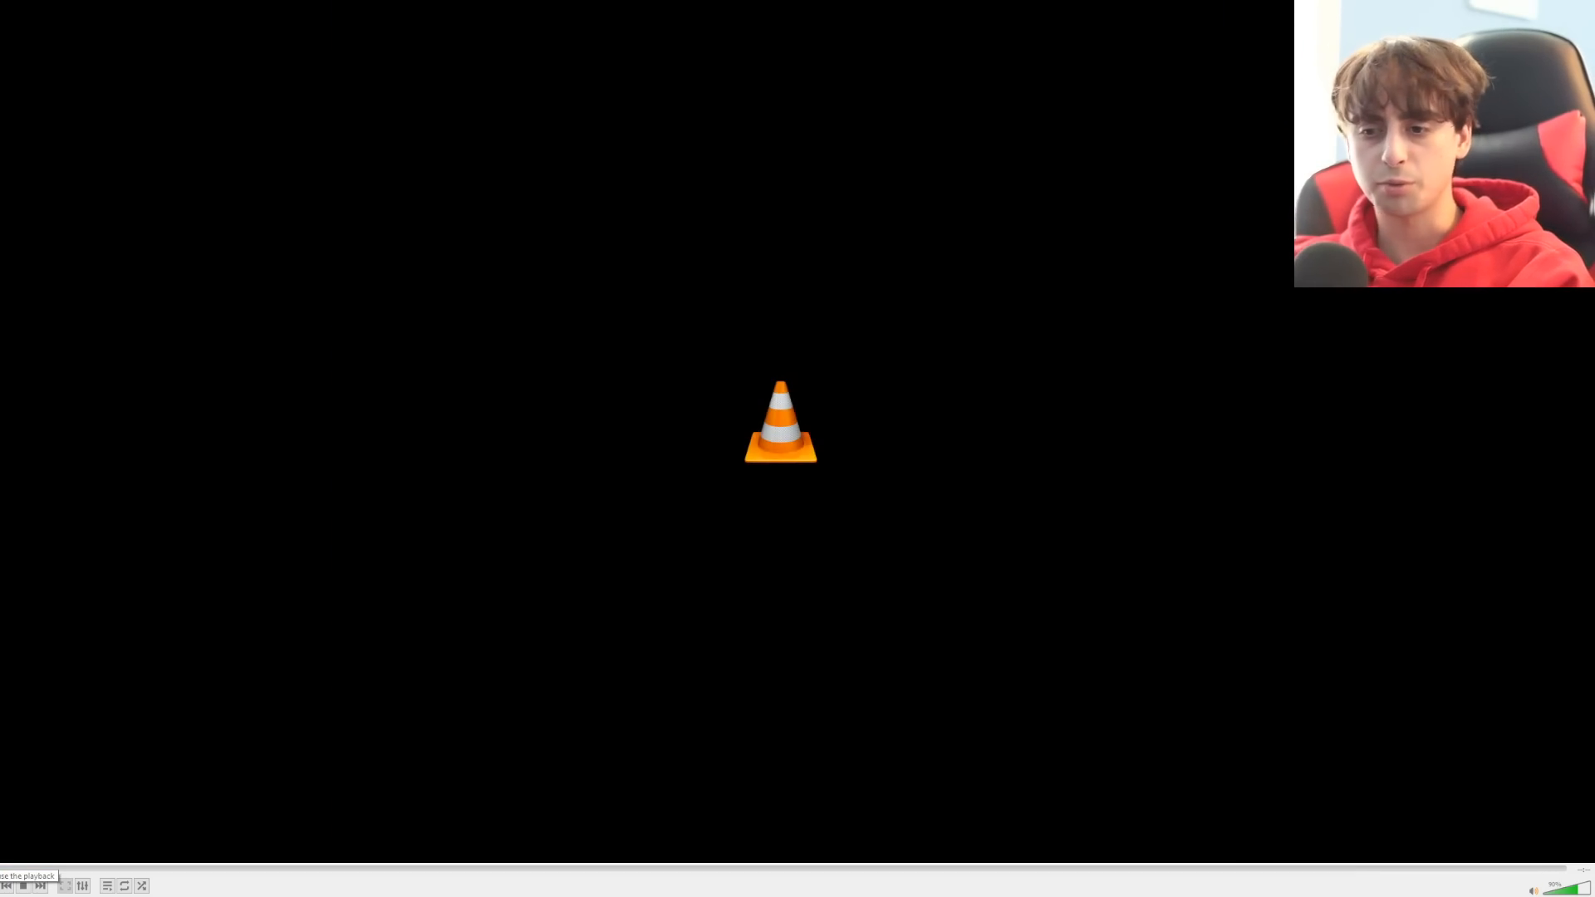
{"action": "left_click", "coordinate": [25, 886]}
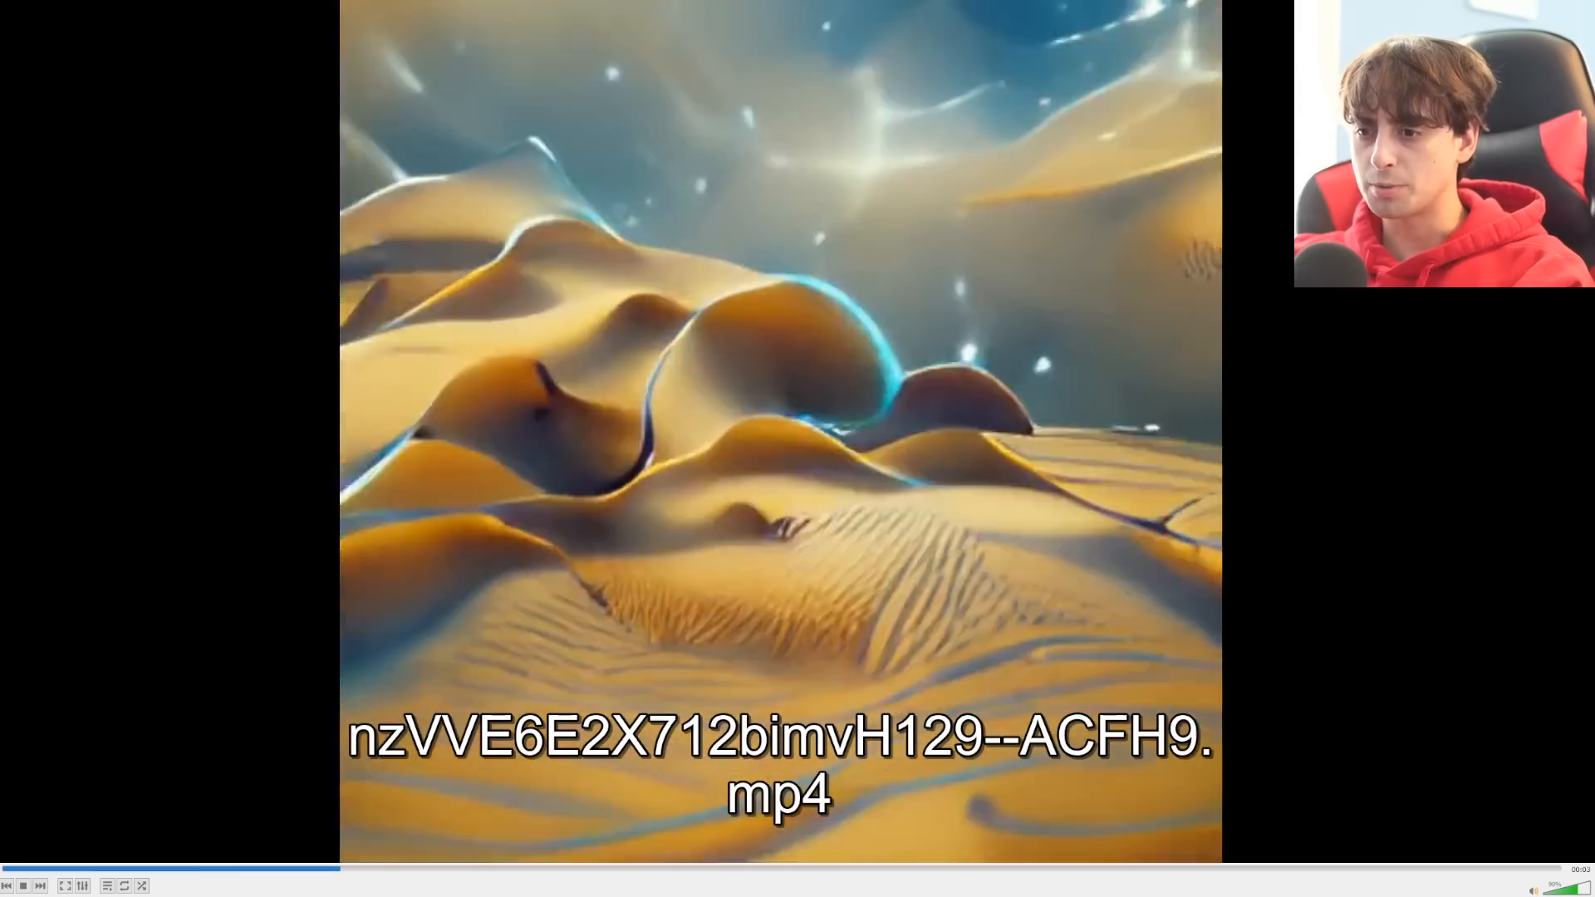